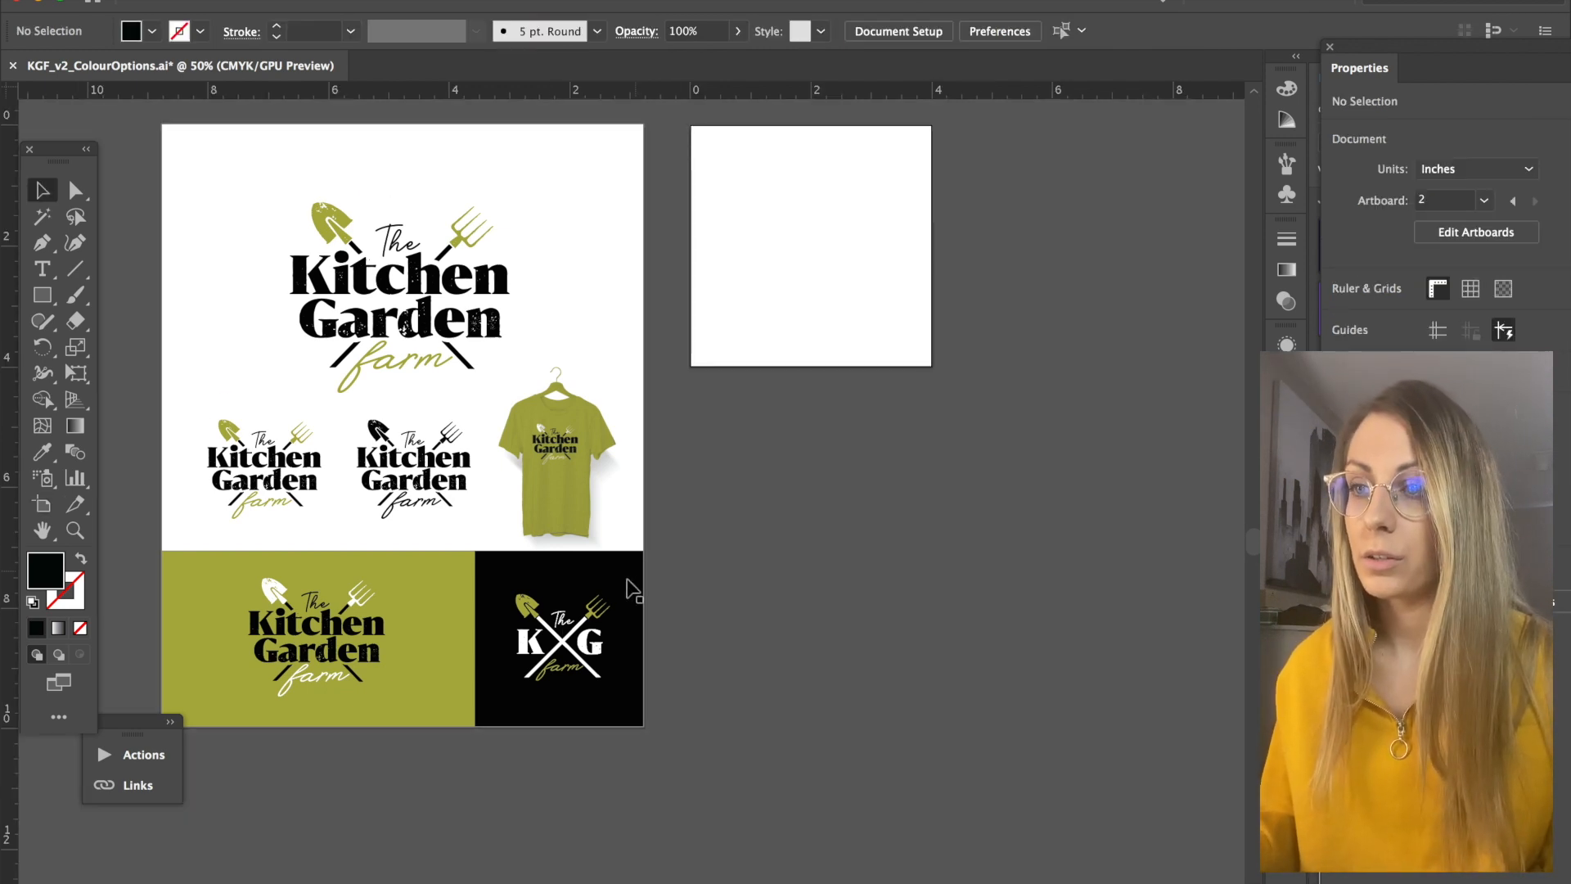
# Copy the white KG monogram and paste it onto the empty square artboard
pyautogui.click(1512, 200)
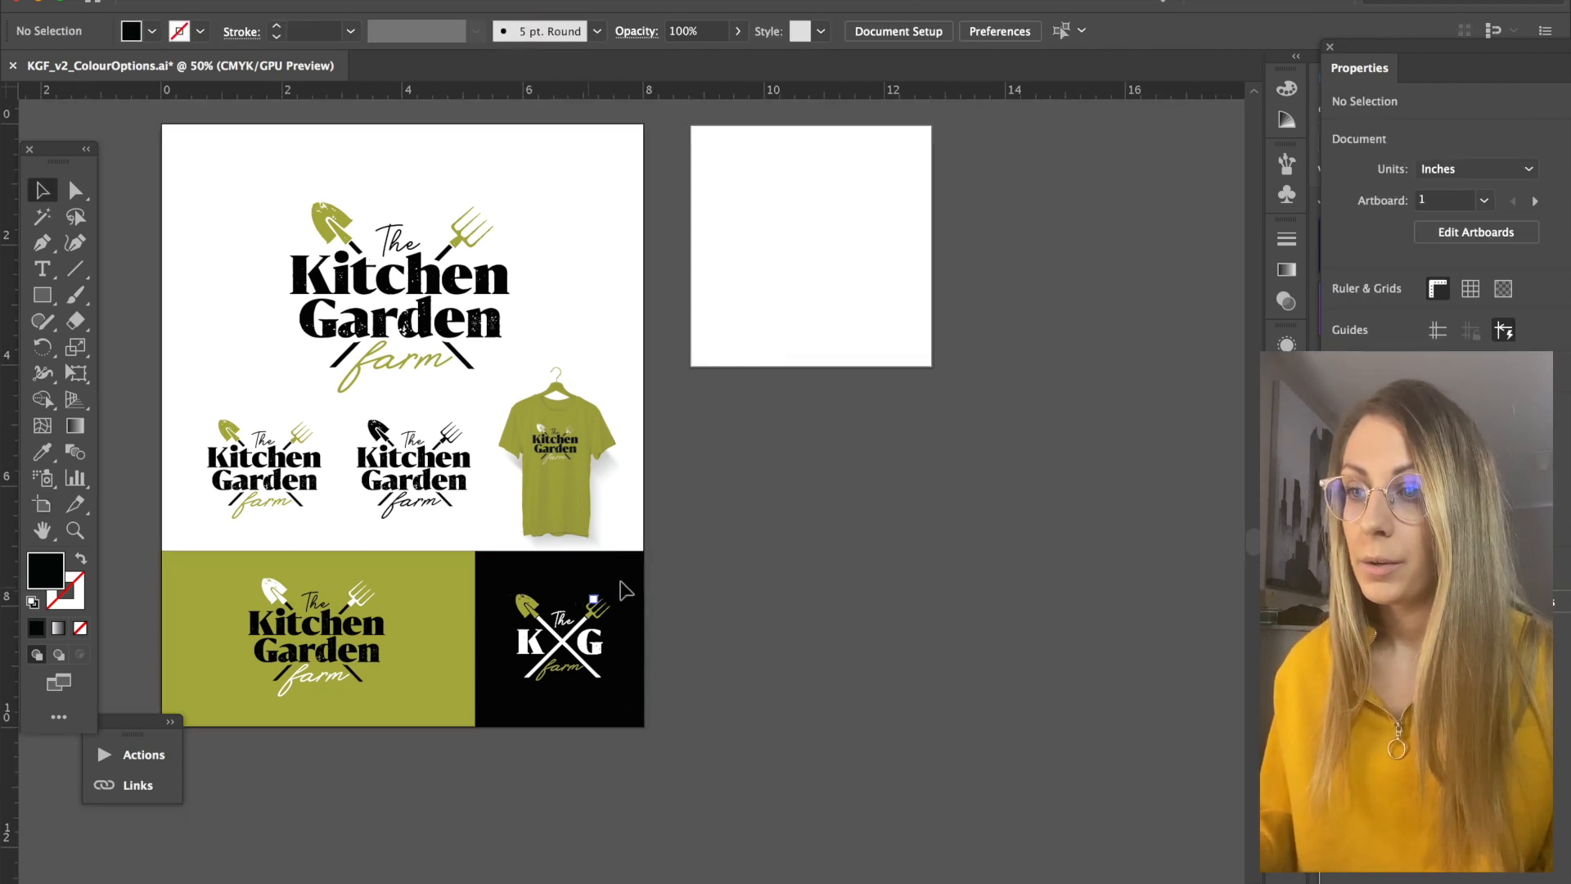
pyautogui.click(563, 640)
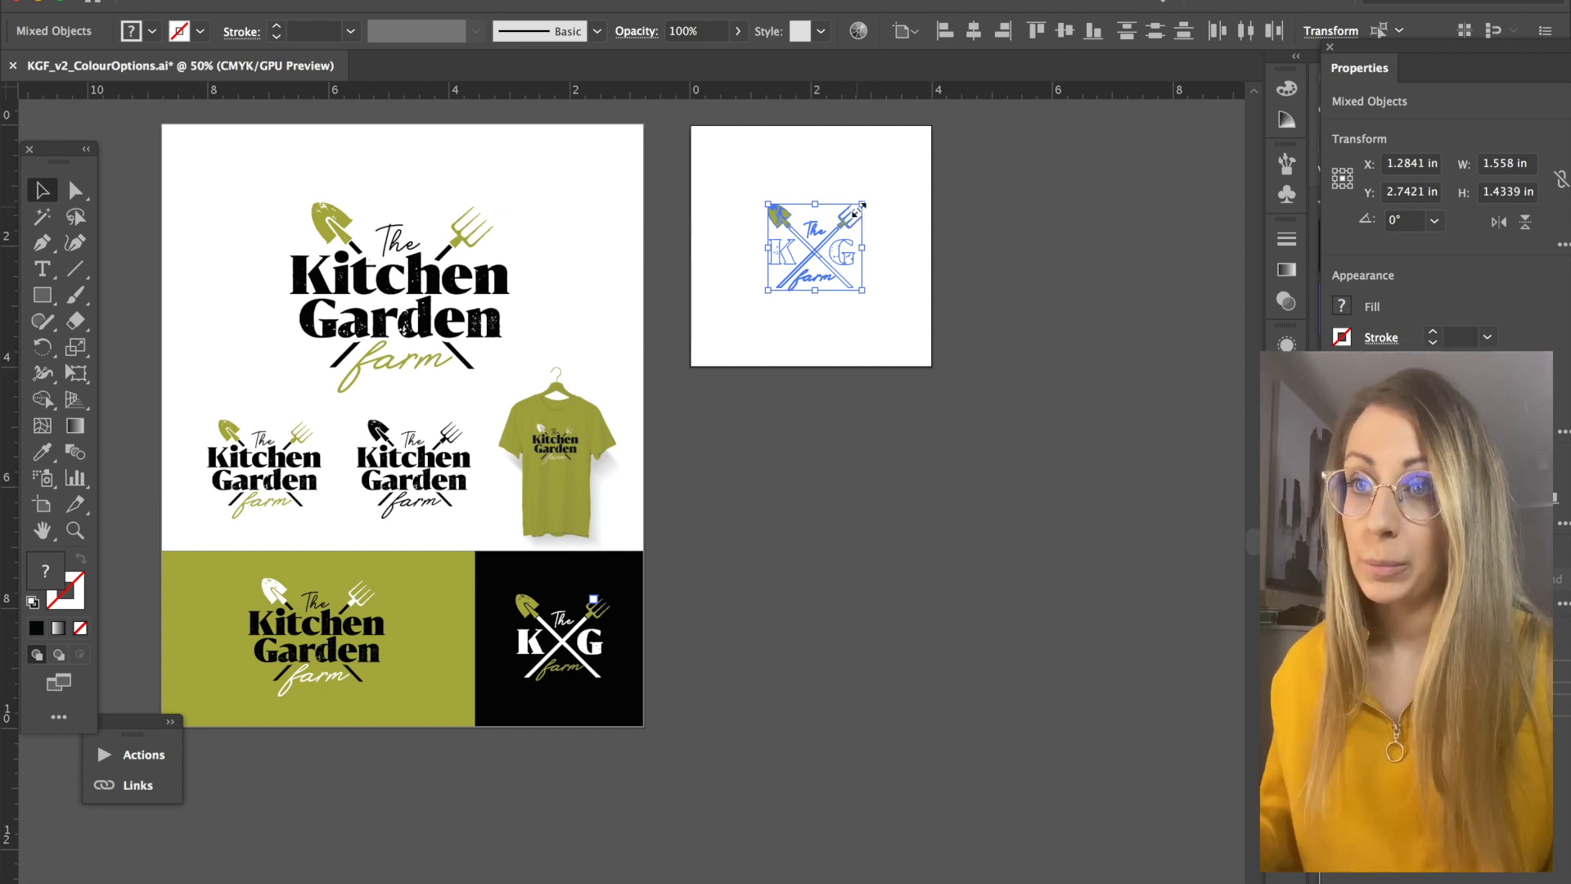
pyautogui.moveTo(898, 196)
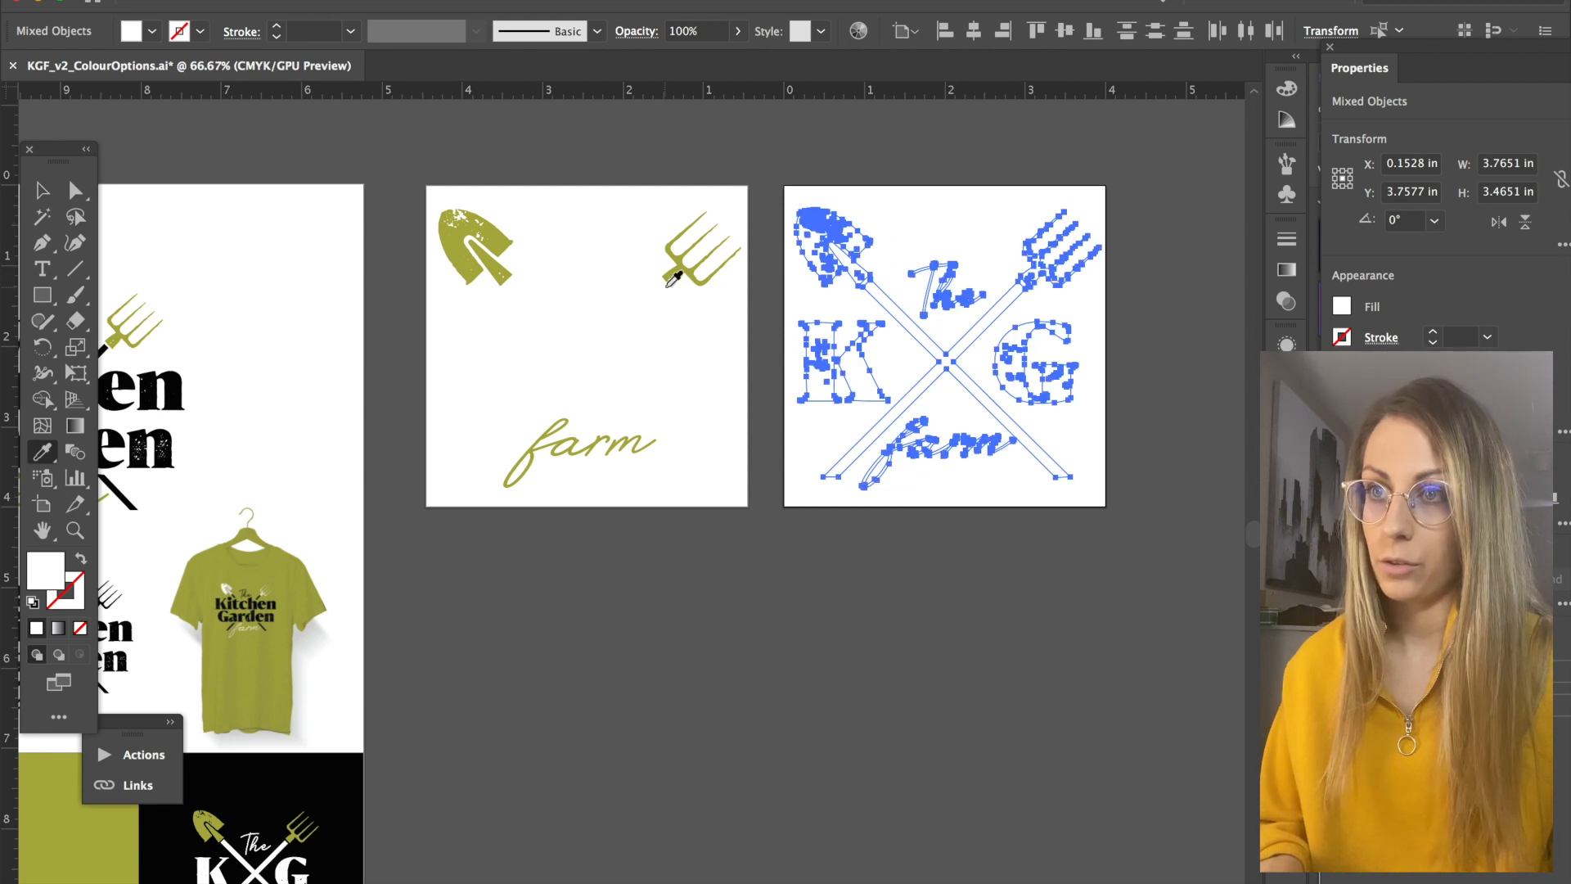
pyautogui.moveTo(817, 439)
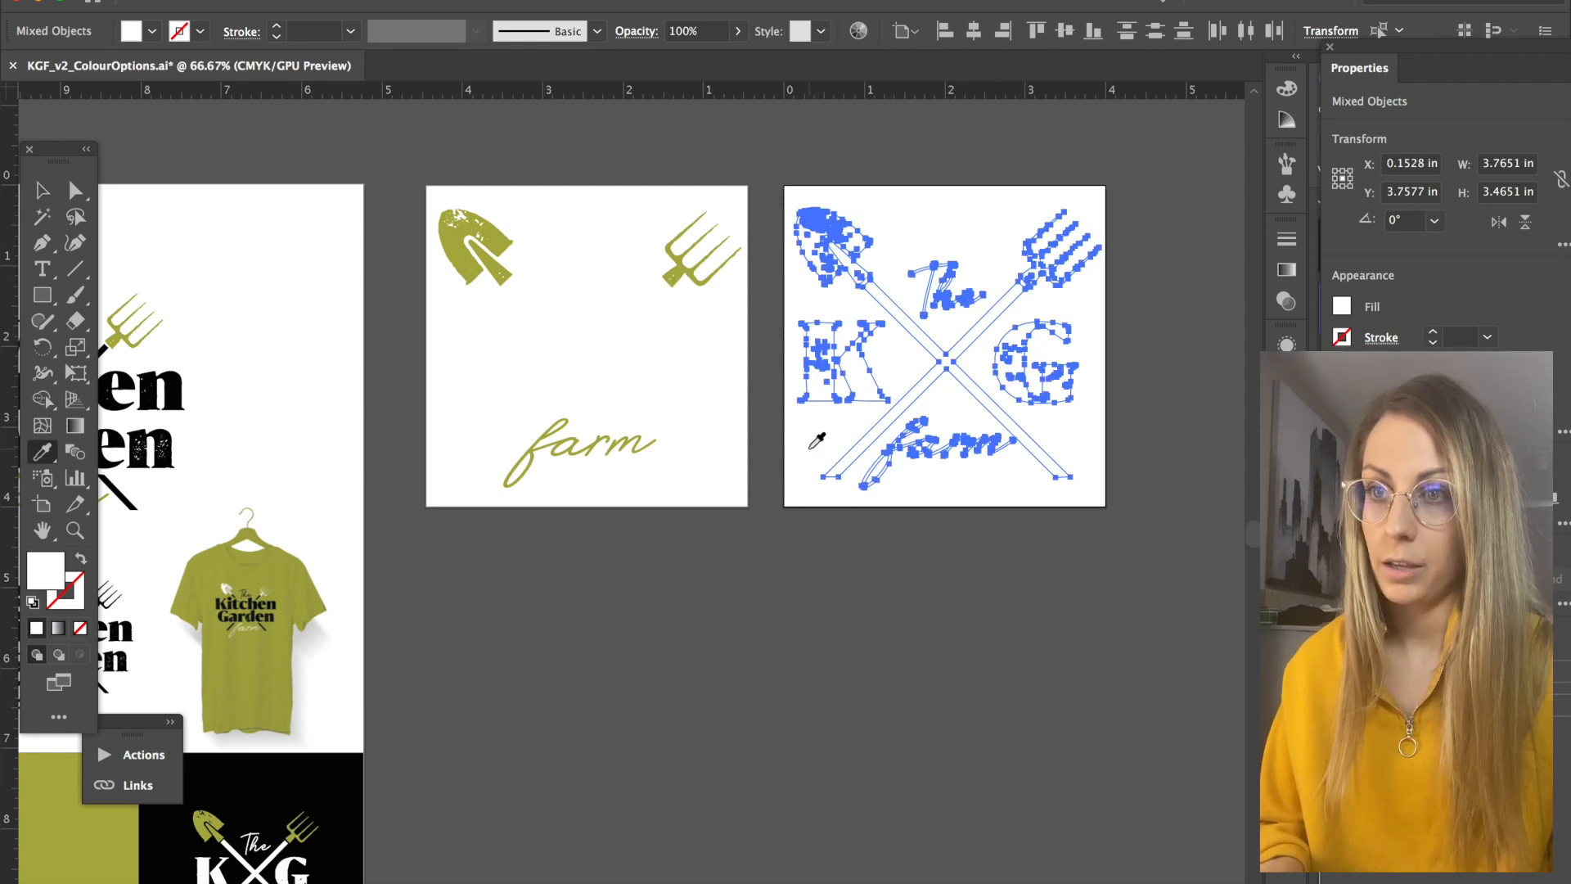
pyautogui.moveTo(841, 406)
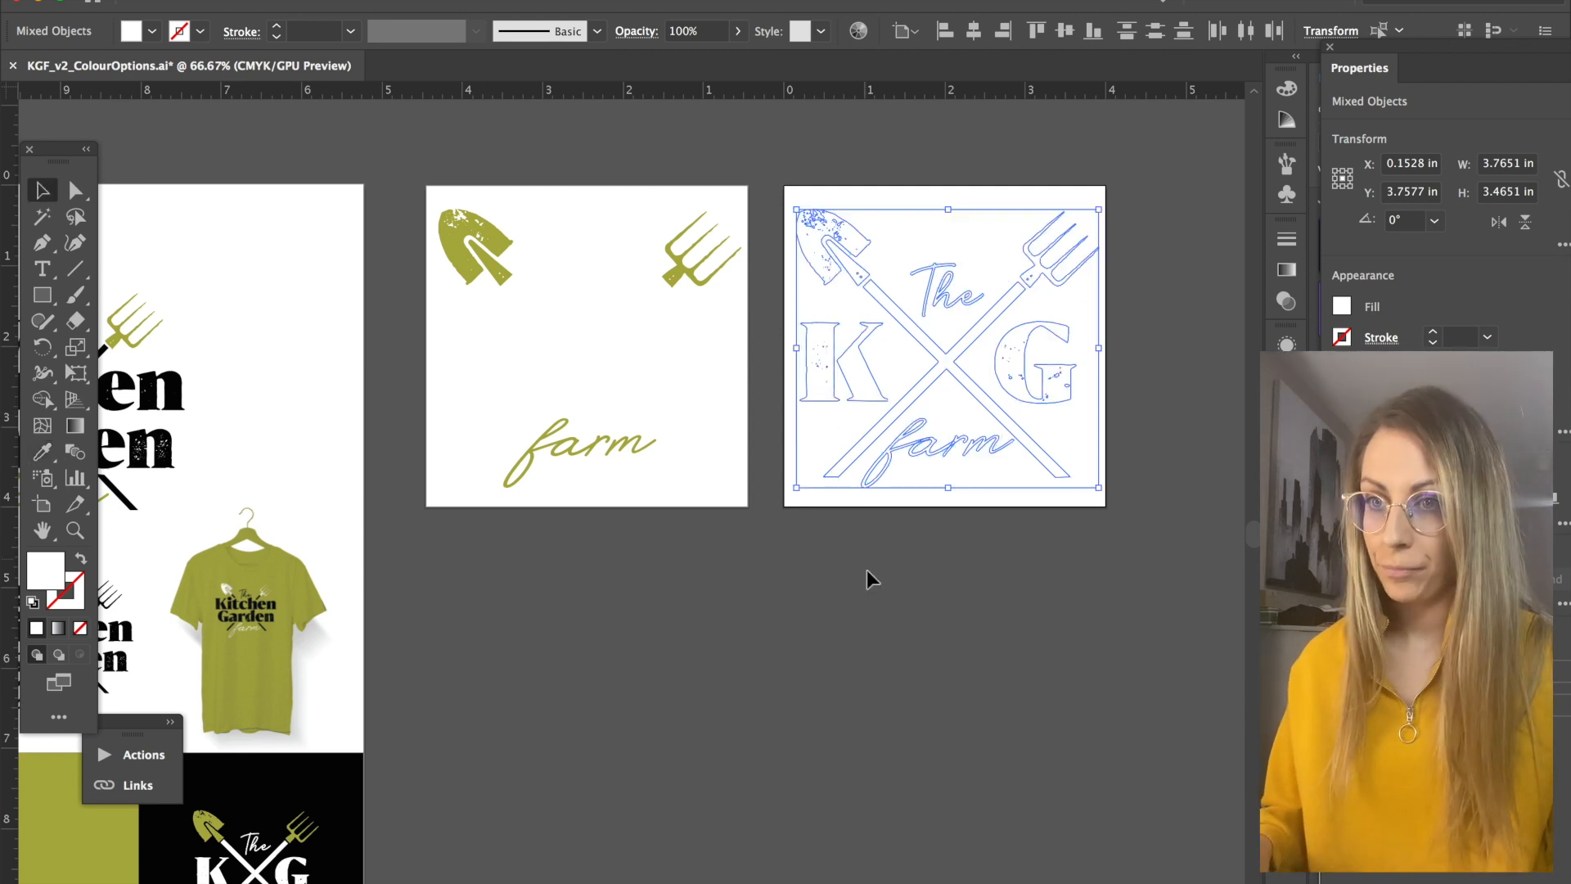
# Fill the KG monogram black and Alt-drag a duplicate onto the next artboard
pyautogui.click(872, 579)
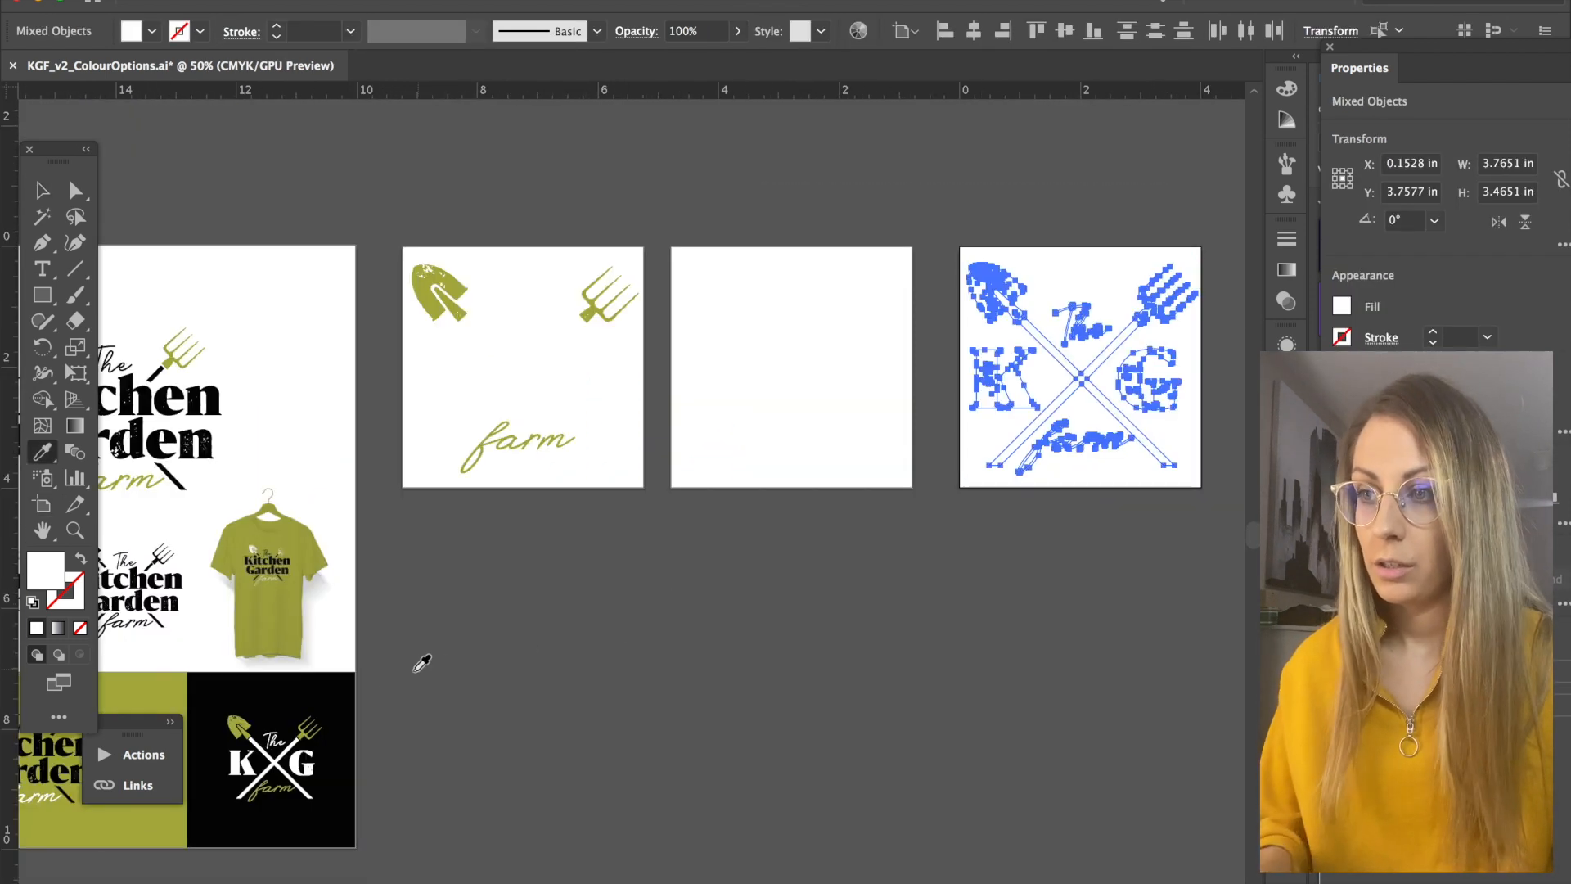
pyautogui.click(907, 596)
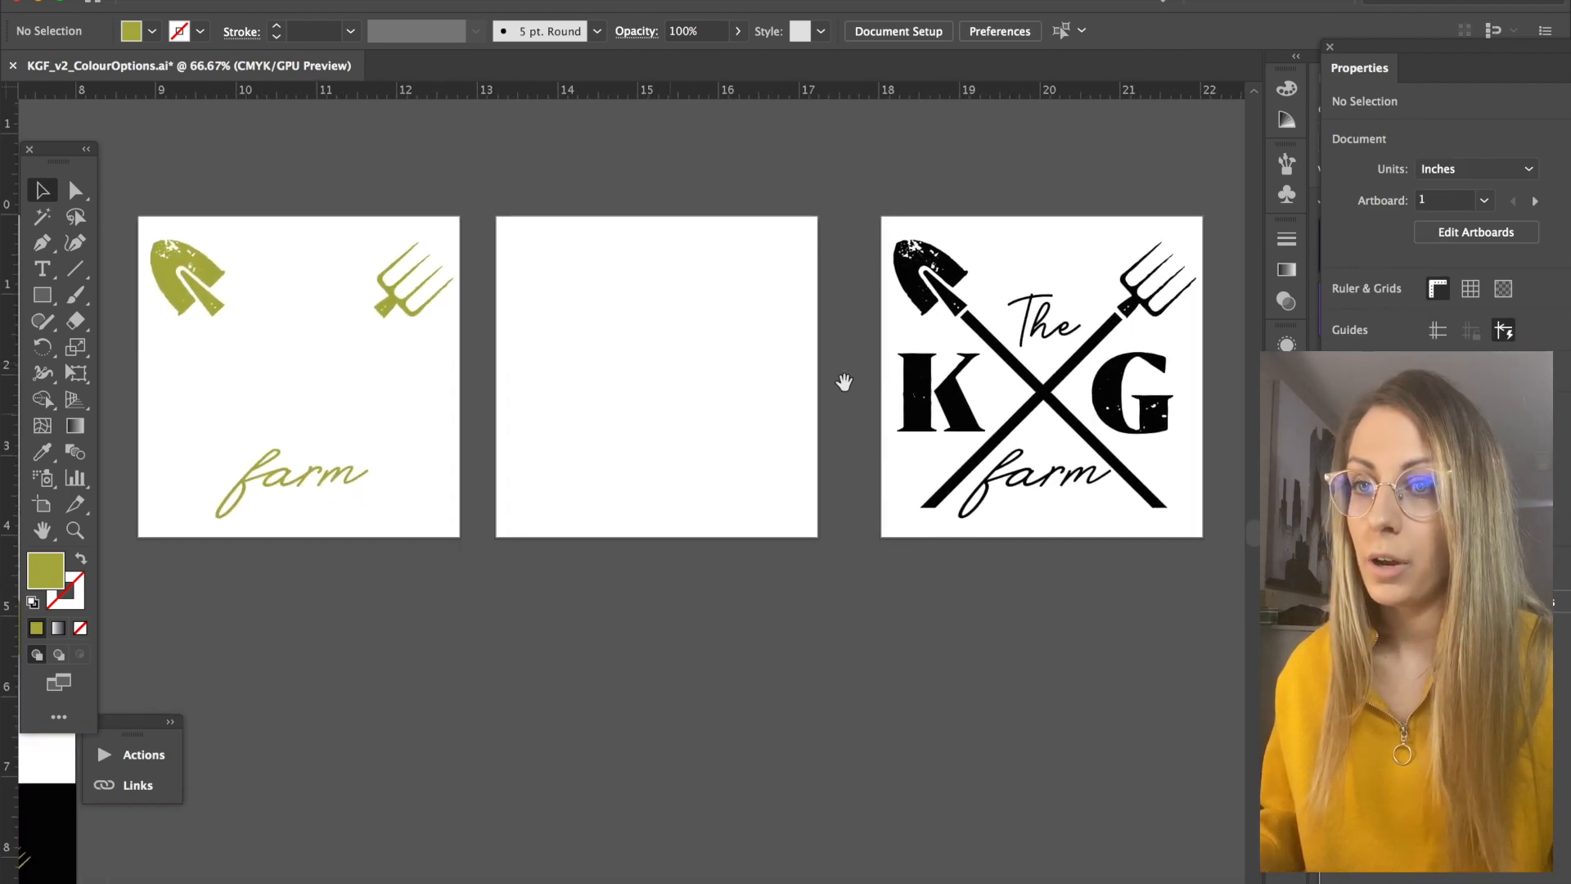
# Recolour the duplicate's shovel, fork and farm script with the green swatch, then deselect
pyautogui.click(1042, 275)
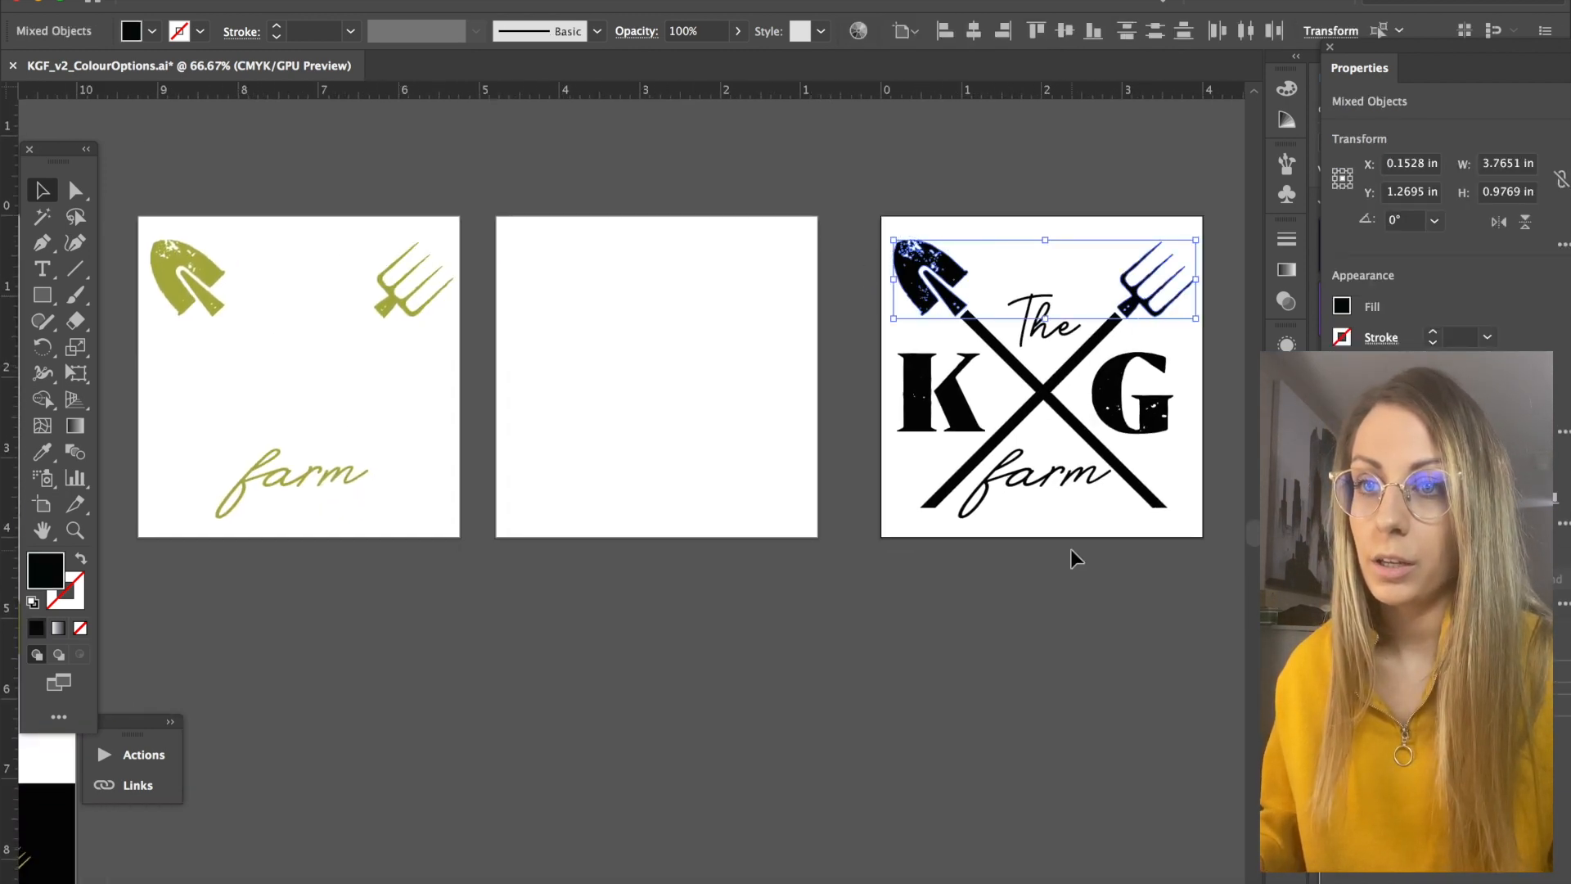
pyautogui.click(541, 336)
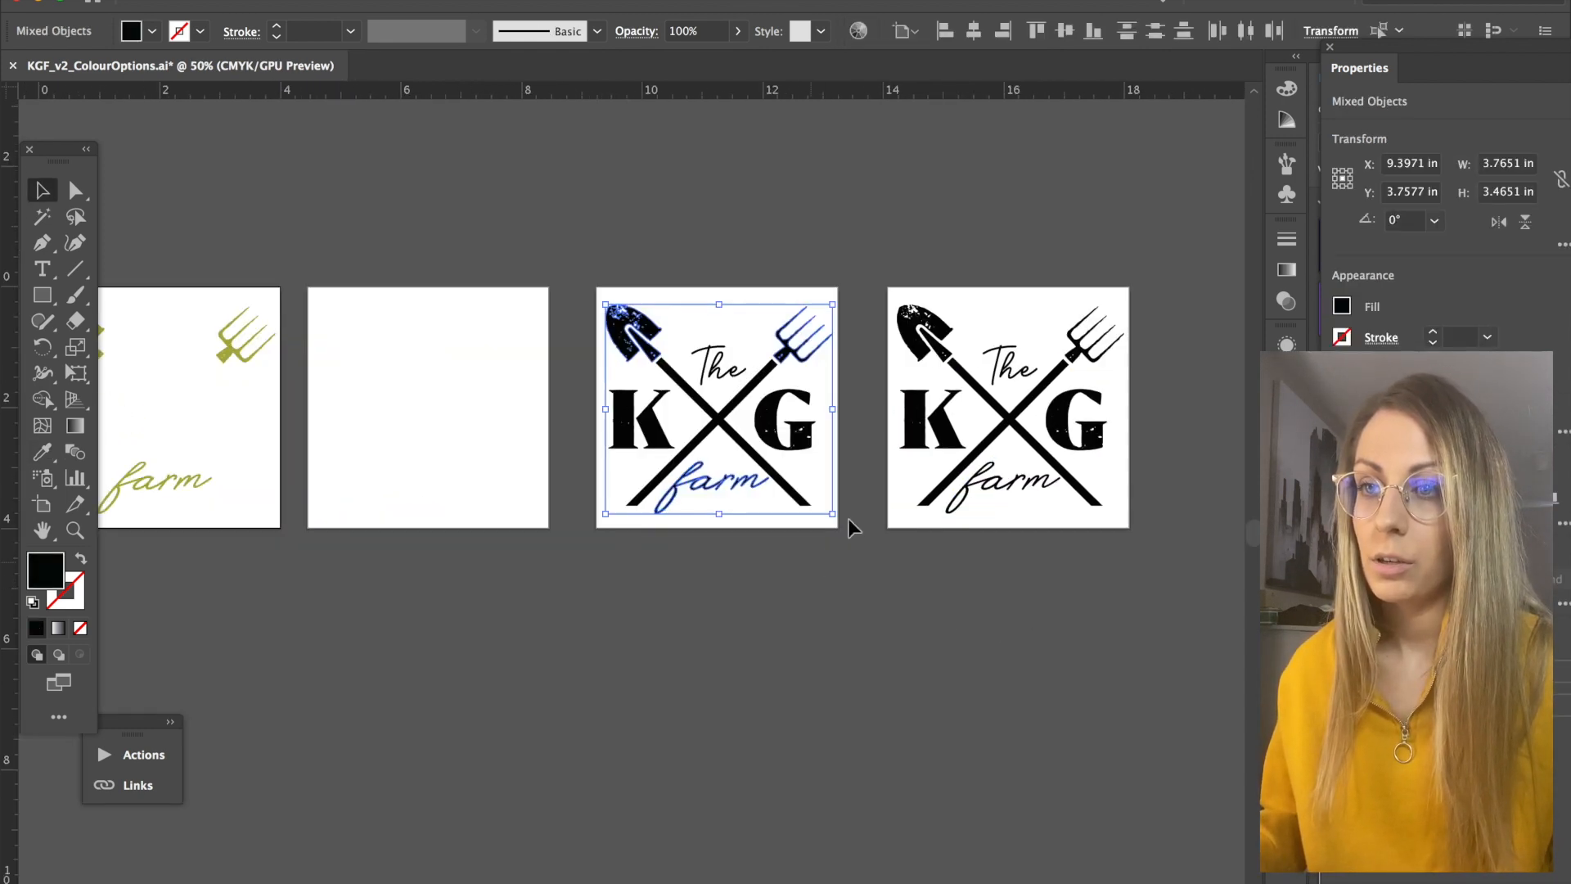
pyautogui.click(260, 5)
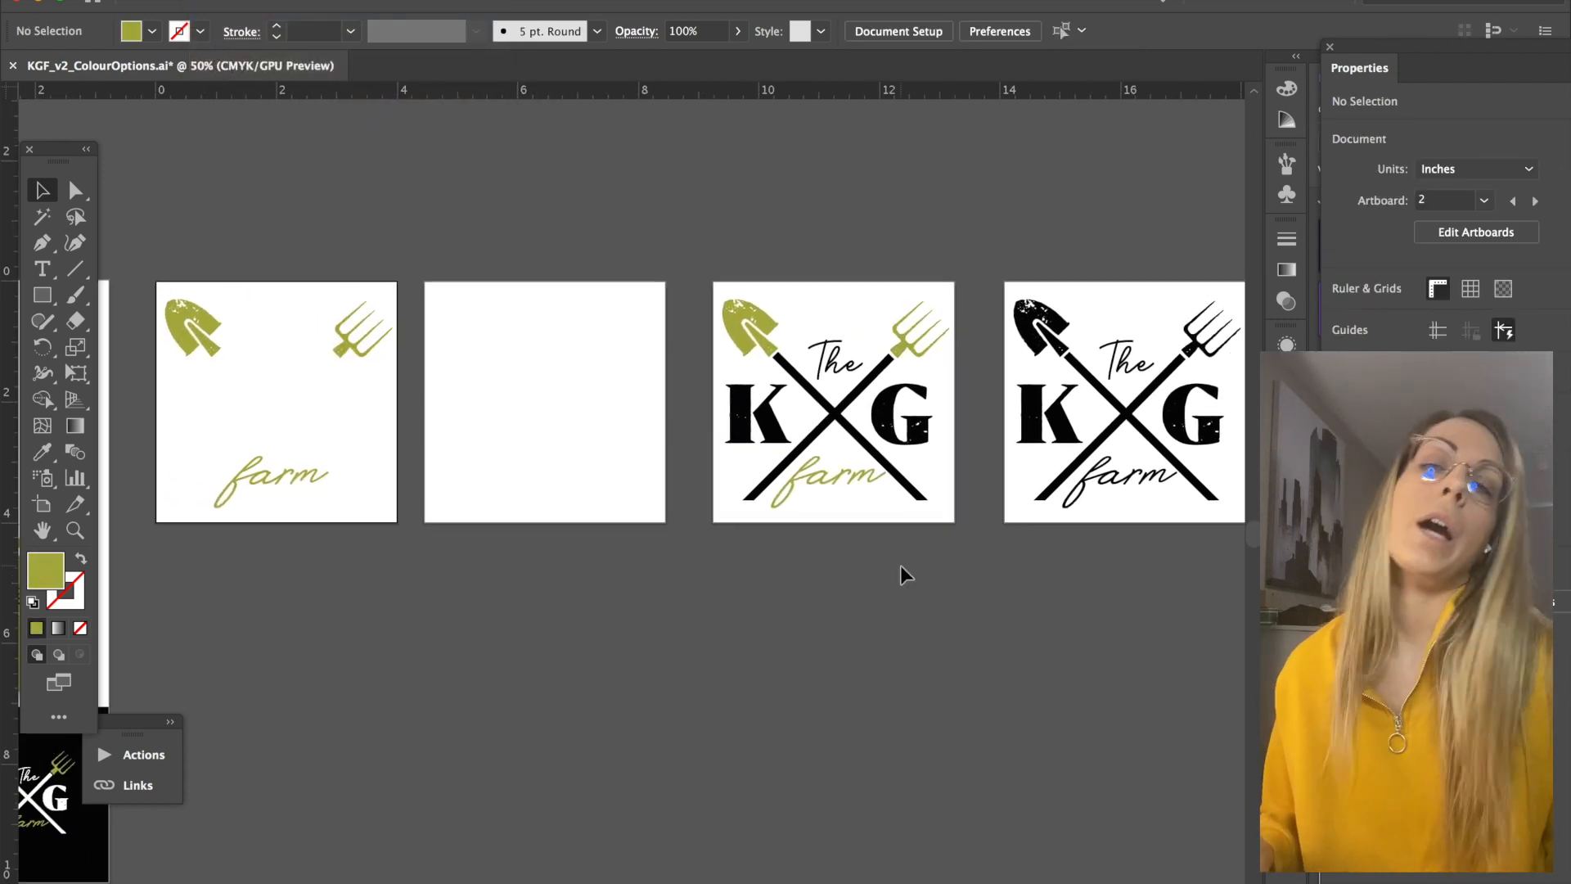
pyautogui.moveTo(417, 262)
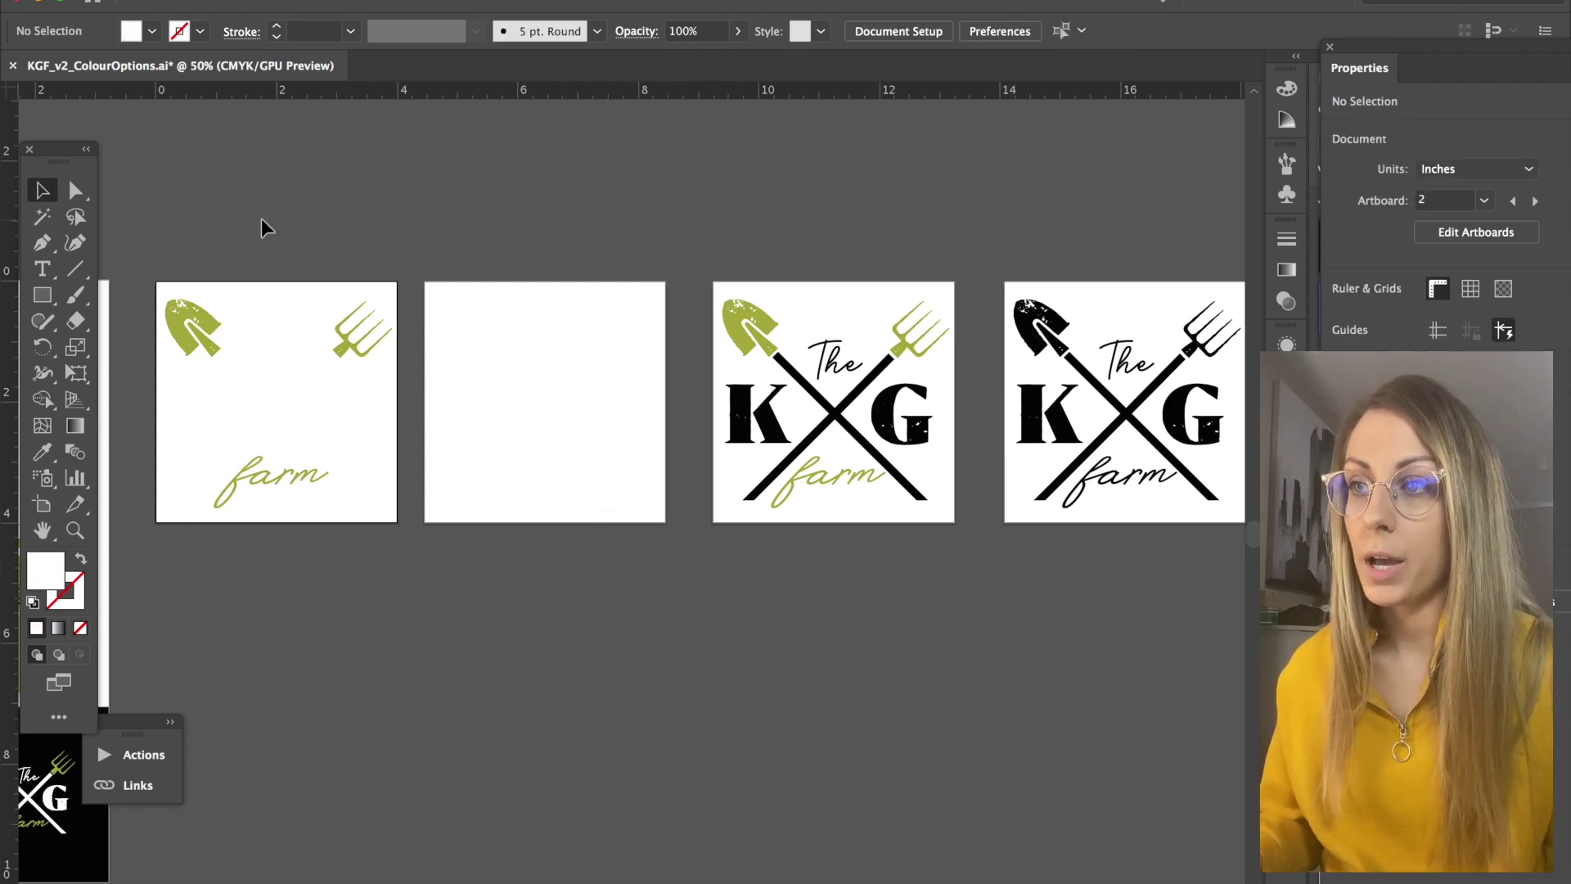
pyautogui.moveTo(903, 353)
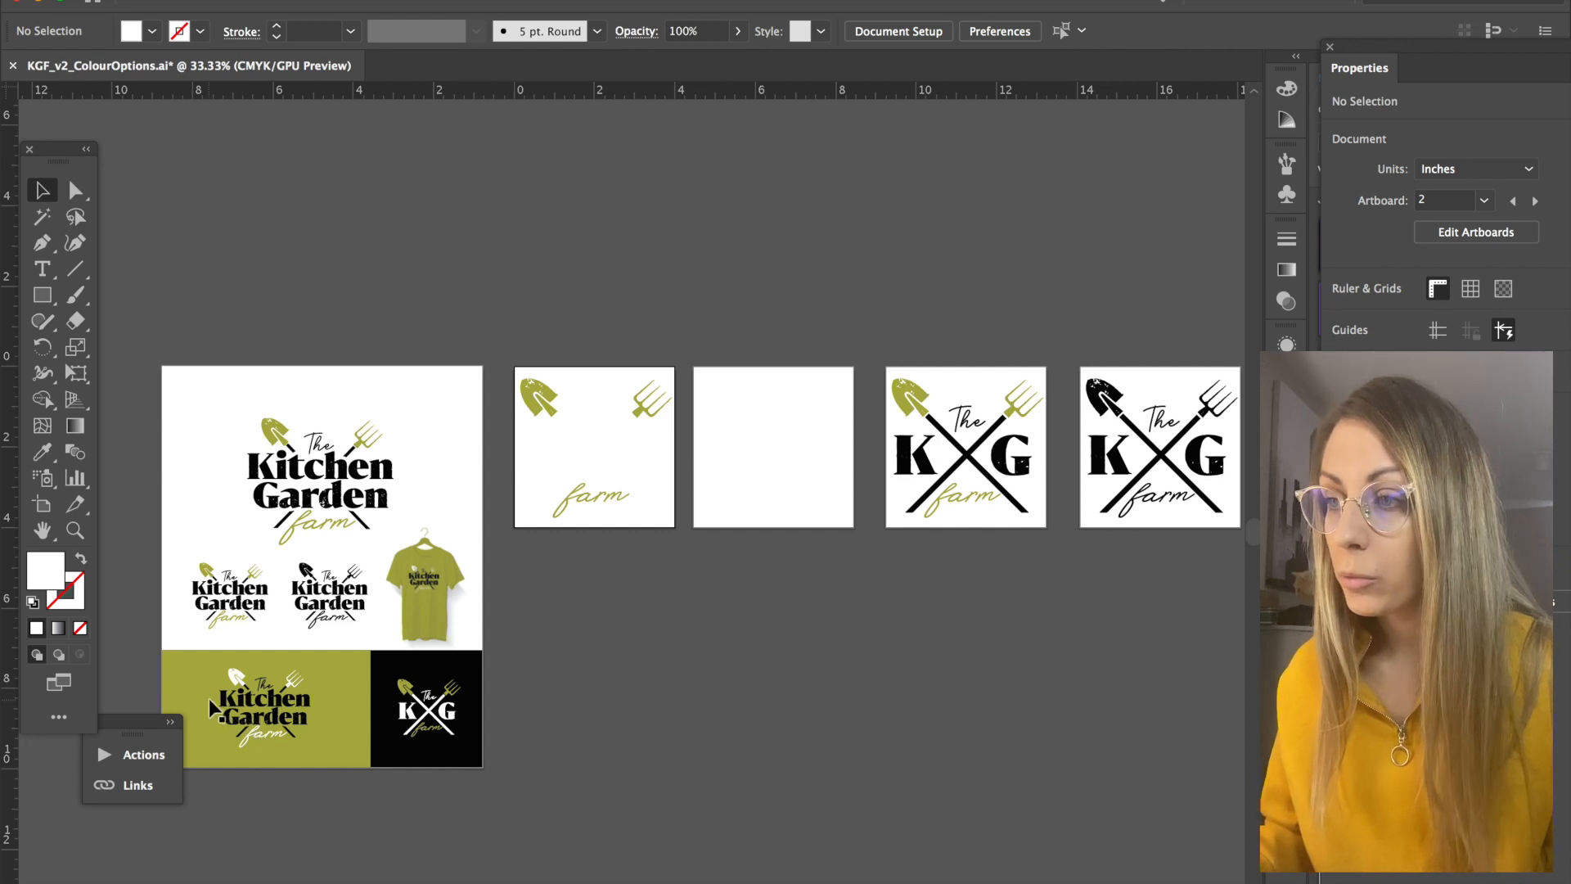
# With the Artboard tool, Alt-drag a square artboard to duplicate it below the KG row
pyautogui.click(231, 702)
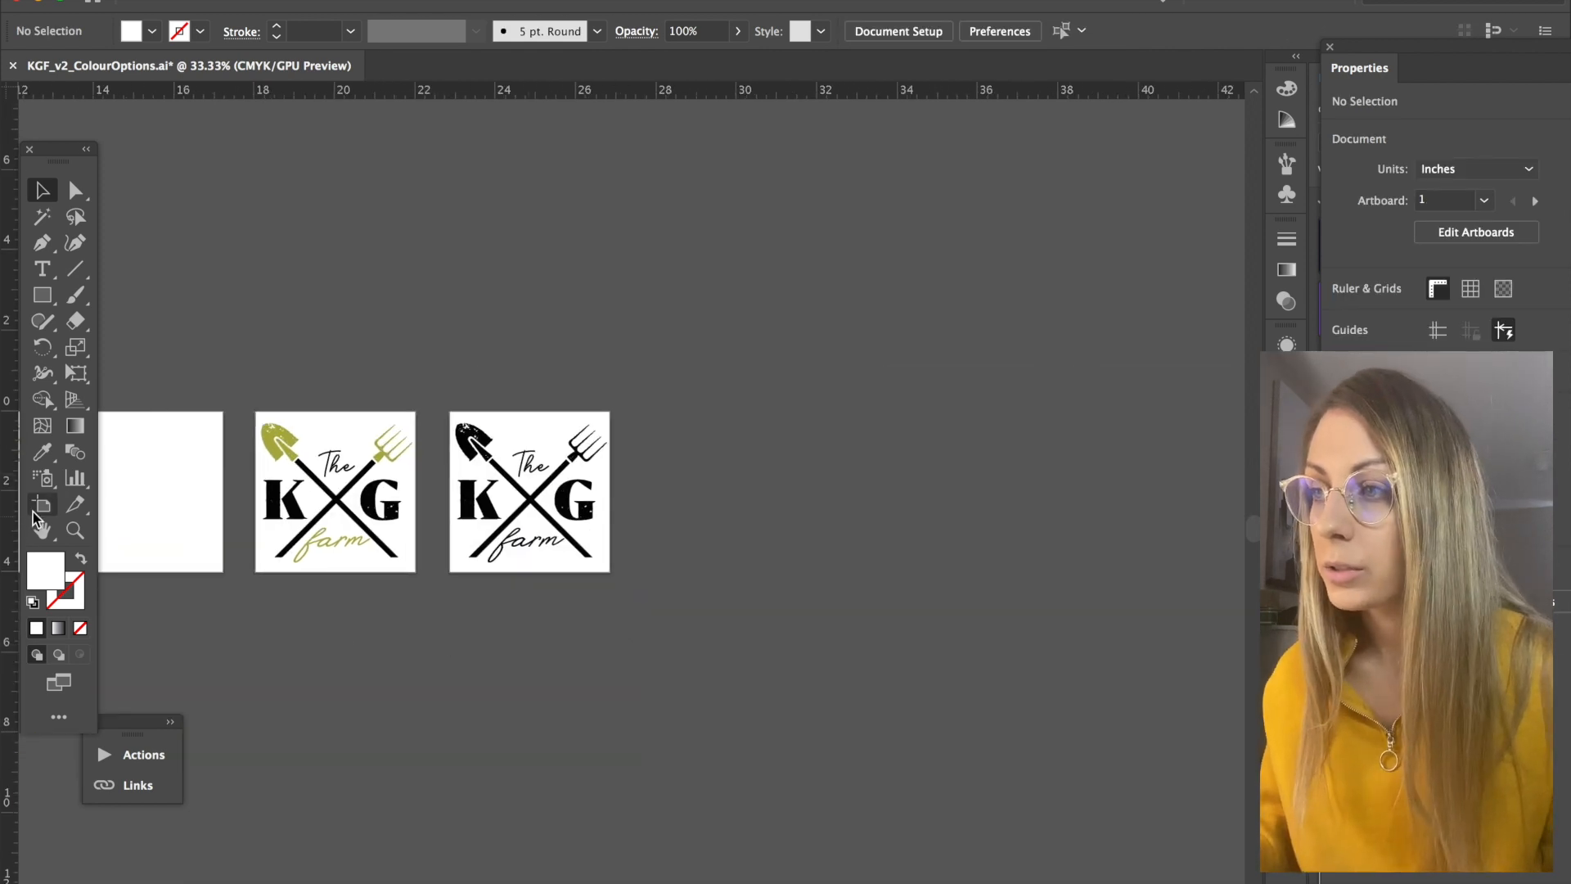
pyautogui.click(43, 504)
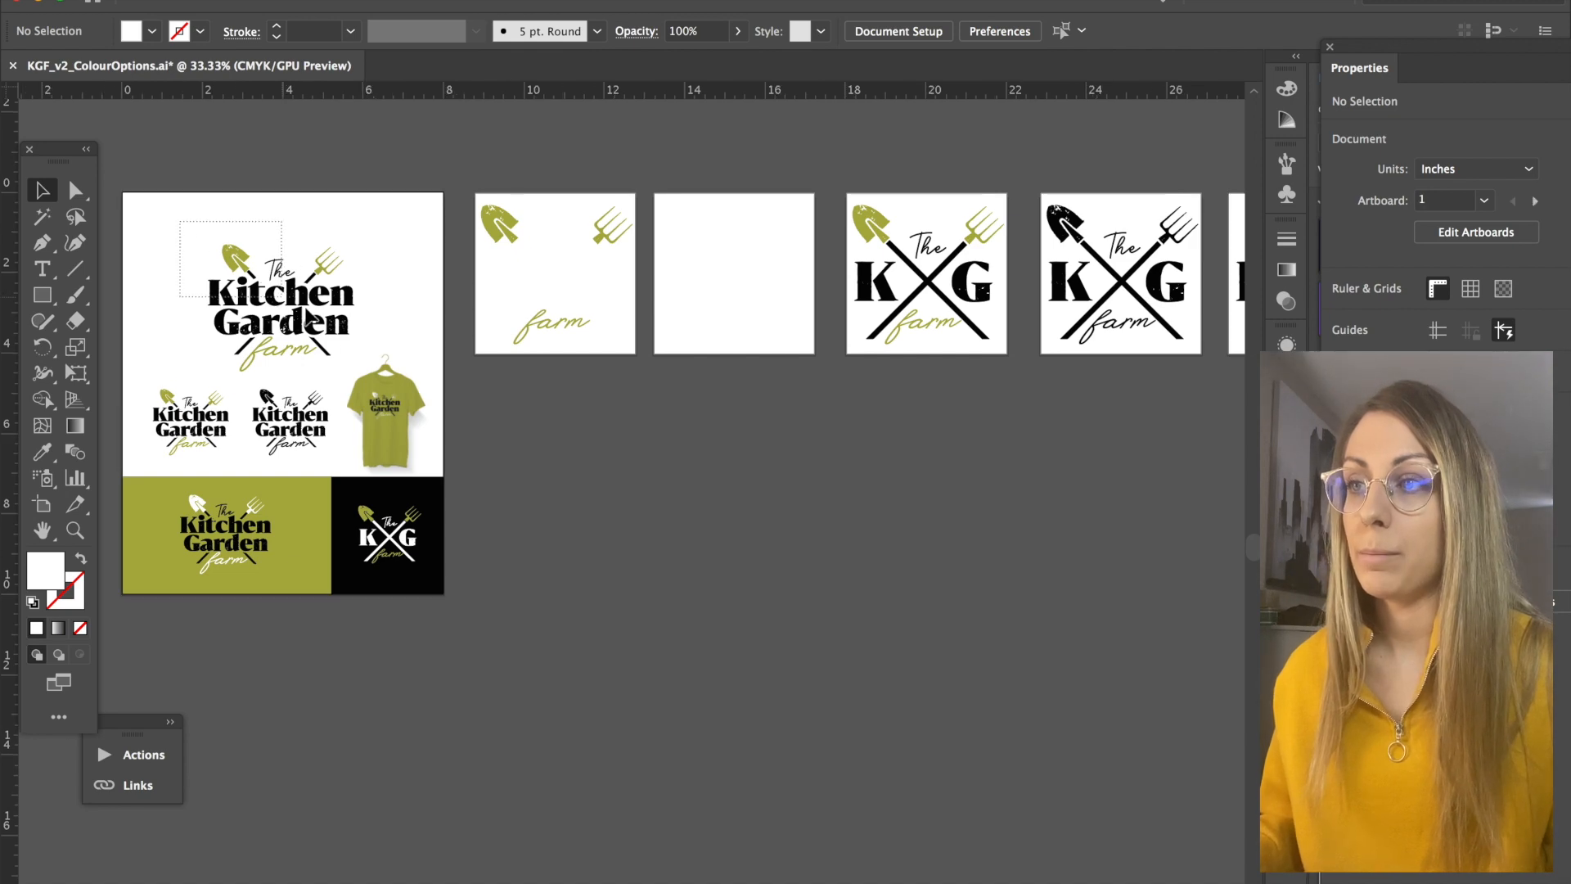
pyautogui.click(595, 396)
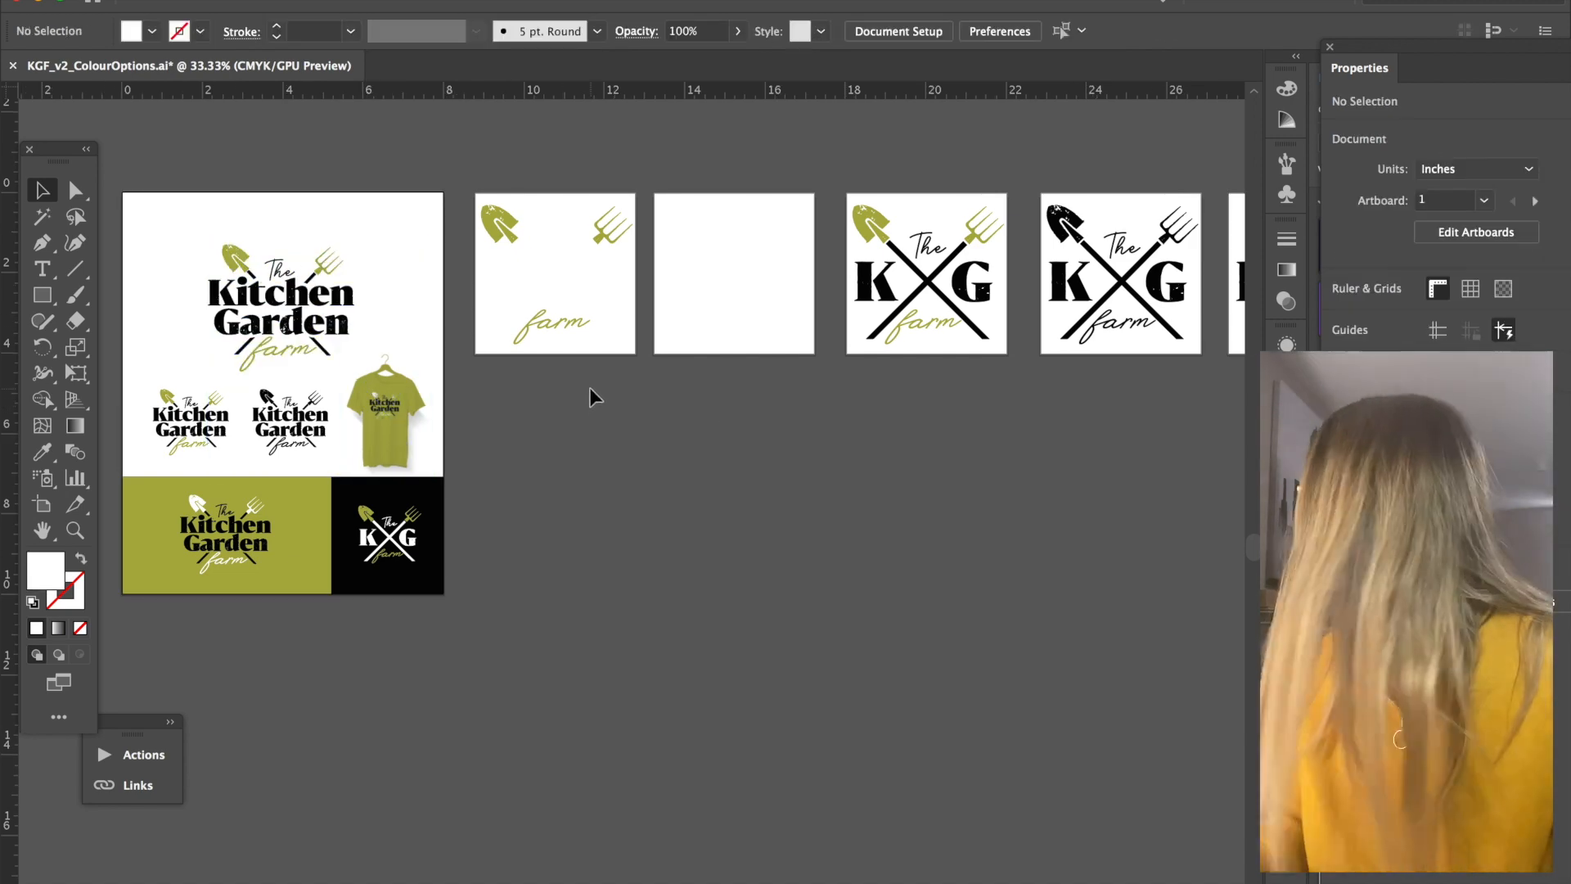
pyautogui.moveTo(426, 378)
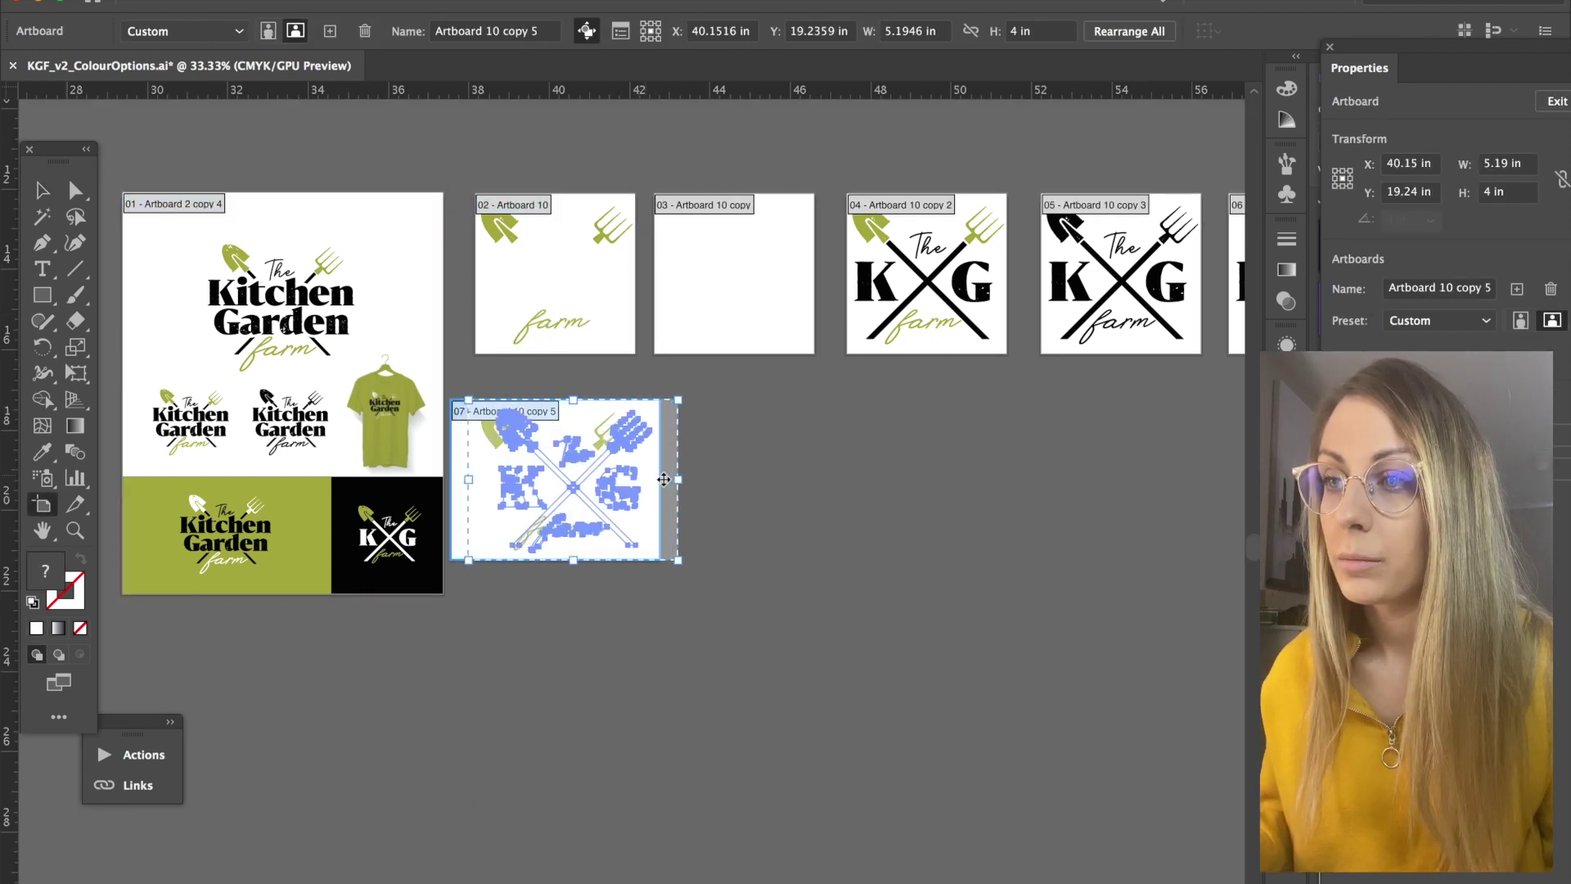
# Paste the Kitchen Garden logo on the new artboard and duplicate the artboard twice alongside
pyautogui.press('Delete')
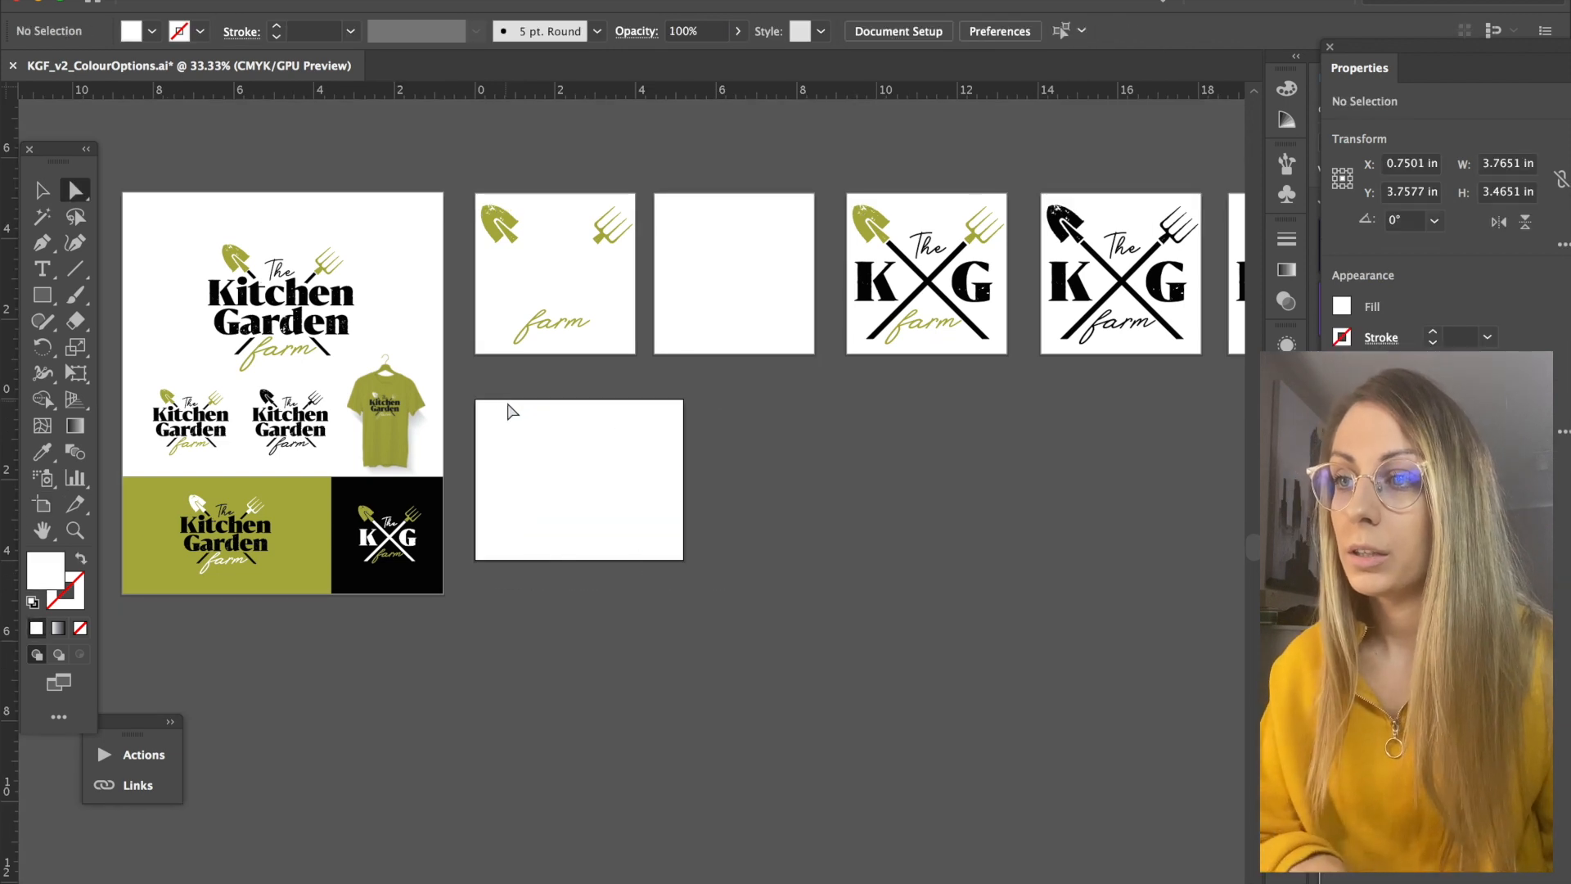
pyautogui.click(278, 273)
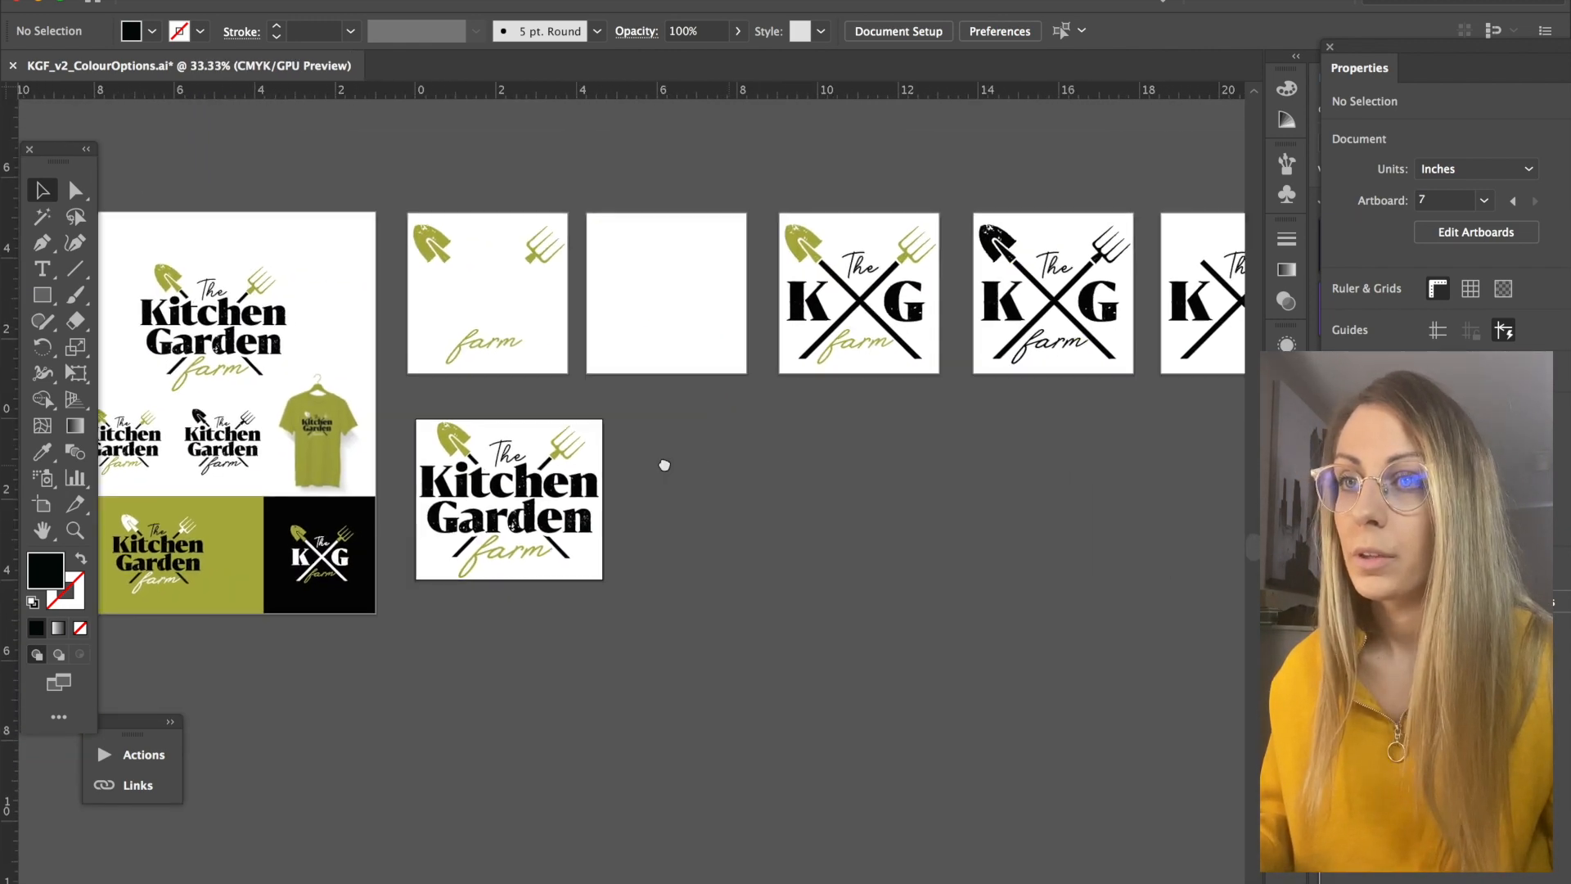
pyautogui.hscroll(3)
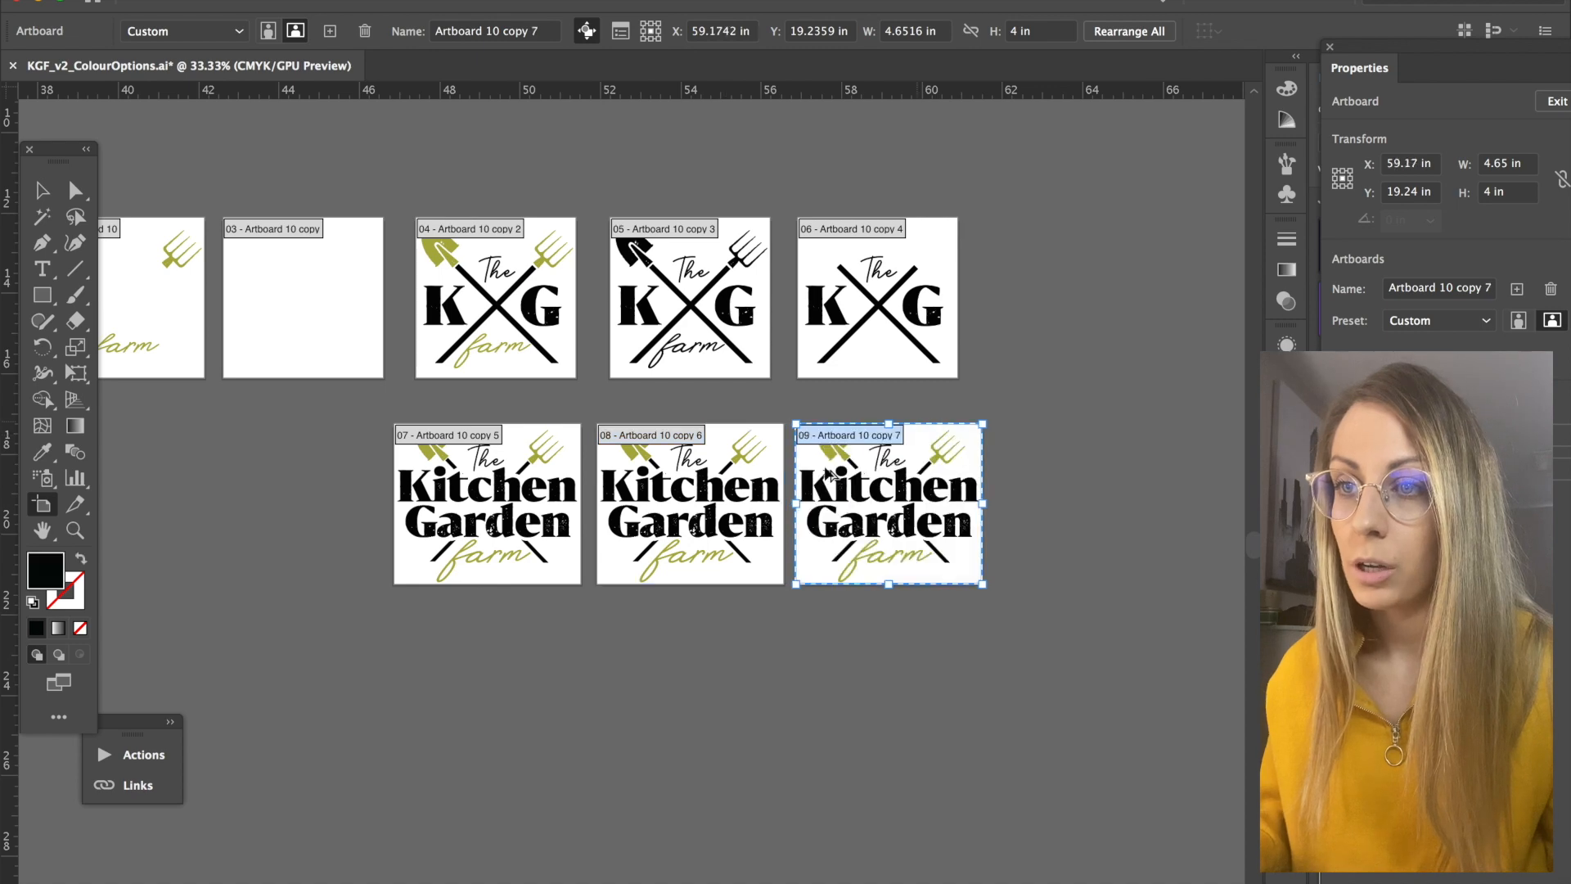
# Drag Artboard 01 leftward away from the logo rows and dismiss the hidden objects alert
pyautogui.hscroll(-3)
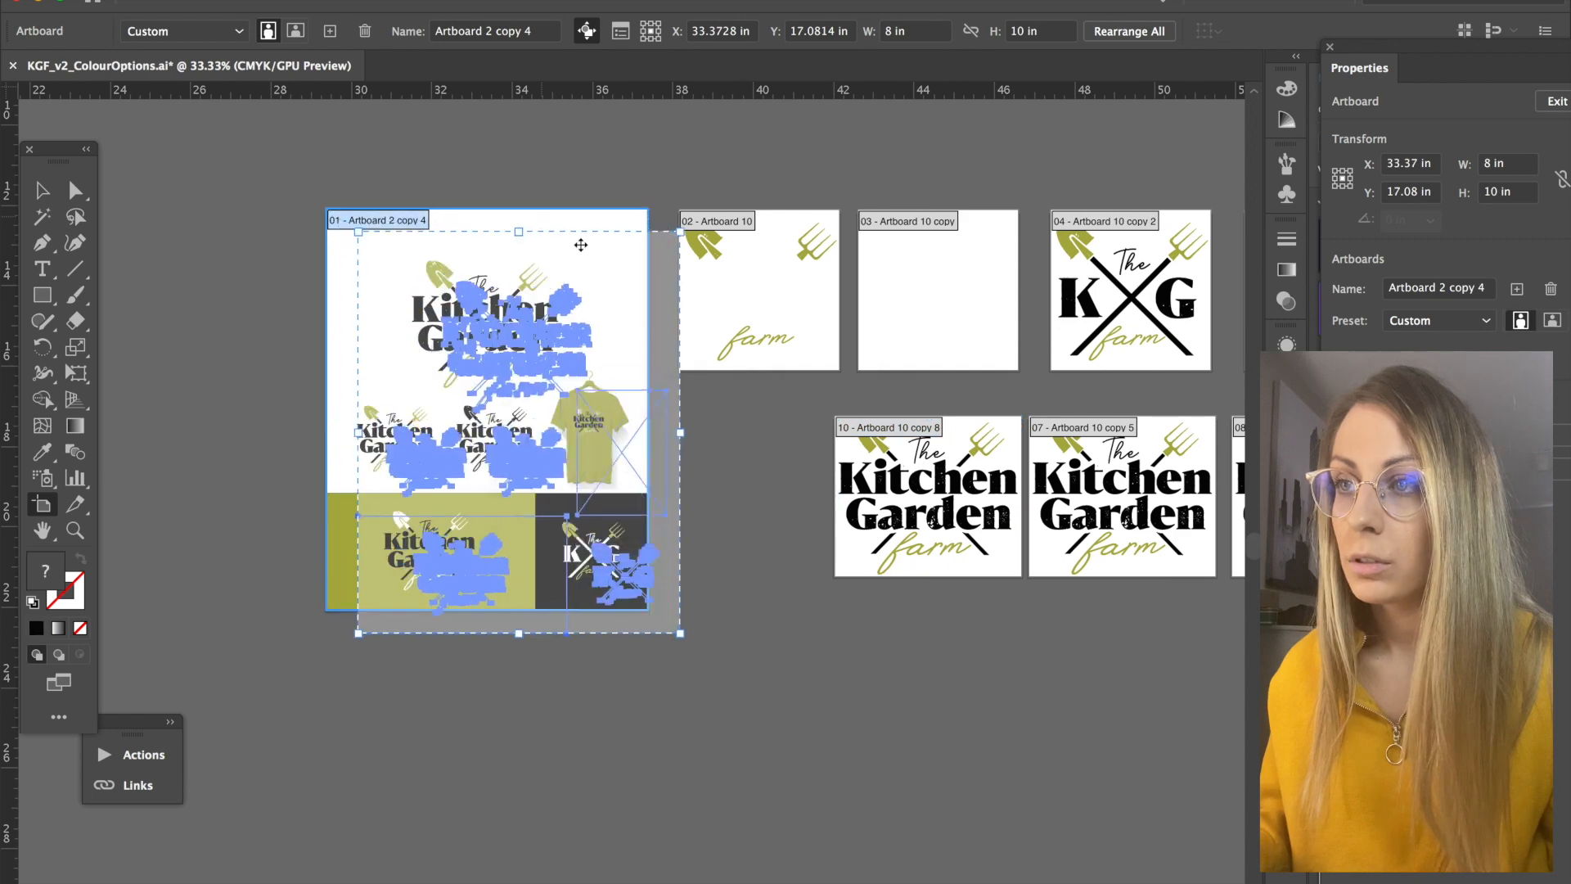
pyautogui.click(924, 496)
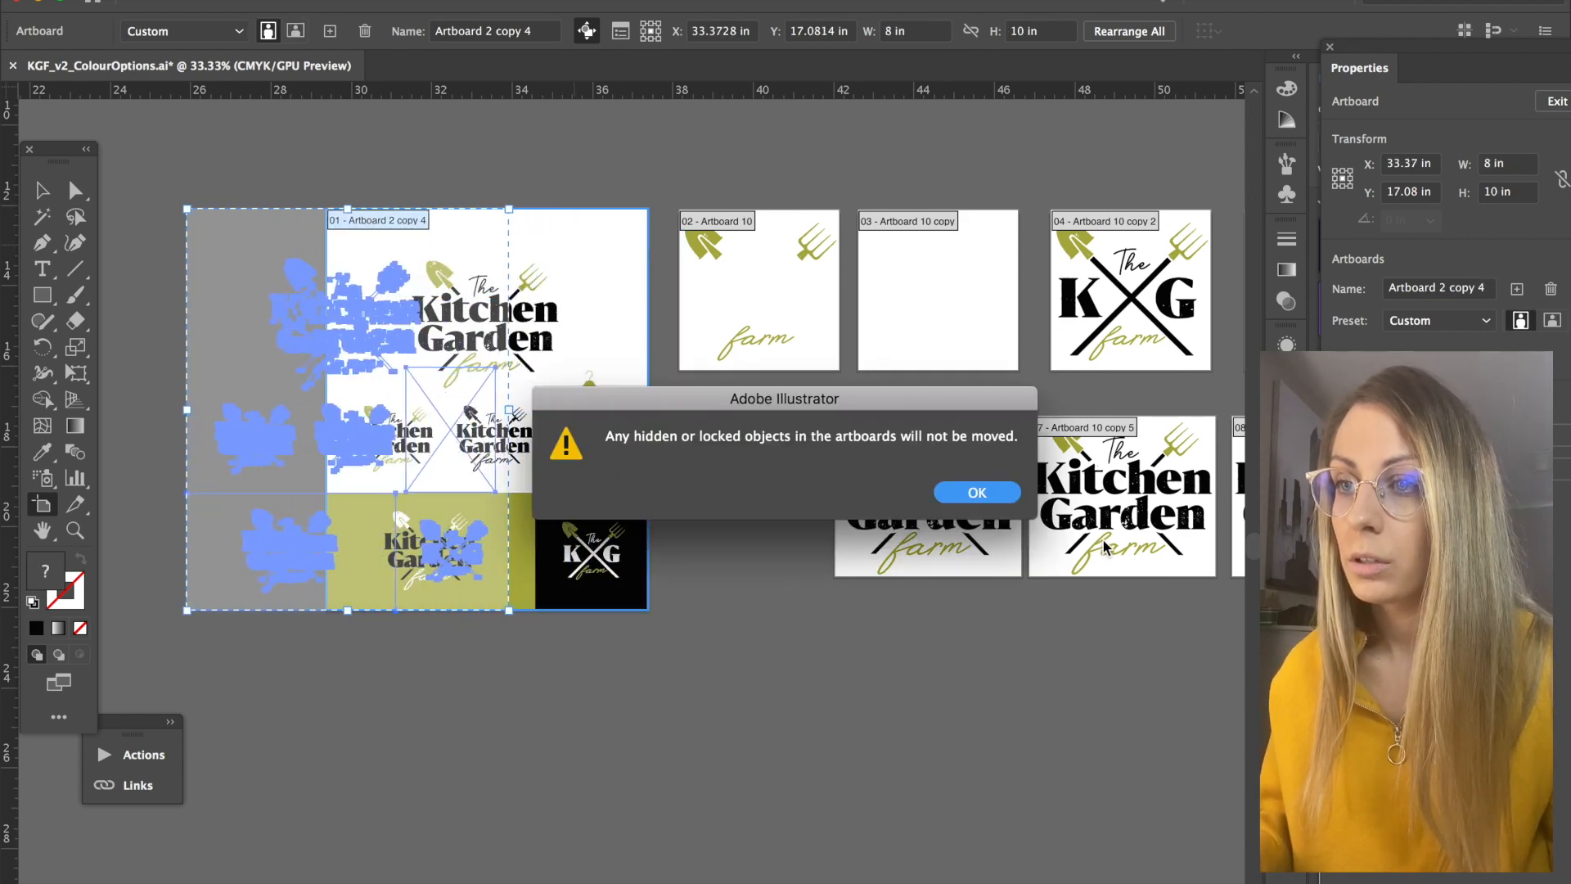
pyautogui.click(975, 492)
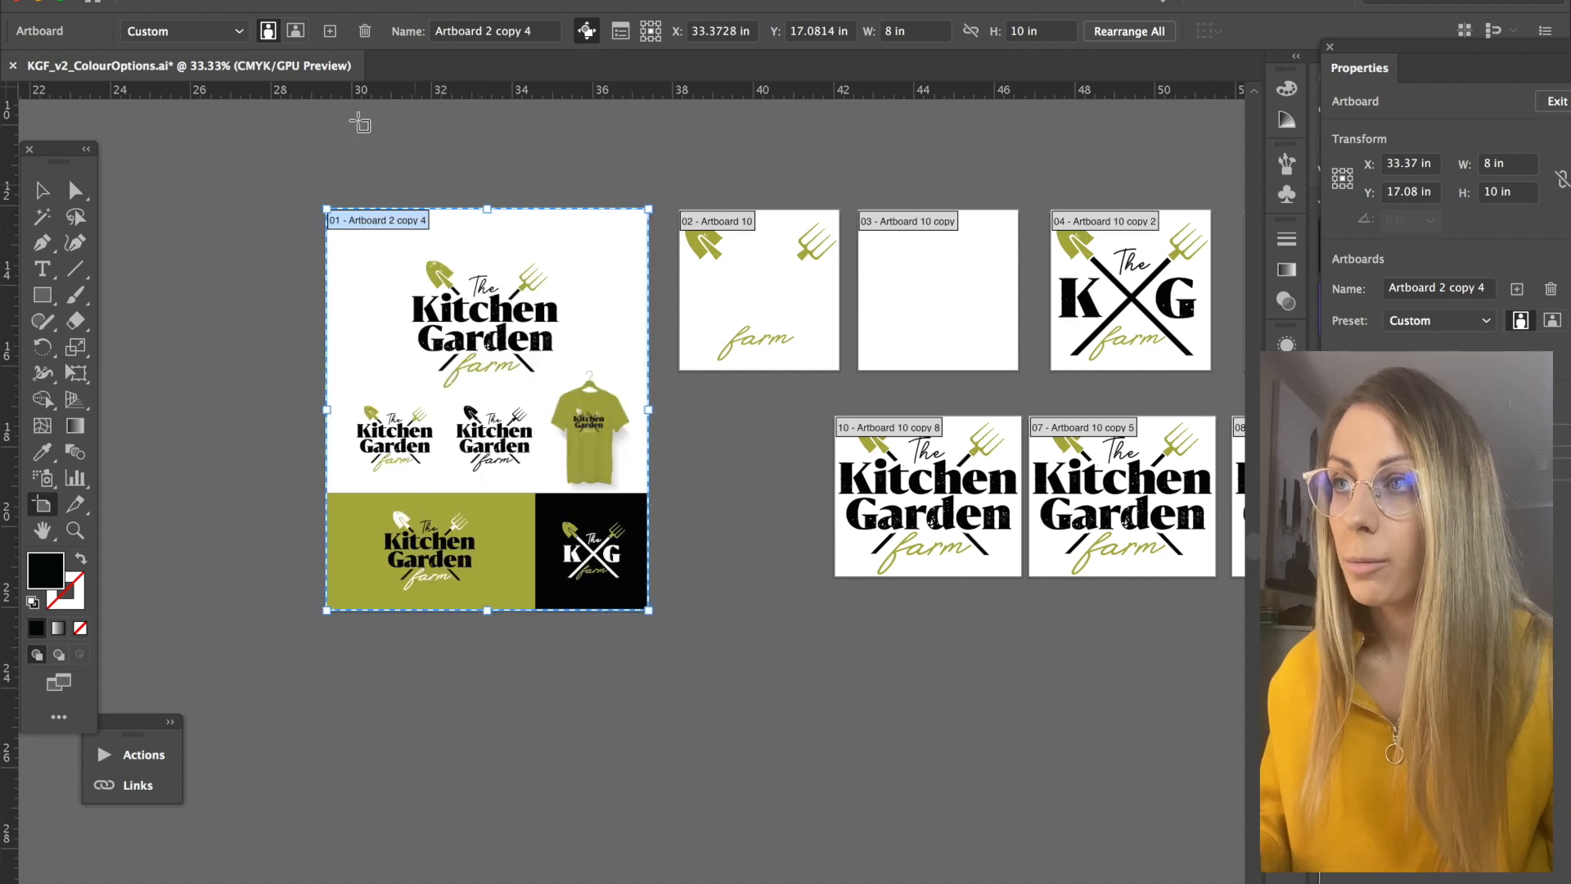
pyautogui.moveTo(481, 253)
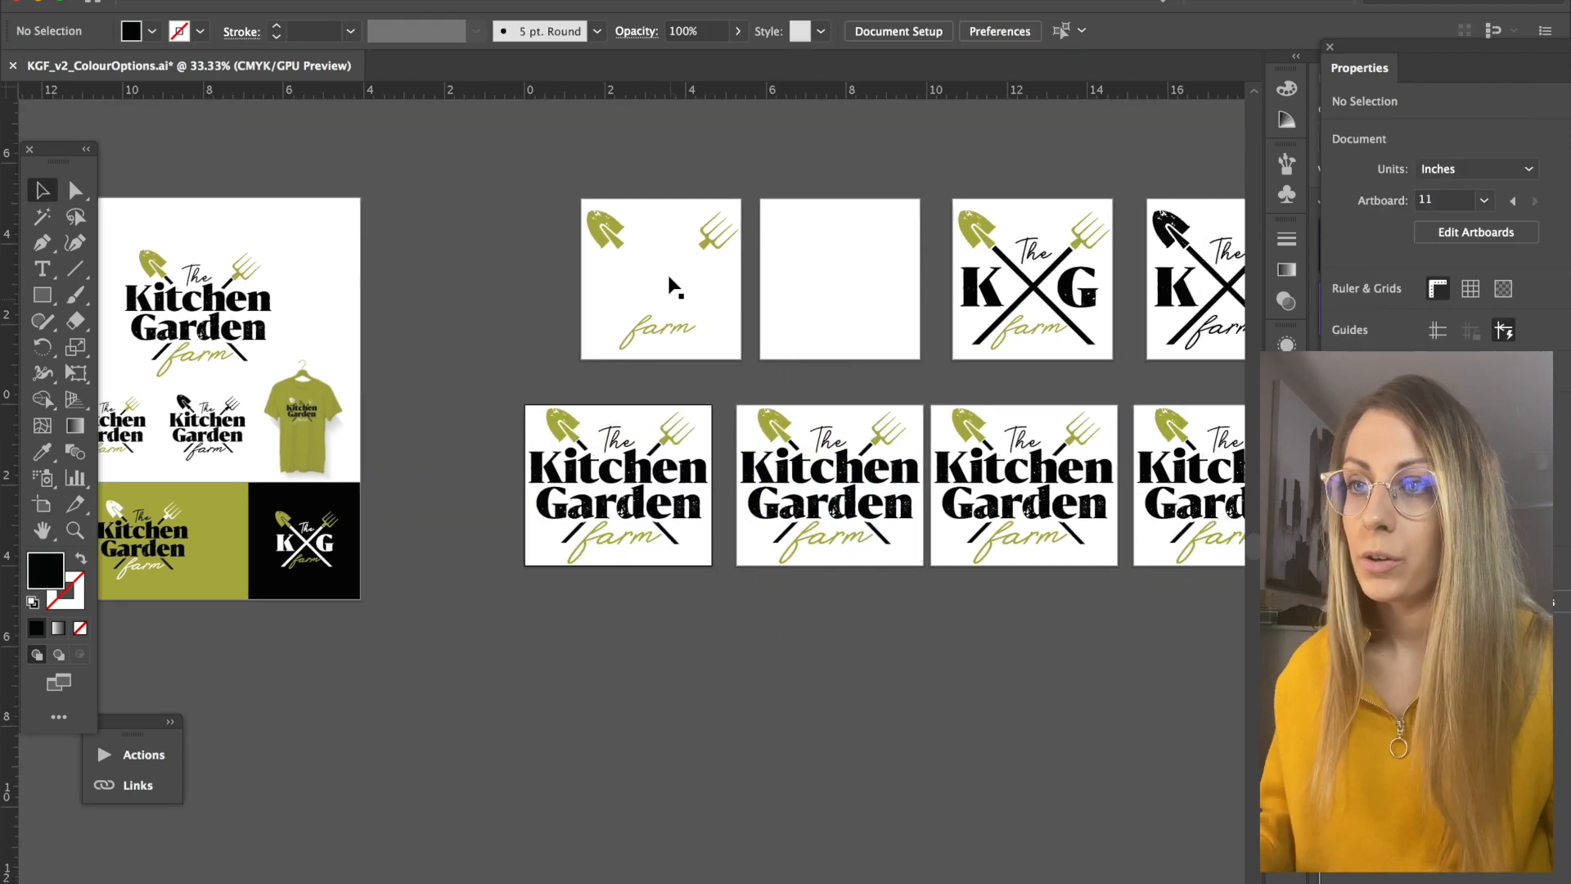
# Scroll up to the artboards and select all artwork with Cmd+A
pyautogui.scroll(3)
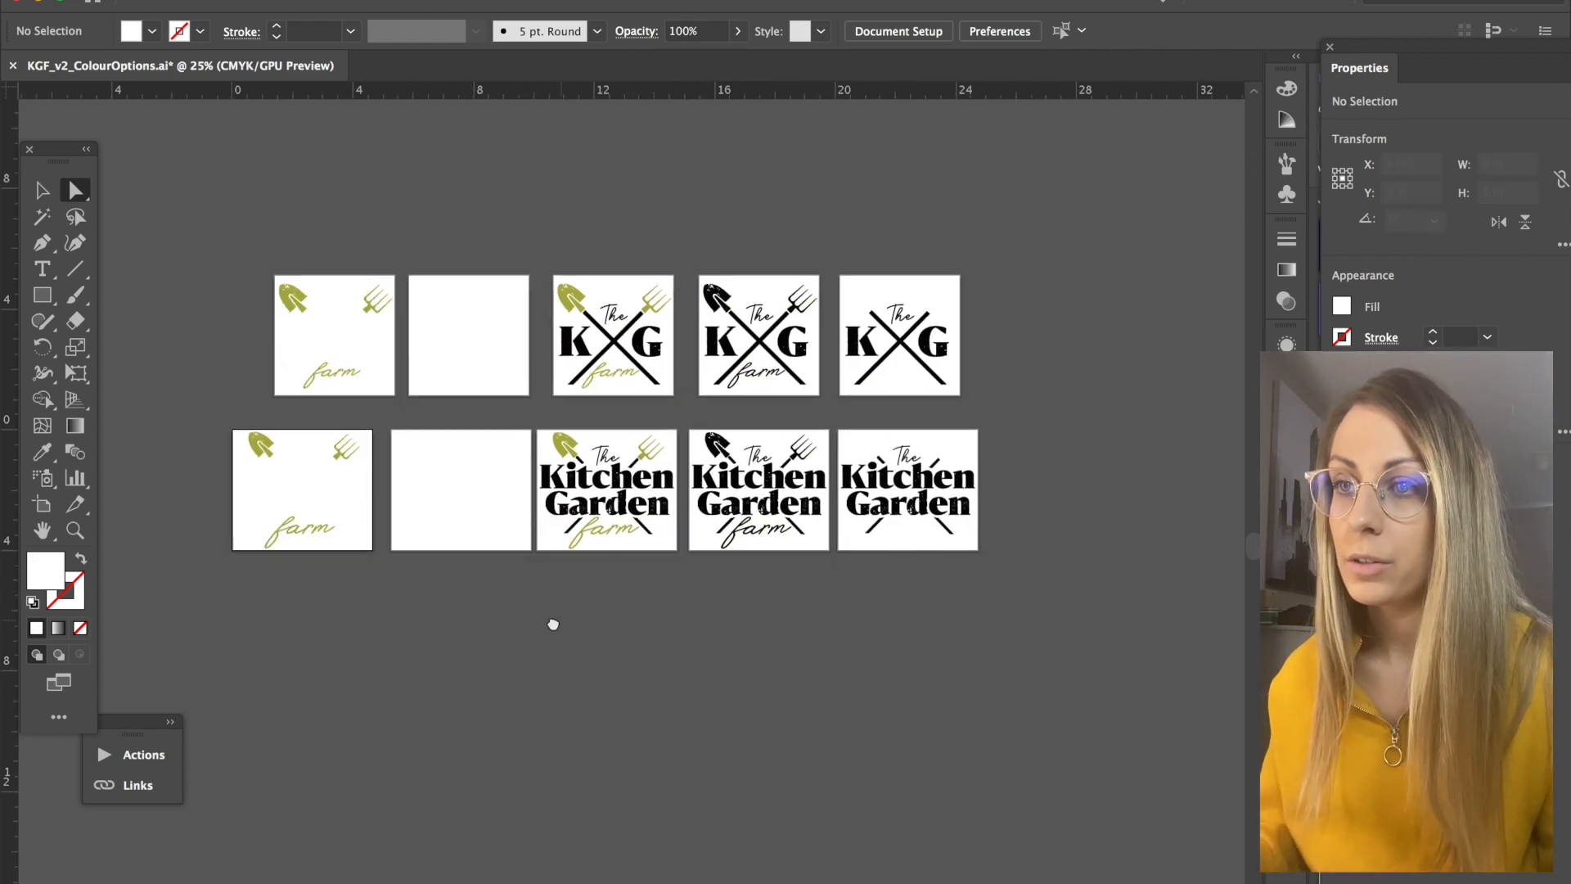
pyautogui.moveTo(1062, 627)
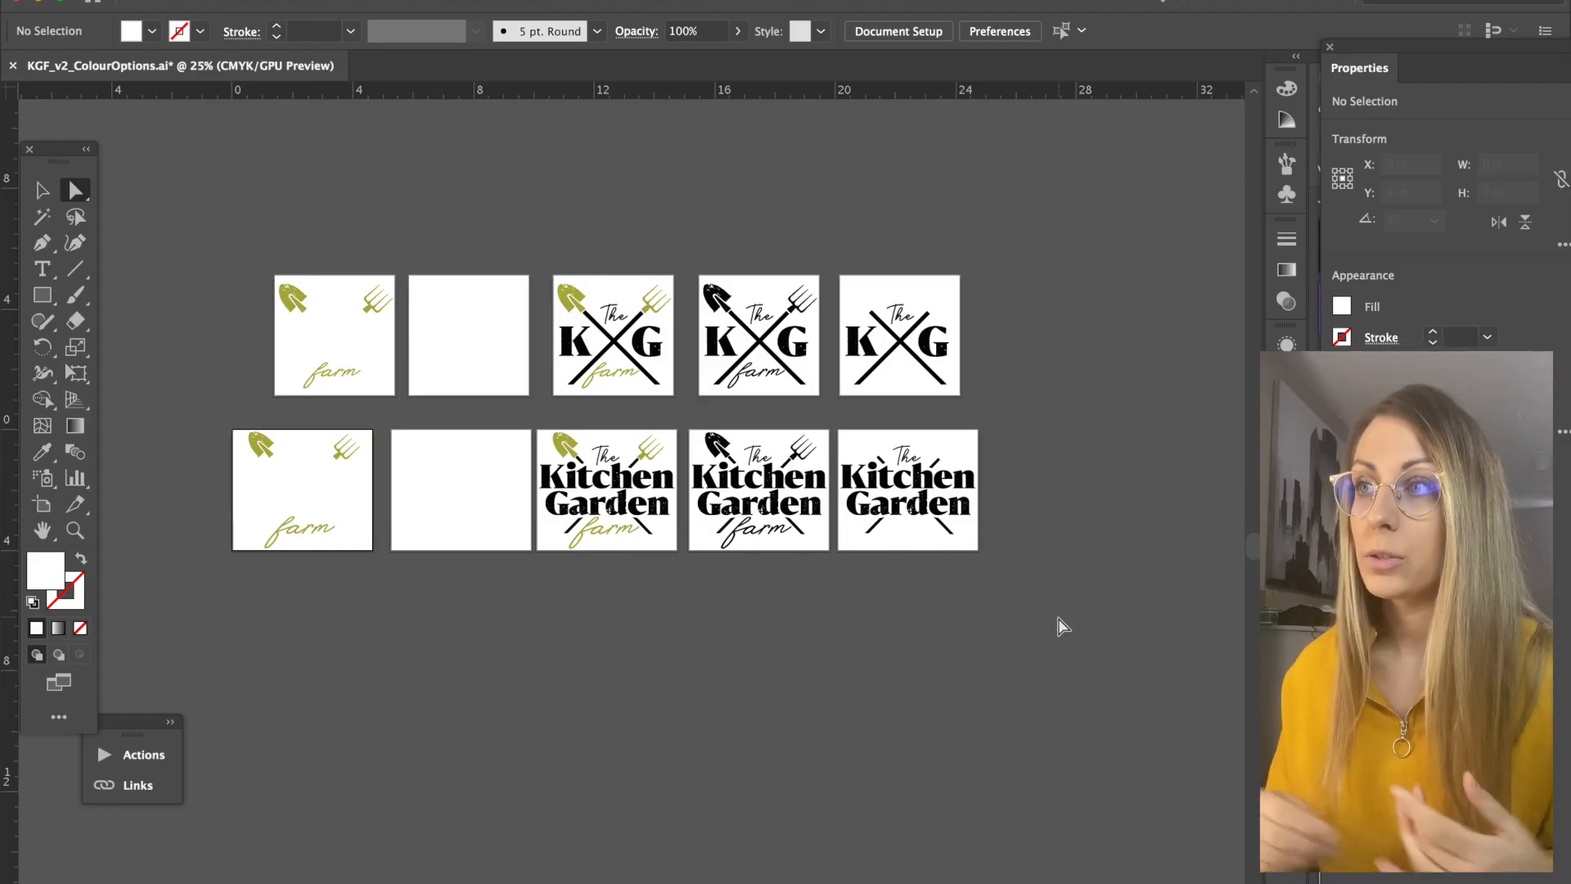
pyautogui.moveTo(293, 230)
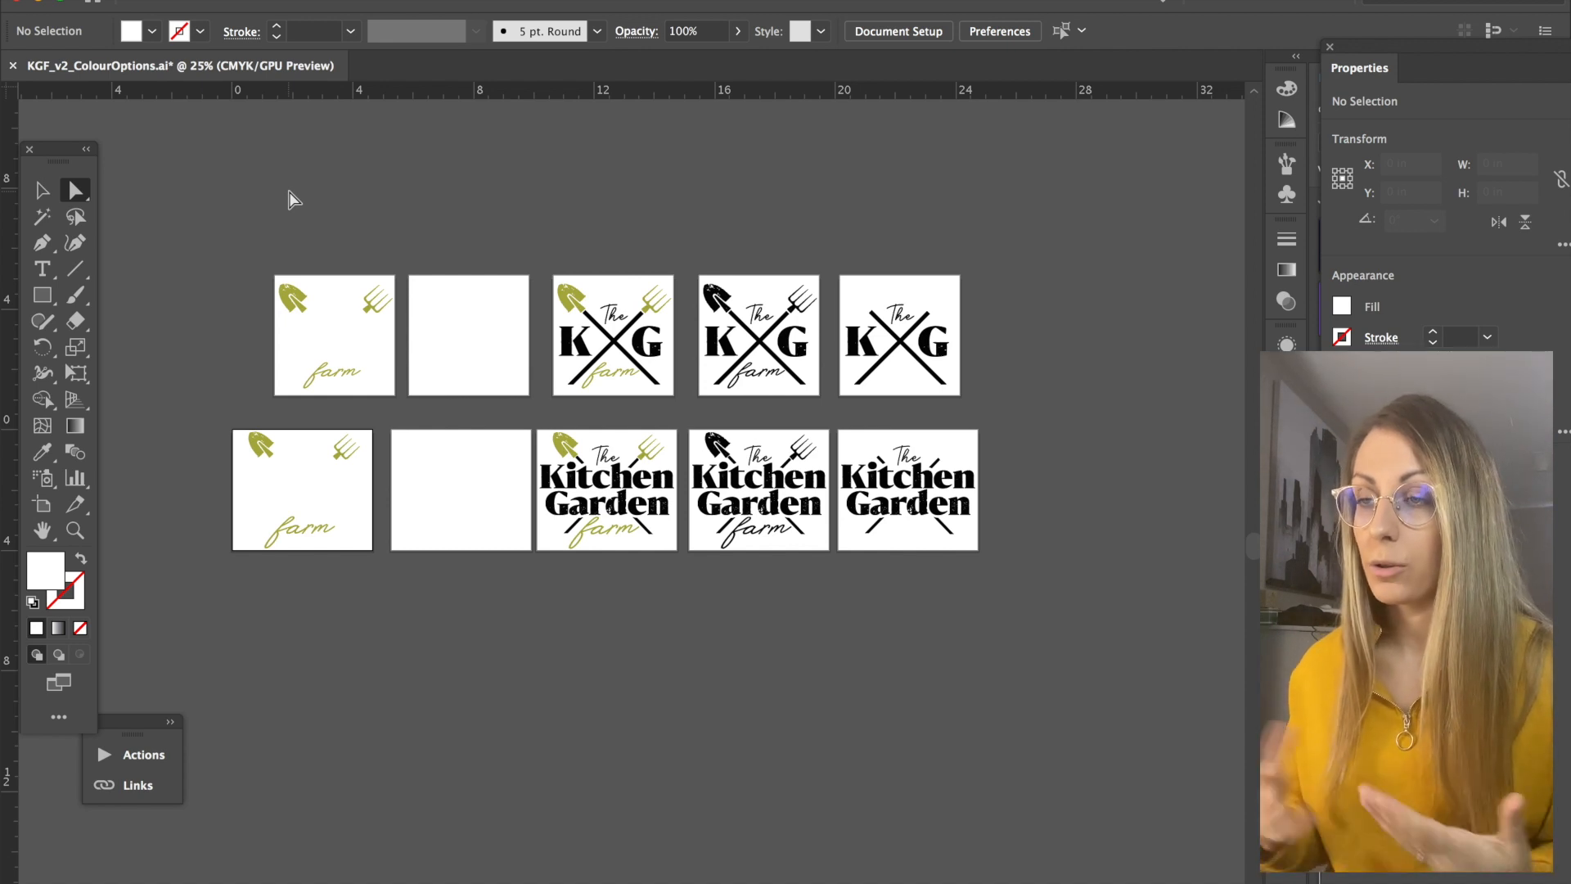
pyautogui.moveTo(437, 249)
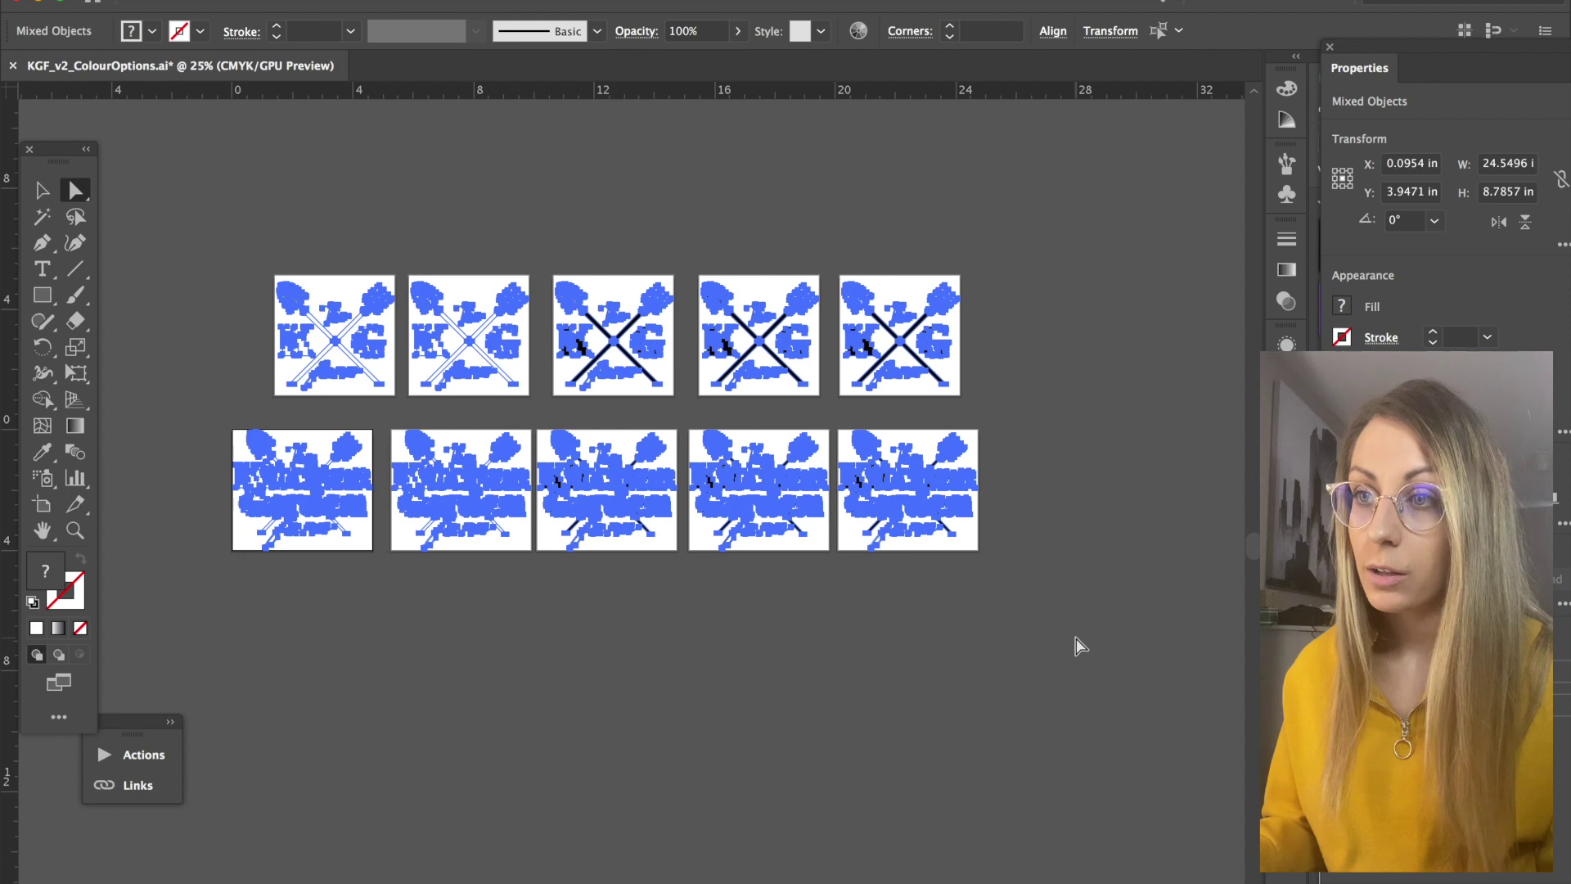
# Deselect all by clicking an empty area of the canvas
pyautogui.click(1062, 616)
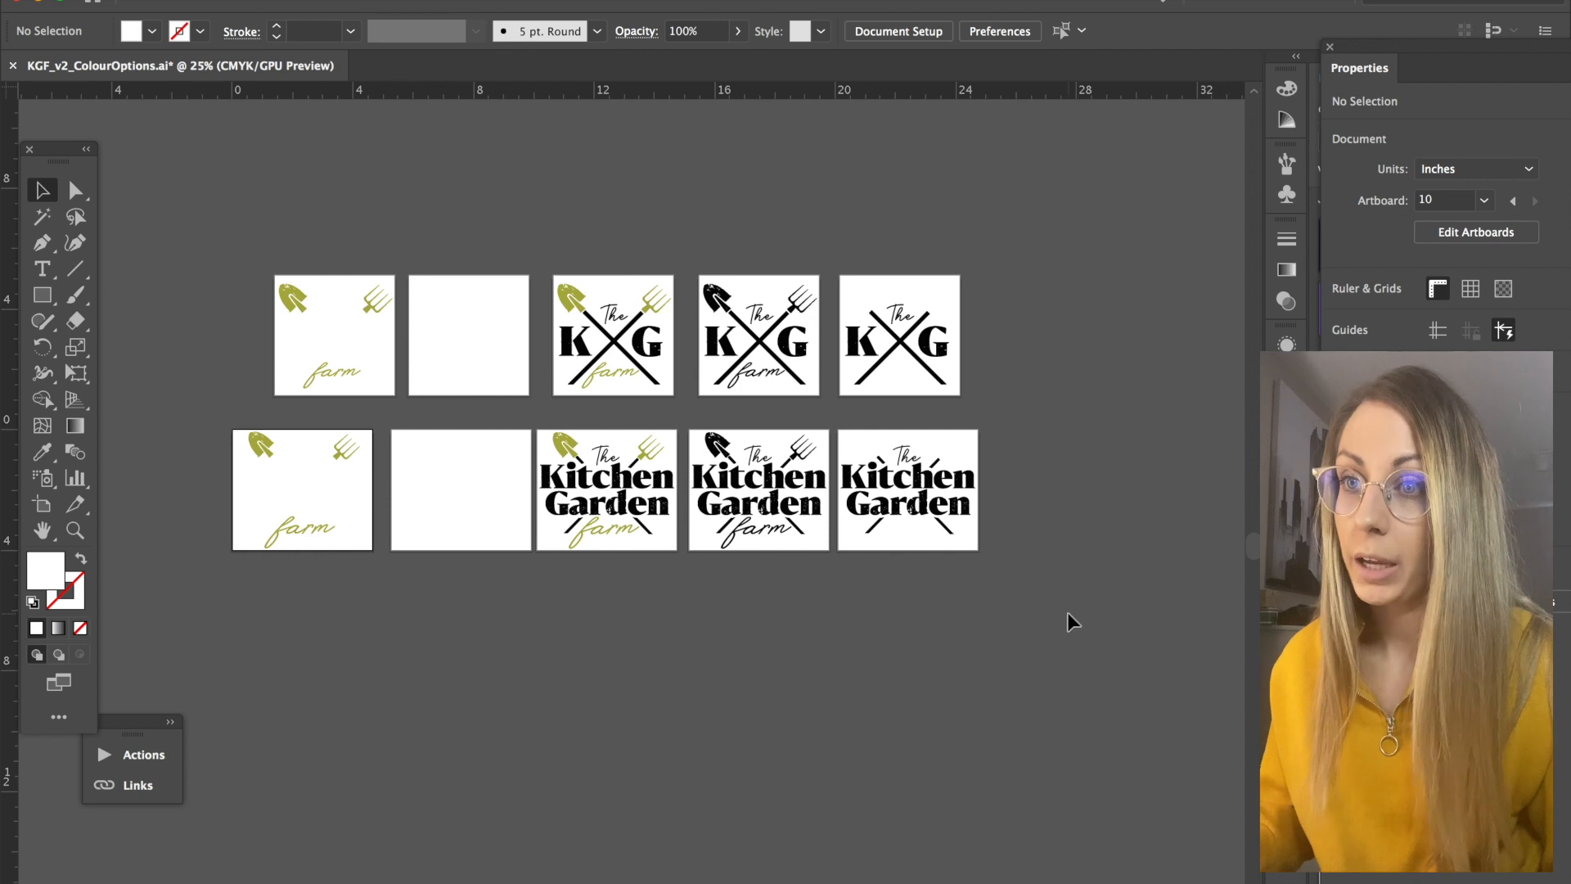
pyautogui.moveTo(193, 148)
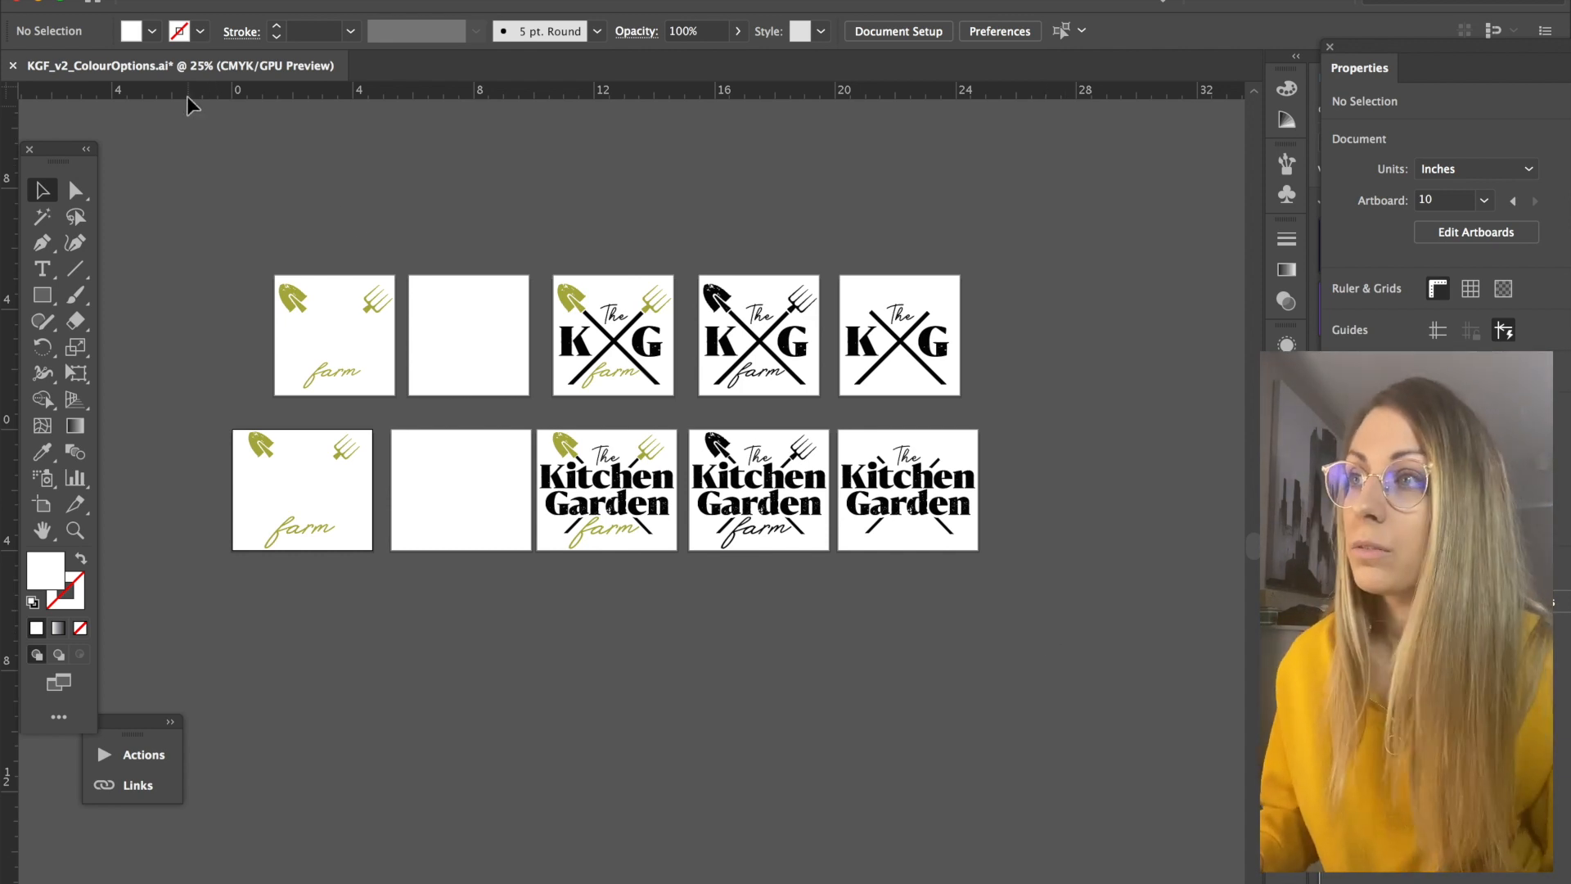
# Choose File > Export > Export for Screens to open the artboard export dialog
pyautogui.click(60, 7)
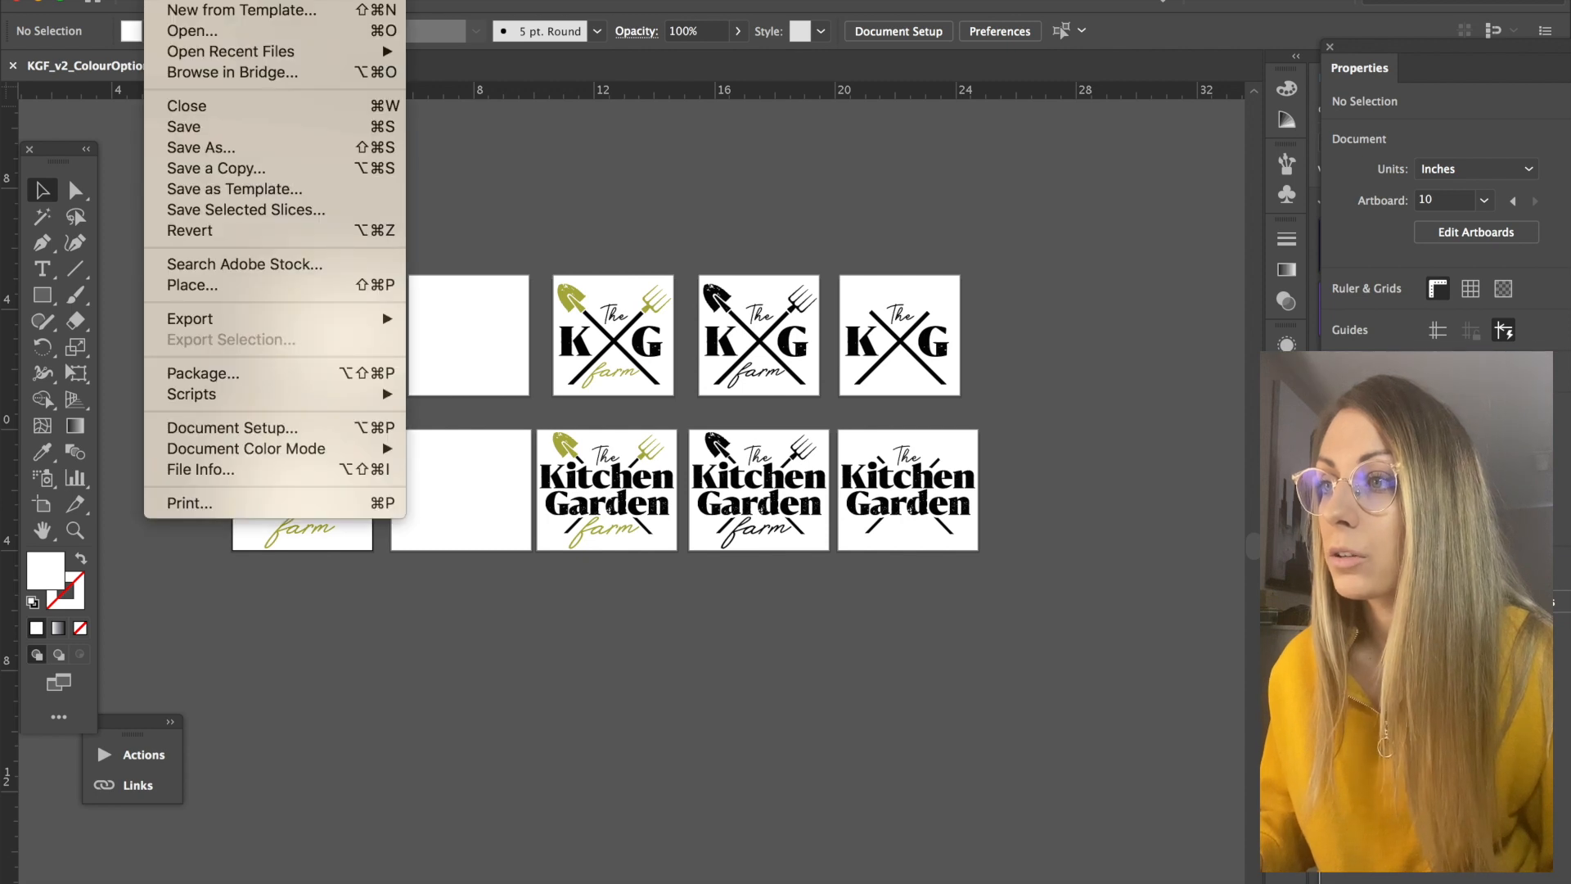
pyautogui.moveTo(221, 324)
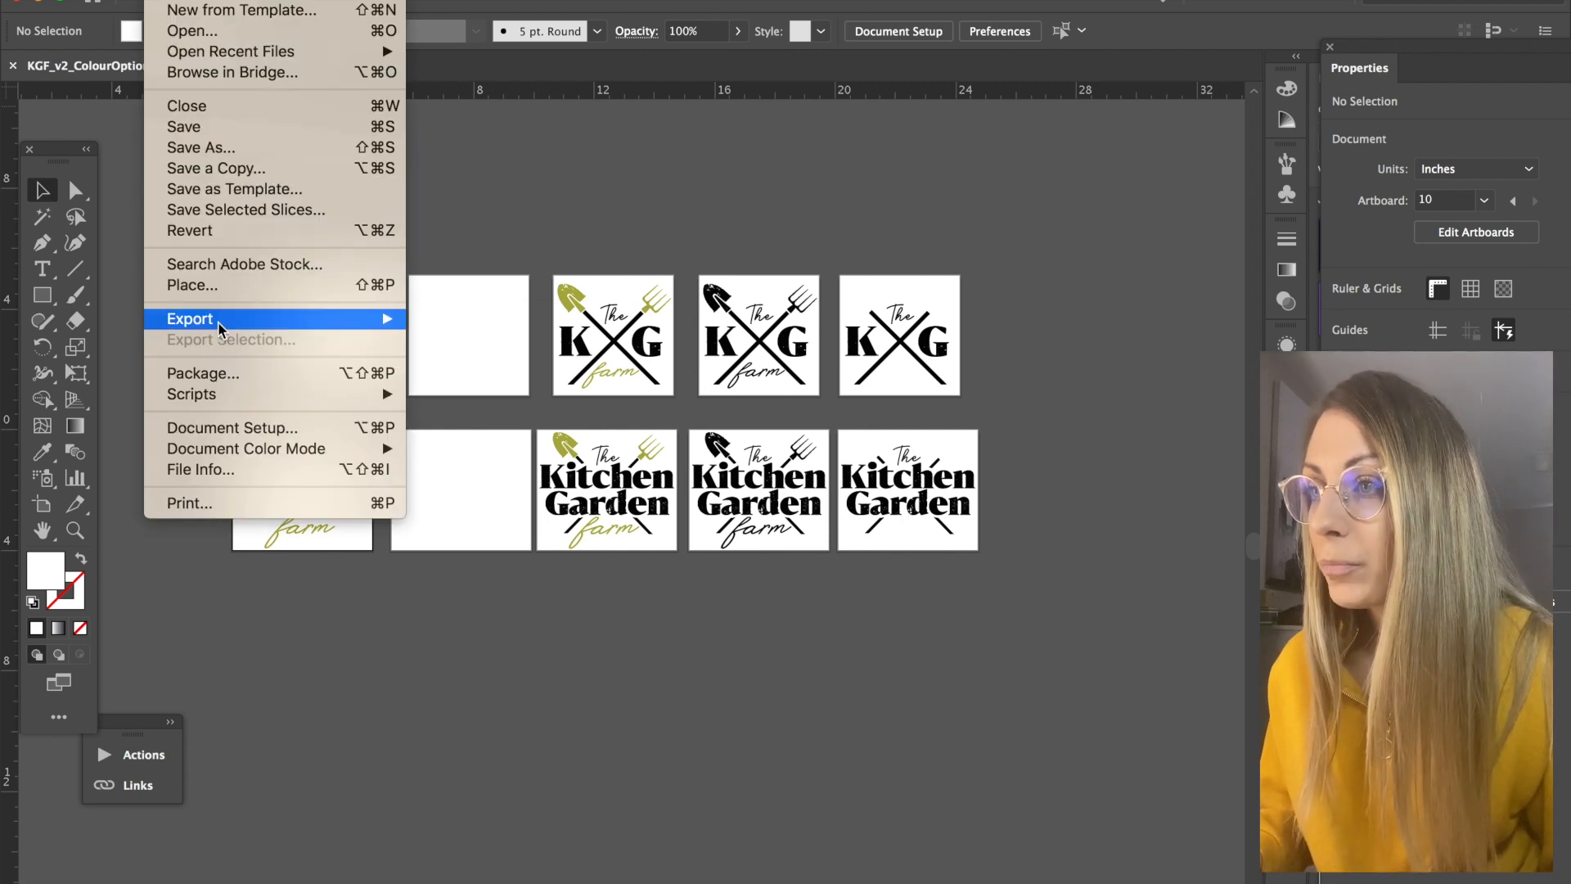
pyautogui.moveTo(453, 319)
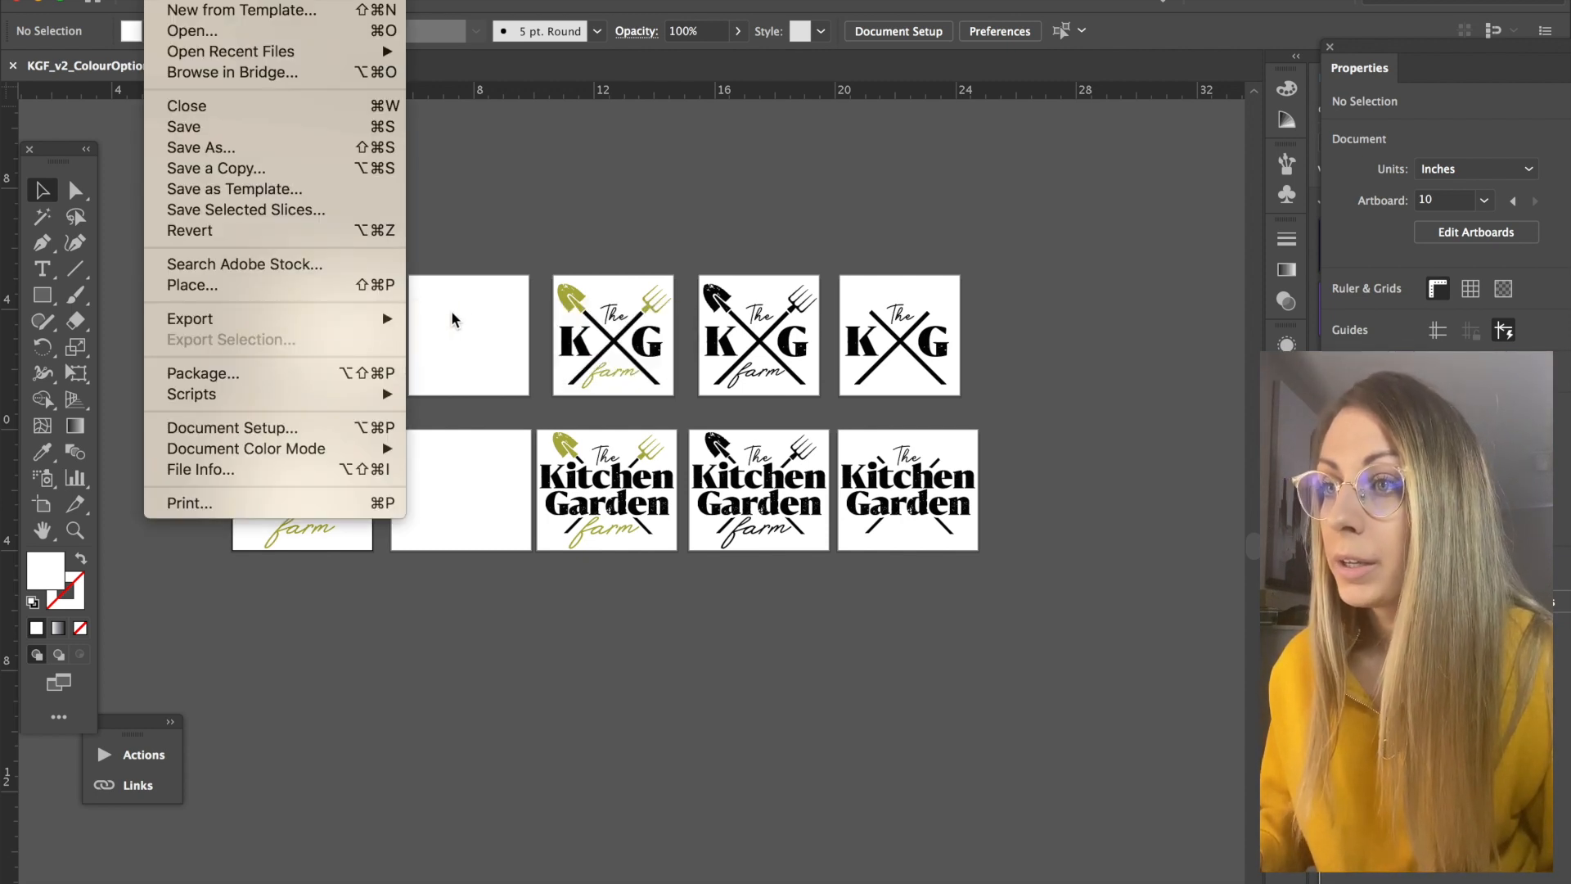
pyautogui.click(189, 319)
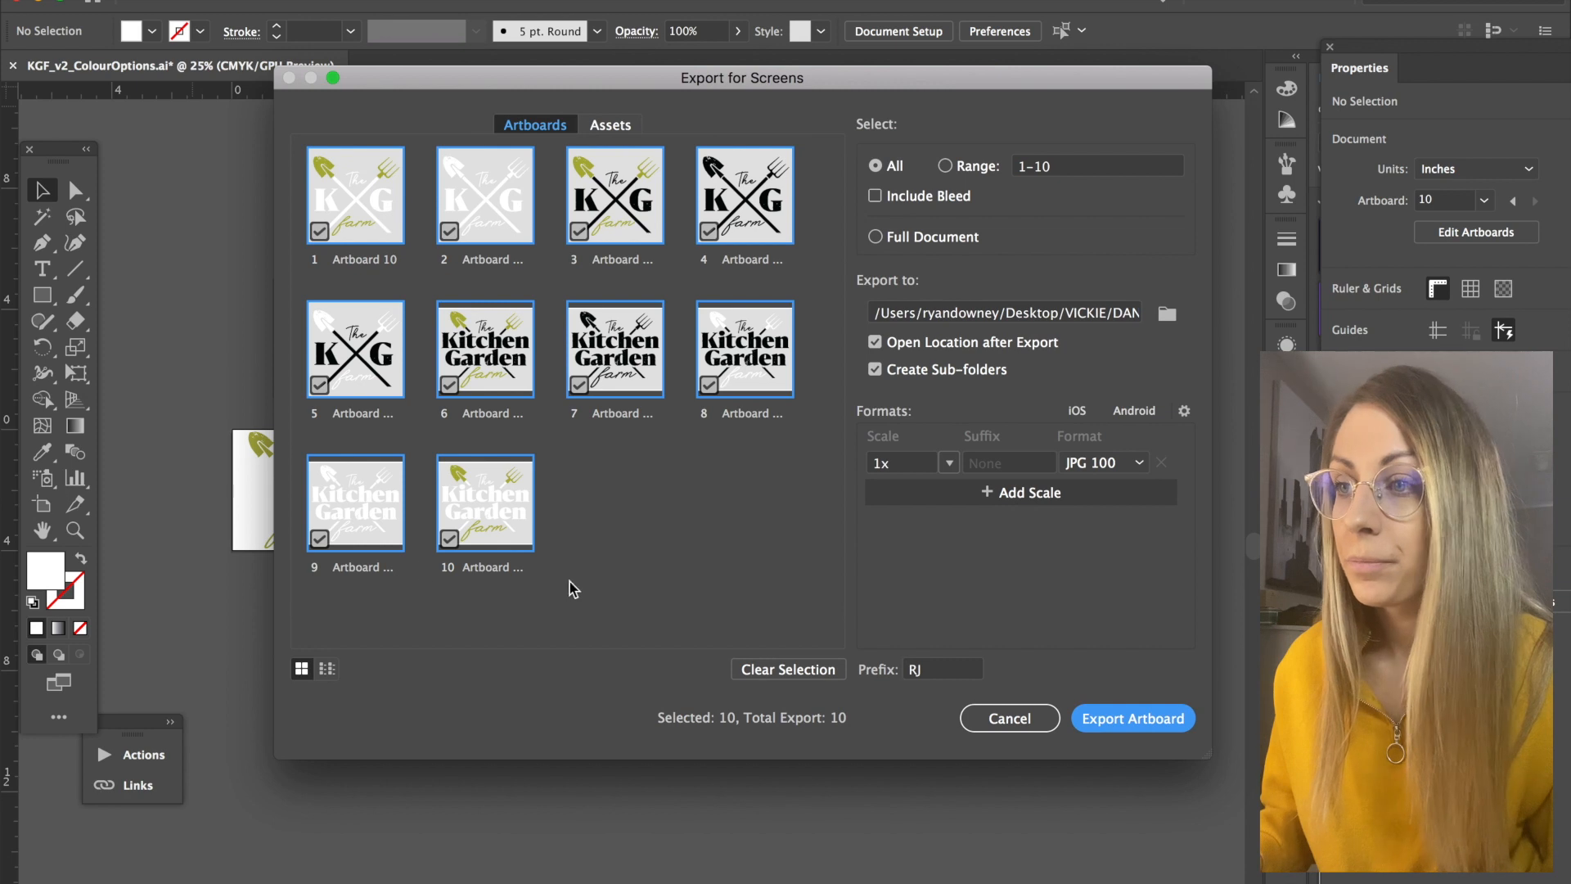
pyautogui.moveTo(383, 553)
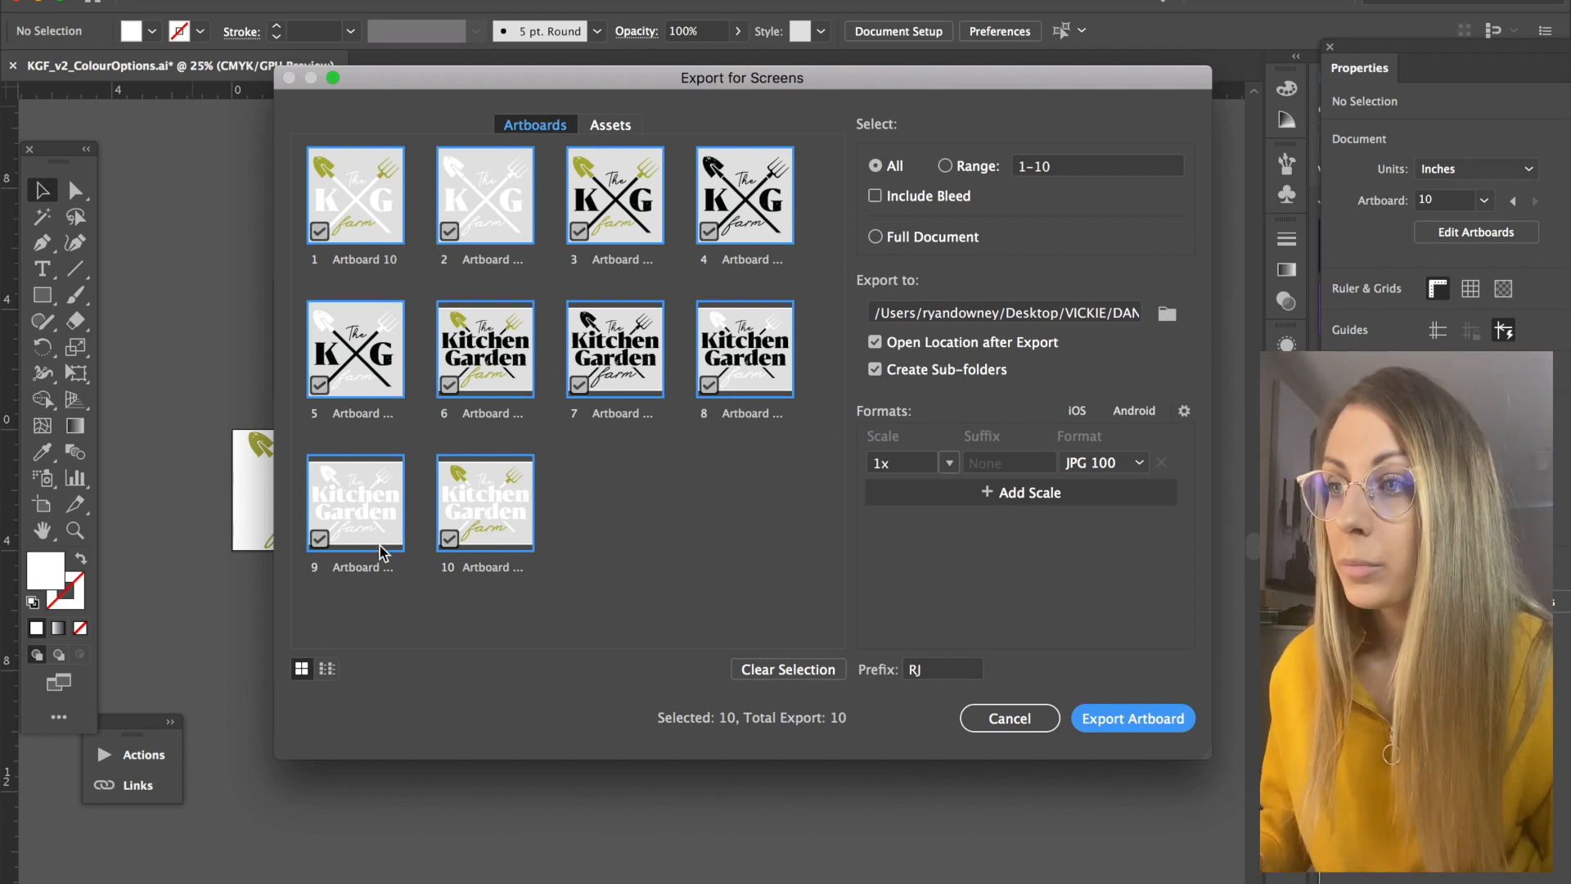
pyautogui.moveTo(823, 229)
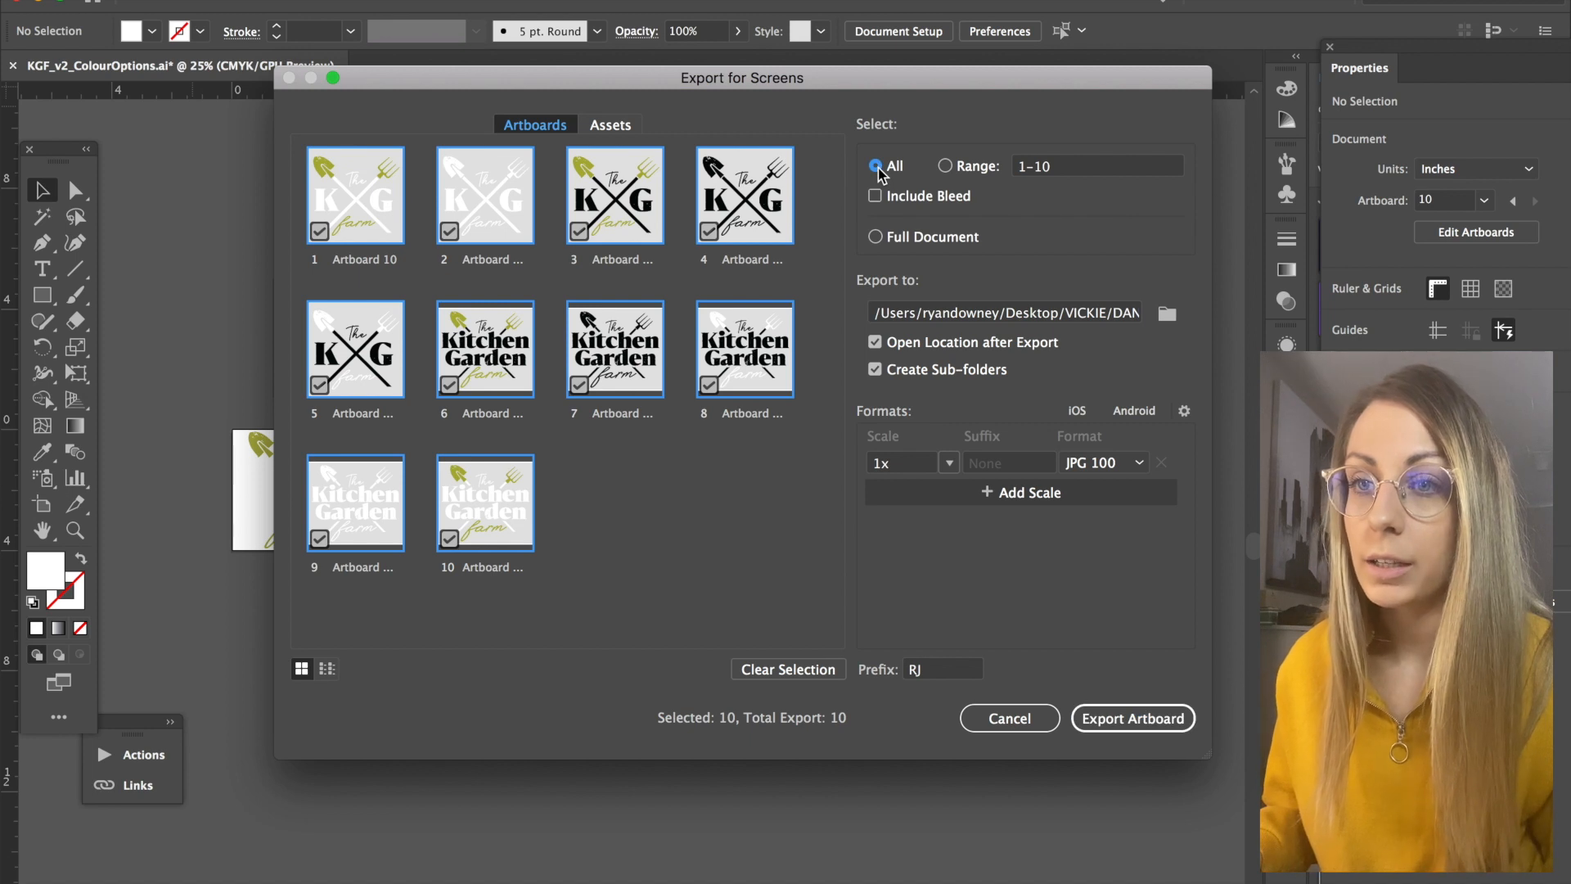
# Add a second export format at 1x scale as PNG alongside the JPG
pyautogui.click(949, 462)
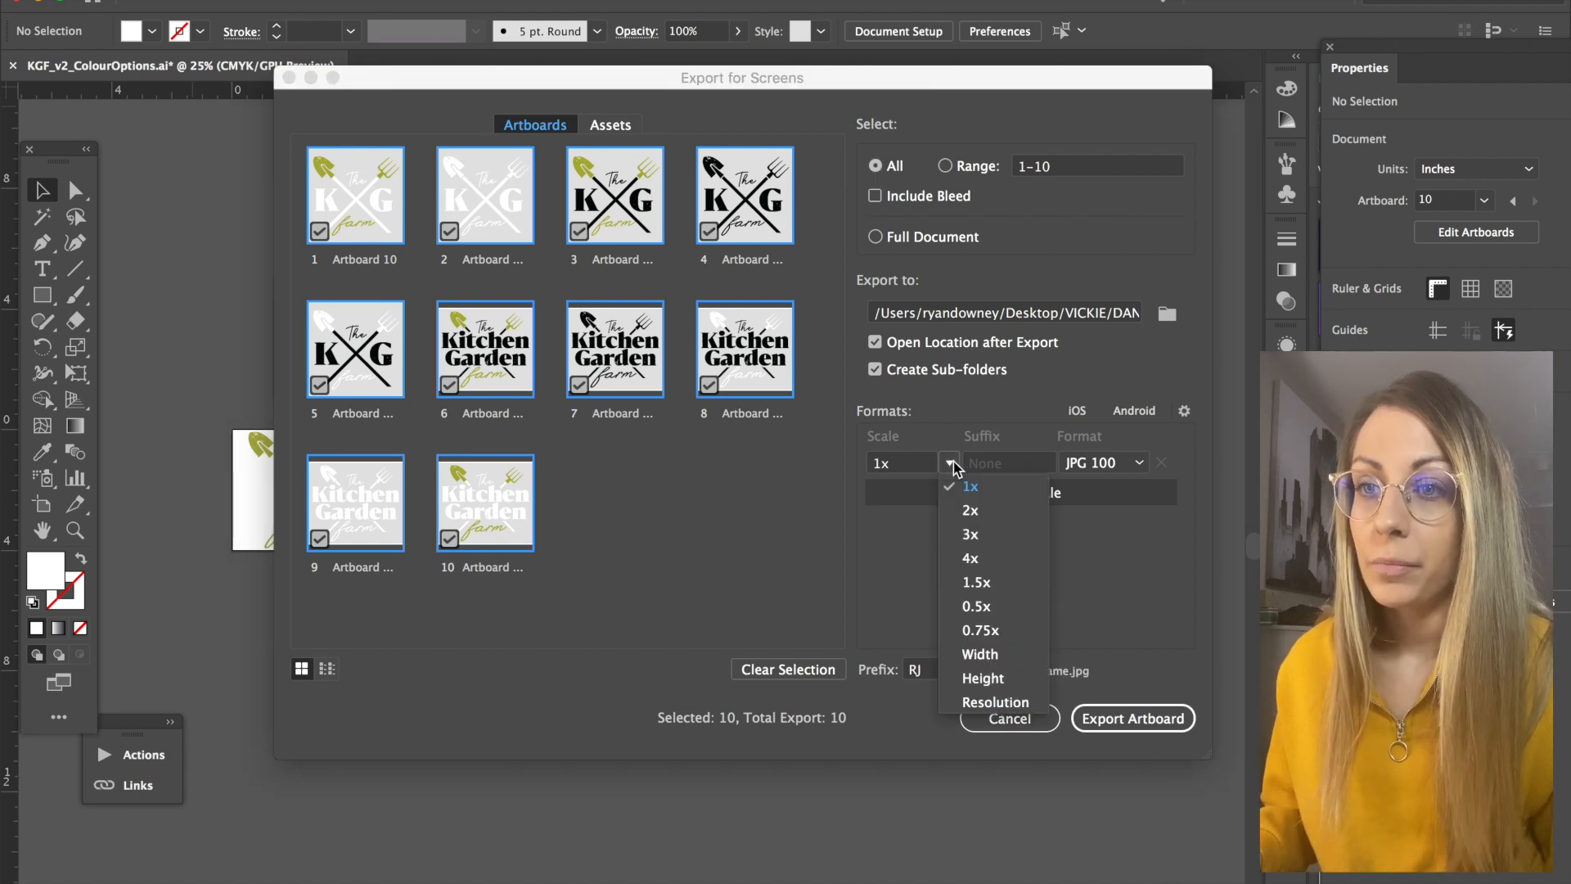
pyautogui.moveTo(952, 466)
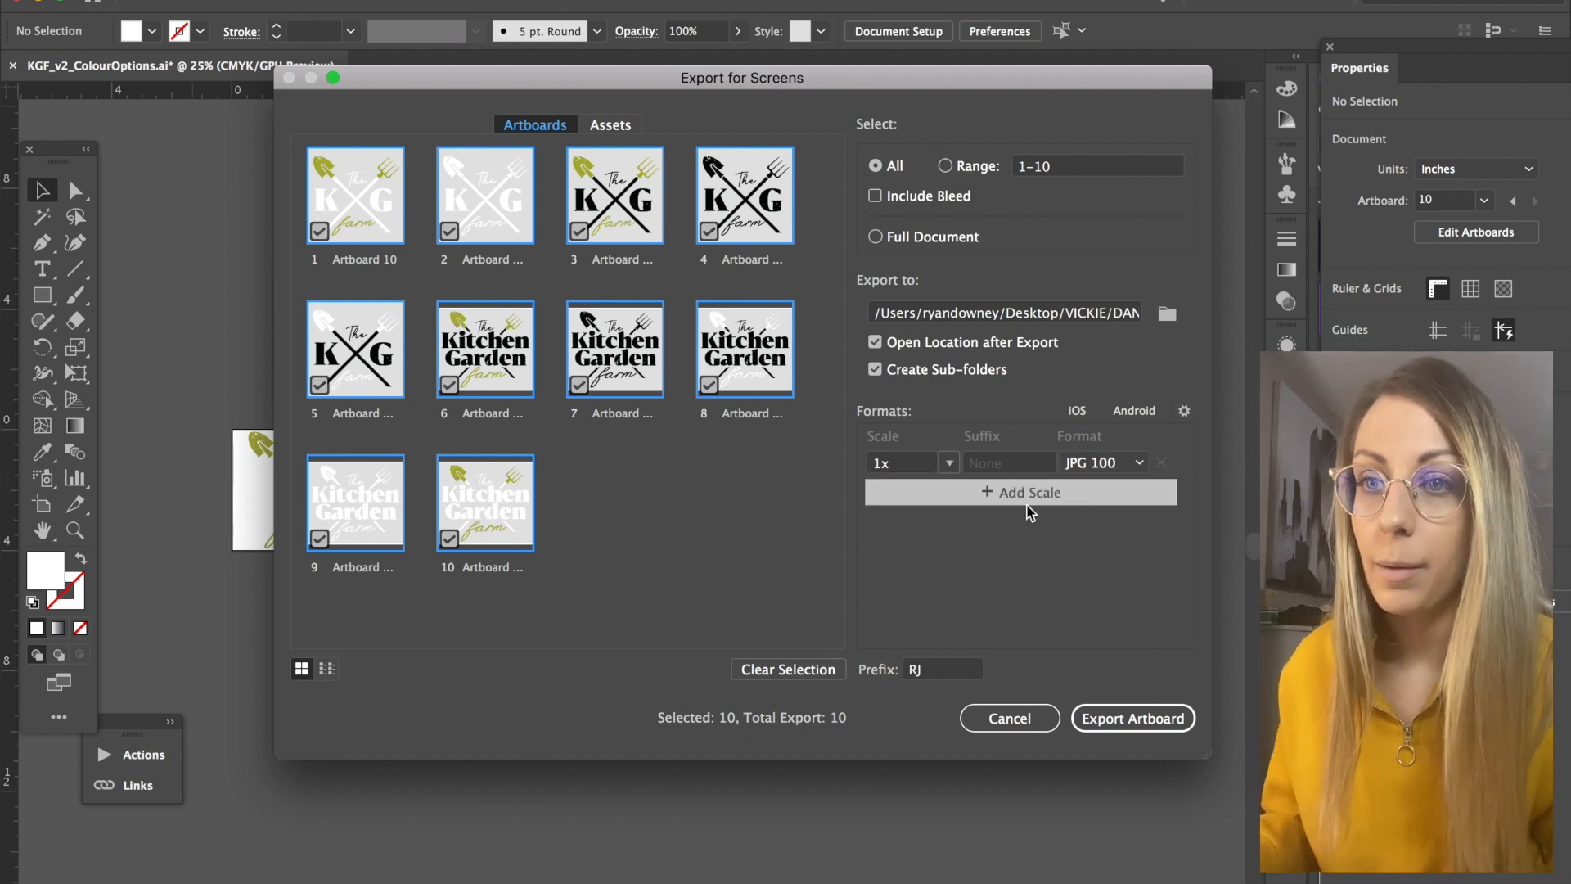
pyautogui.moveTo(995, 502)
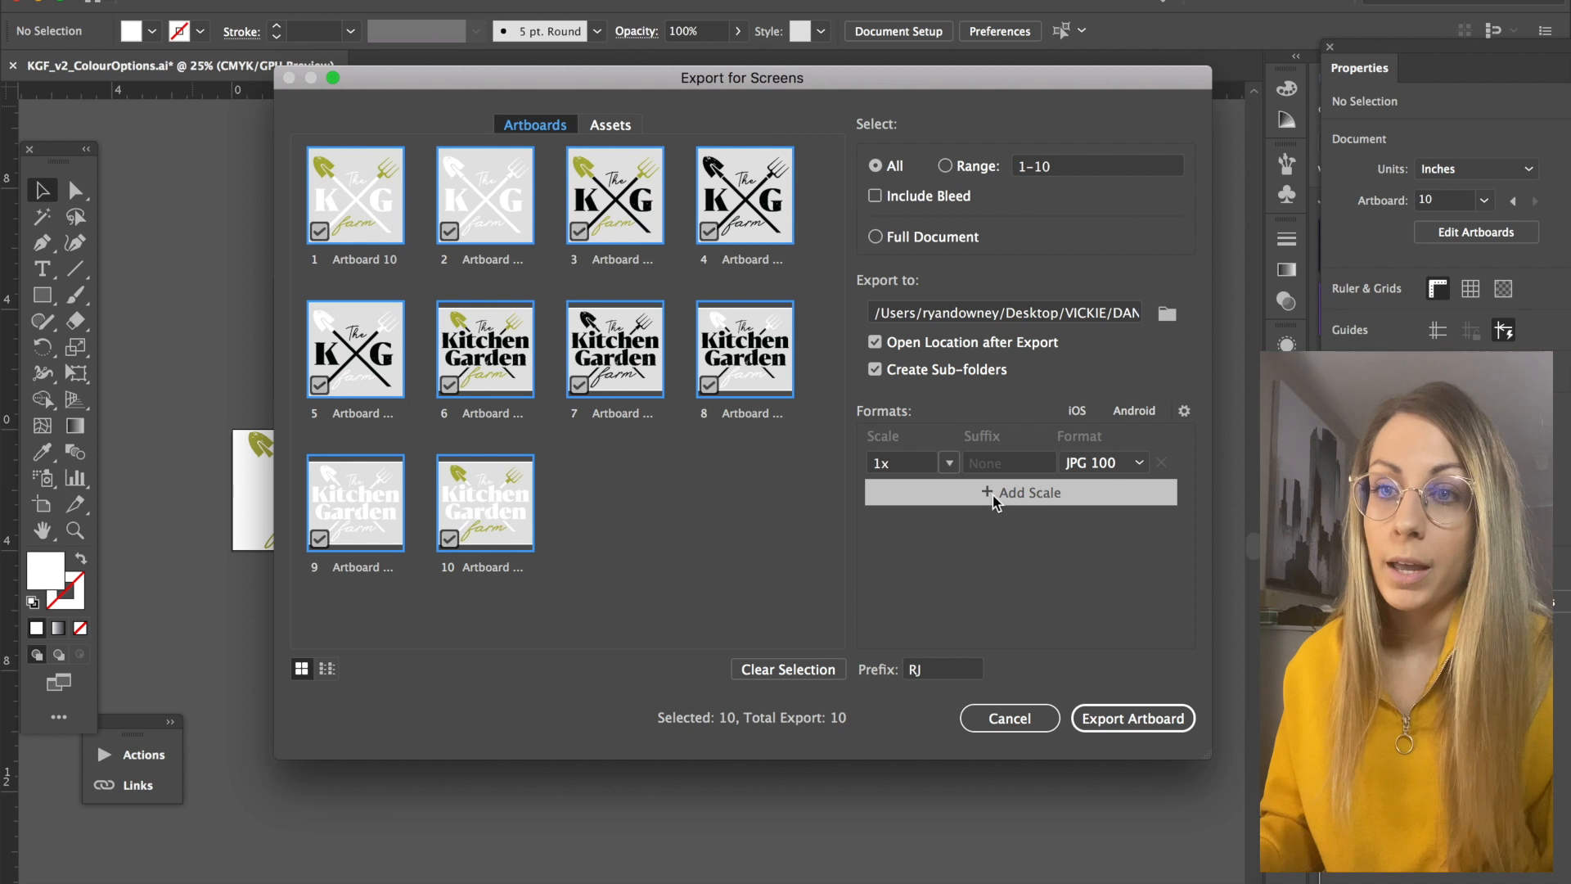
pyautogui.click(1019, 492)
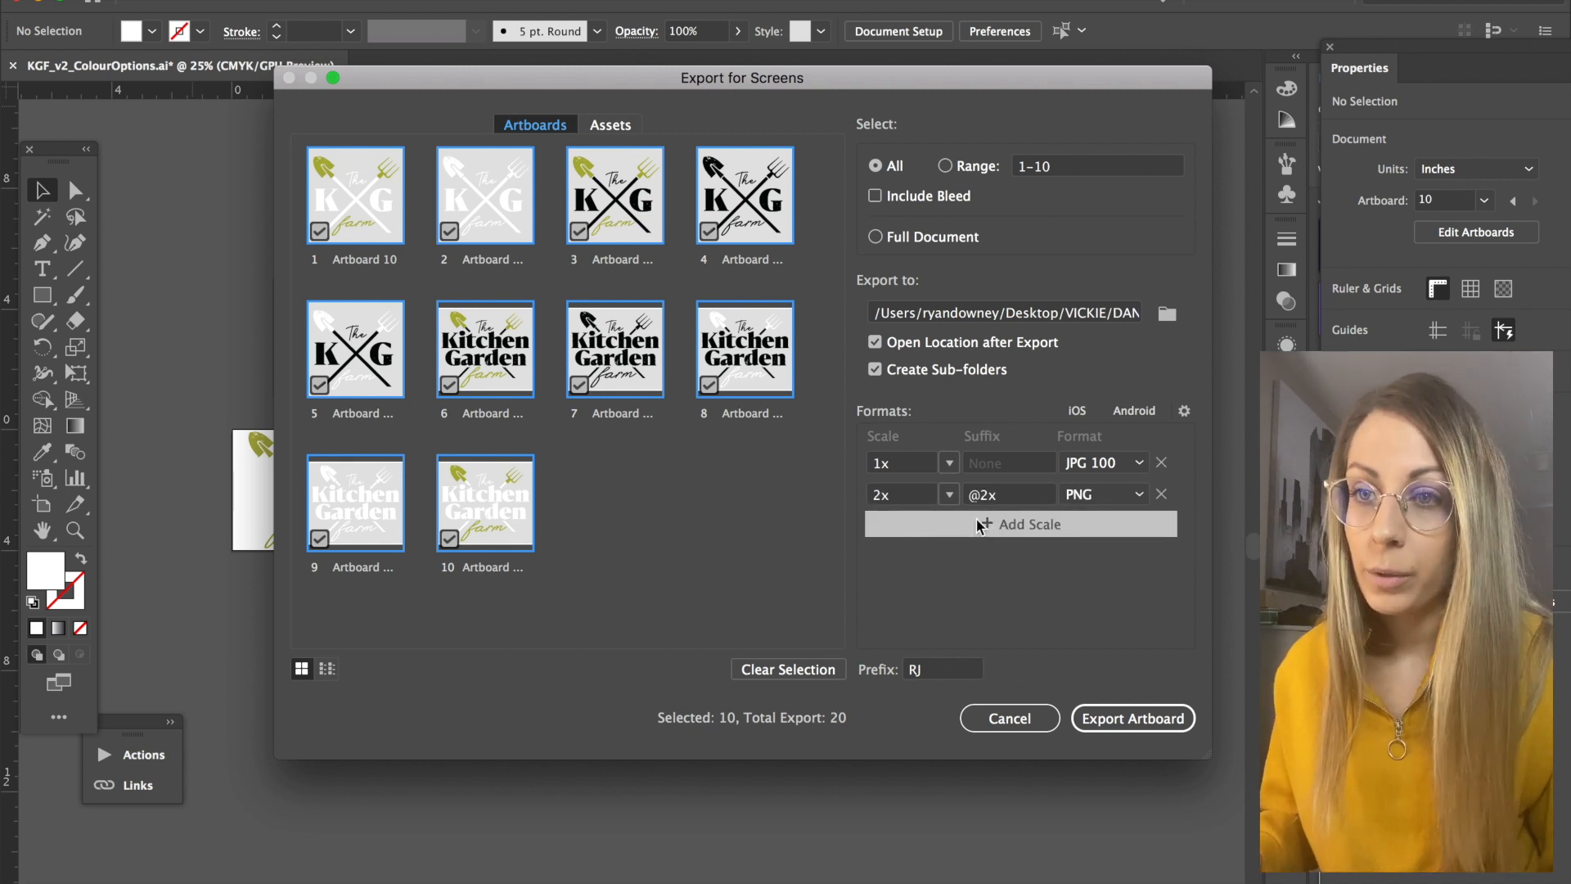
pyautogui.click(904, 492)
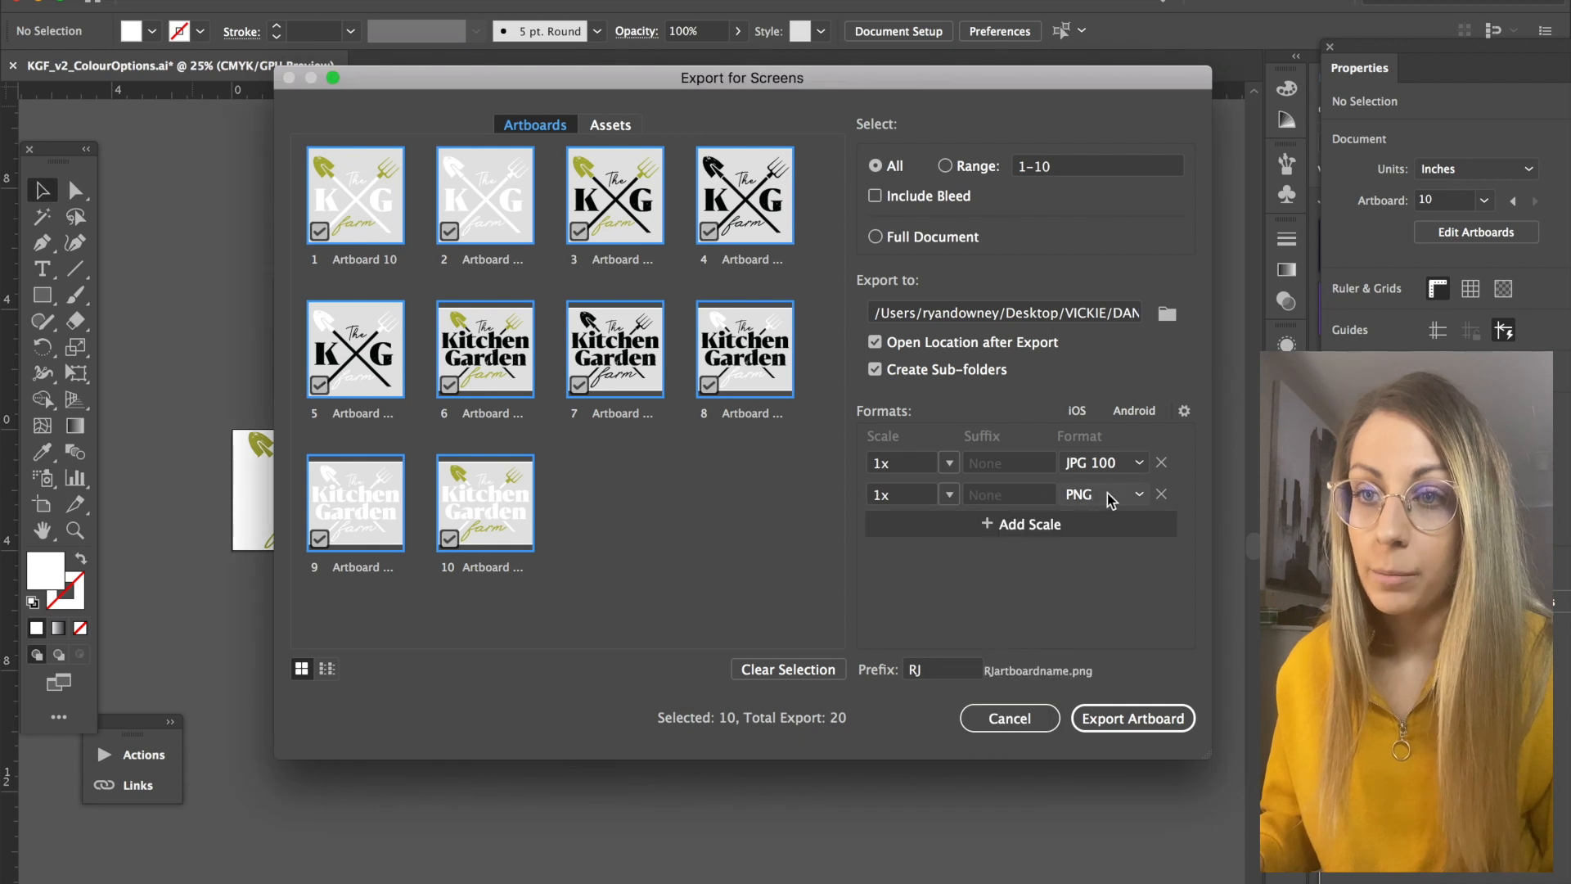
pyautogui.click(1101, 493)
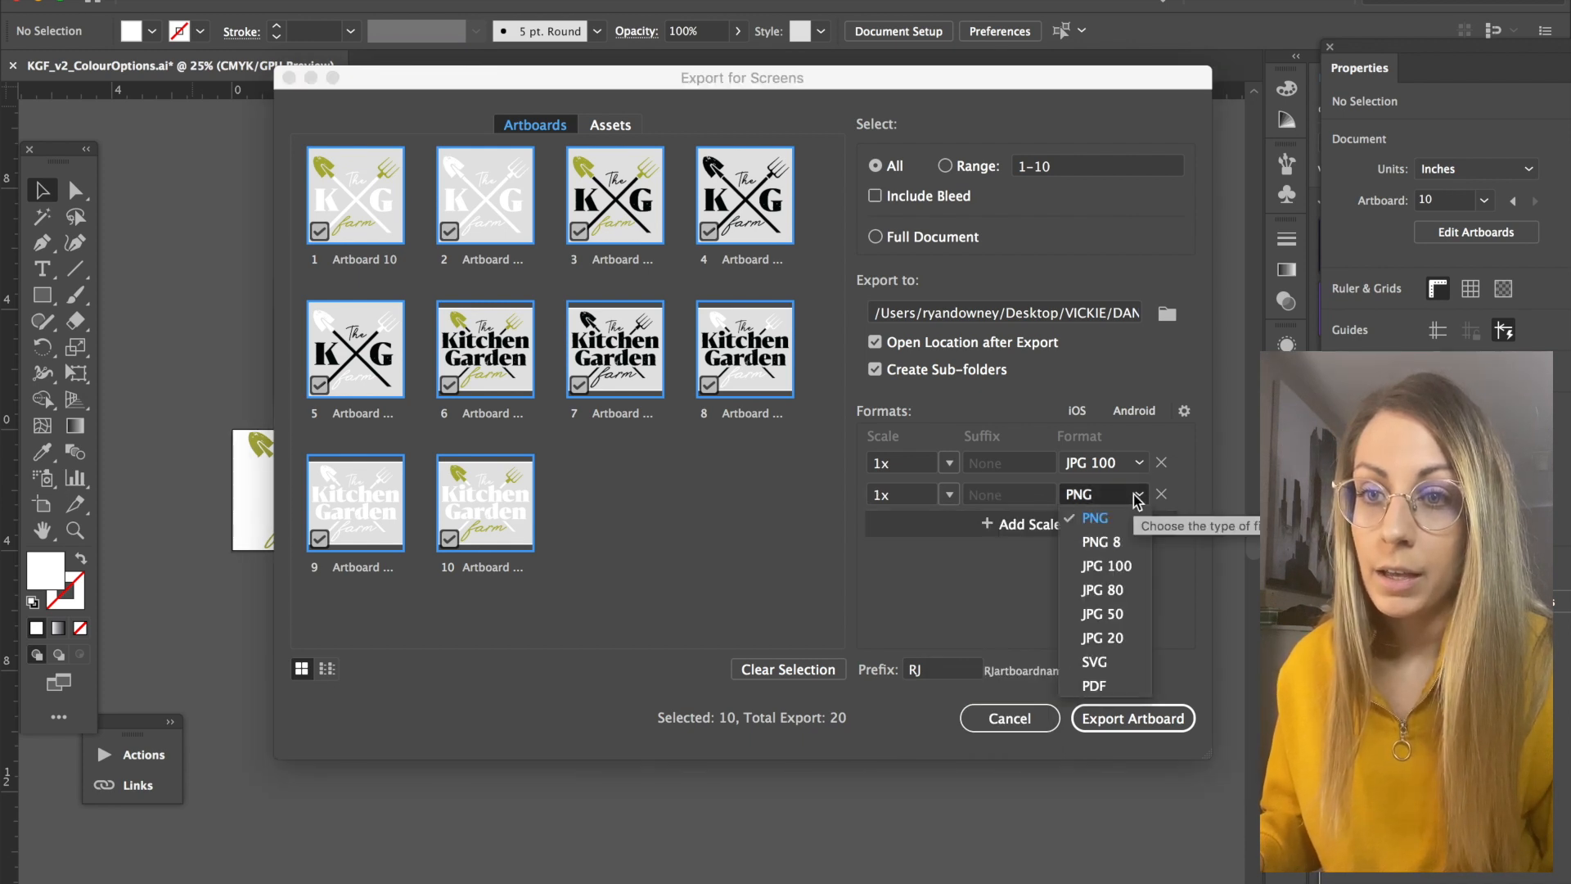
pyautogui.click(1095, 517)
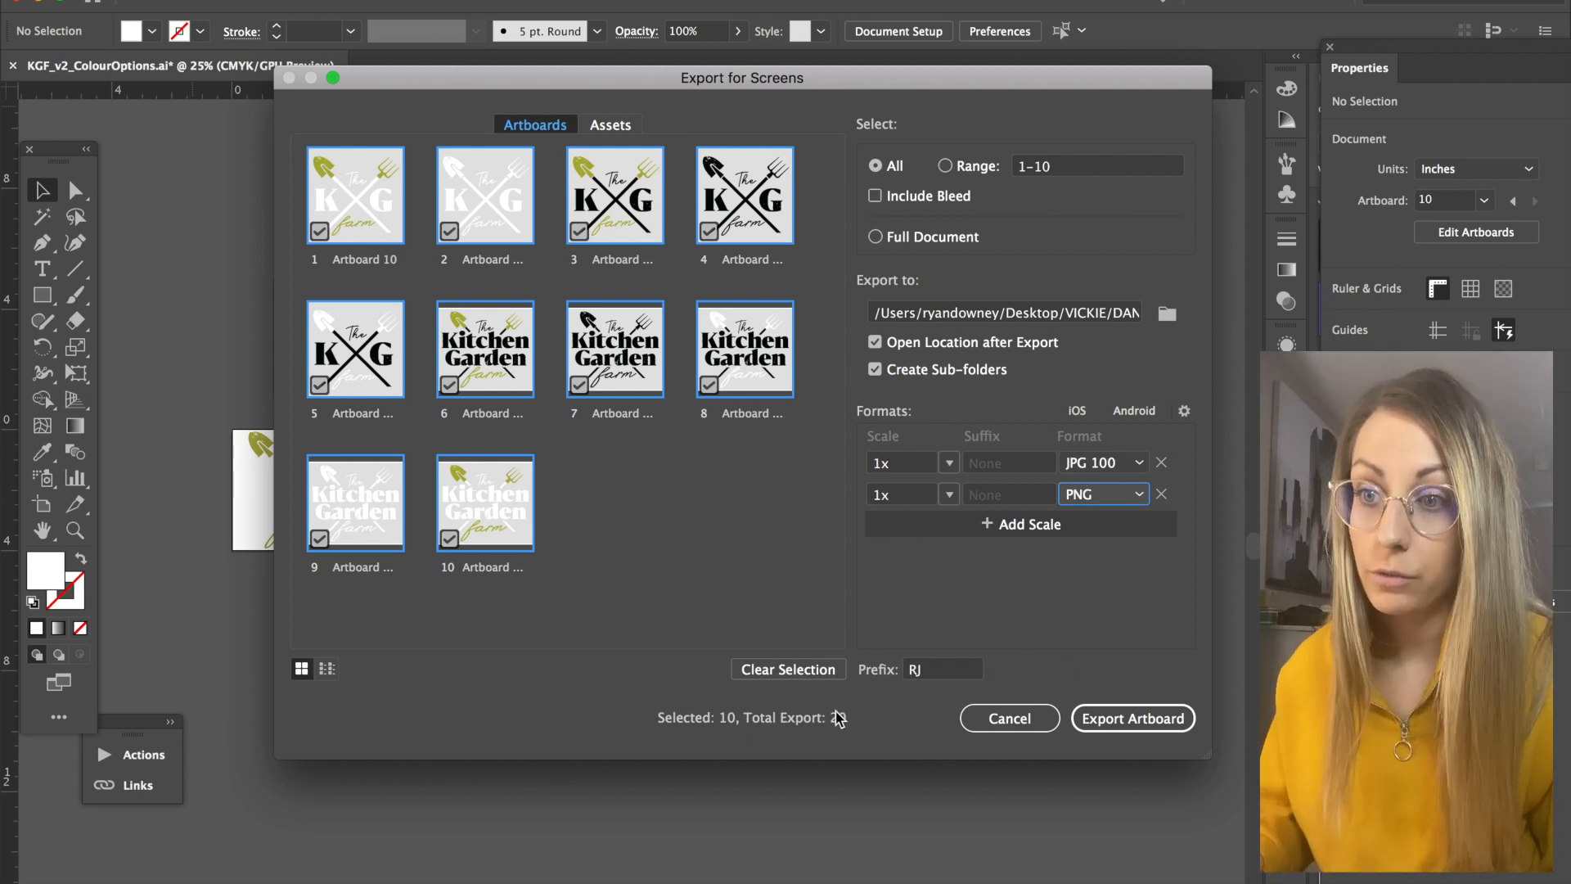
# Set the exported file name prefix to KGF
pyautogui.tripleClick(939, 667)
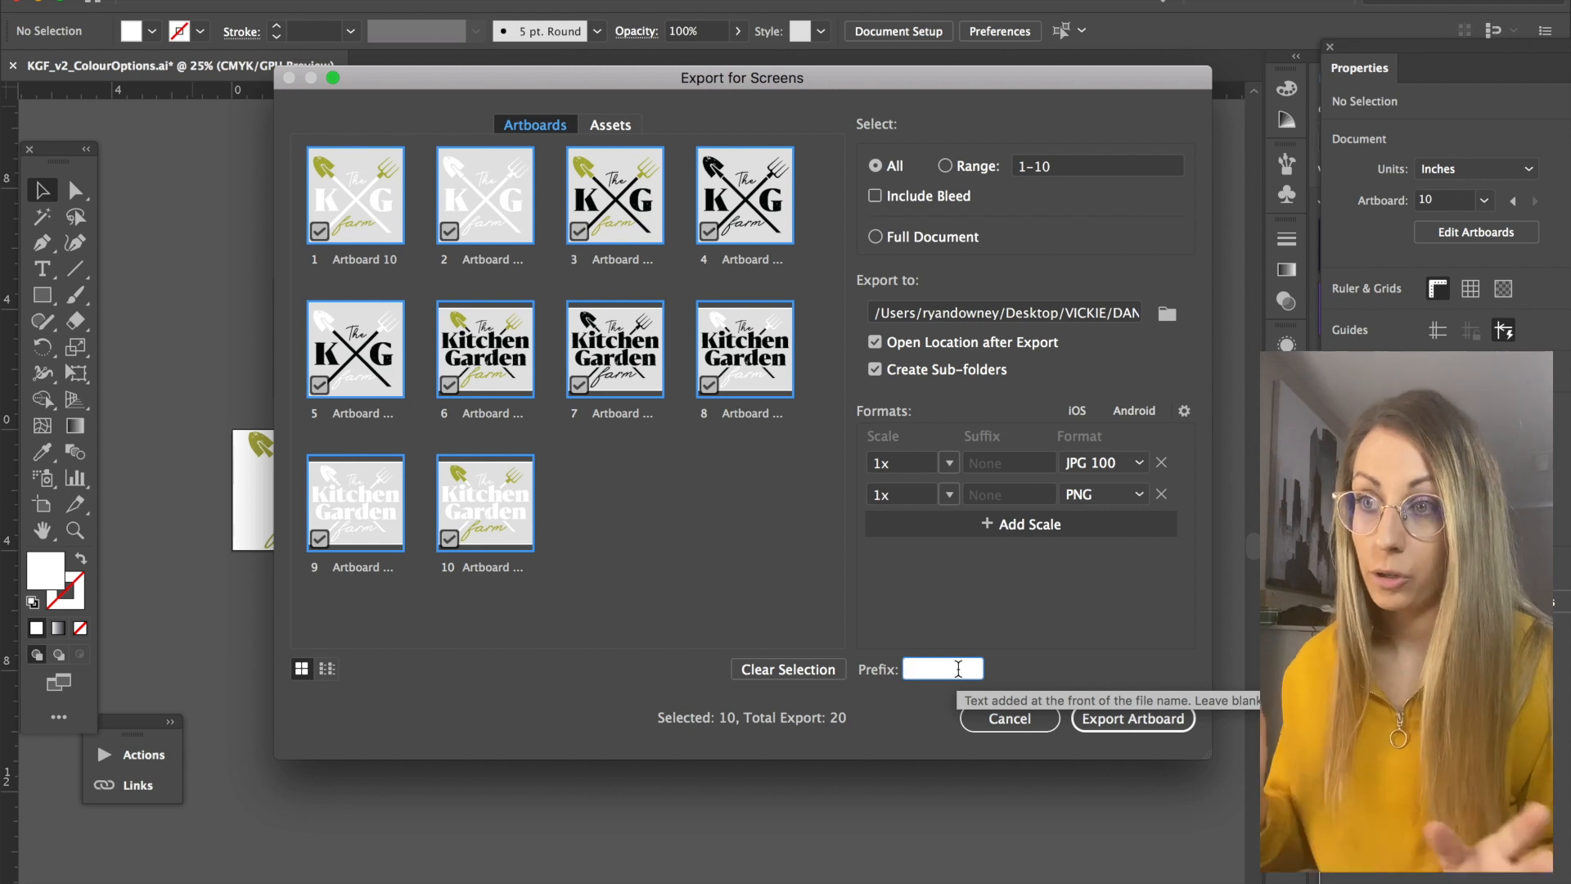
pyautogui.write('KG')
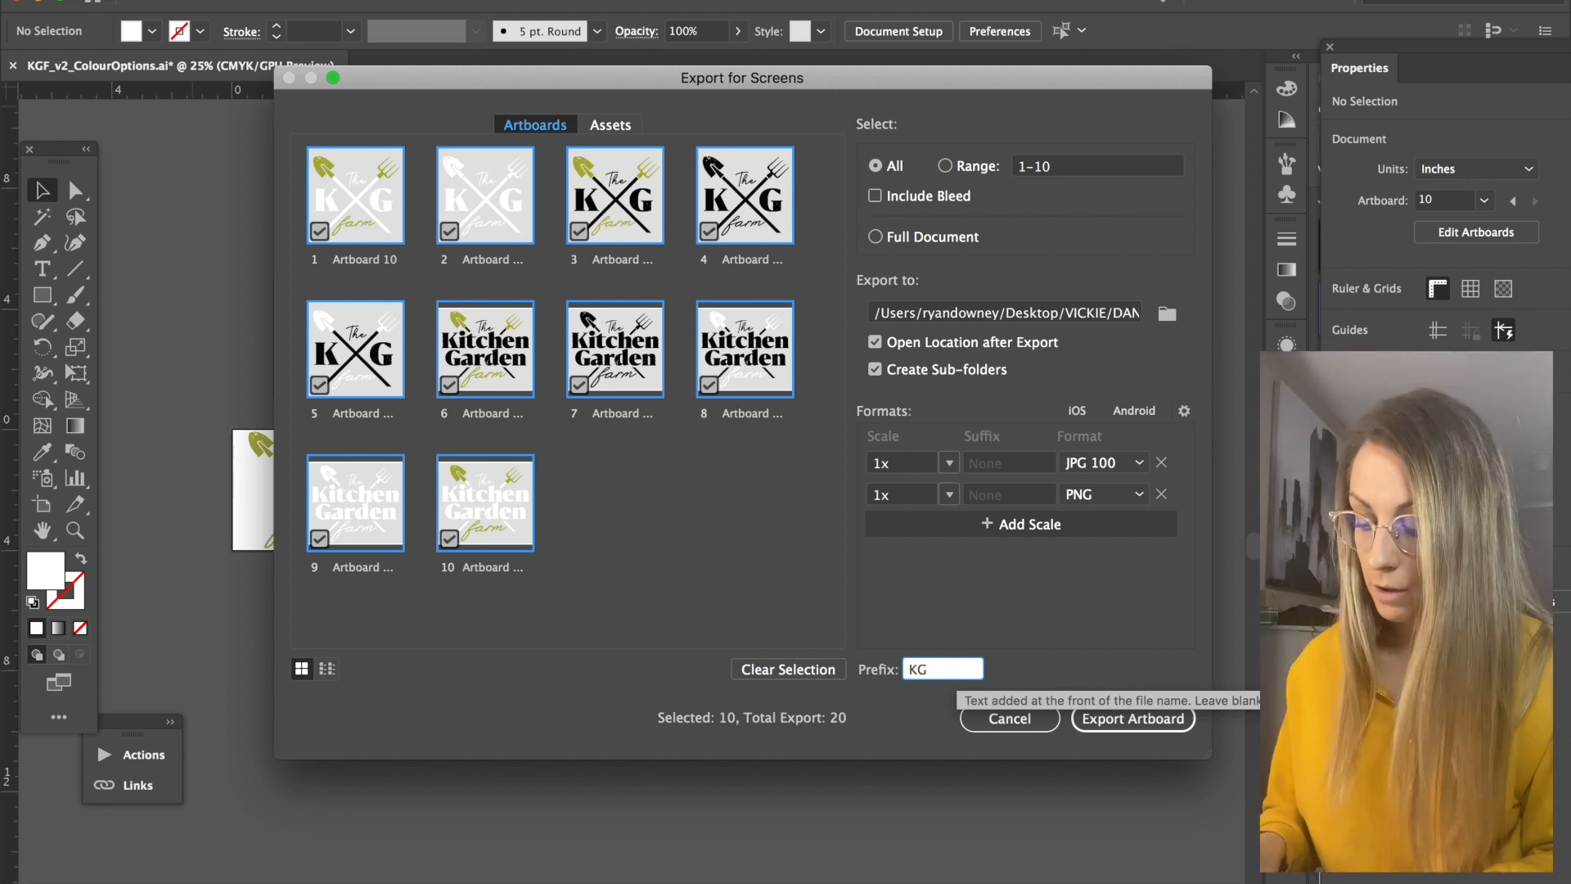
pyautogui.write('F')
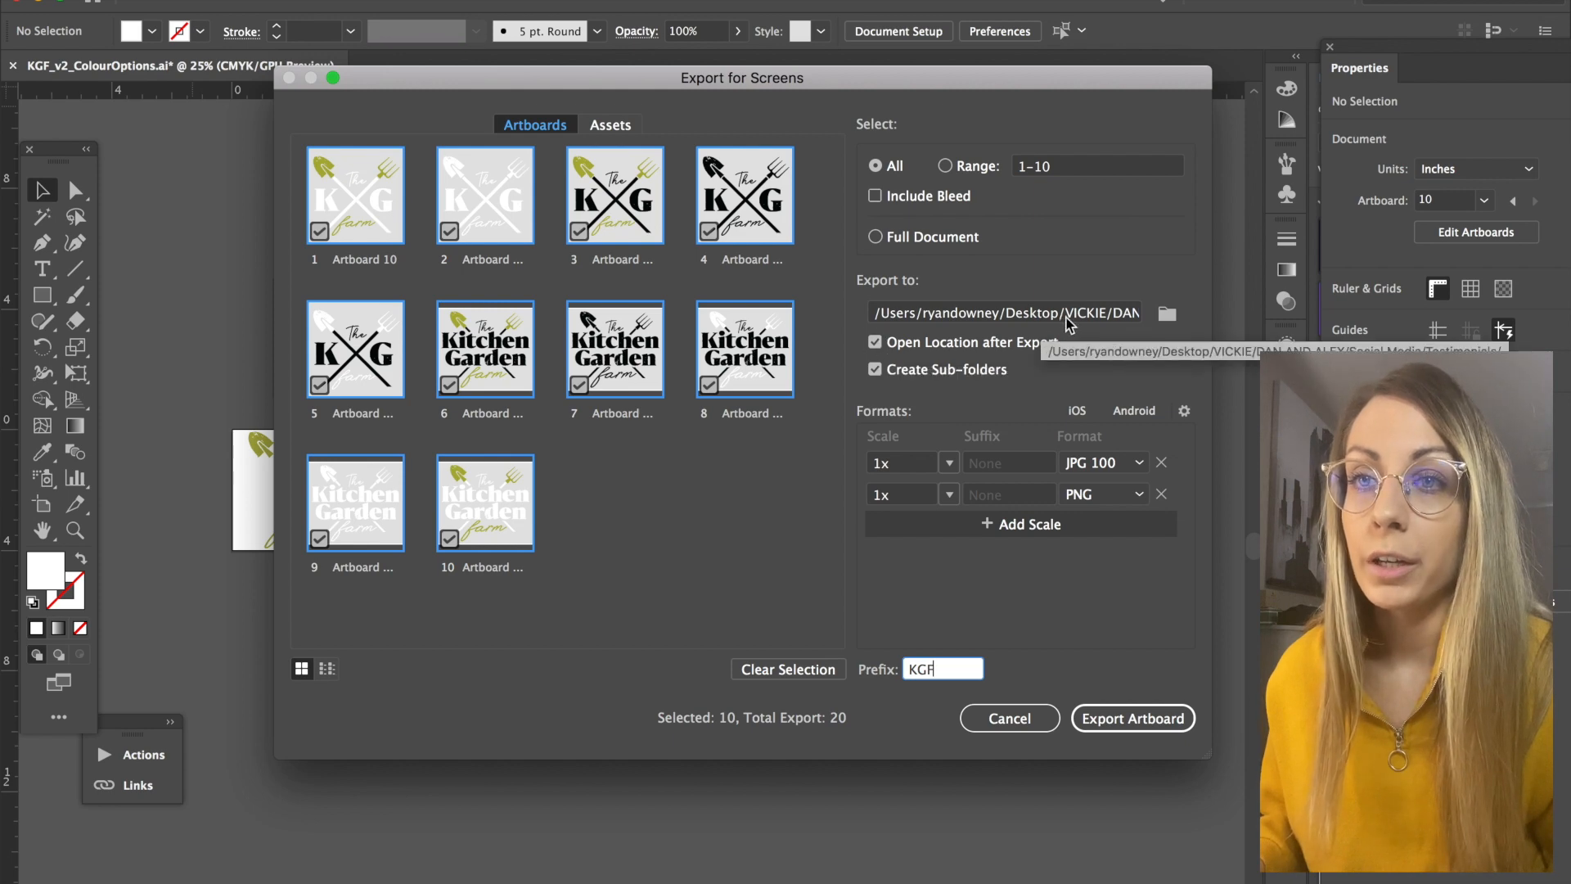
# Point the export to Kitchen Garden Farm's _finals folder and export all ten artboards
pyautogui.click(1165, 312)
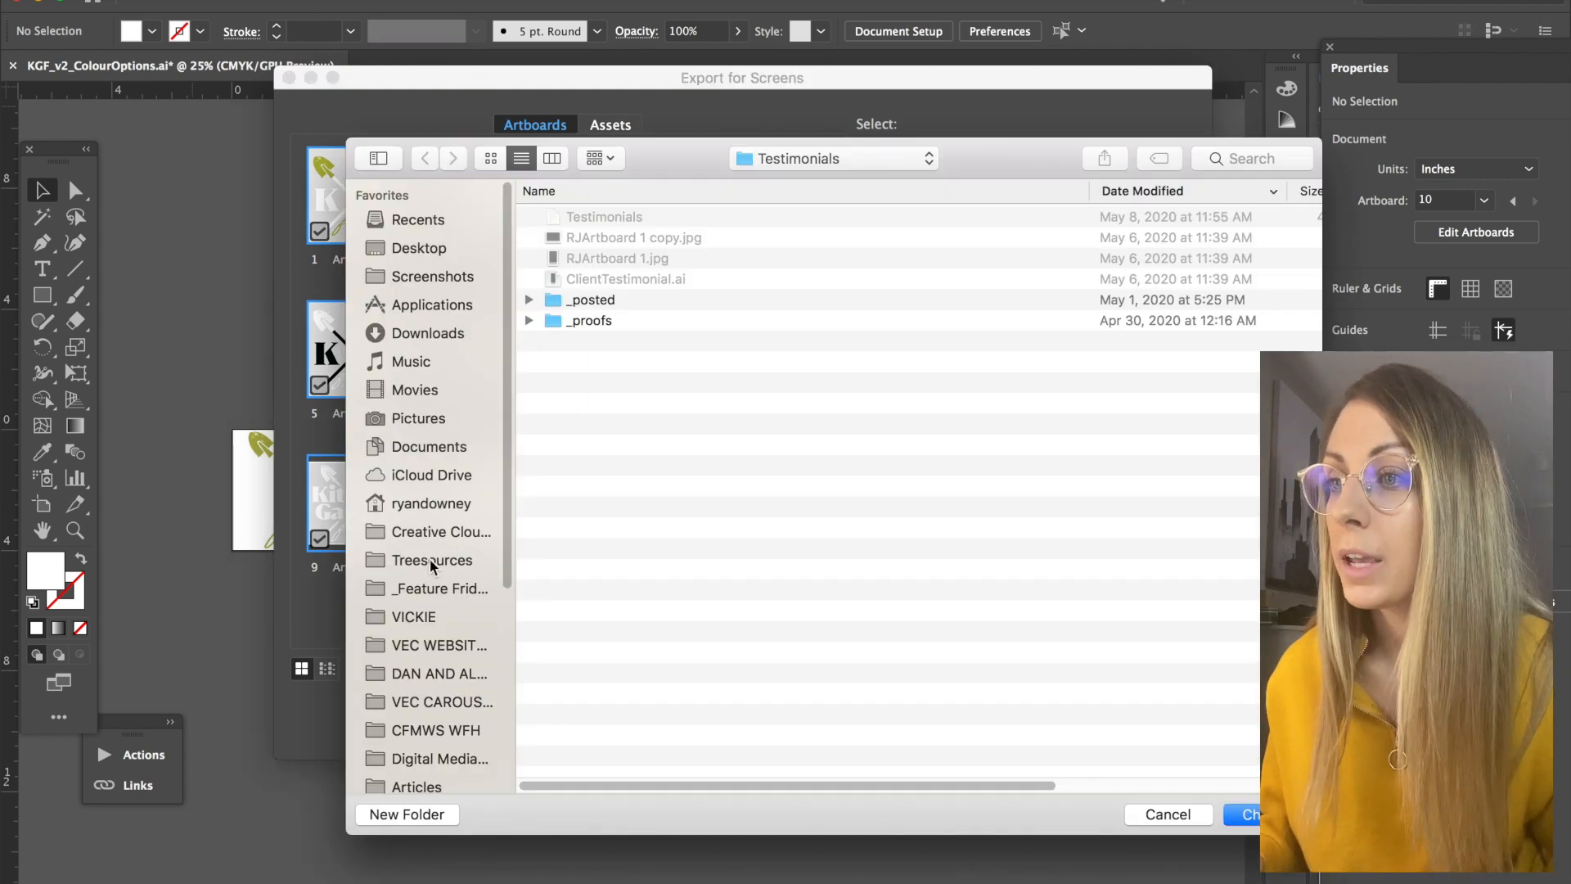
pyautogui.click(412, 616)
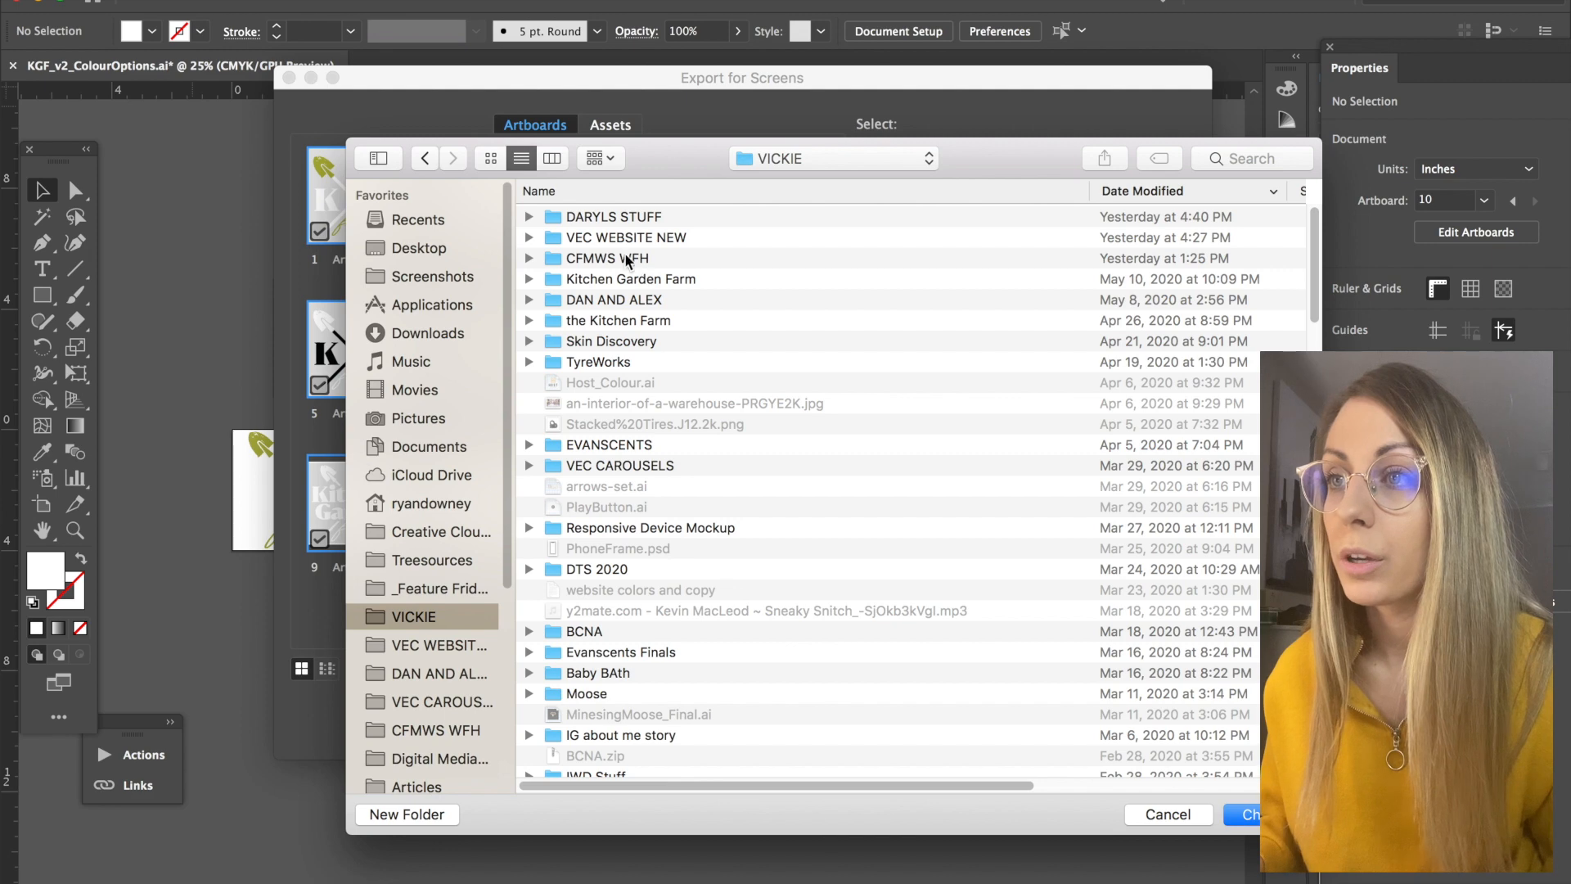
pyautogui.doubleClick(628, 279)
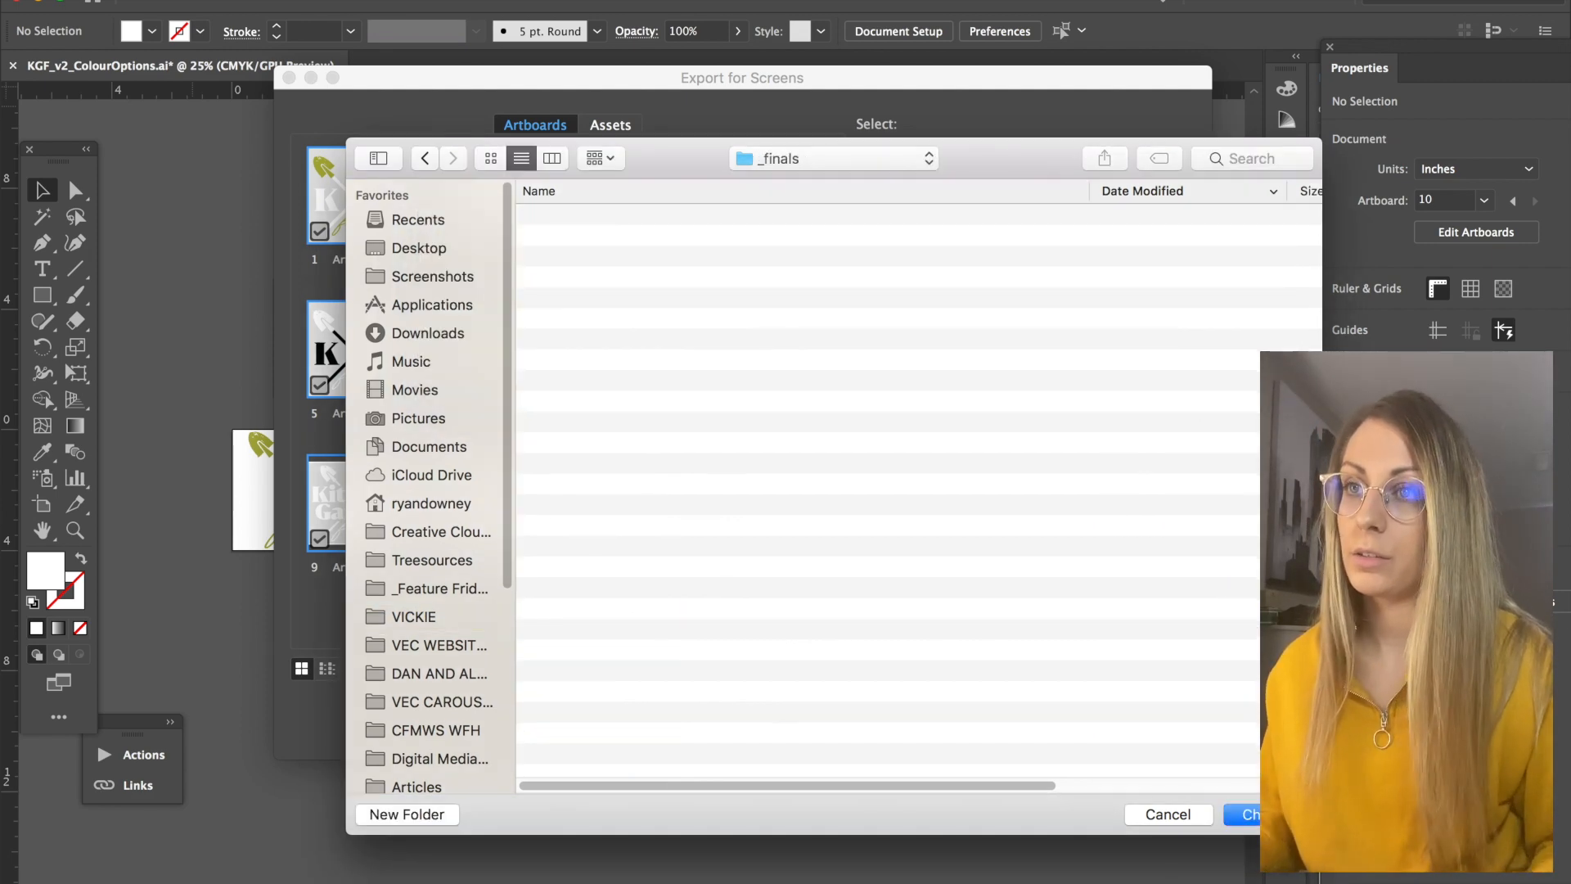
pyautogui.click(1247, 813)
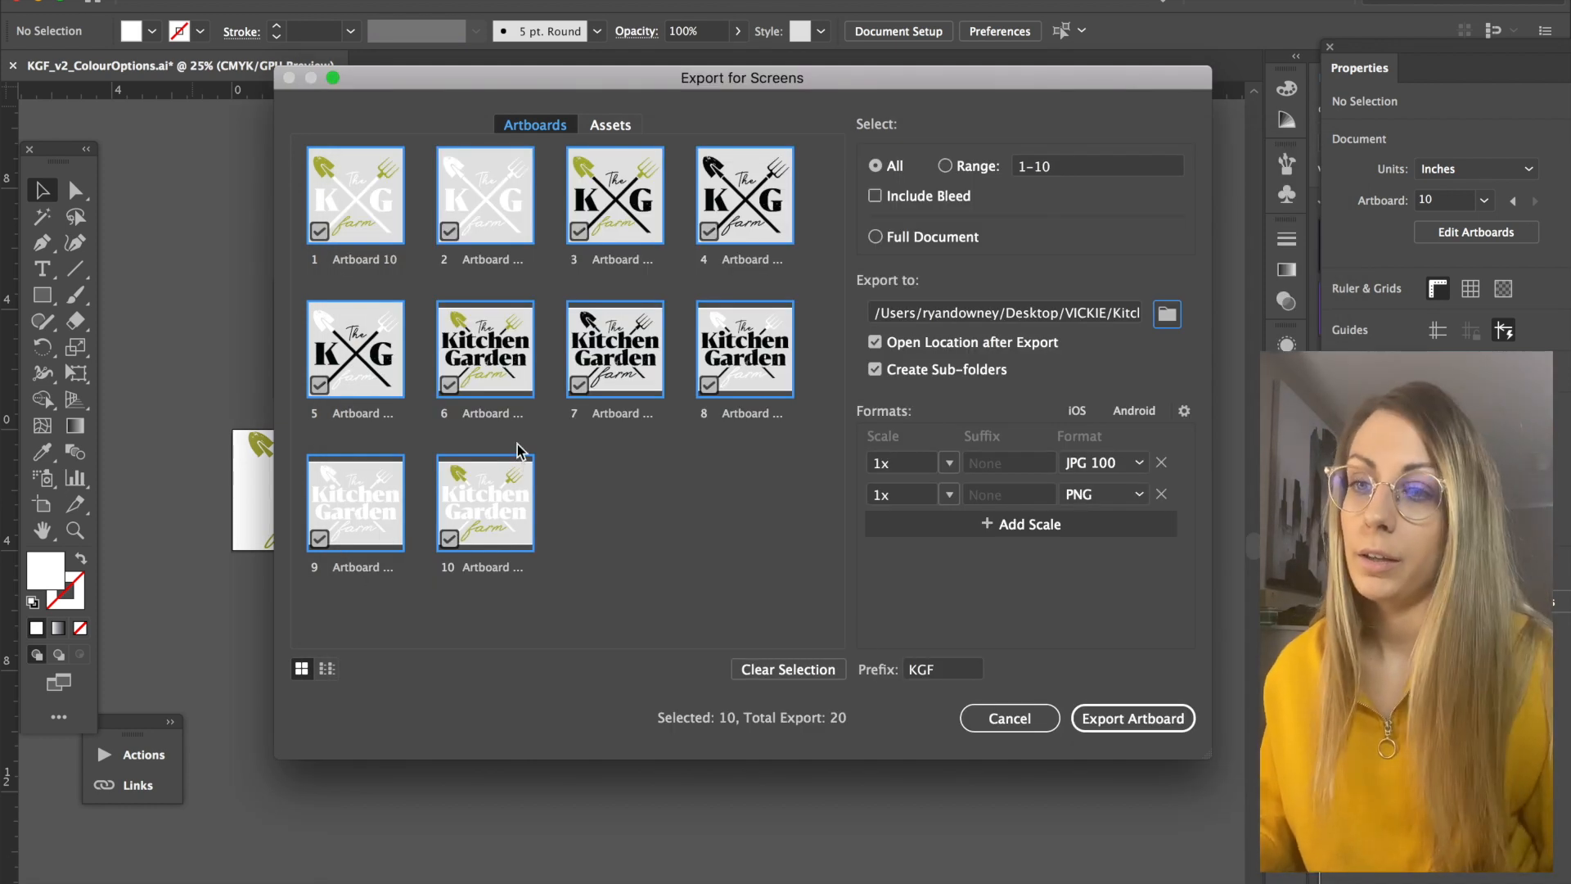
pyautogui.moveTo(449, 208)
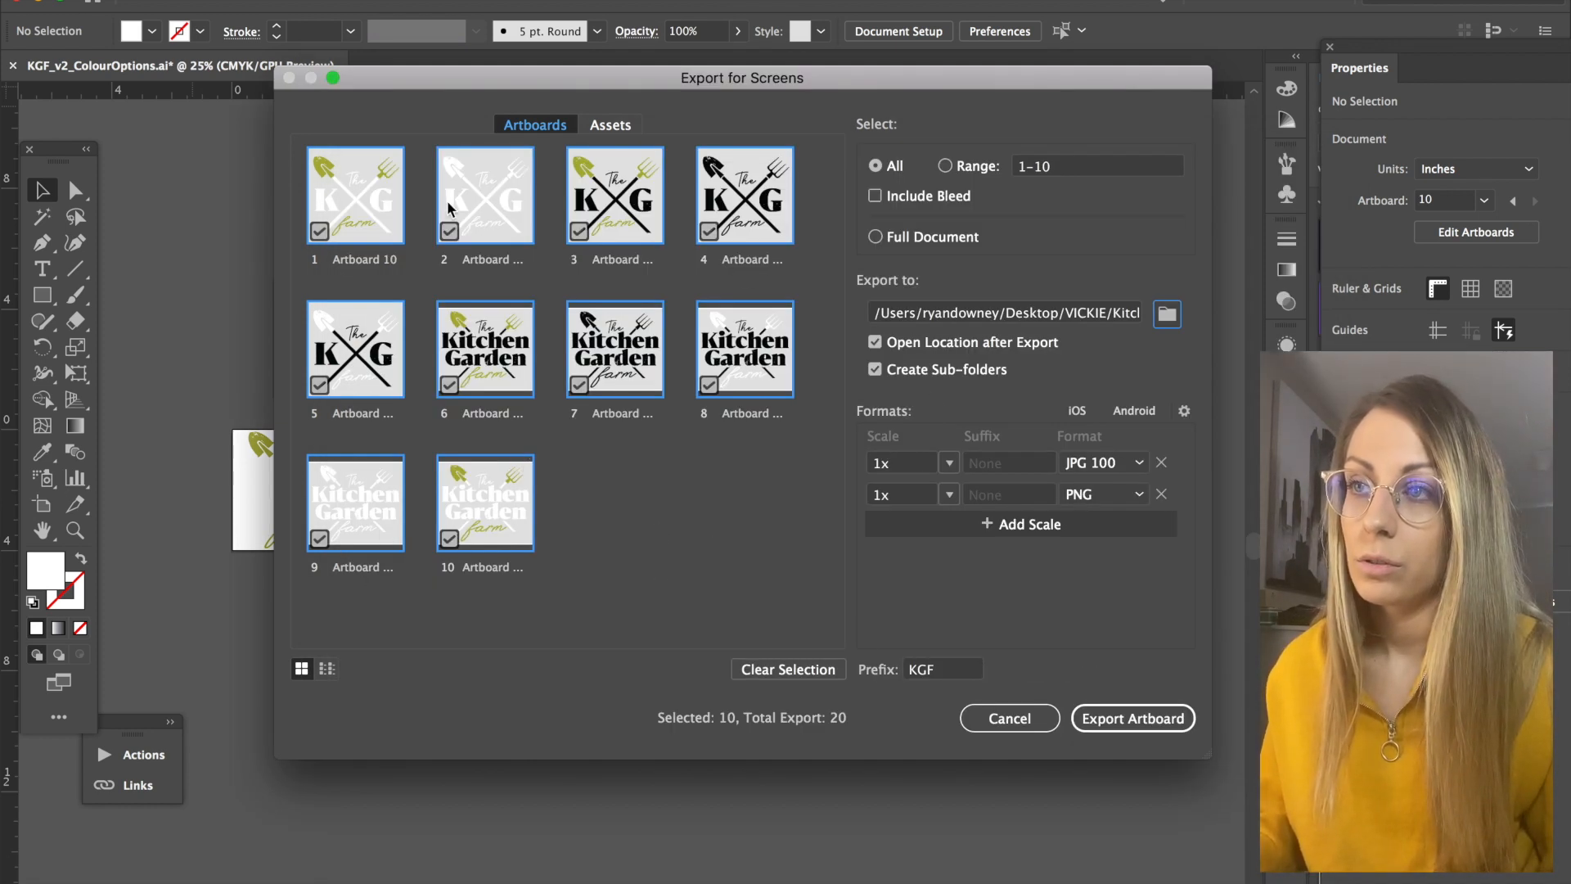
pyautogui.click(1132, 717)
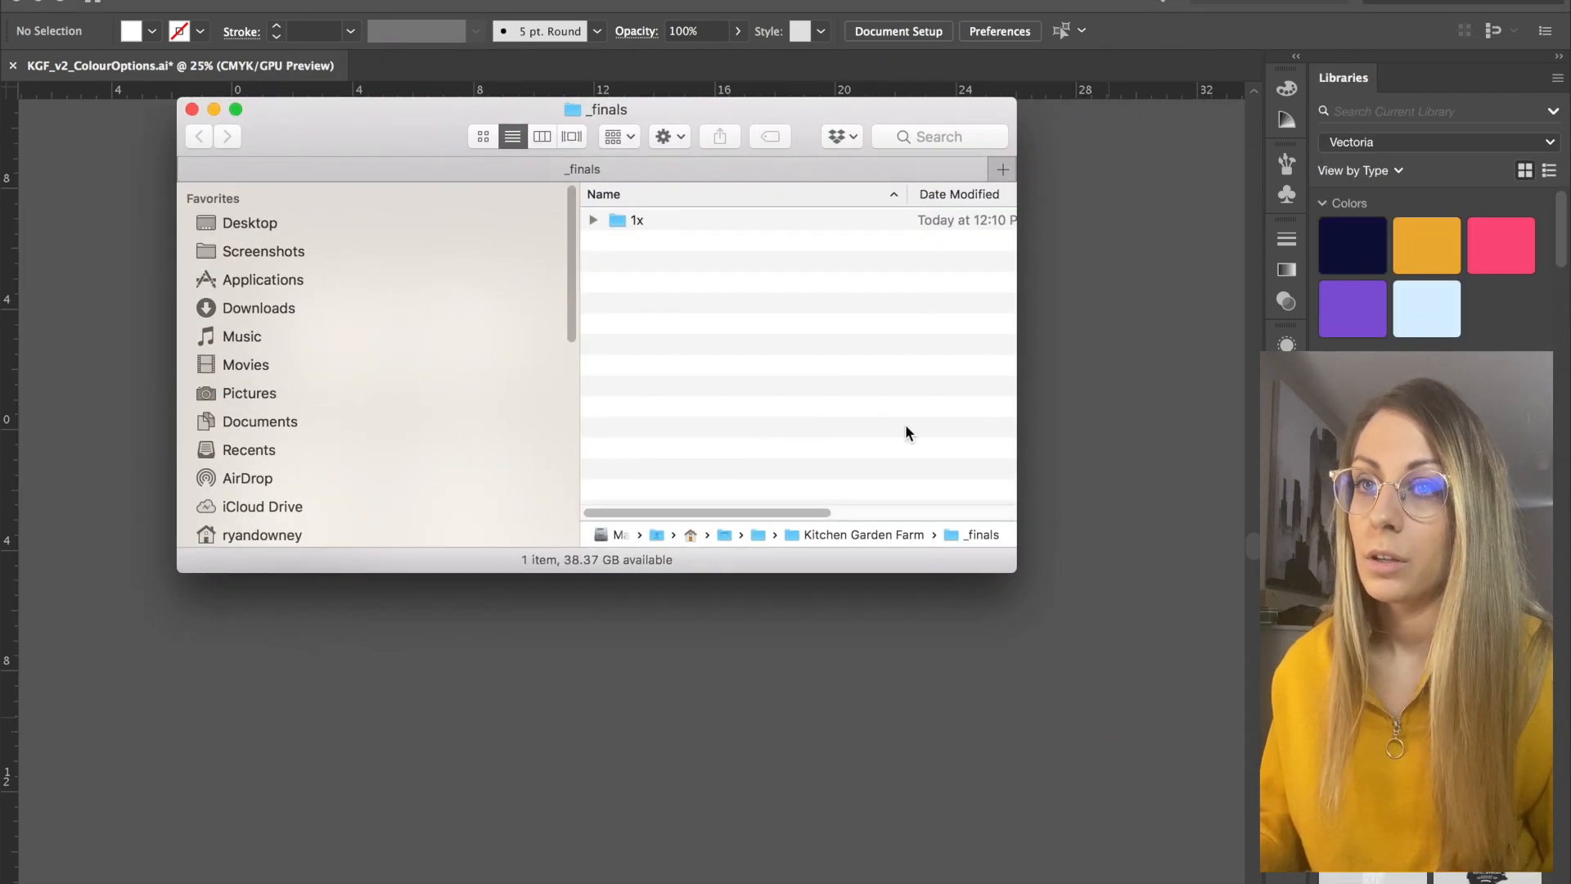
# Check the 1x folder's exported files, then rename the folder to WEB
pyautogui.click(636, 219)
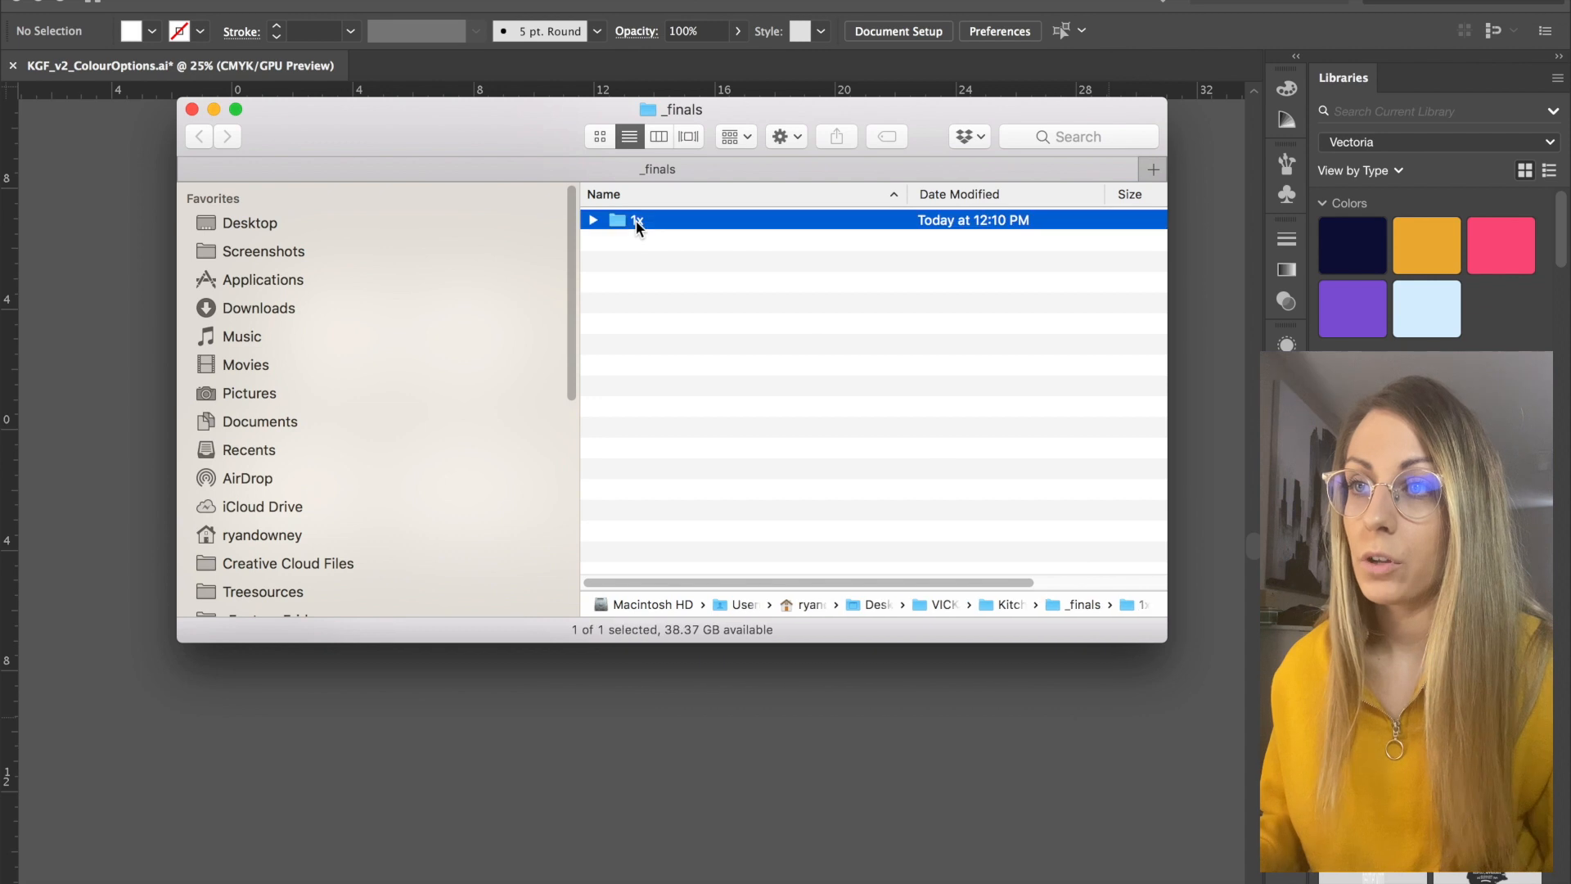
pyautogui.click(592, 220)
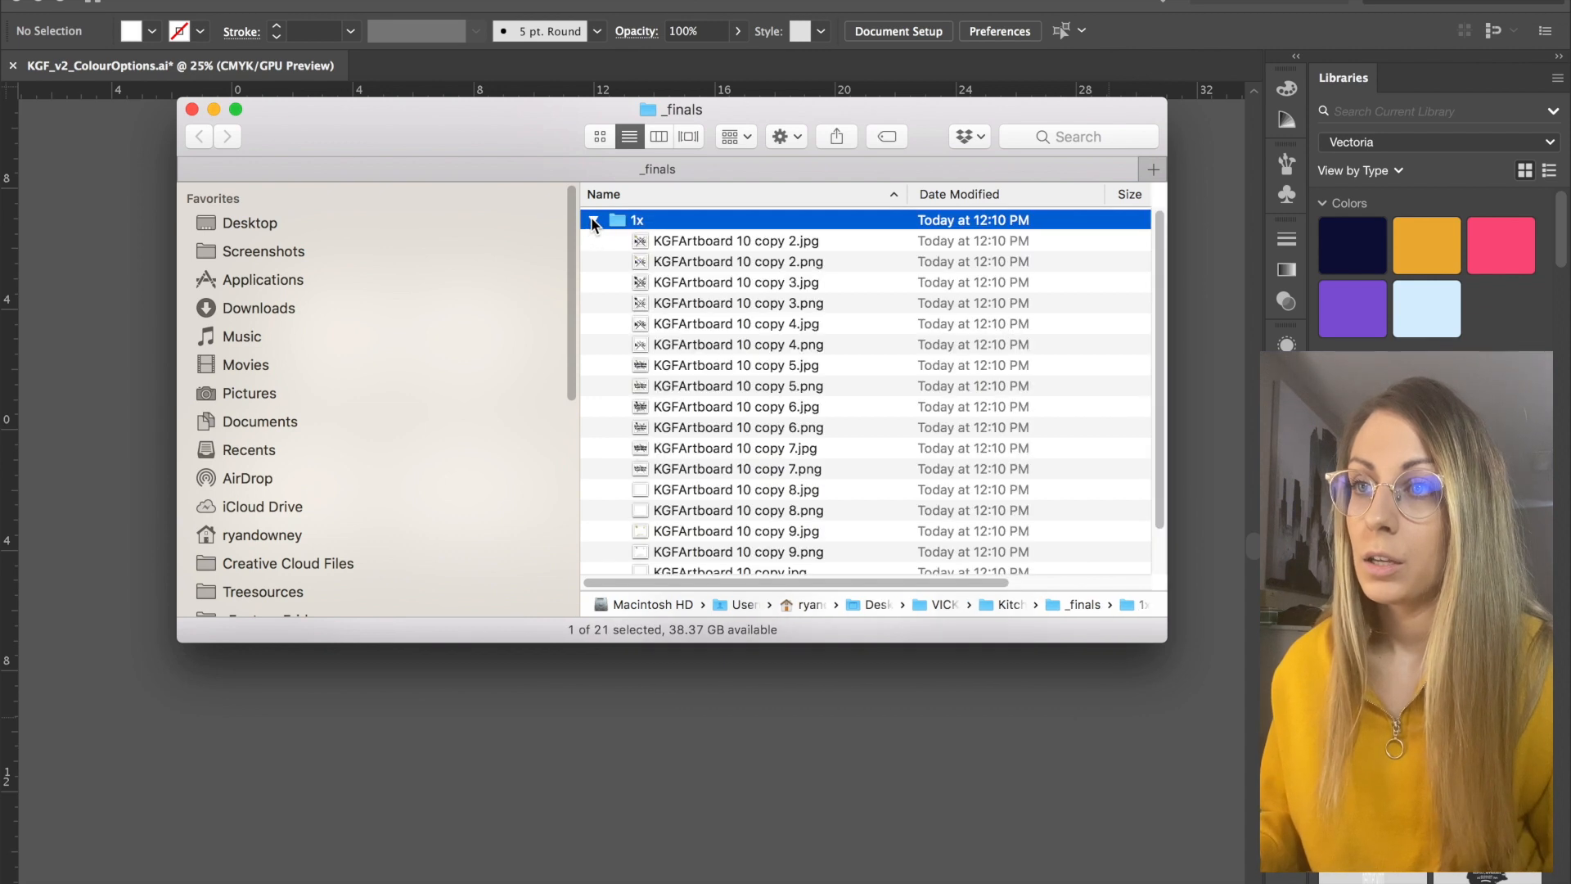
pyautogui.click(593, 219)
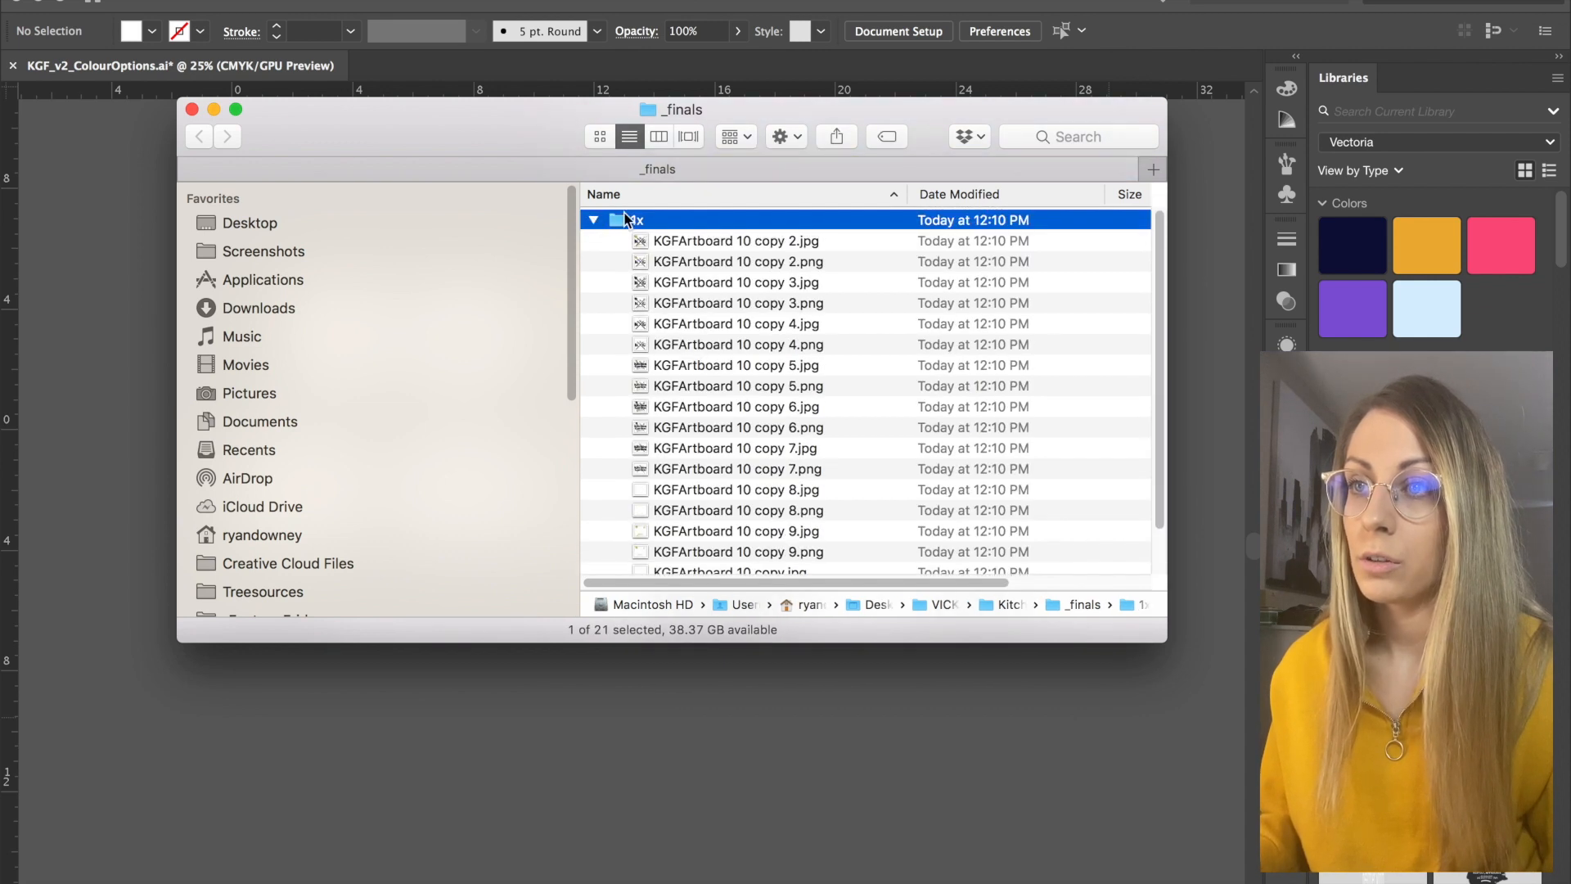
pyautogui.click(592, 219)
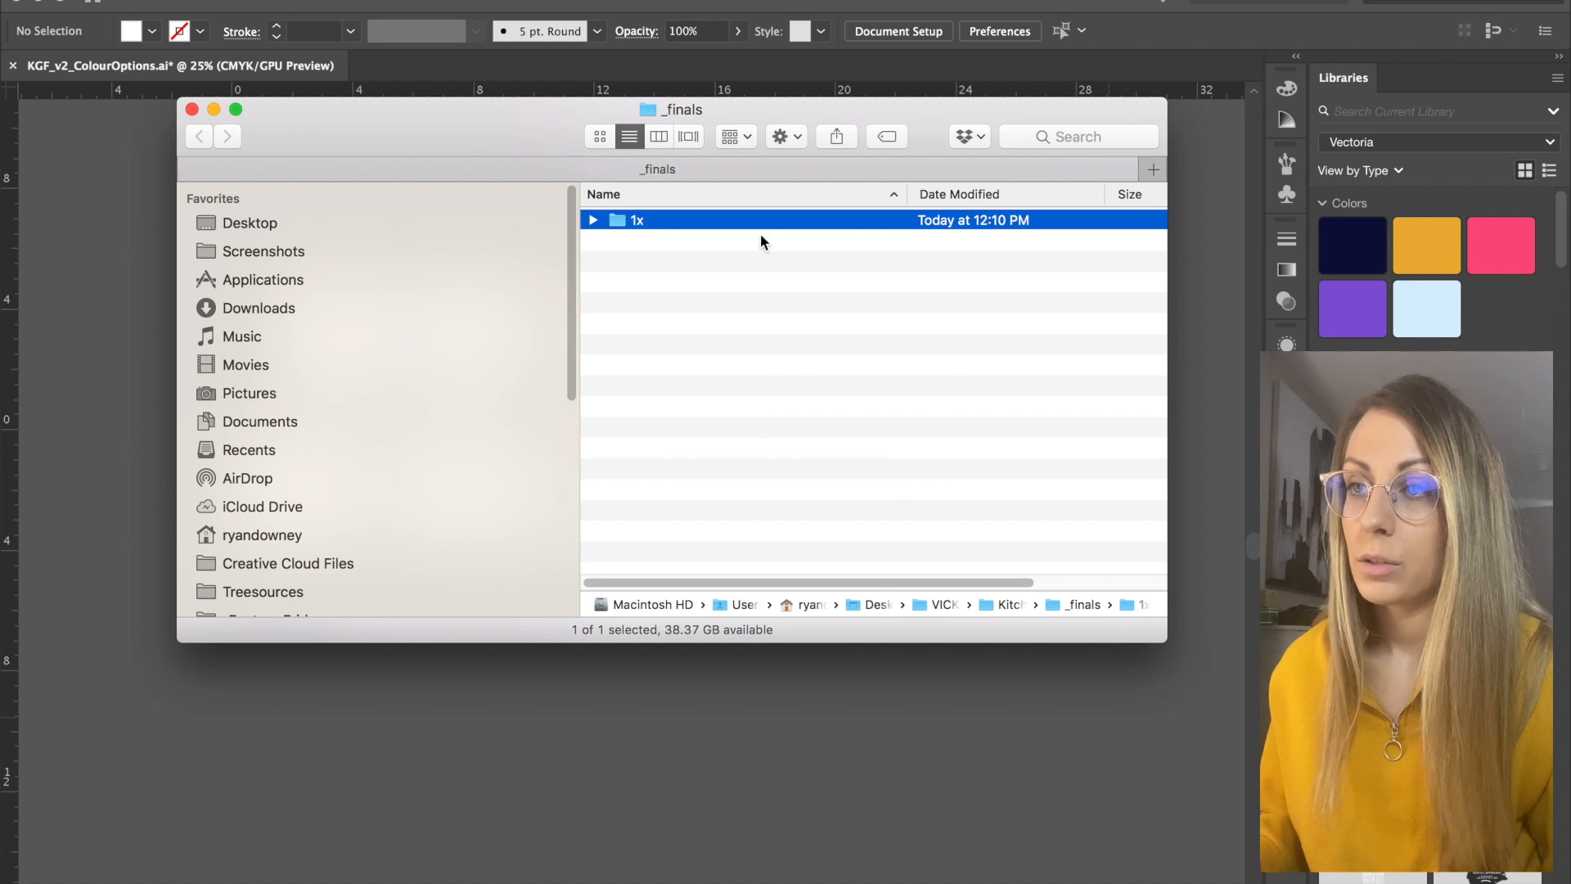
pyautogui.write('WEB')
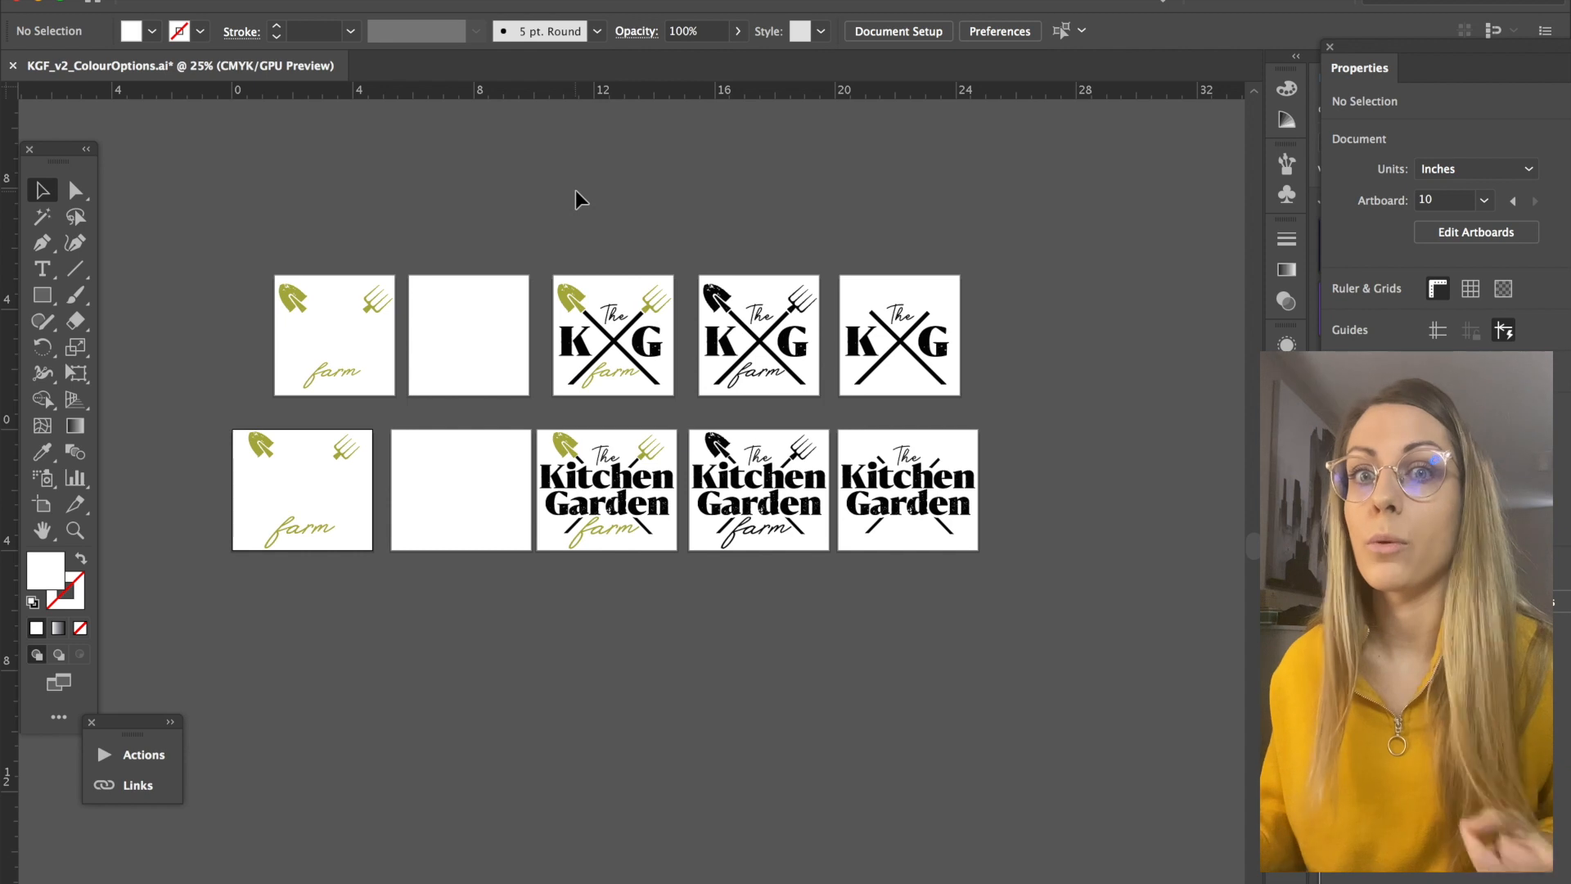
pyautogui.moveTo(501, 135)
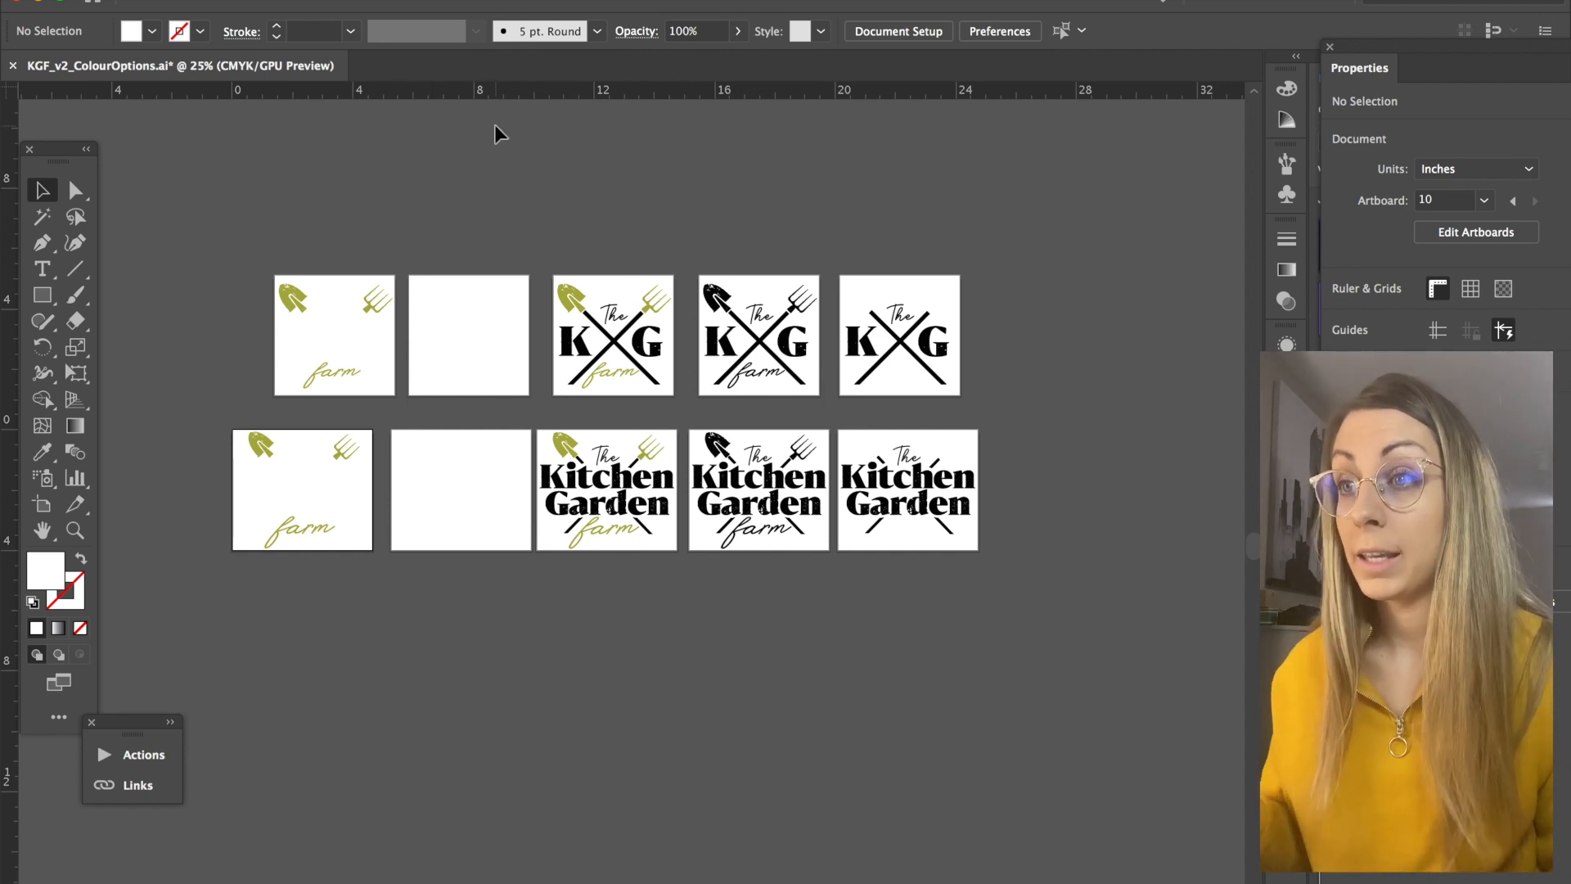
pyautogui.click(1287, 119)
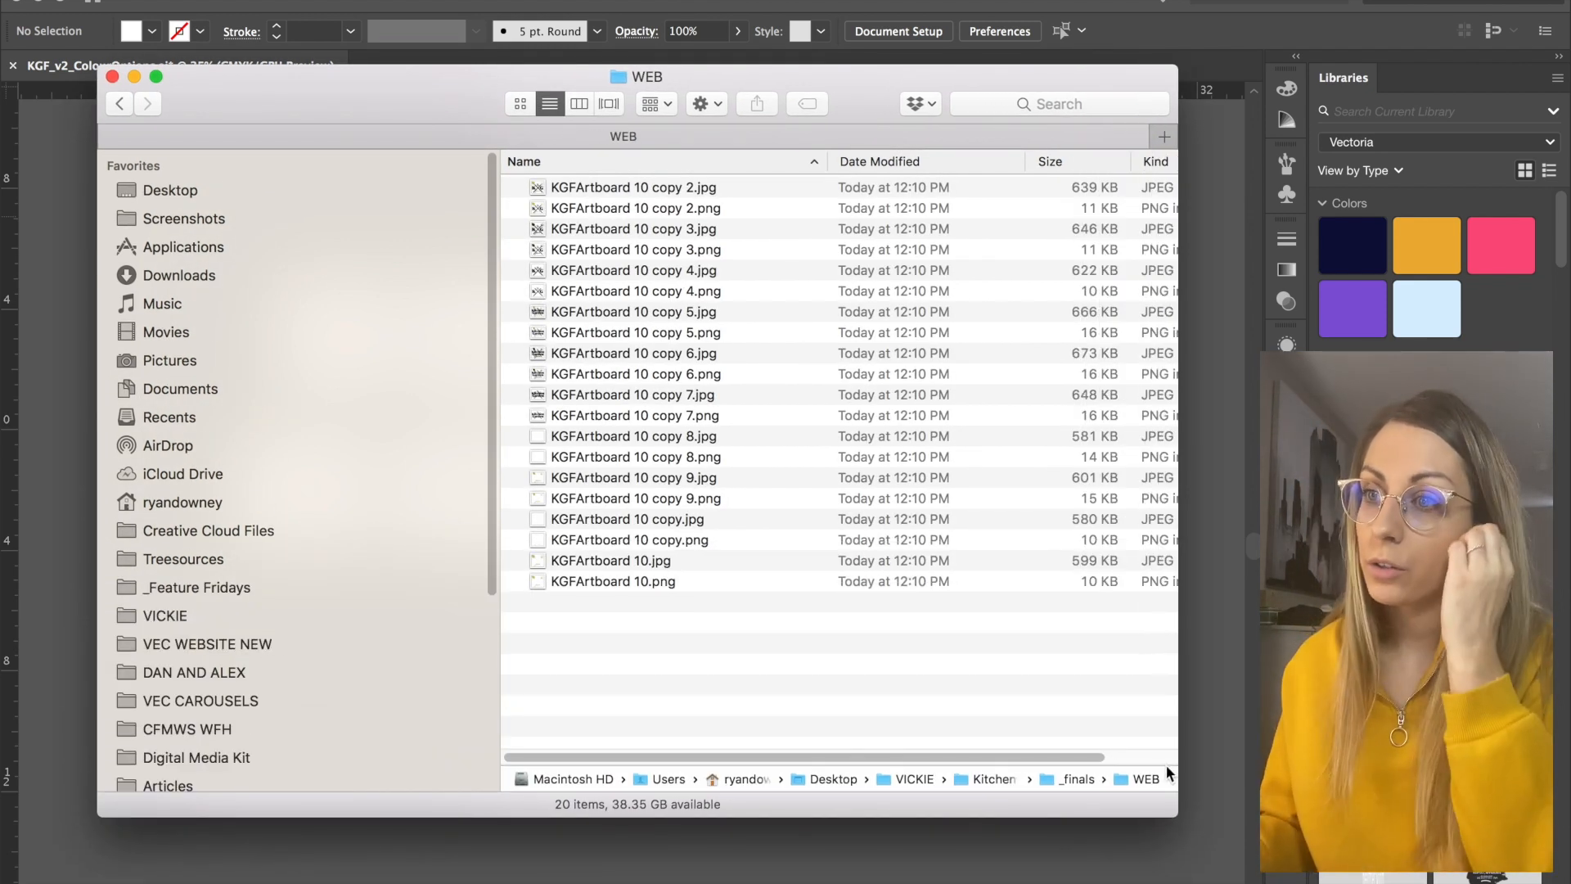
pyautogui.moveTo(967, 218)
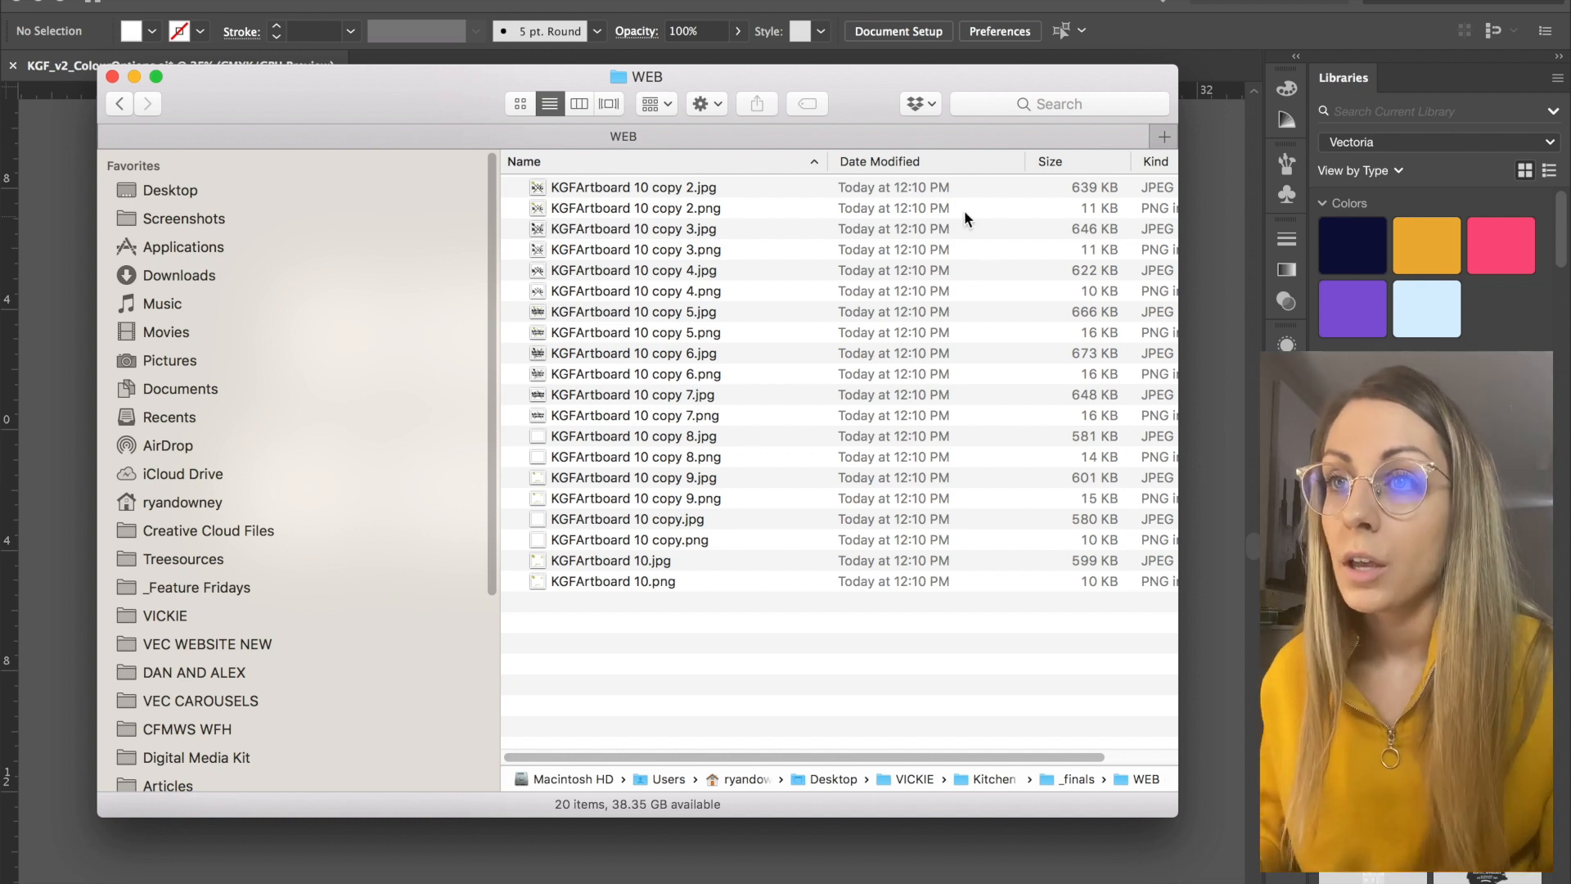
# Group the WEB folder by kind, preview the JPG logos and delete the six unwanted JPGs
pyautogui.click(1153, 162)
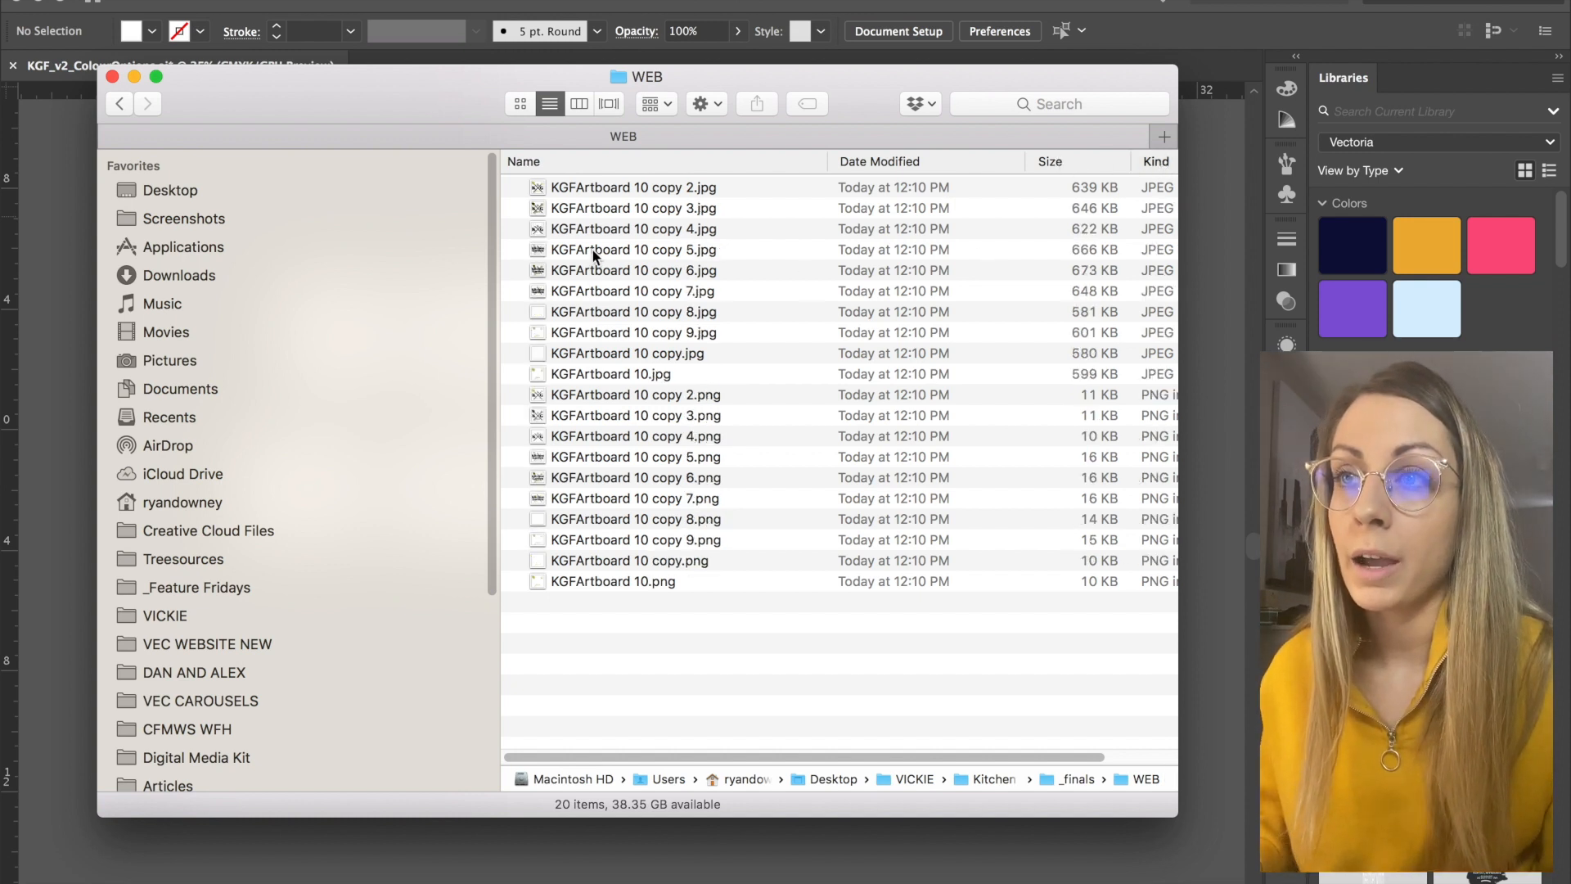
pyautogui.click(633, 311)
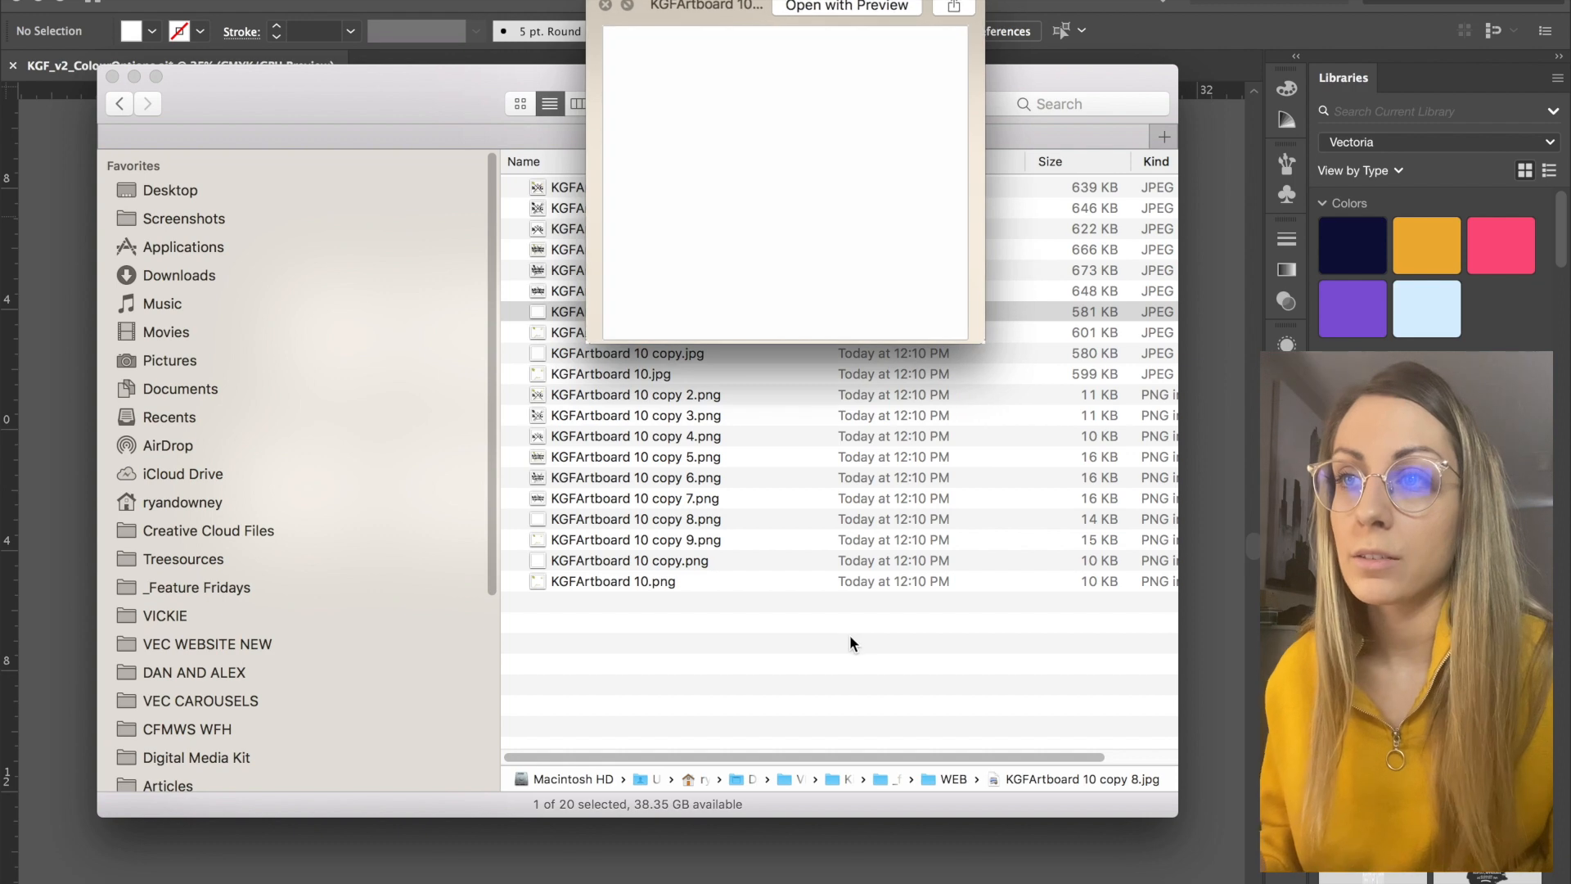
pyautogui.moveTo(702, 13)
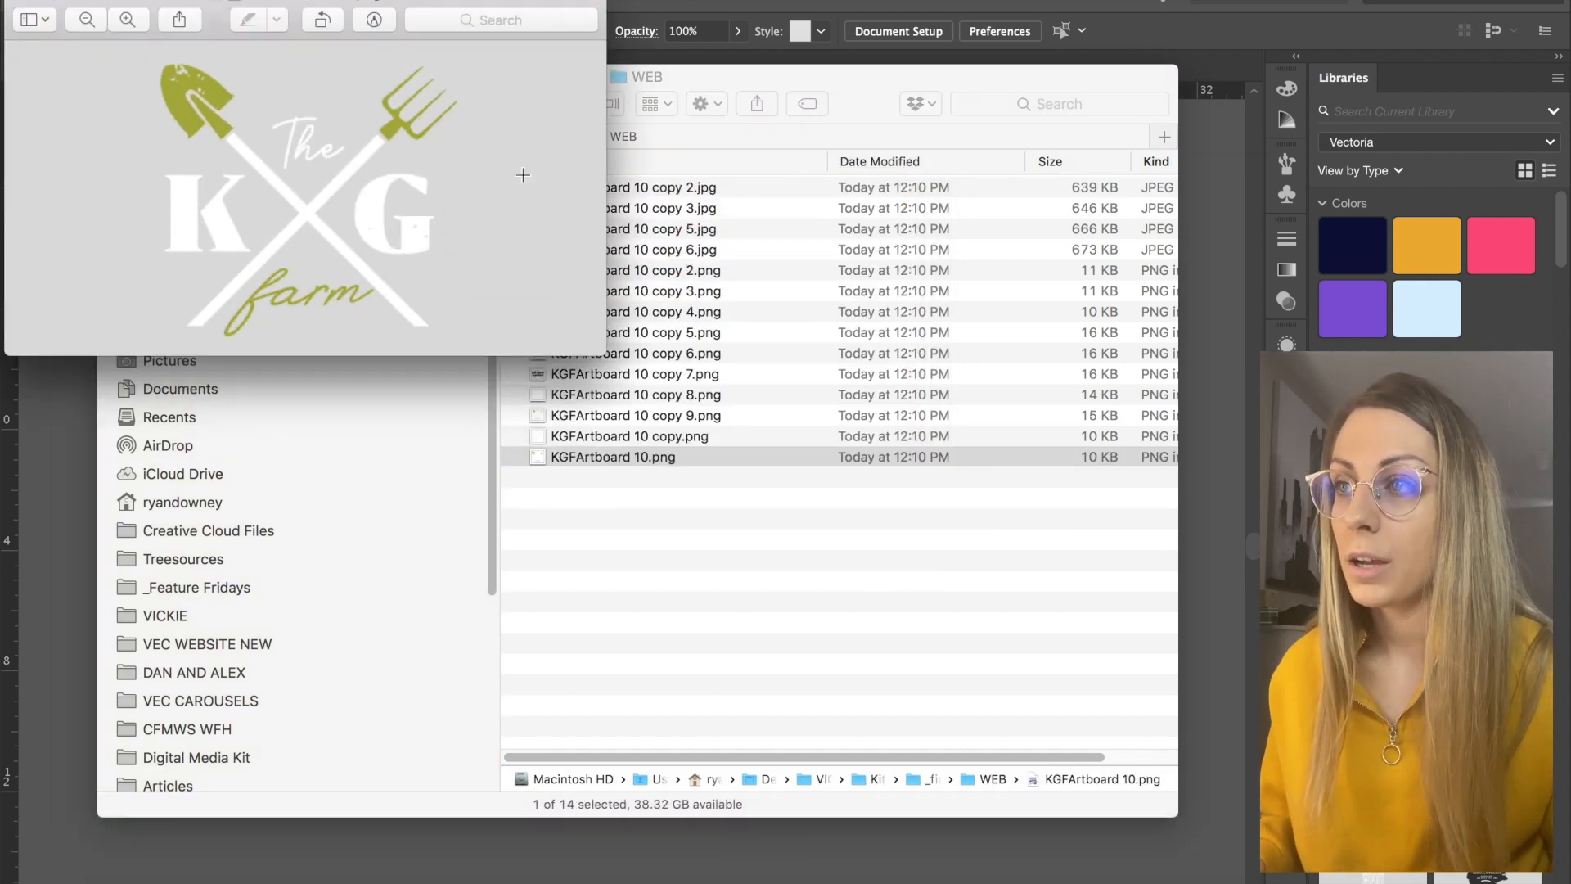
pyautogui.click(128, 20)
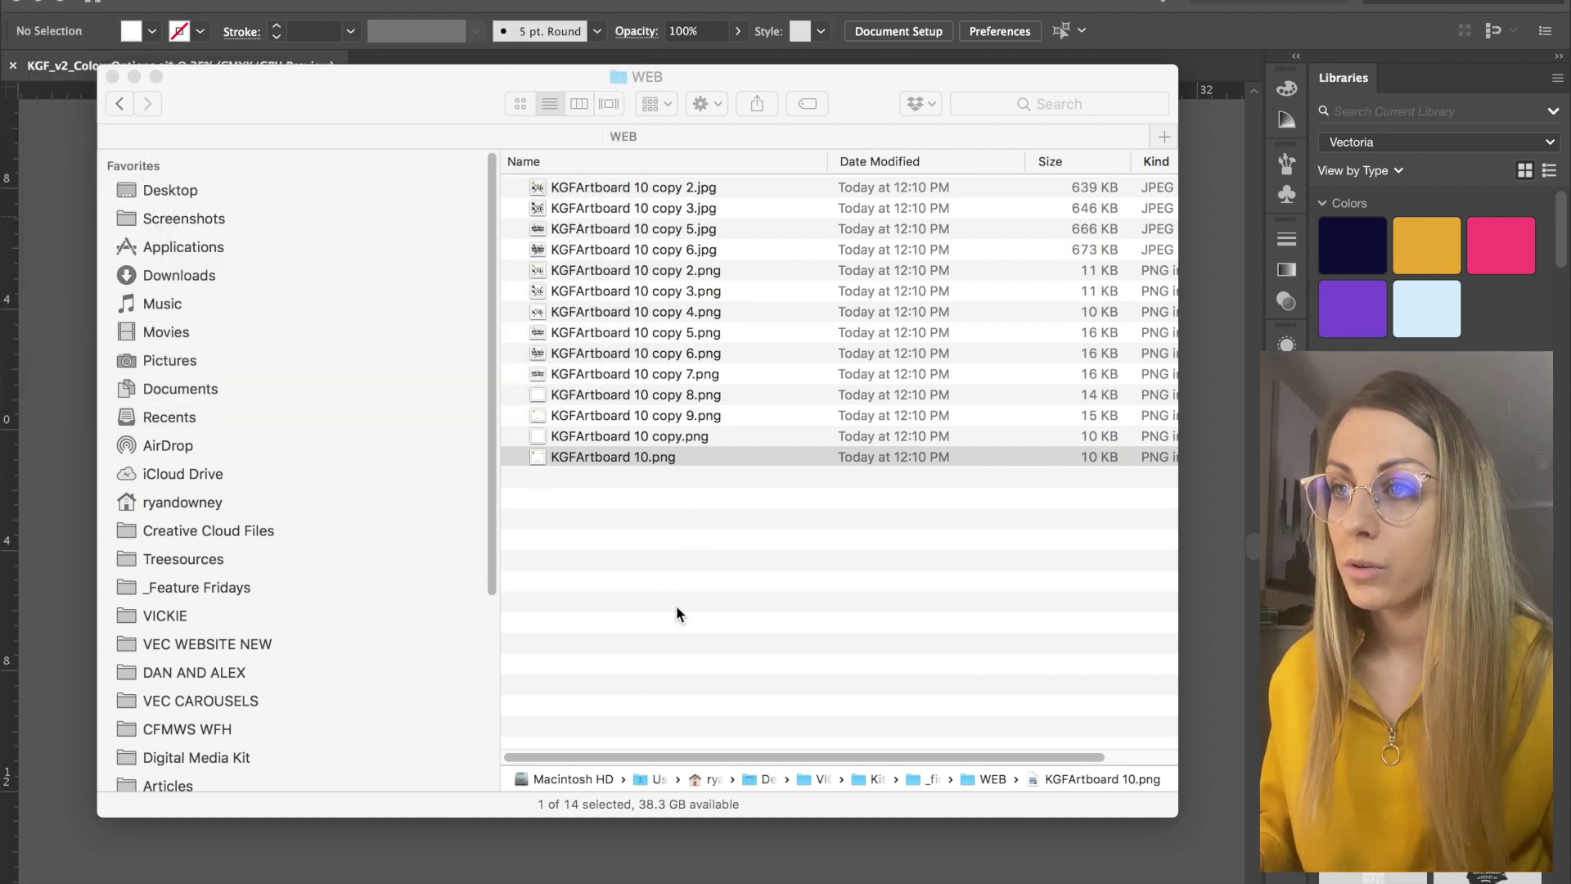
# Create a new folder named SMALL inside the WEB folder
pyautogui.click(612, 456)
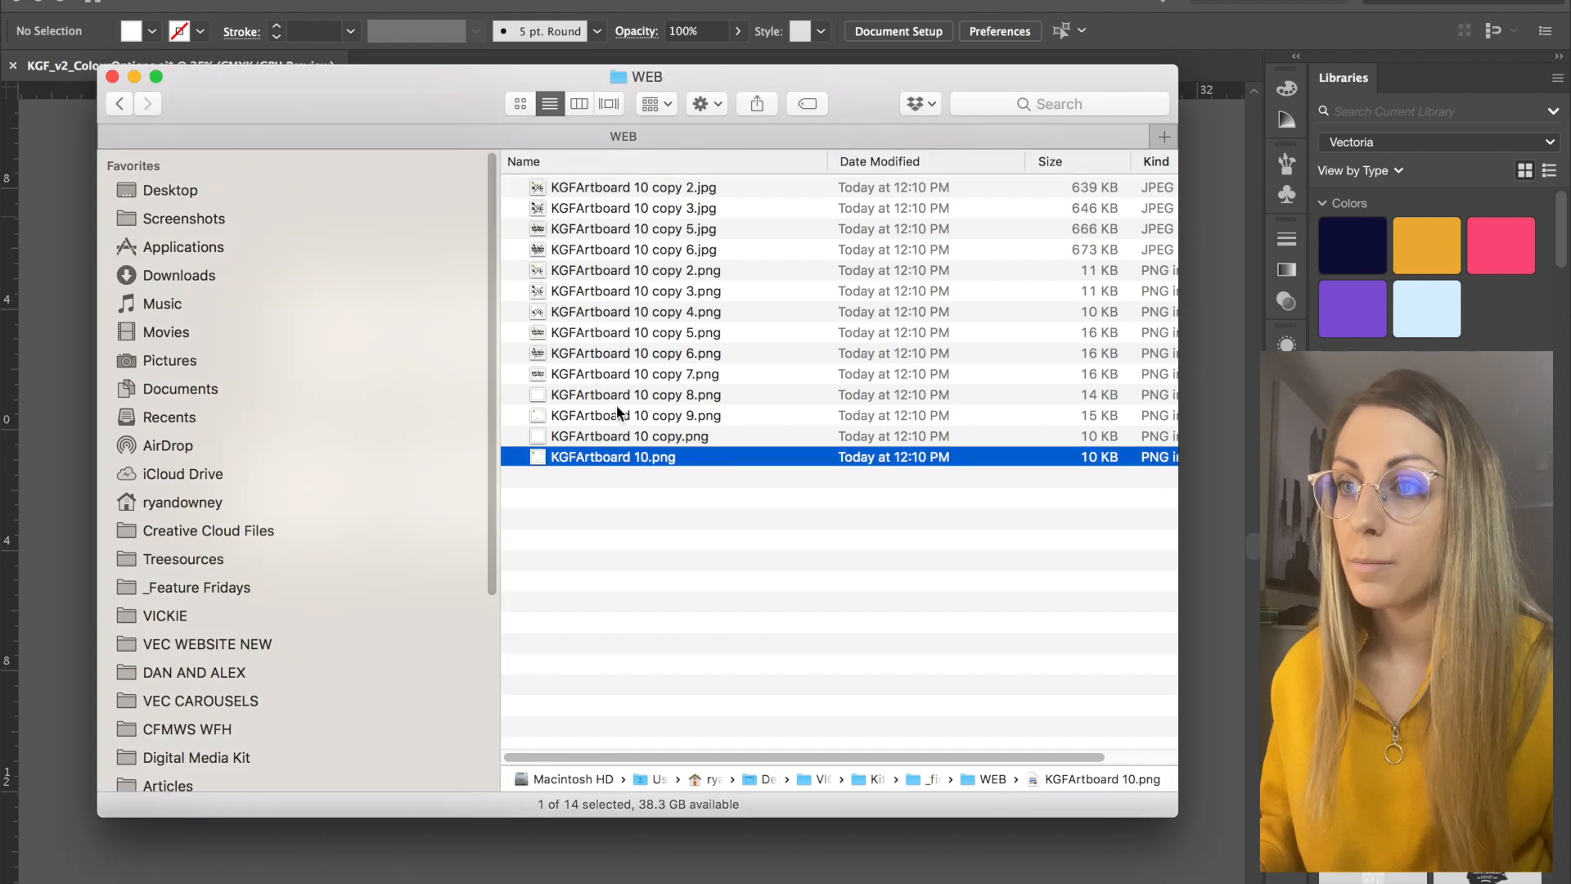
pyautogui.press('cmd+a')
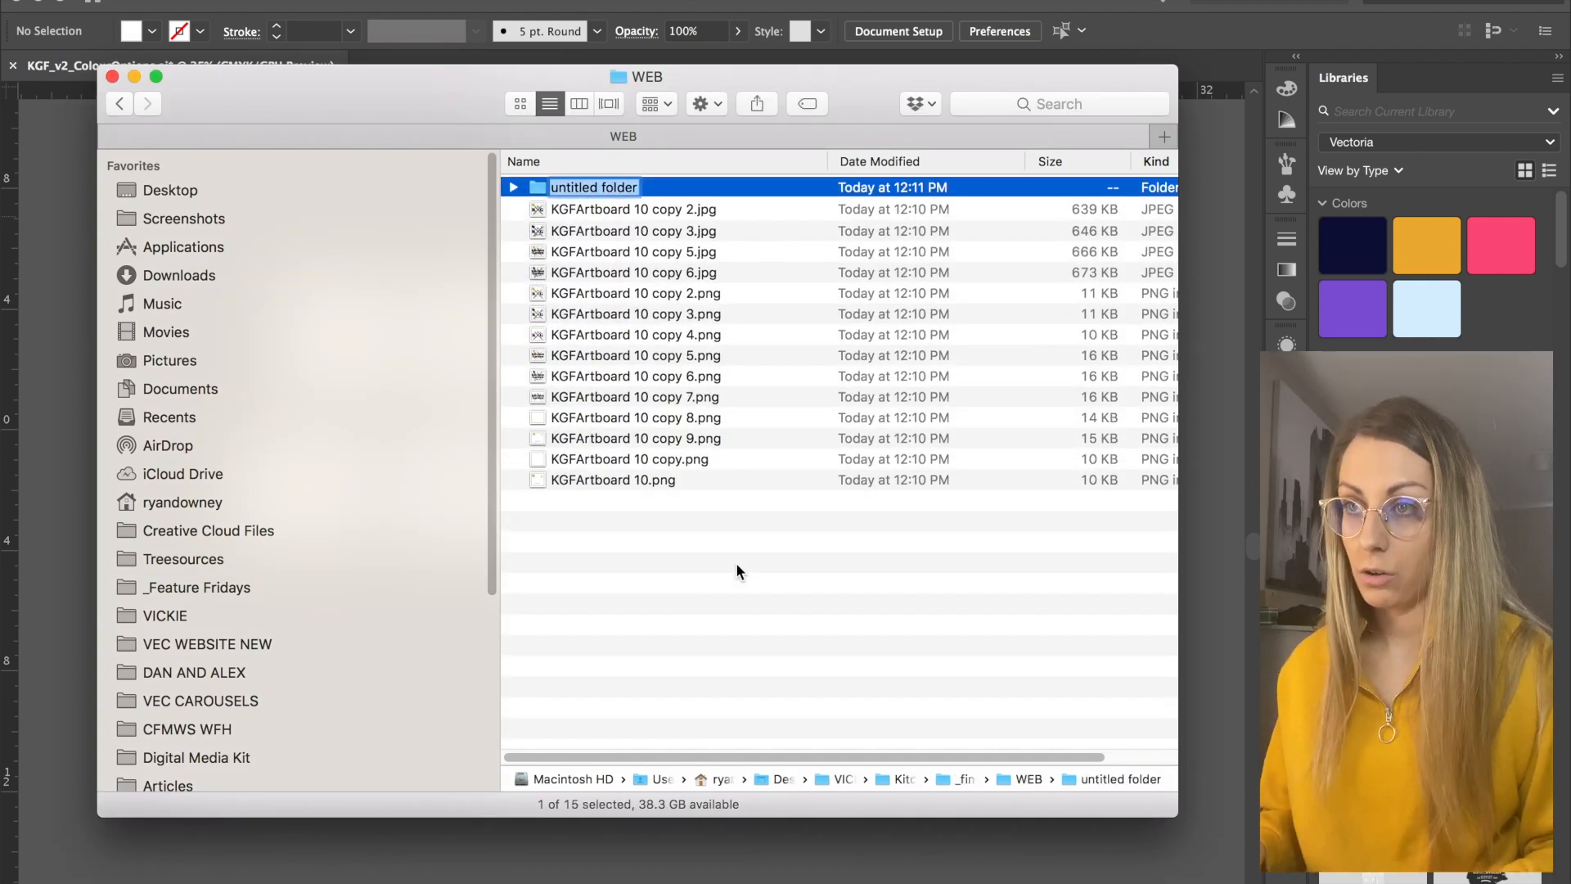
pyautogui.write('SMALL')
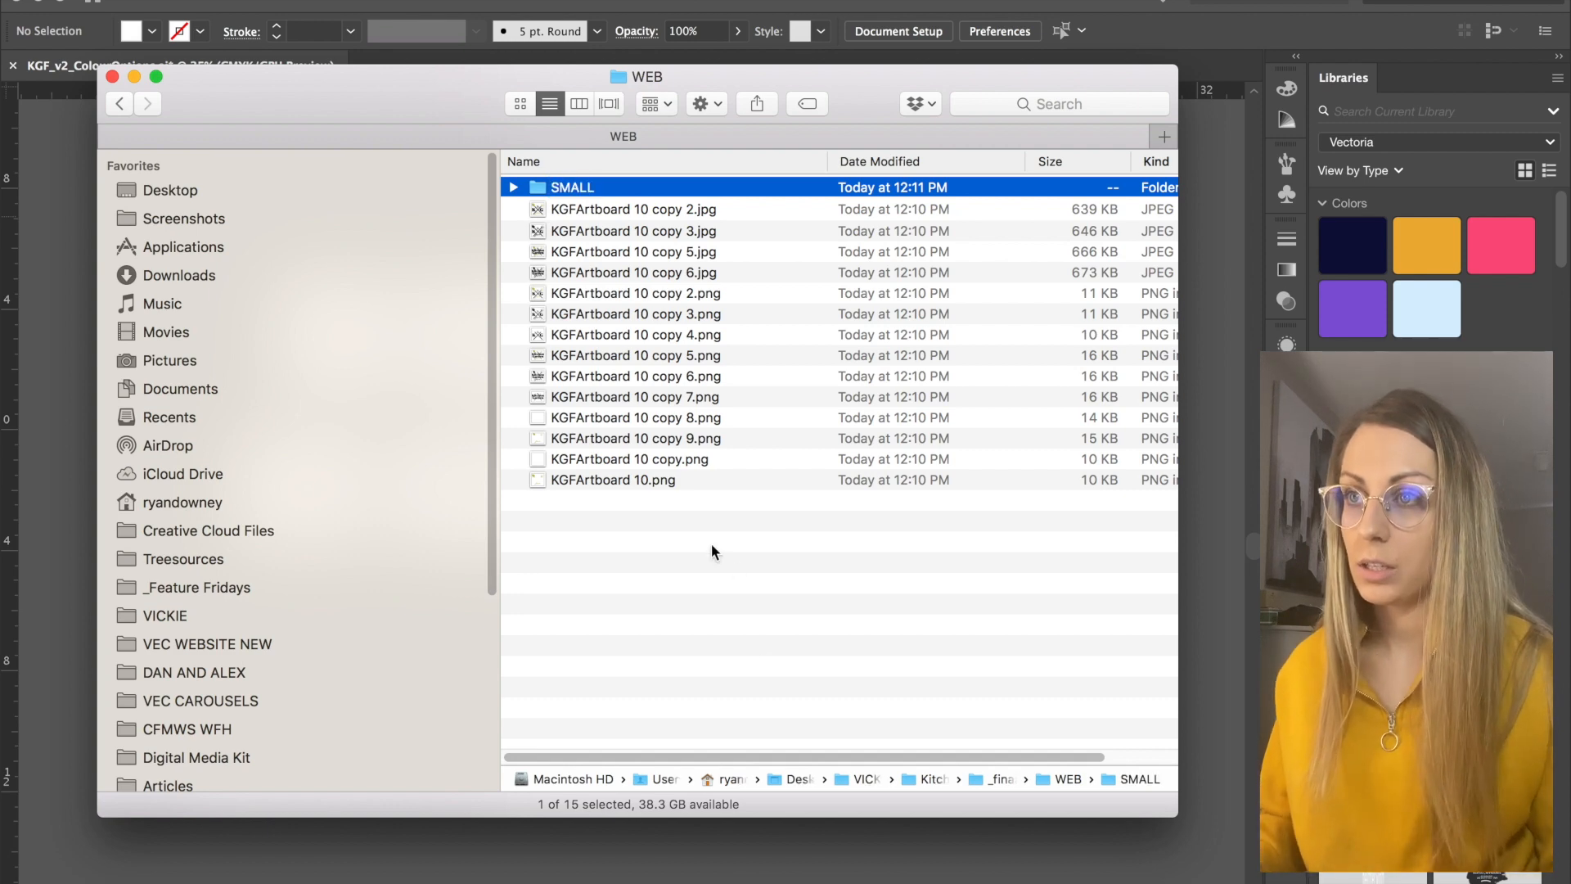
pyautogui.click(872, 545)
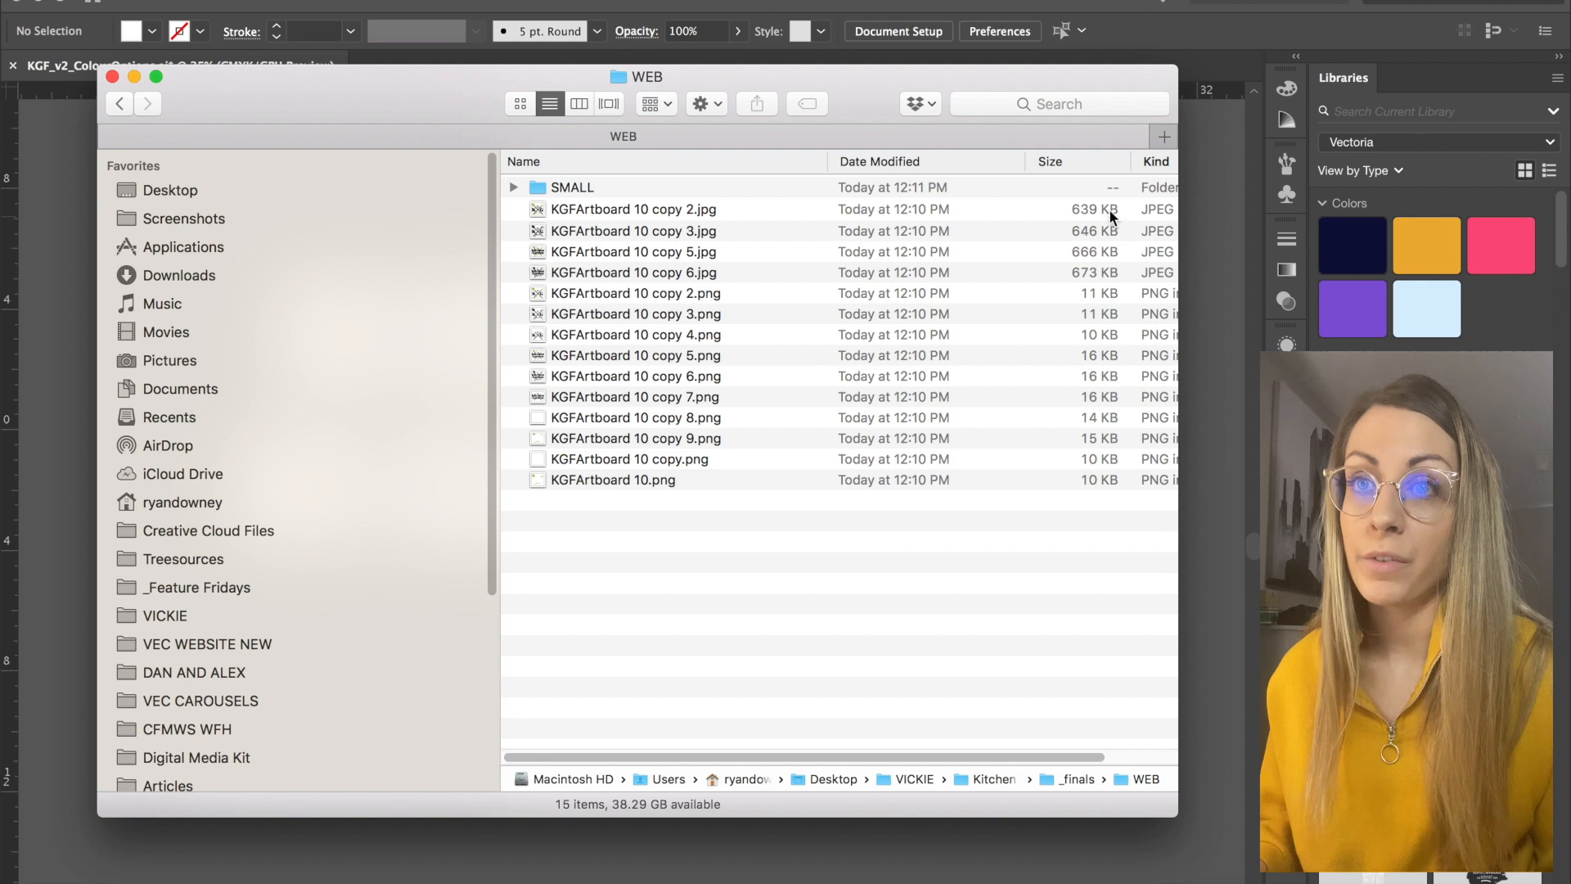
# Select all fourteen KGF image files and move them into SMALL
pyautogui.click(633, 208)
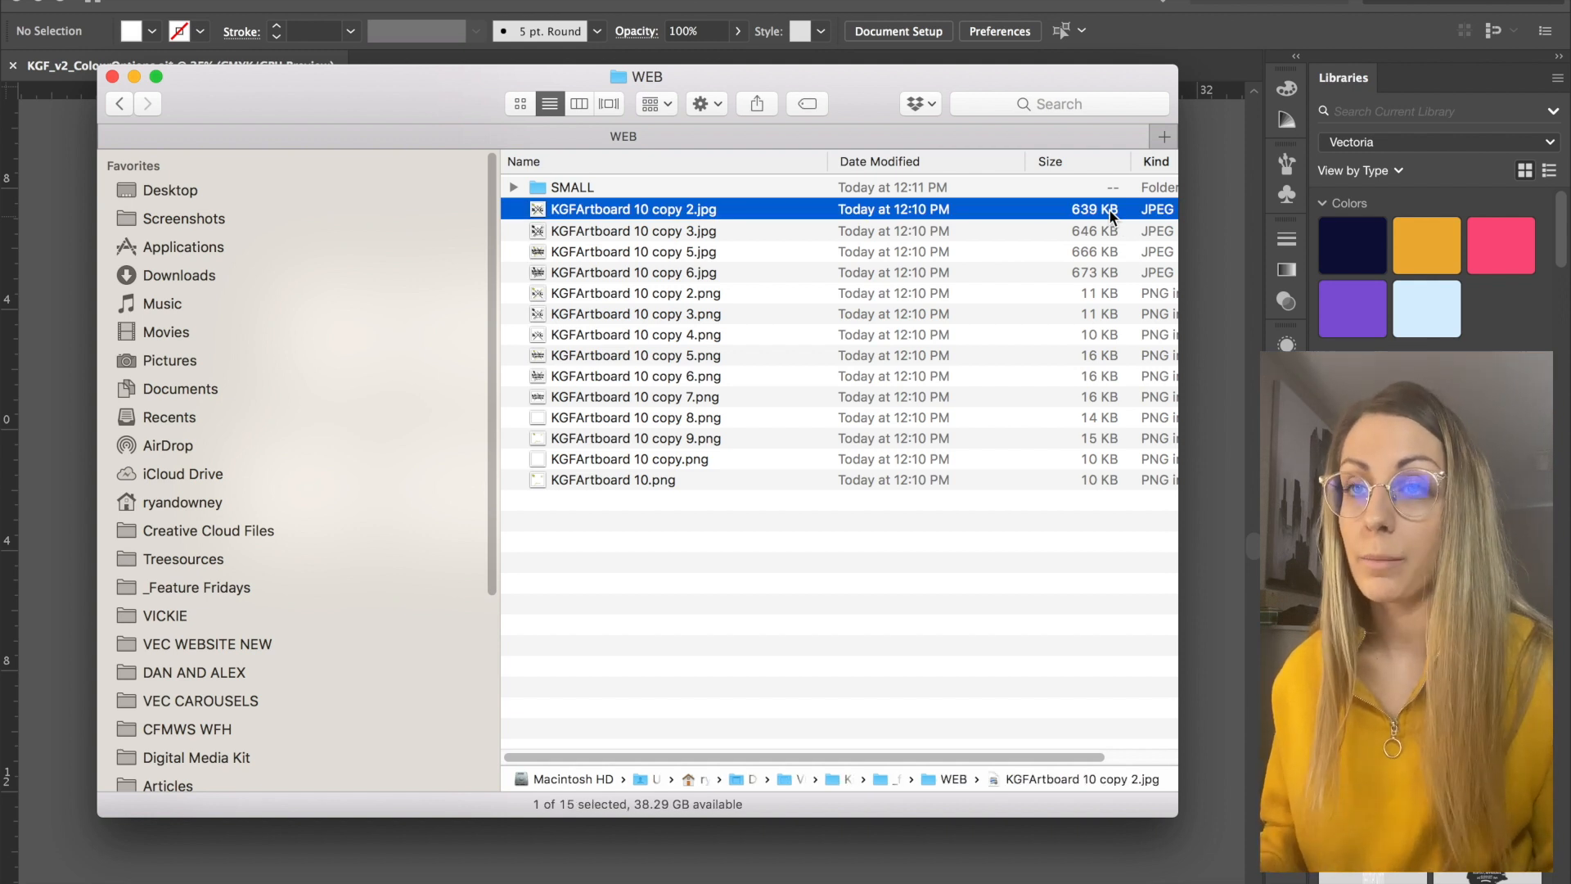
pyautogui.moveTo(653, 492)
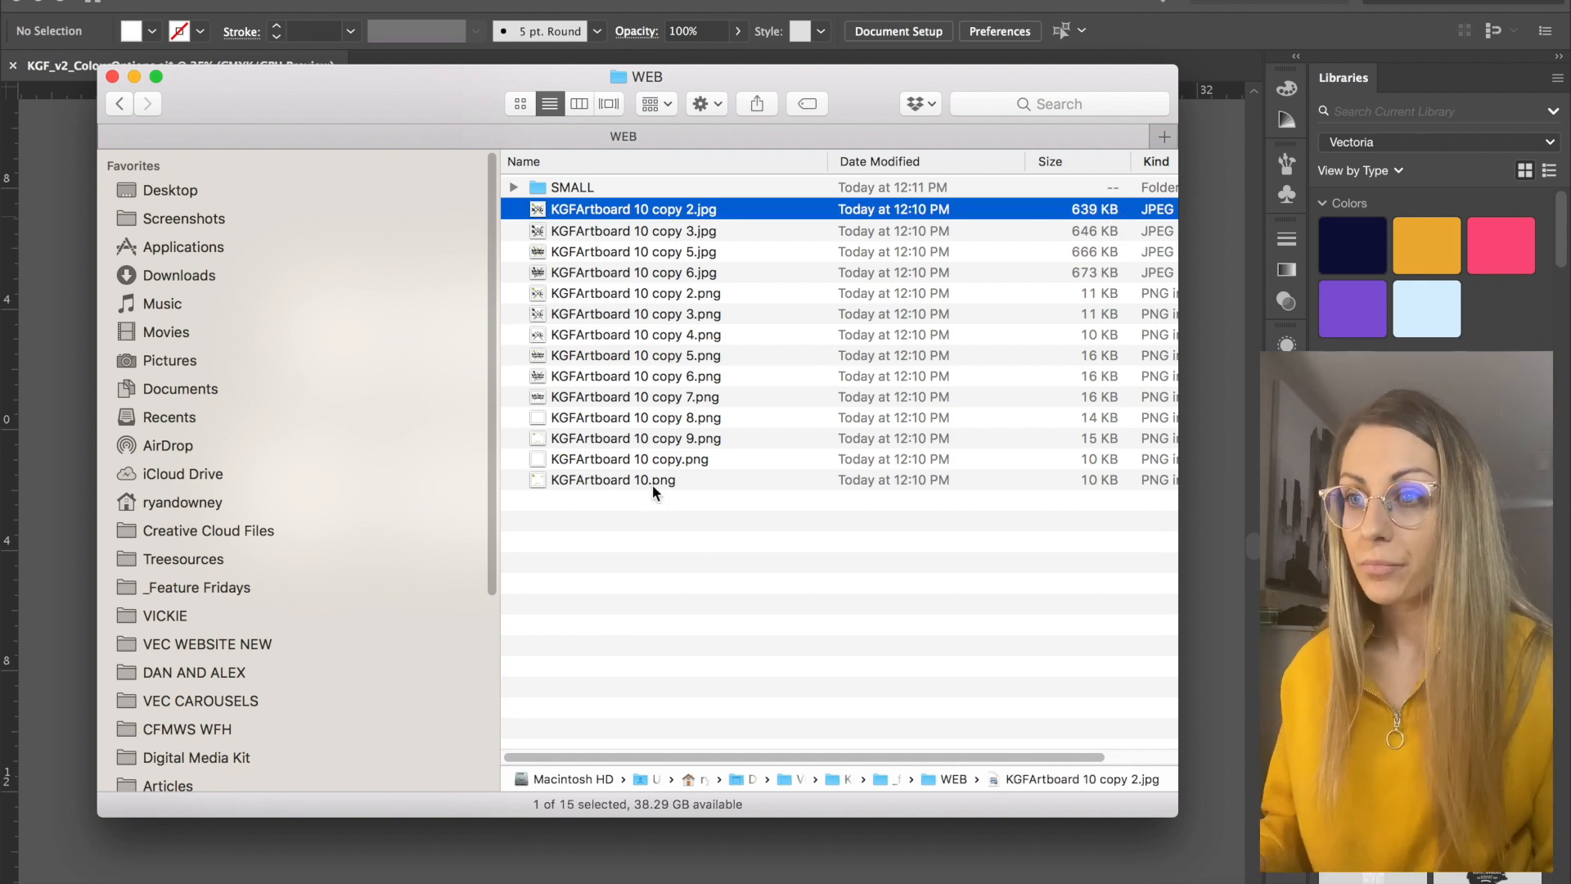
pyautogui.click(612, 479)
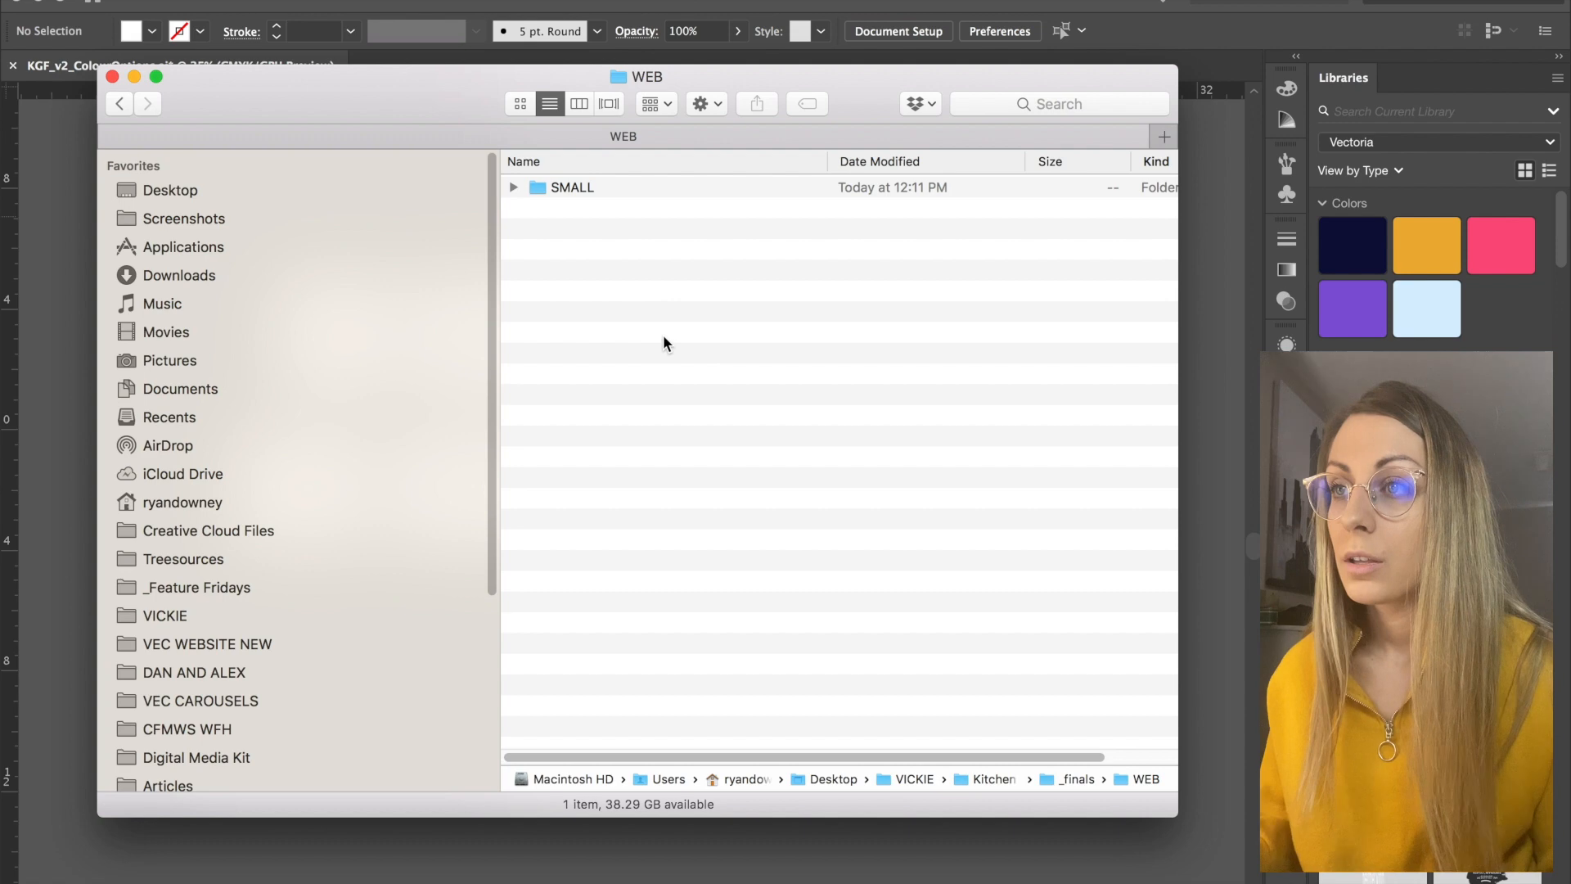
pyautogui.moveTo(61, 337)
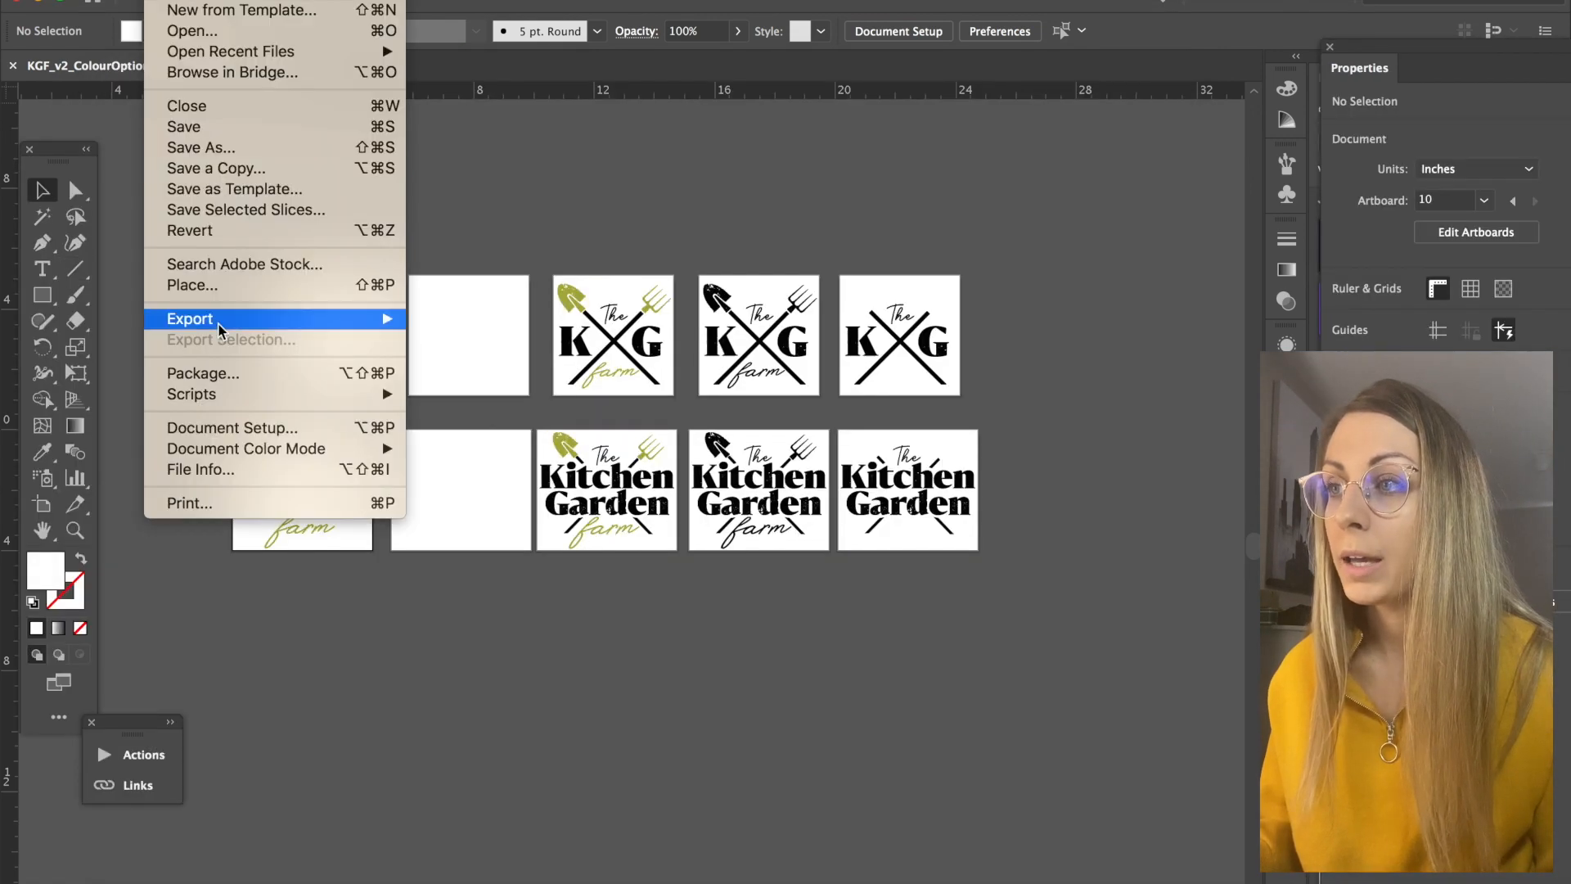
# Export all ten artboards for screens as JPG and PNG at 3x with prefix KGF-LG
pyautogui.click(231, 339)
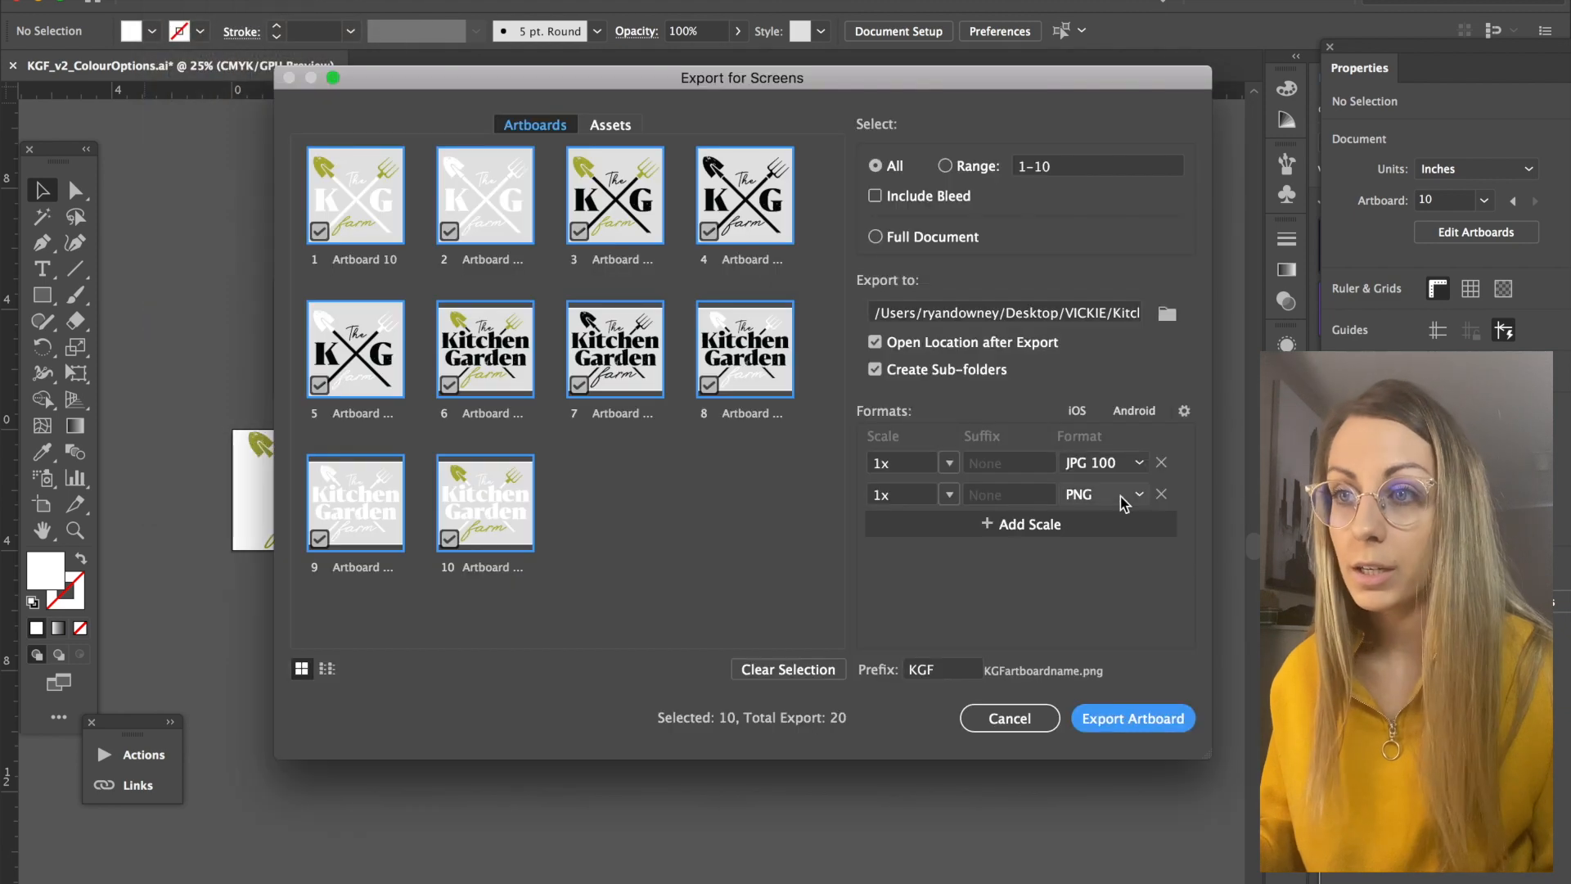
pyautogui.click(909, 461)
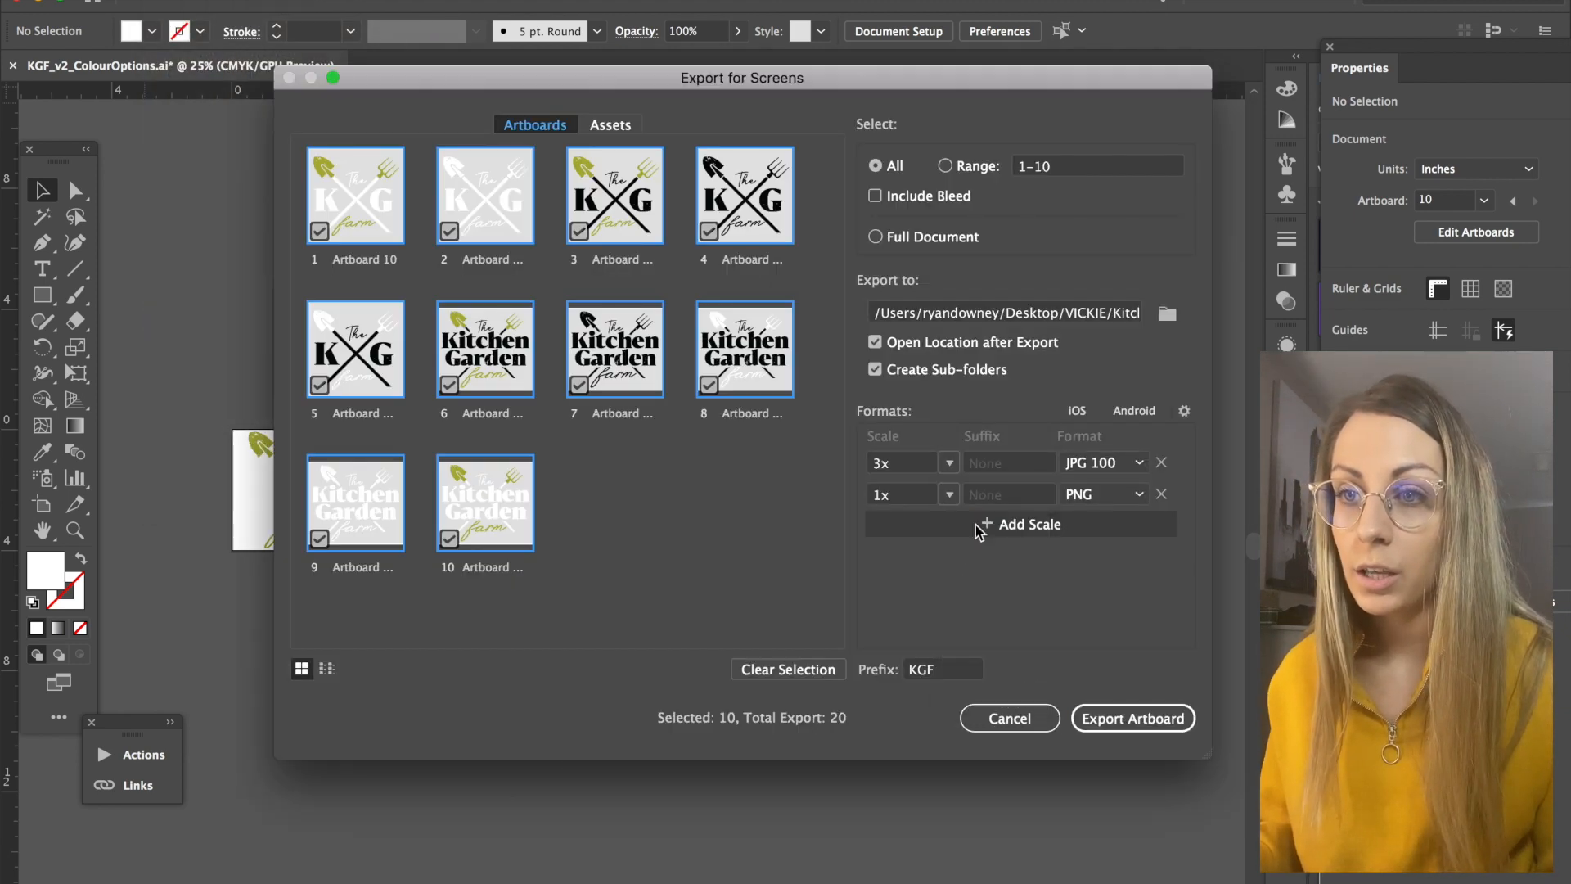
pyautogui.click(906, 493)
pyautogui.write('3')
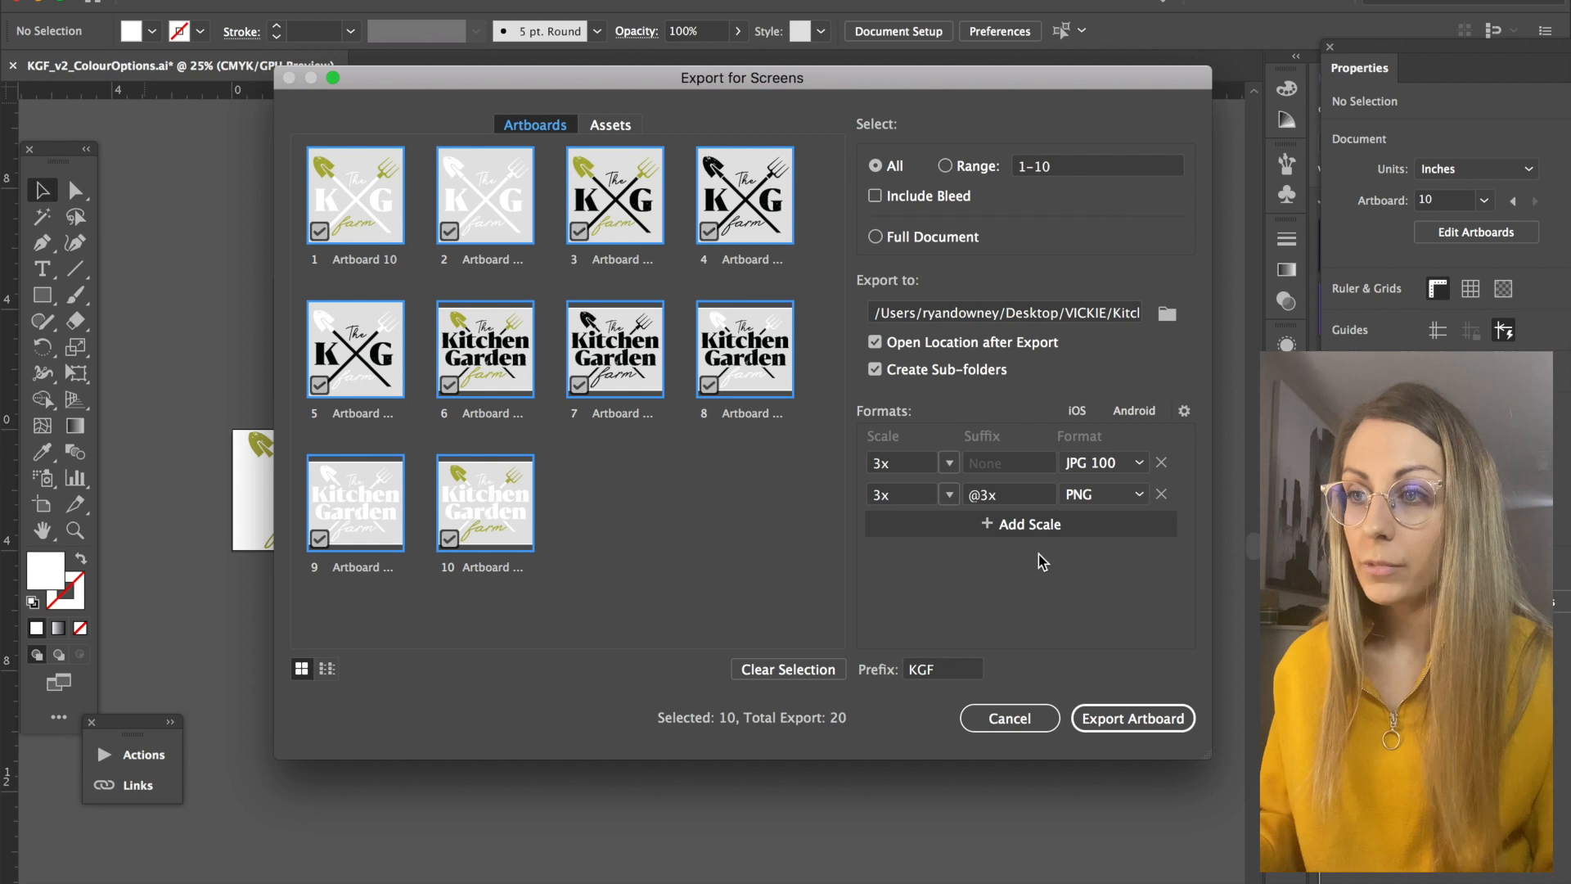
pyautogui.moveTo(1057, 561)
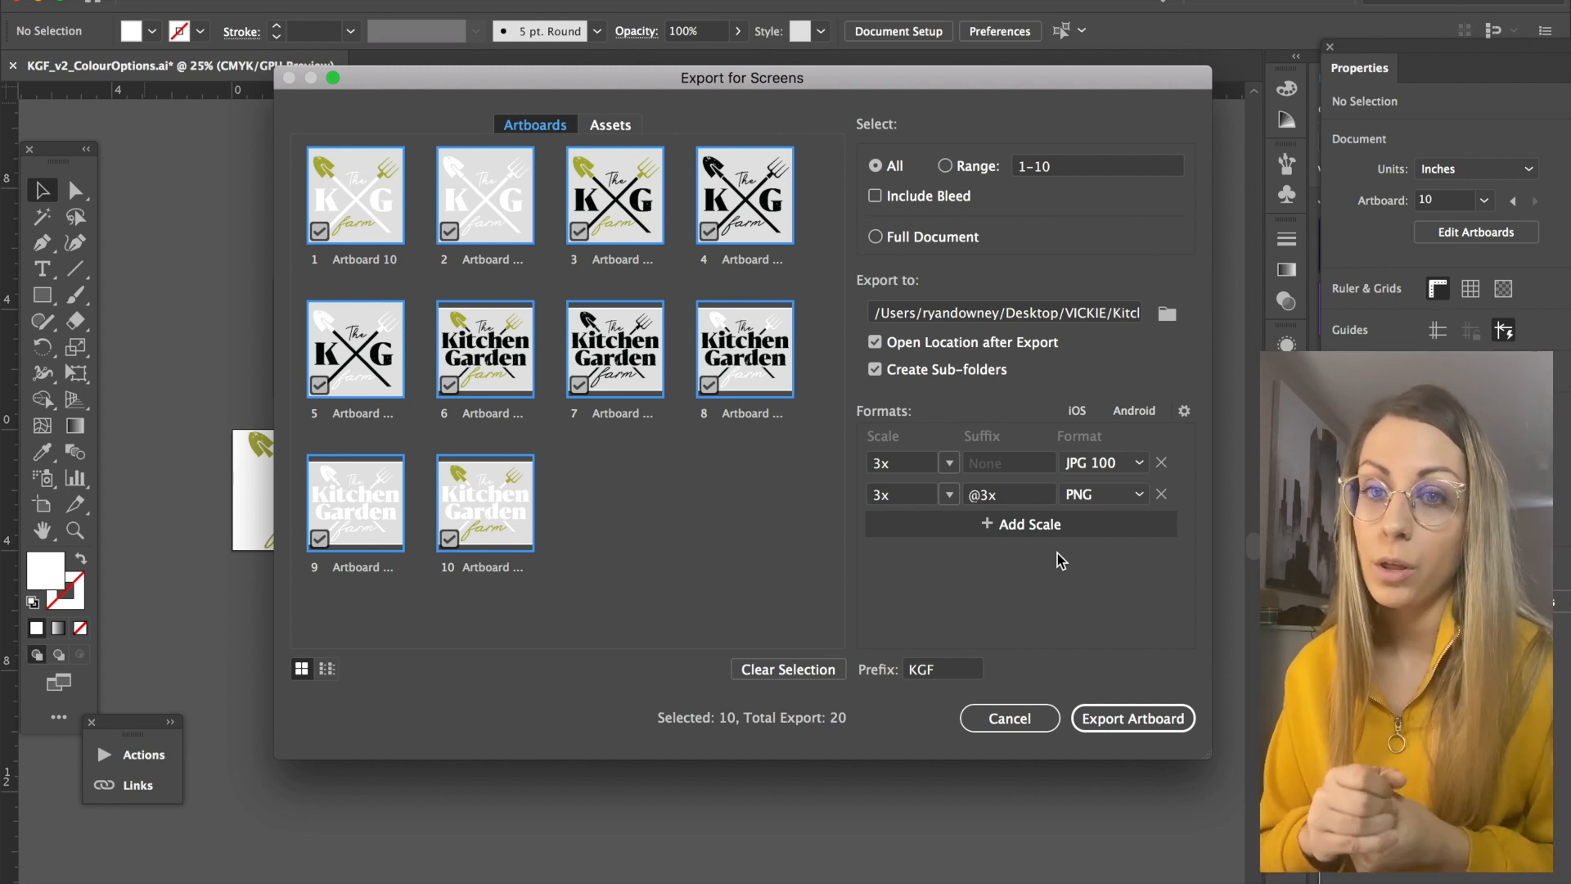
pyautogui.moveTo(1011, 660)
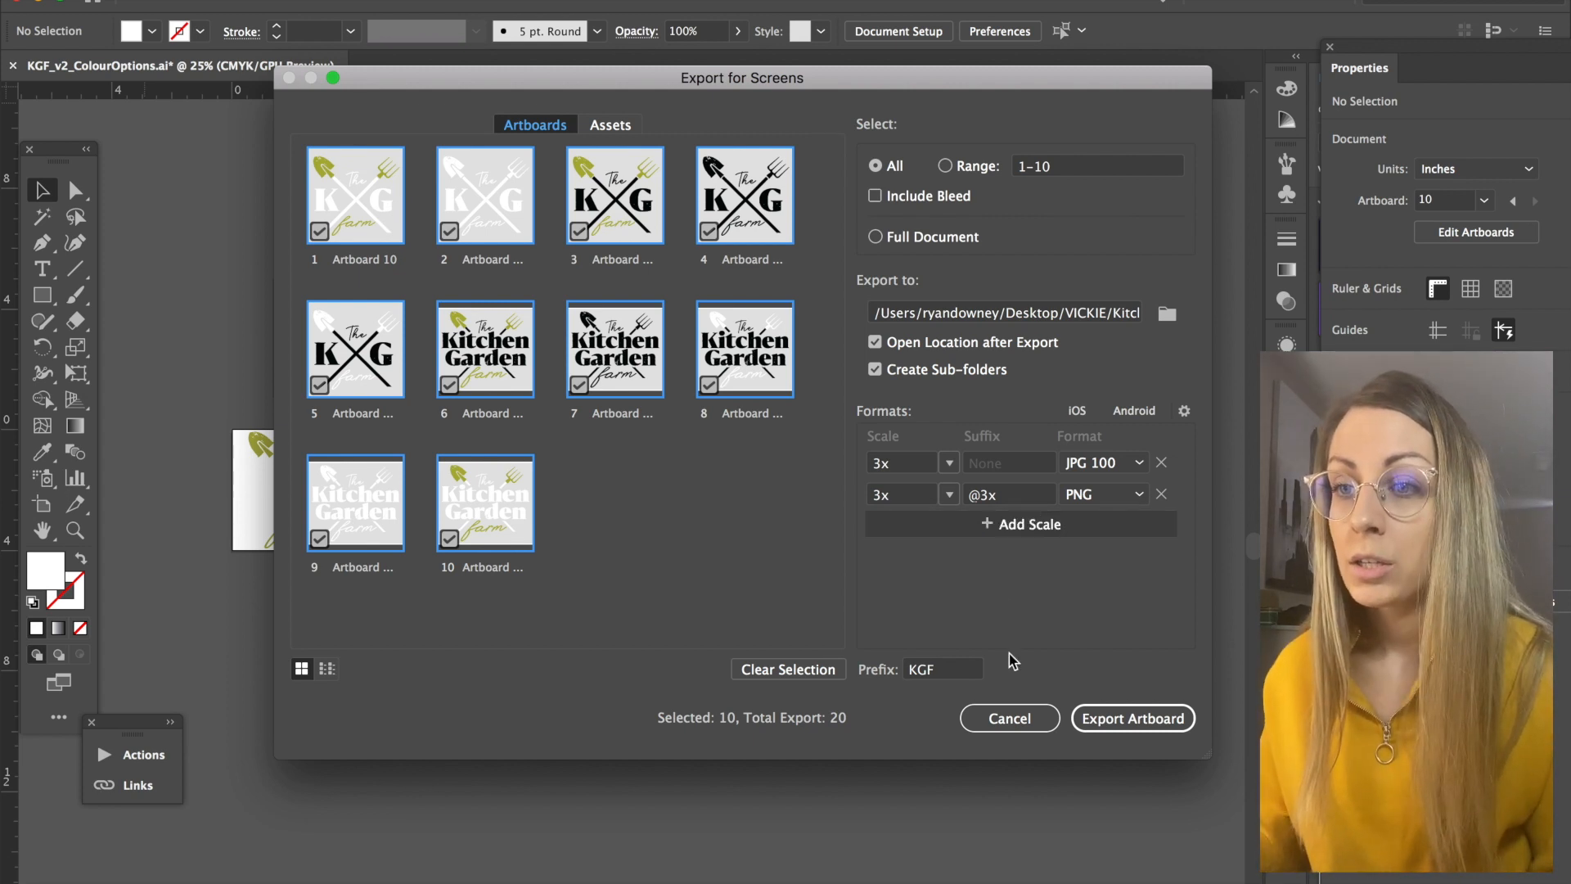
pyautogui.click(939, 667)
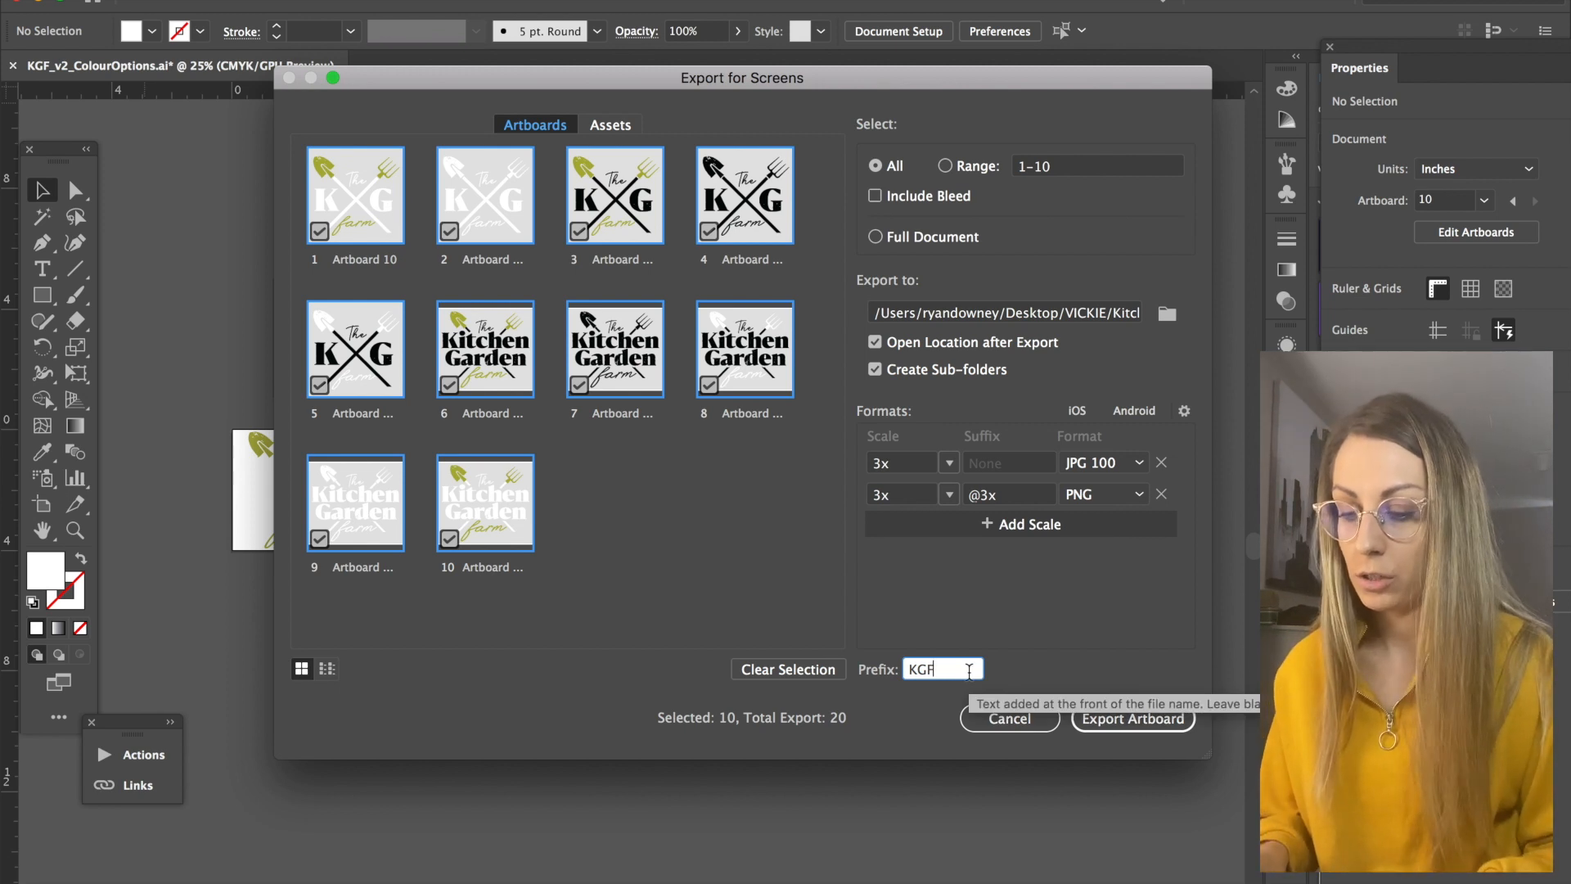
pyautogui.write('-LG')
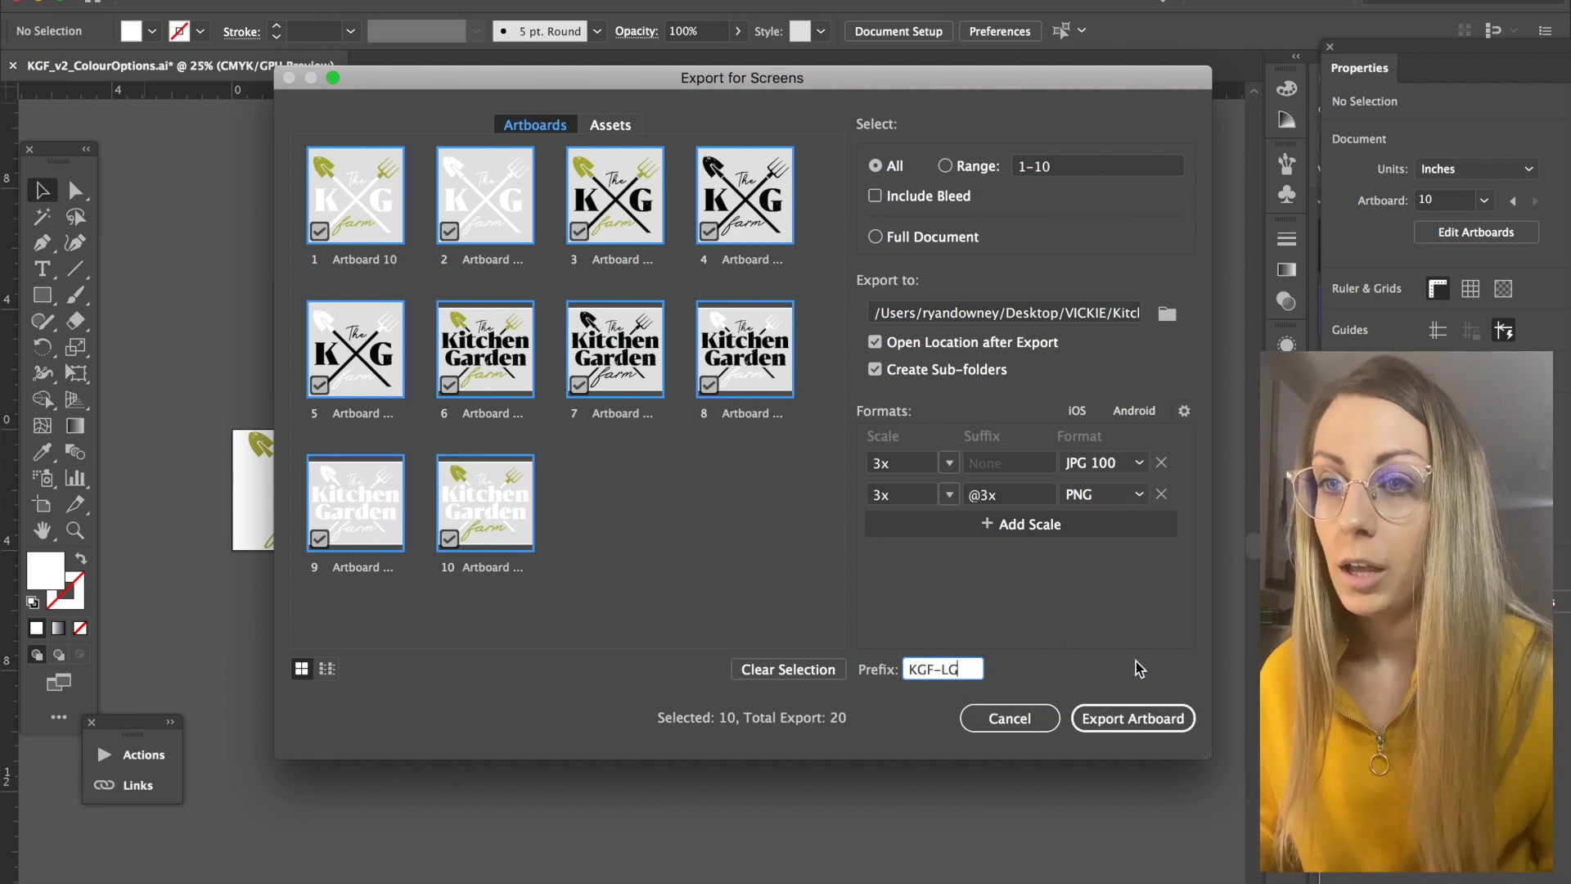
pyautogui.click(1132, 717)
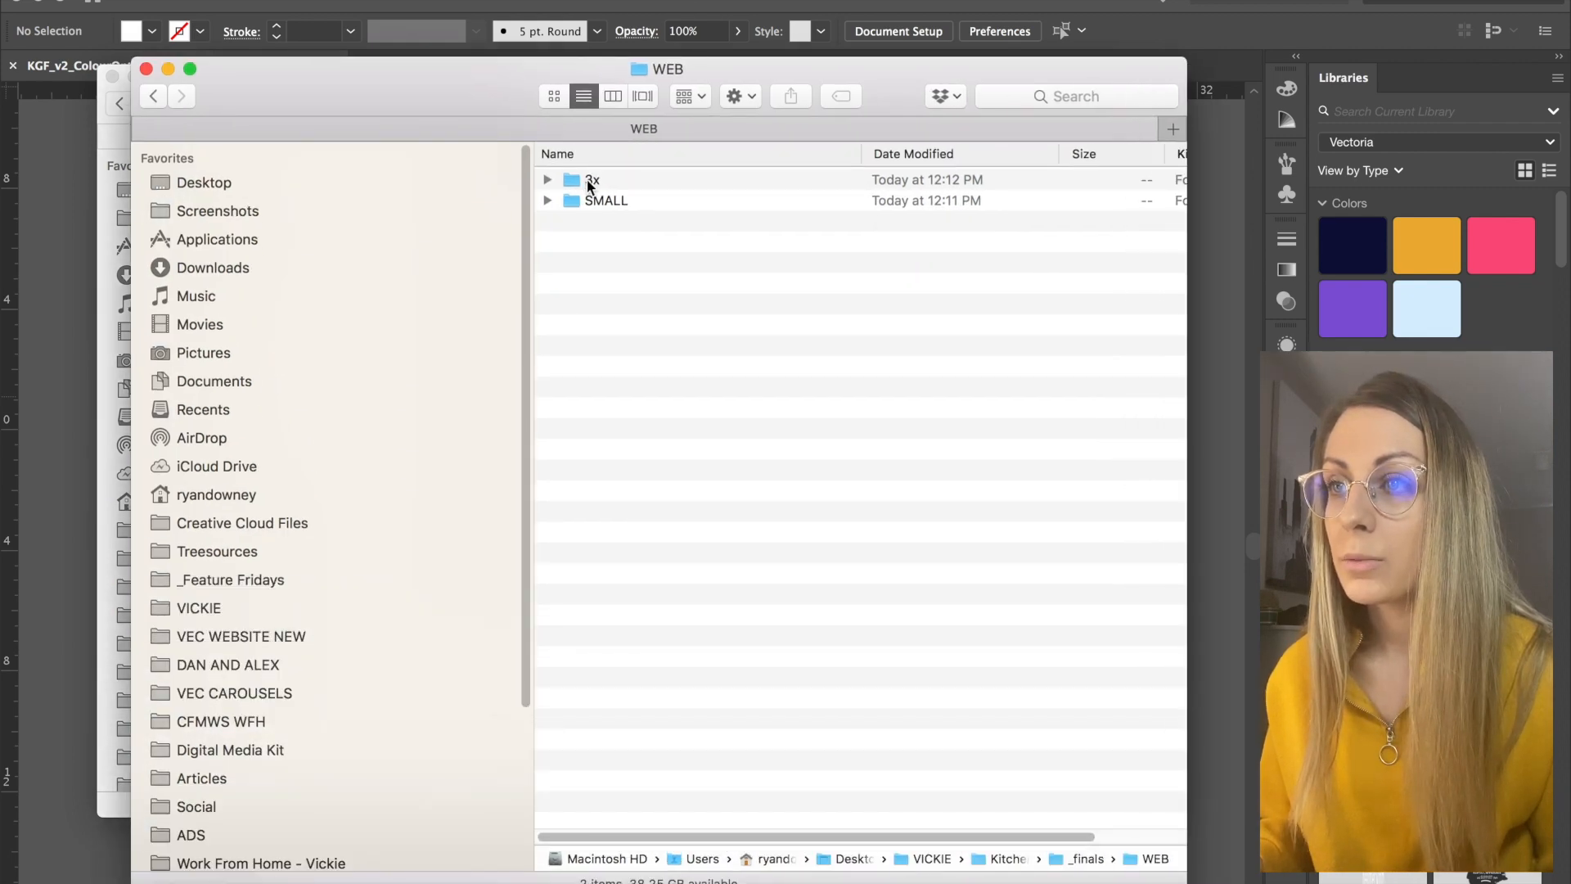
# Open the LARGE folder, sort by kind, remove six surplus JPEGs and return to WEB
pyautogui.click(593, 180)
pyautogui.write('LARGE')
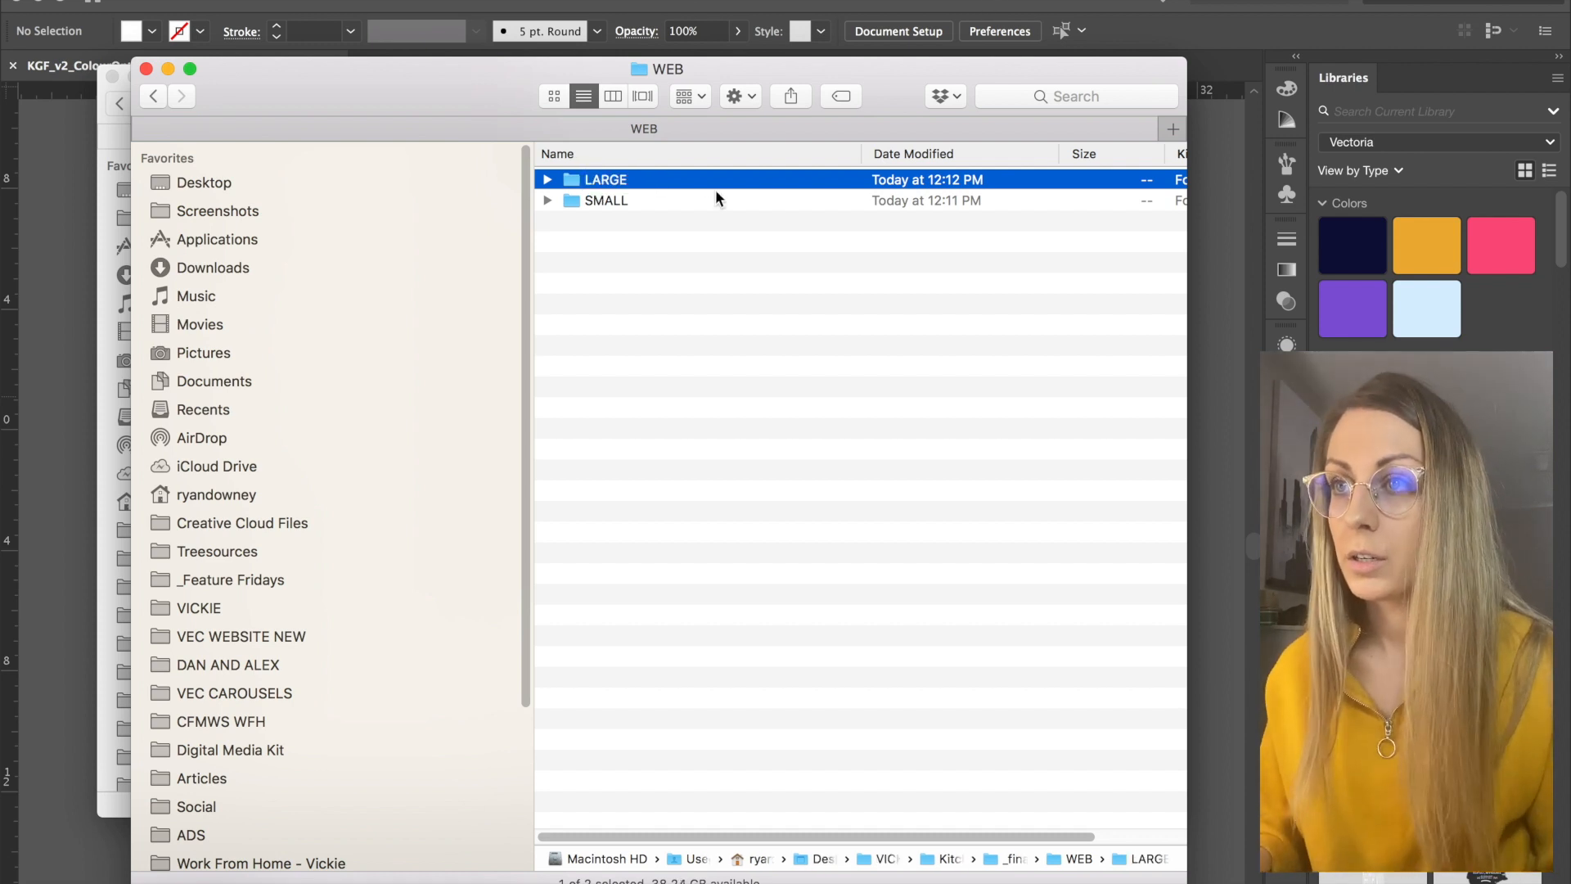
pyautogui.doubleClick(605, 180)
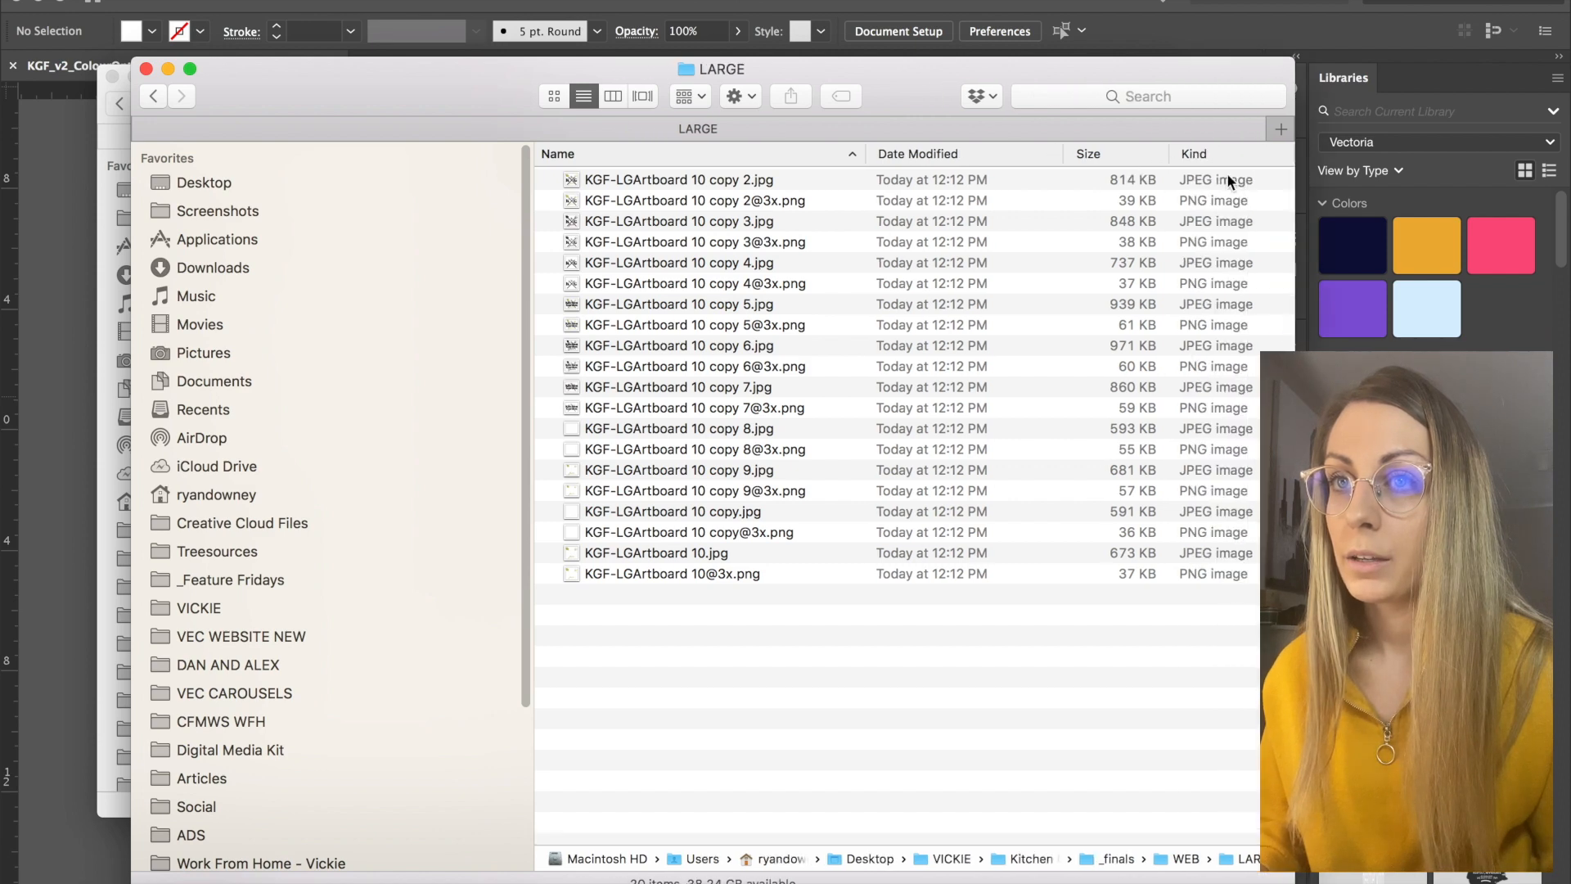
pyautogui.click(1193, 154)
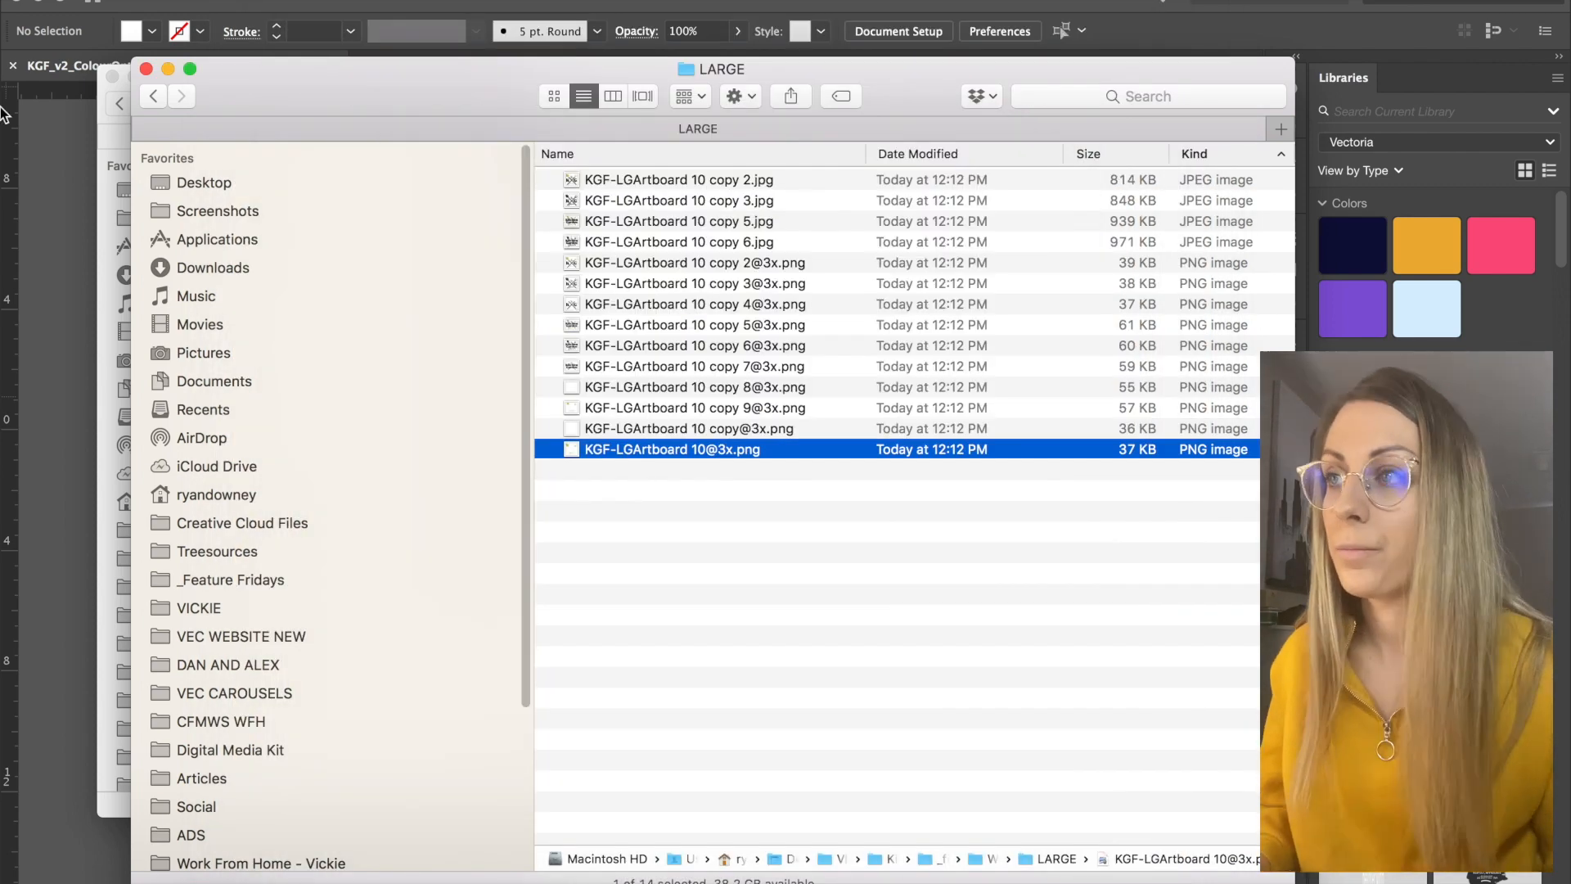
pyautogui.click(152, 97)
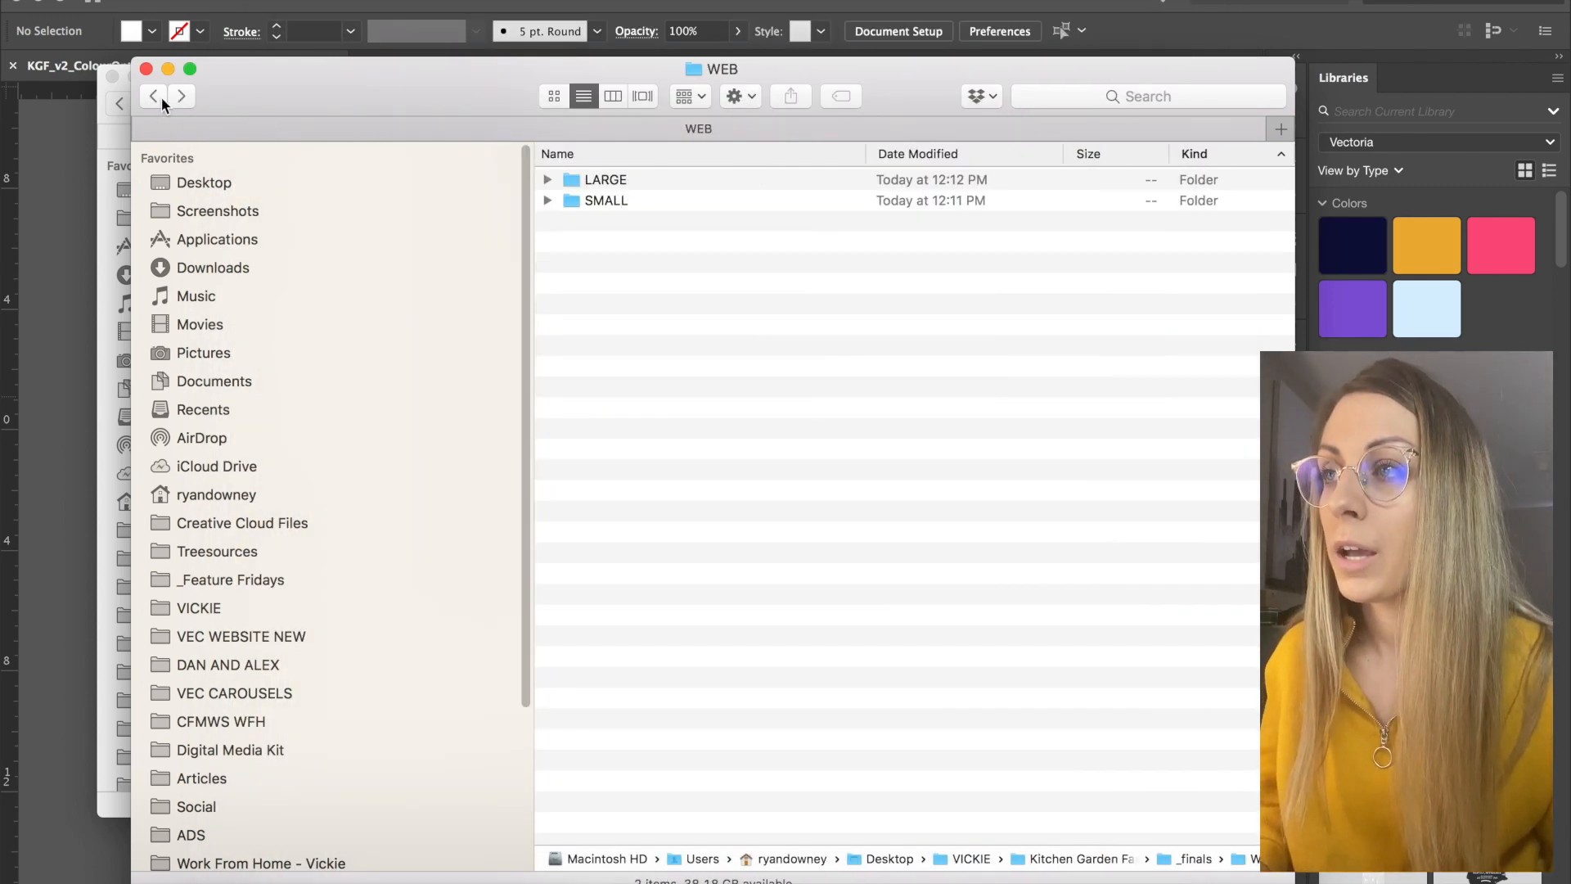
# Create a new PRINT folder beside WEB inside the _finals folder
pyautogui.click(152, 97)
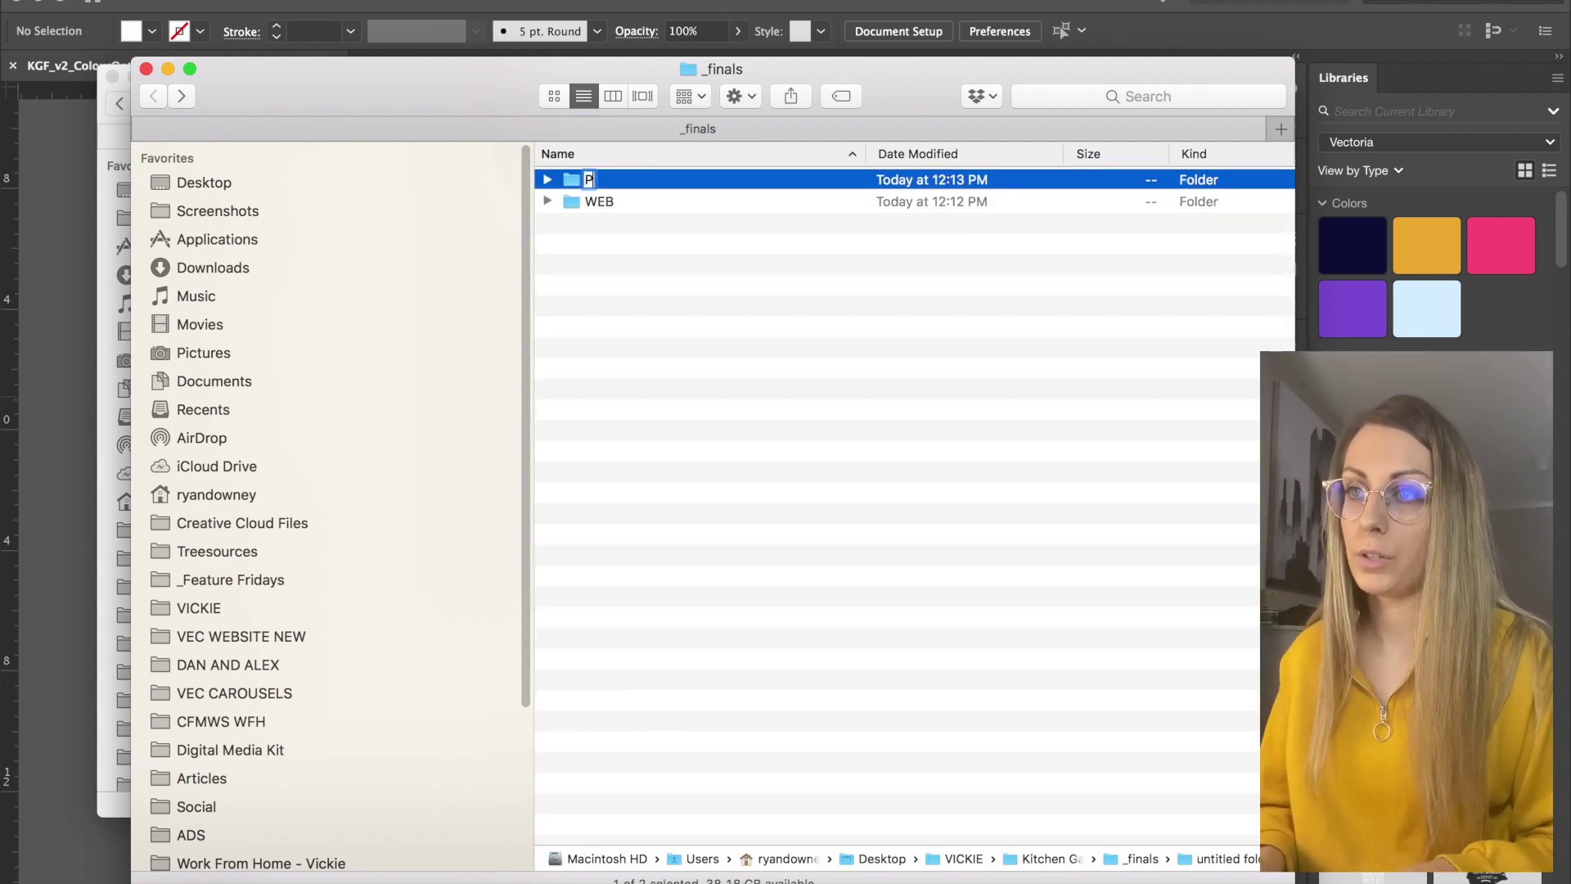
pyautogui.write('PRINT')
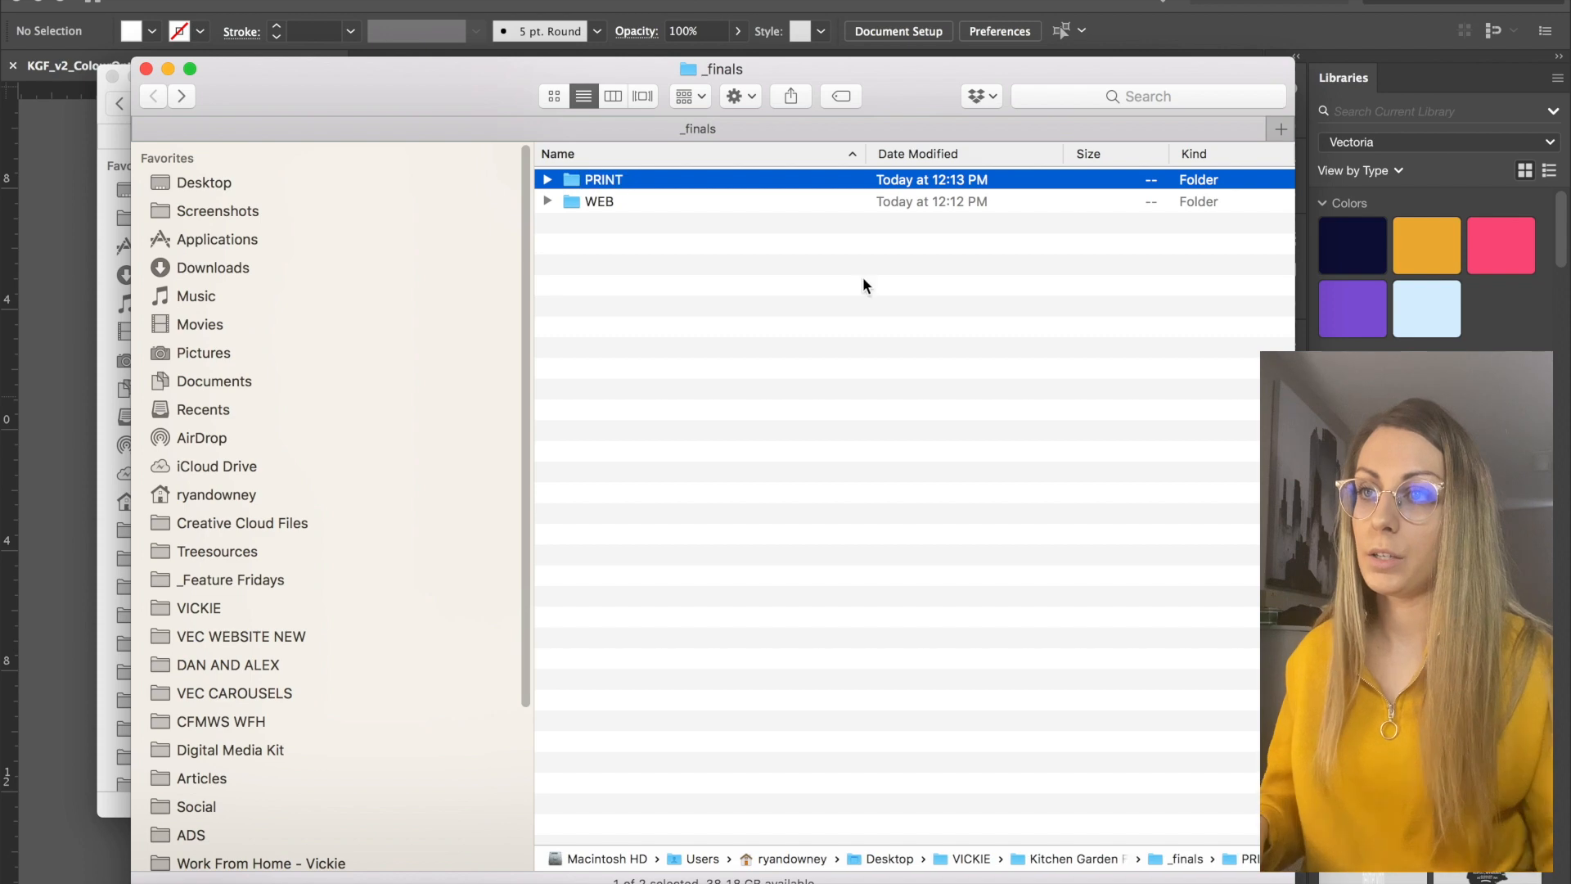
pyautogui.doubleClick(600, 180)
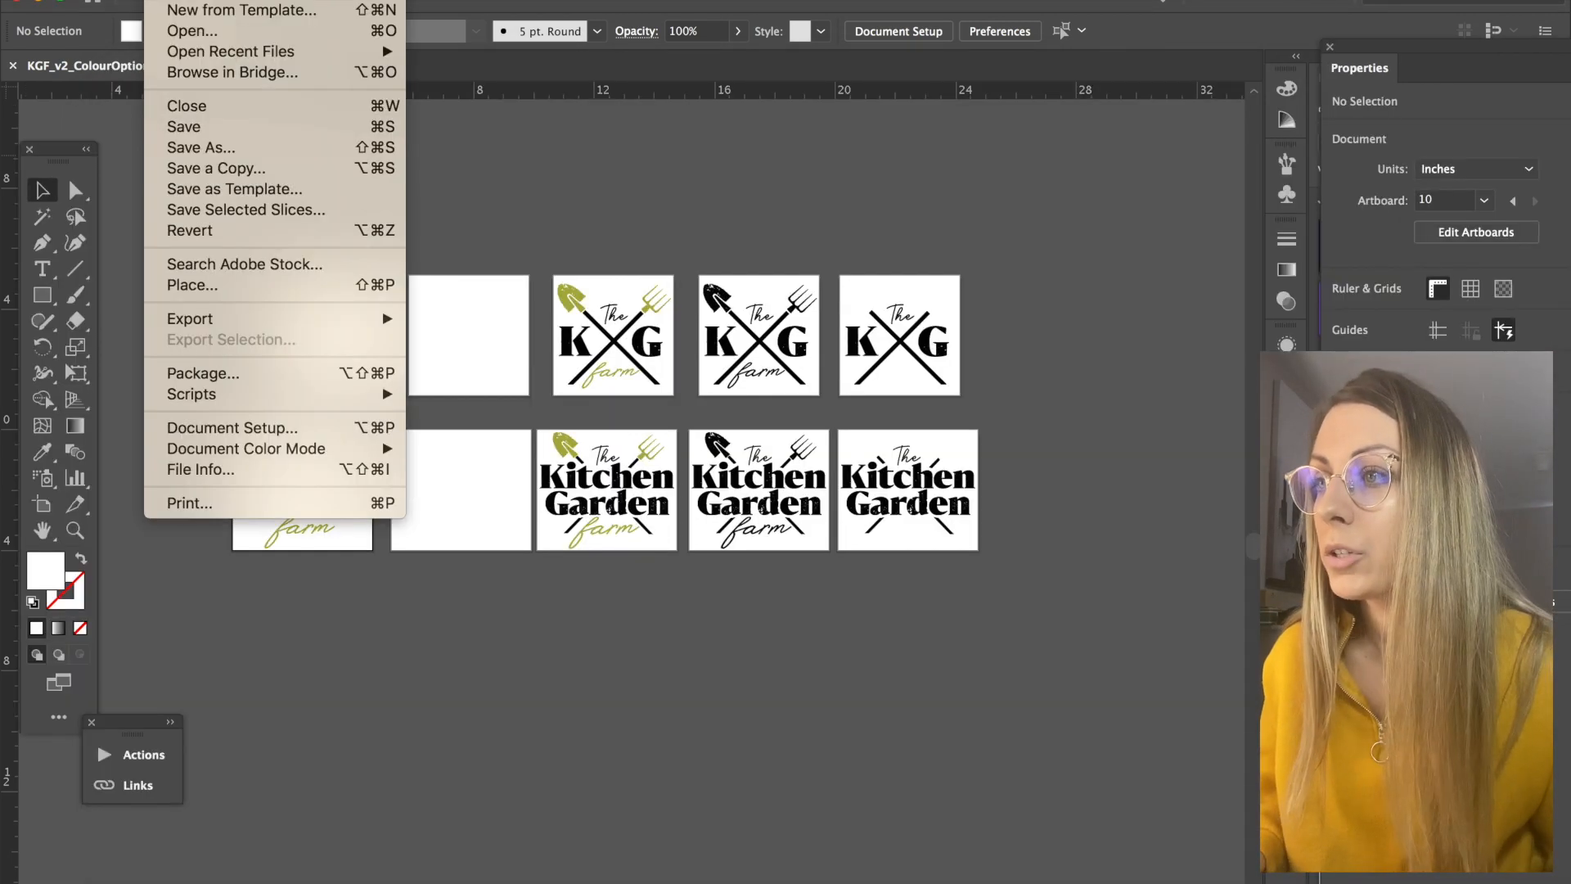
pyautogui.moveTo(190, 319)
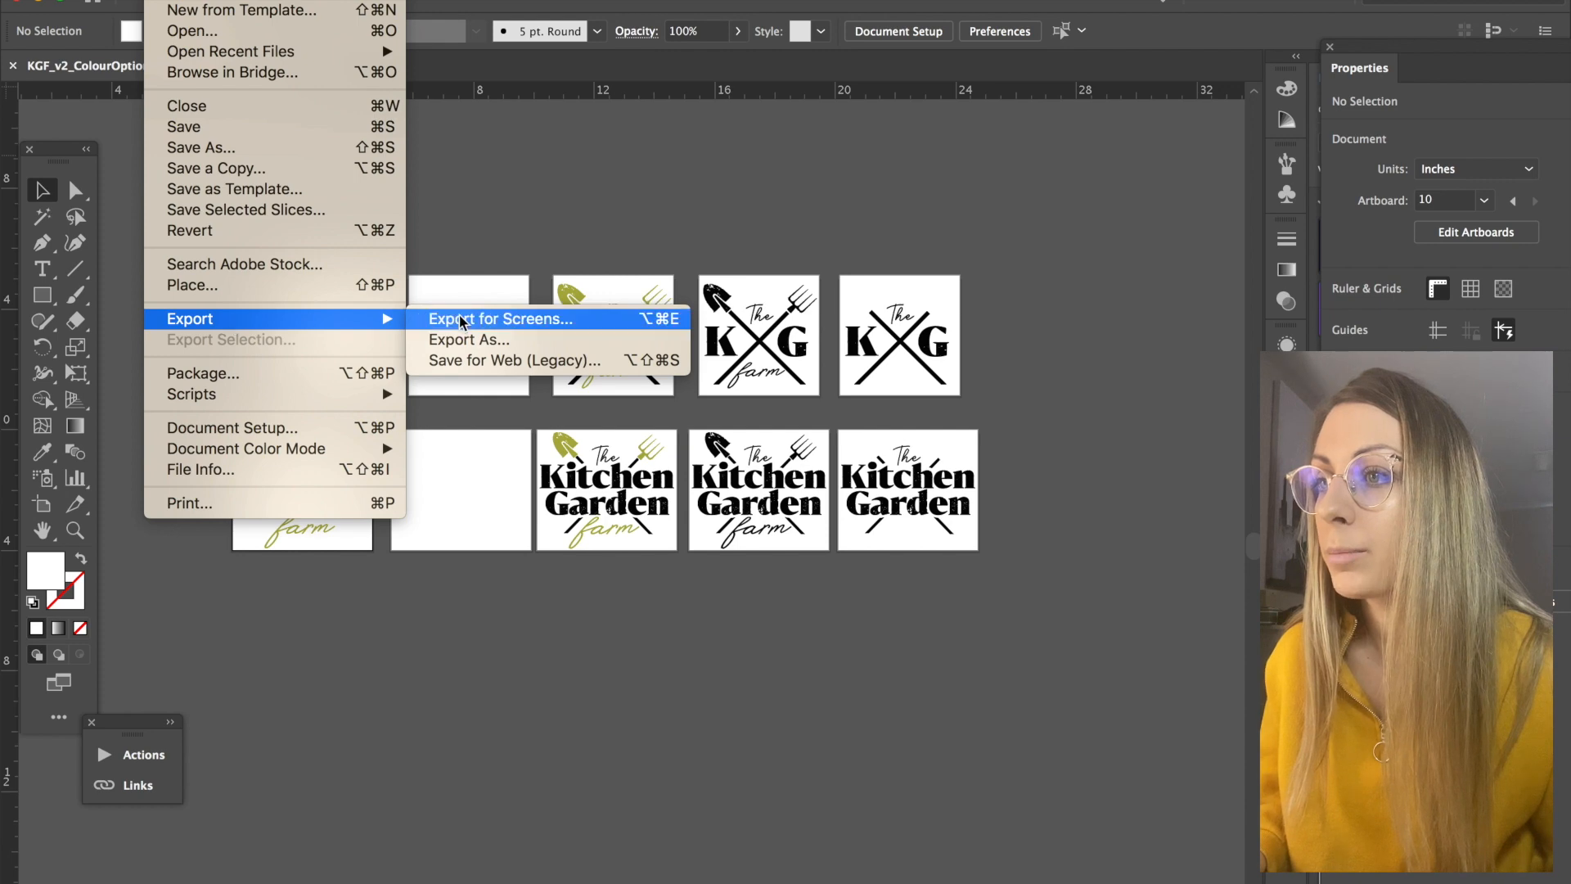
# Start Export As to PNG using all artboards, named KGF_PRINT into the PRINT folder
pyautogui.click(468, 340)
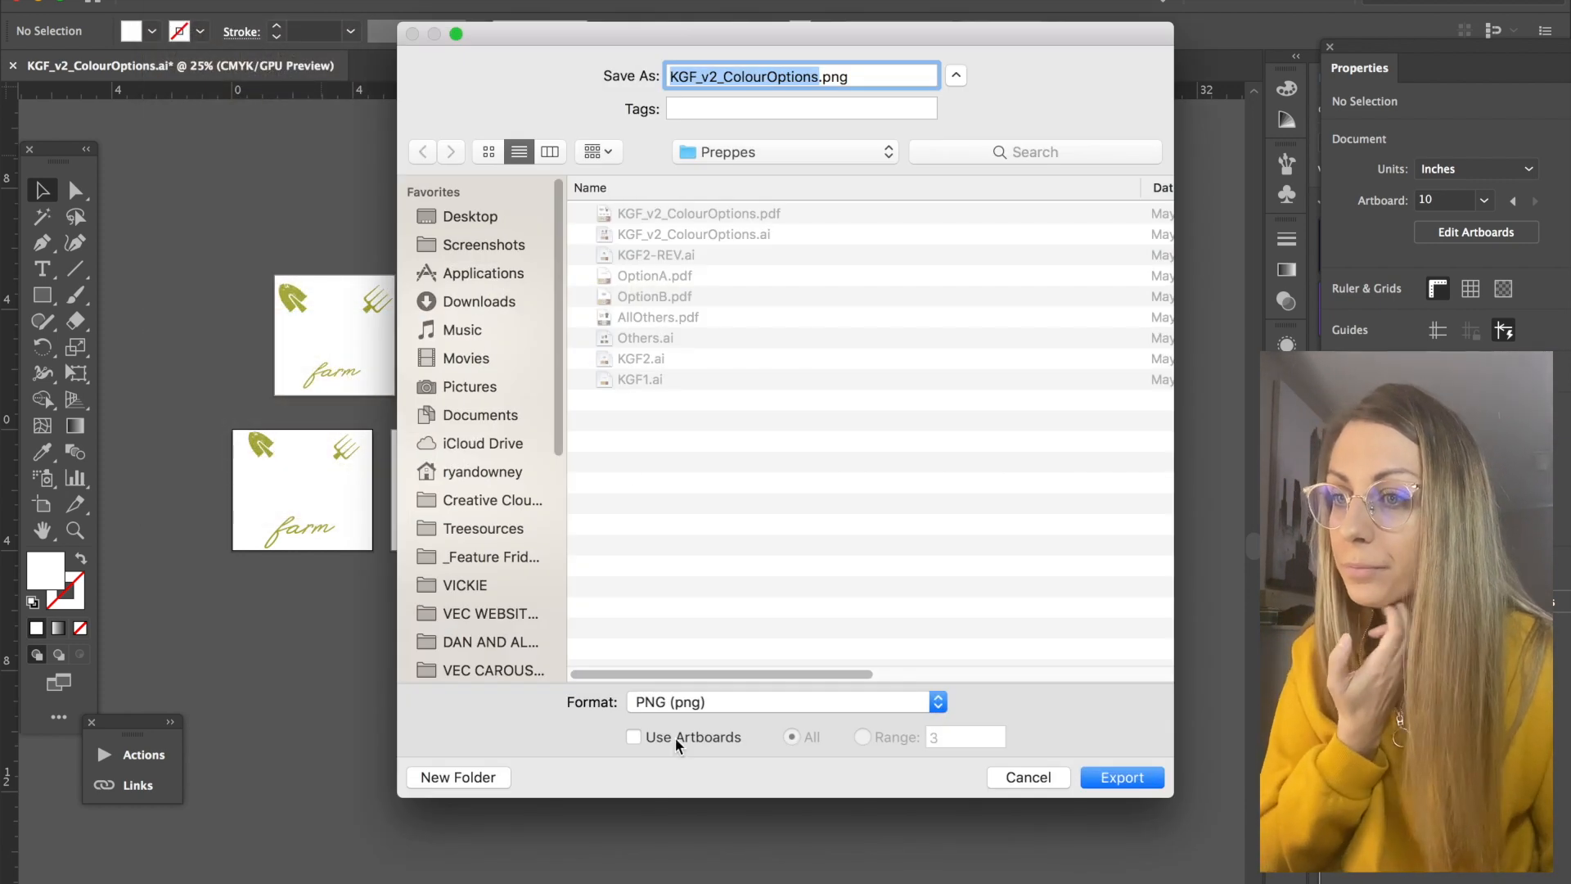
pyautogui.click(633, 736)
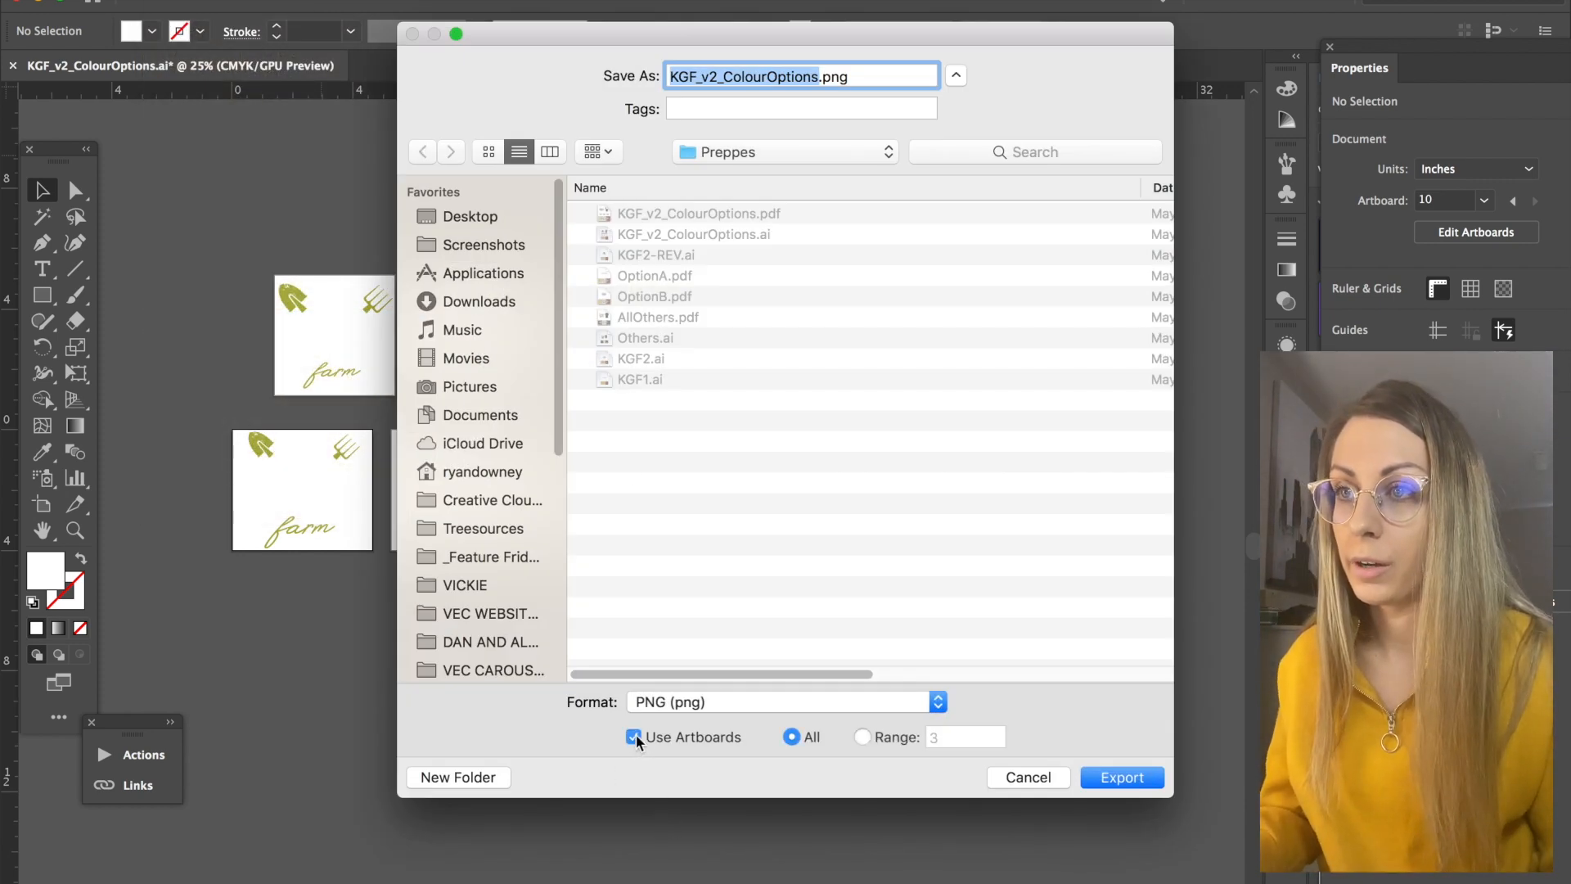
pyautogui.click(423, 151)
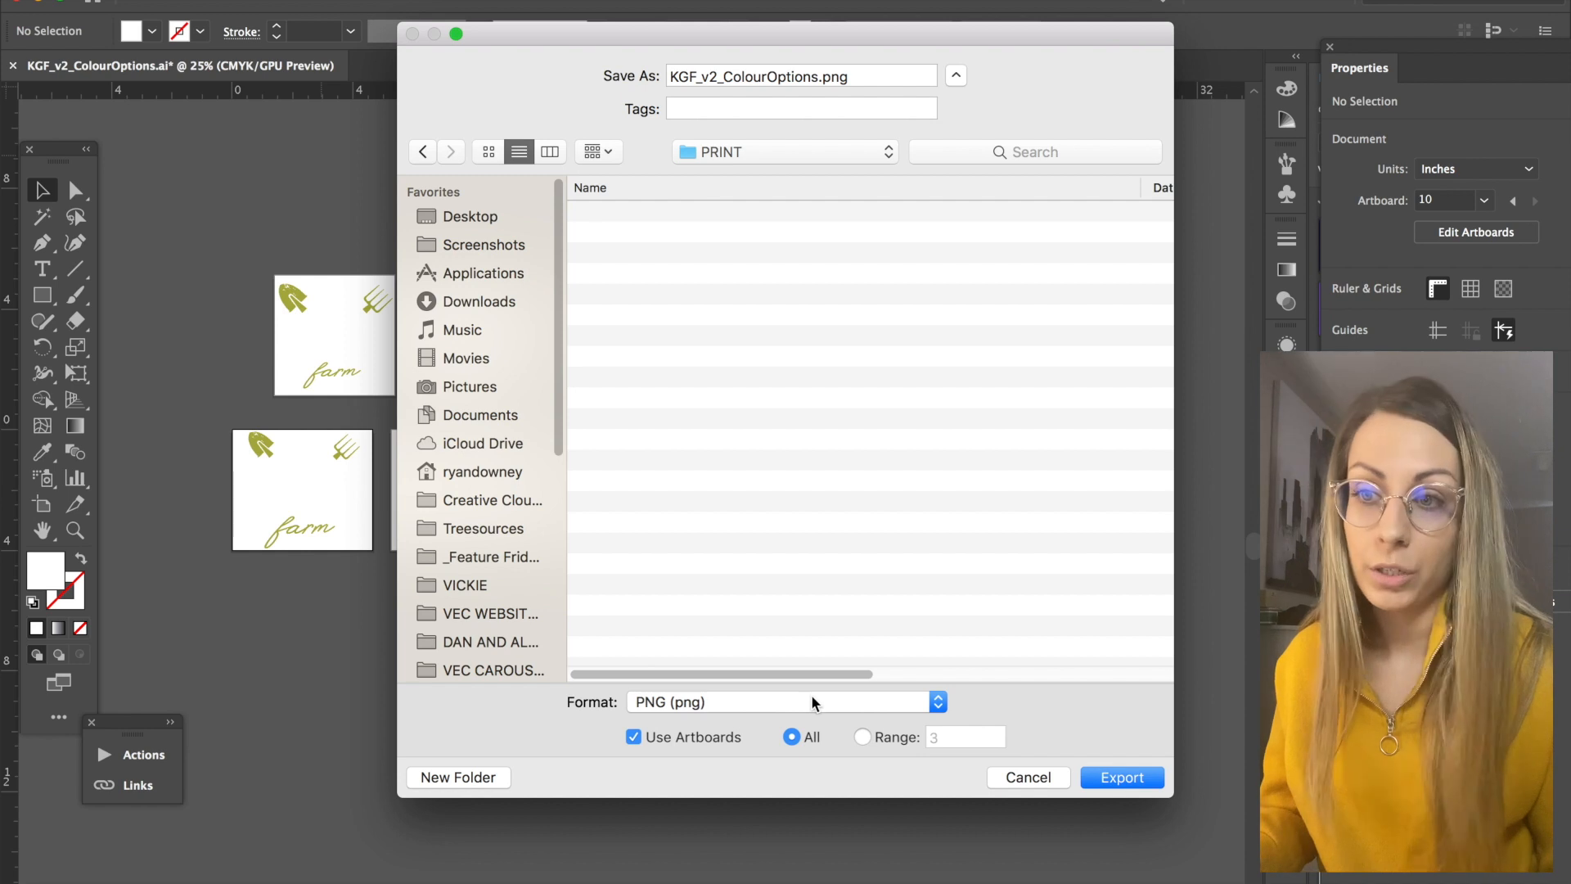
pyautogui.moveTo(797, 95)
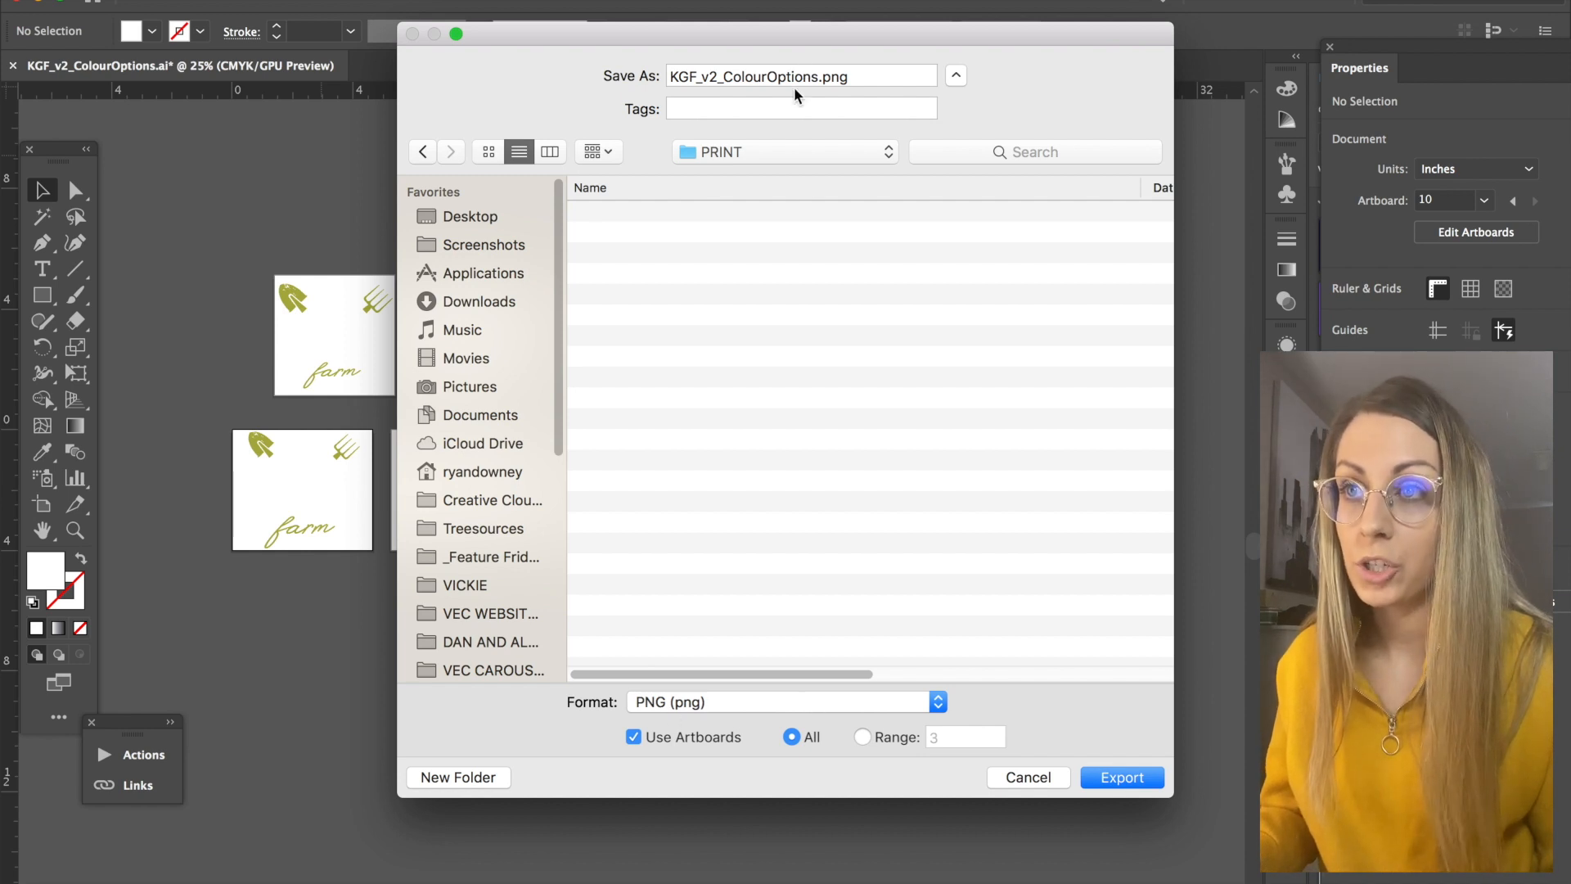
pyautogui.click(800, 77)
pyautogui.write('KGF_PRINT')
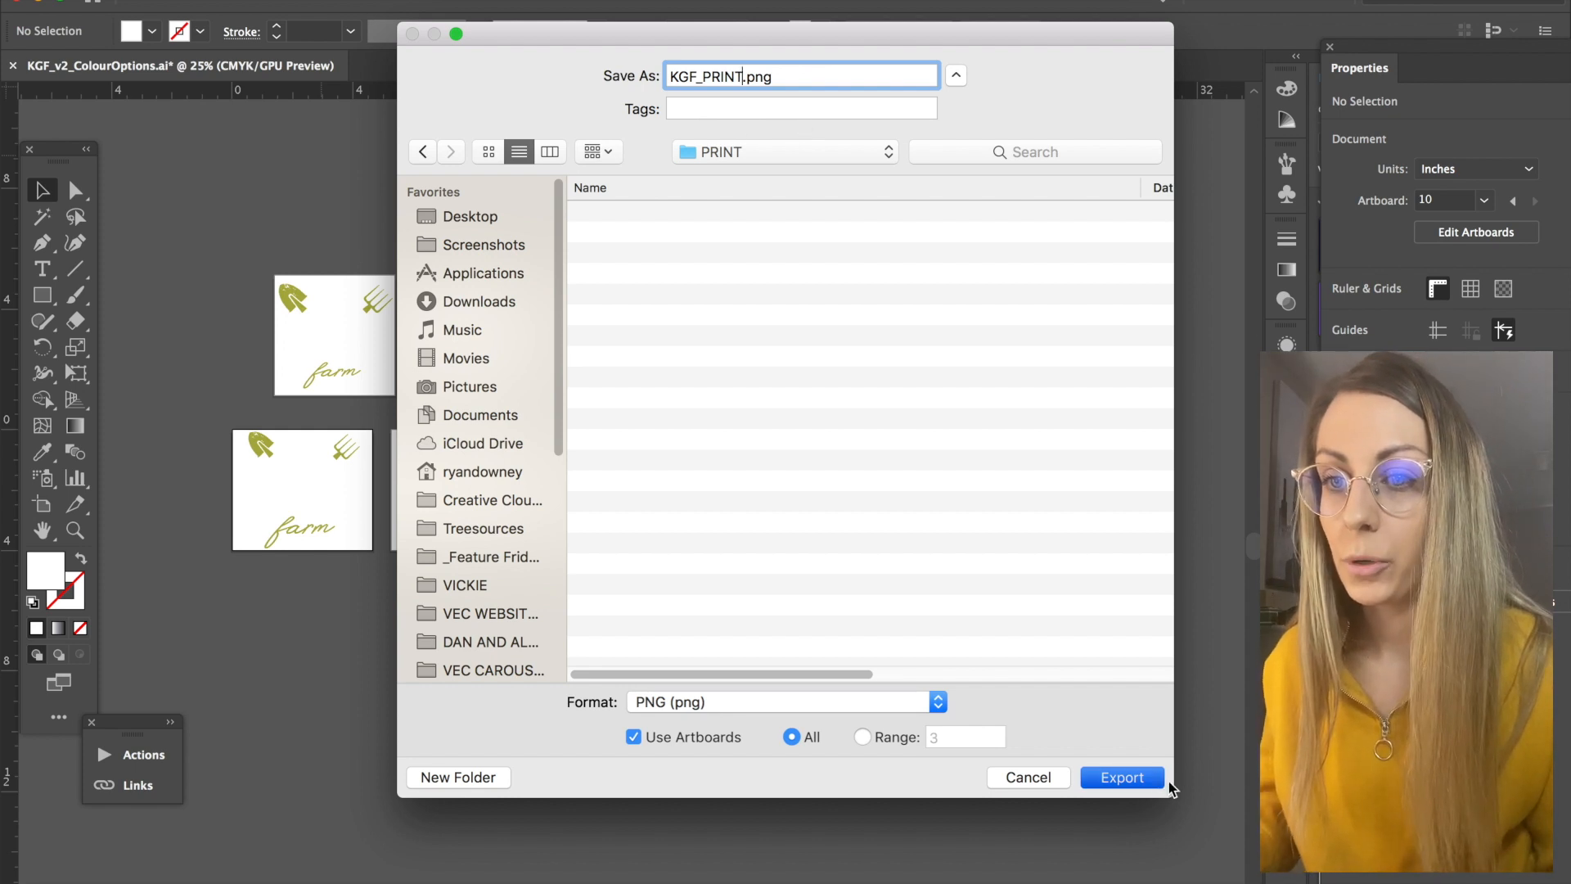
pyautogui.click(1119, 776)
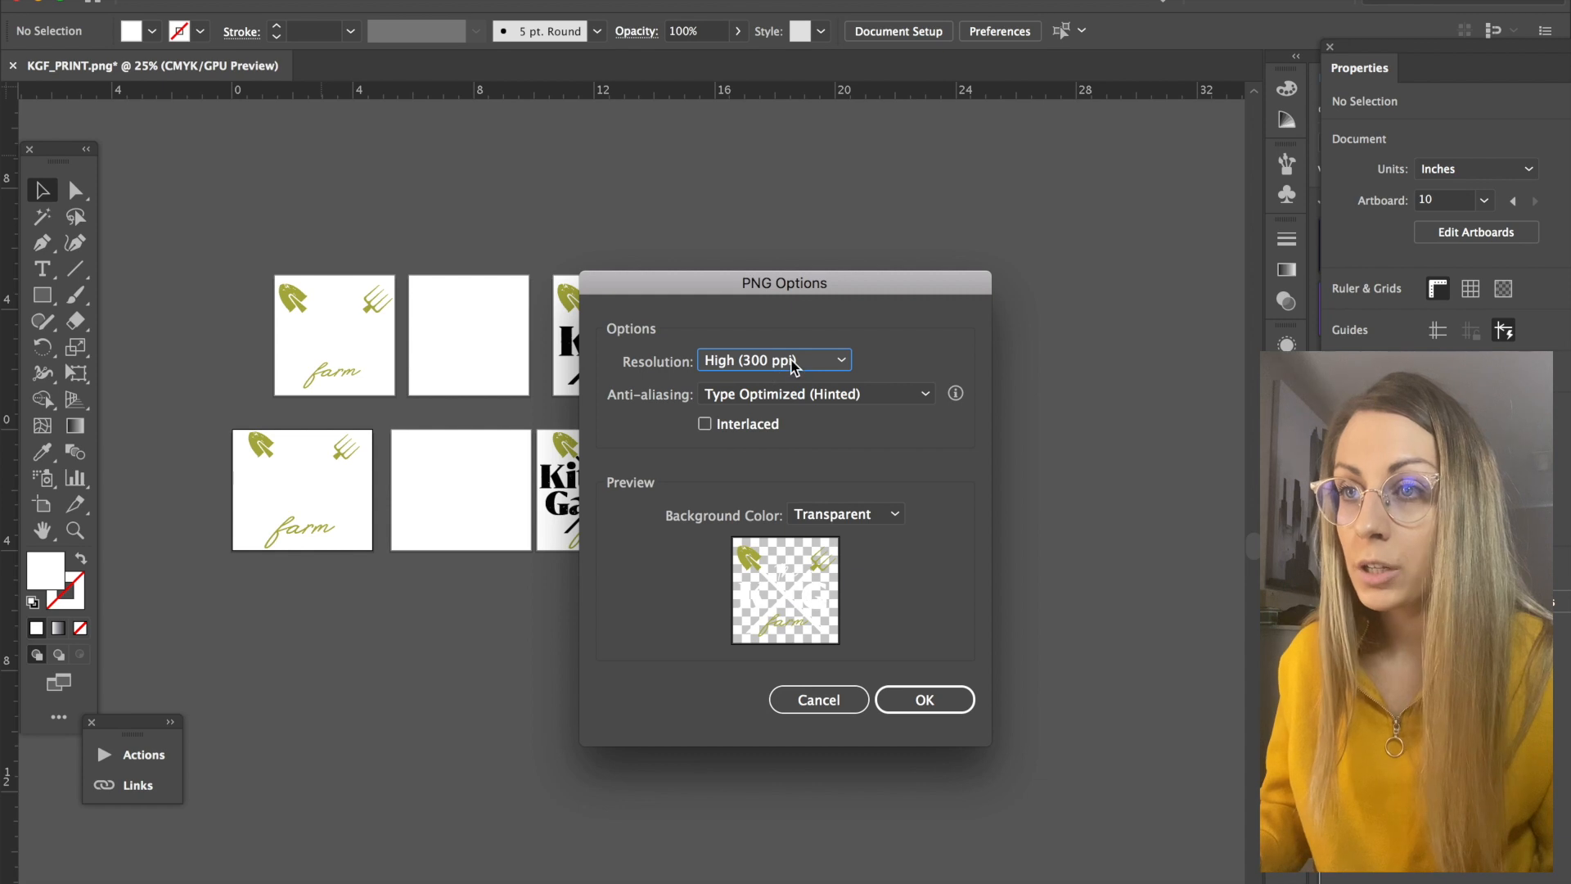
# Set PNG resolution to High (300 ppi) with transparent background and export
pyautogui.click(772, 360)
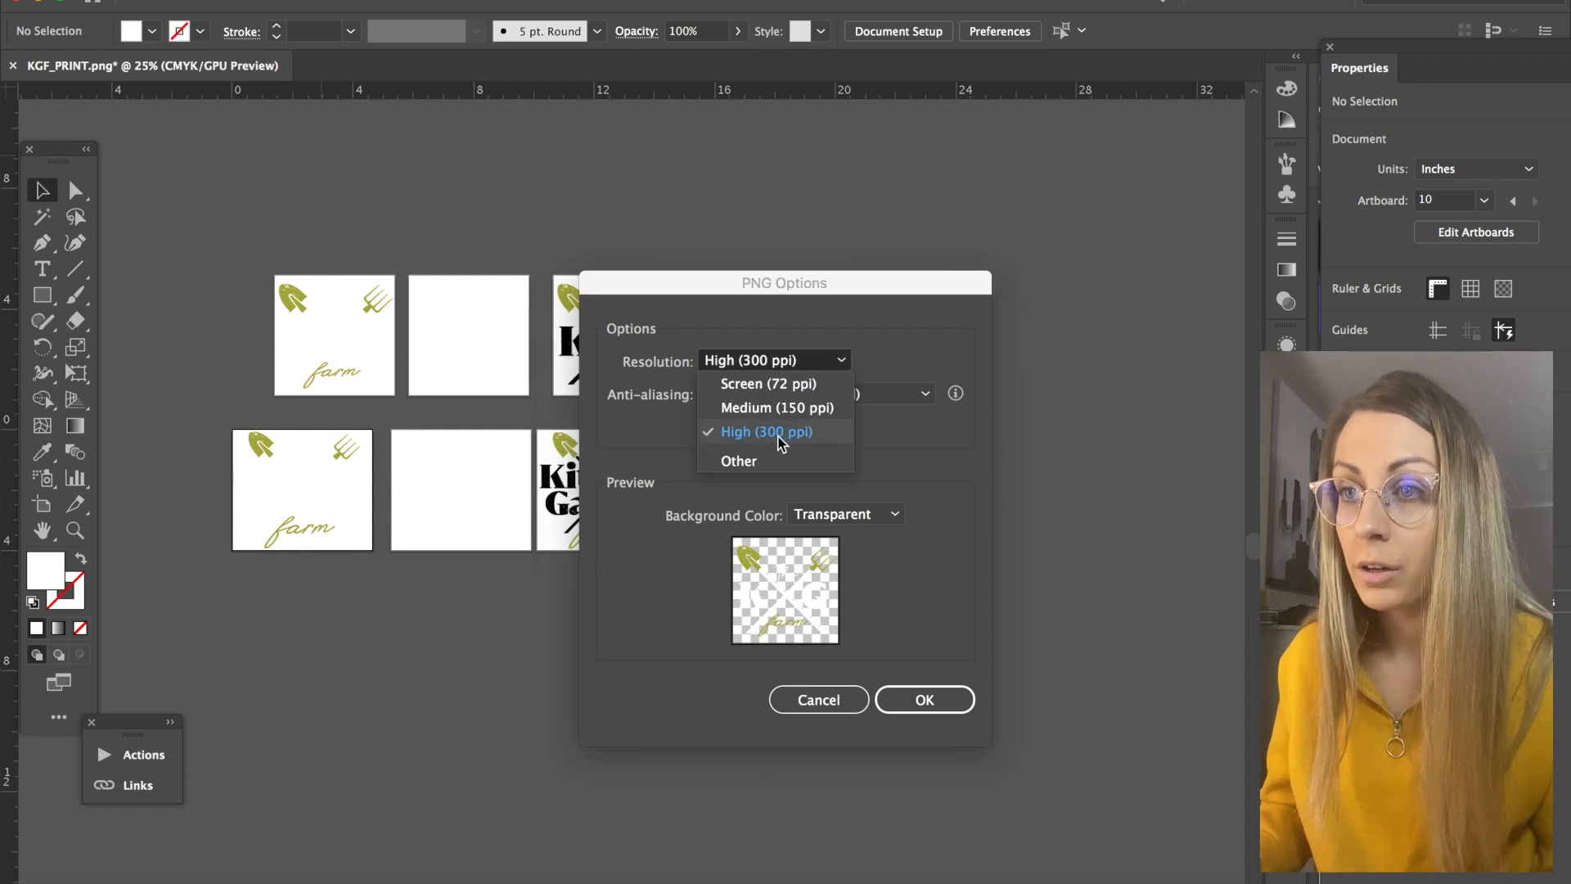
pyautogui.click(766, 431)
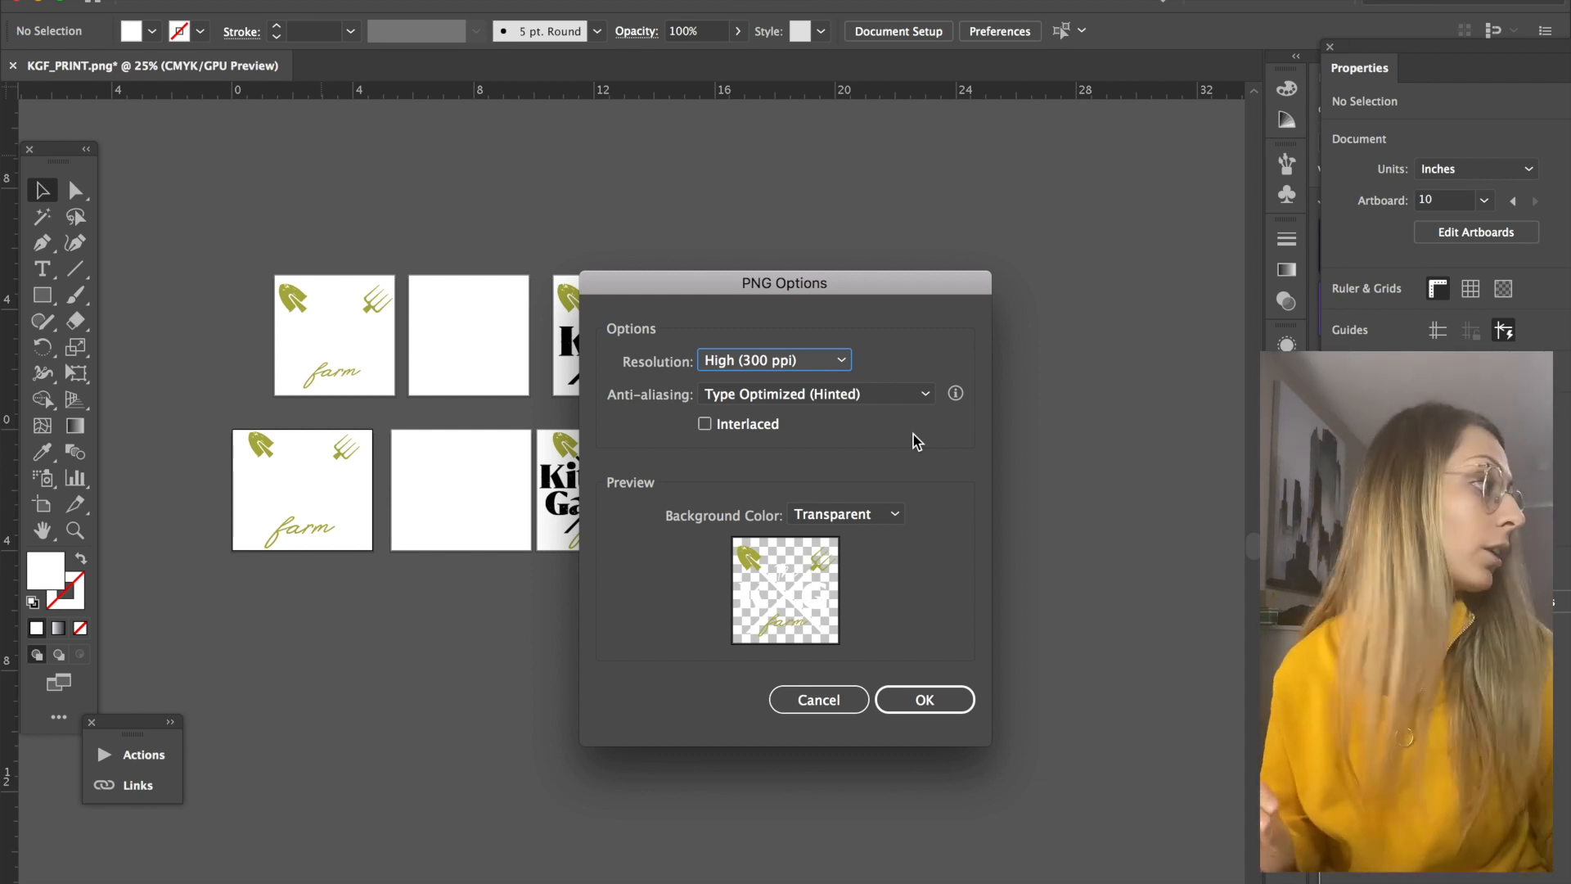
pyautogui.moveTo(949, 560)
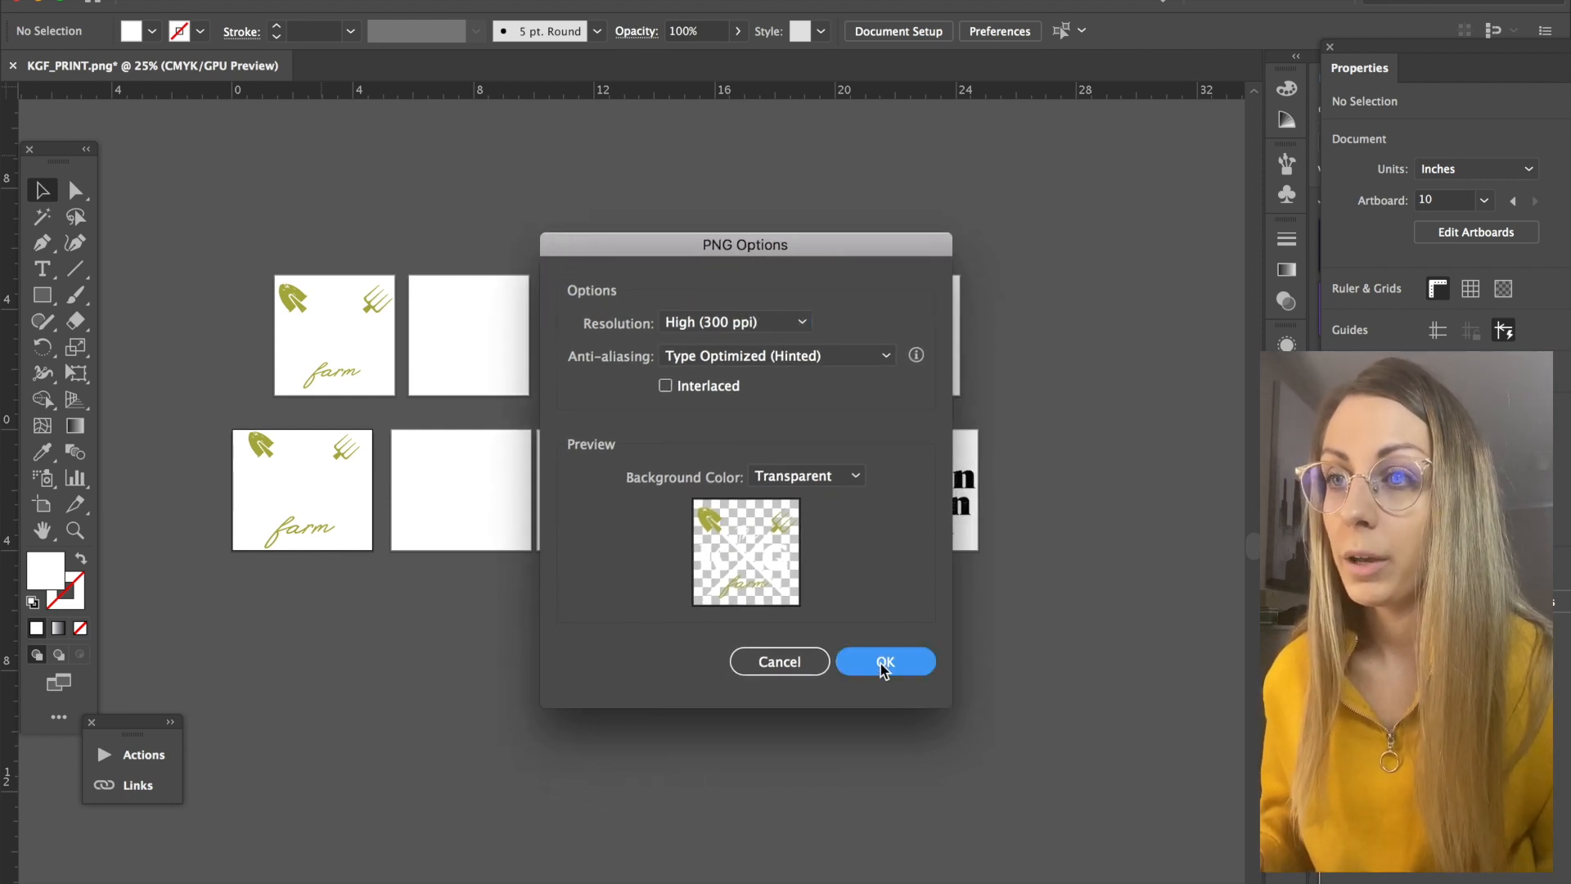
pyautogui.click(883, 661)
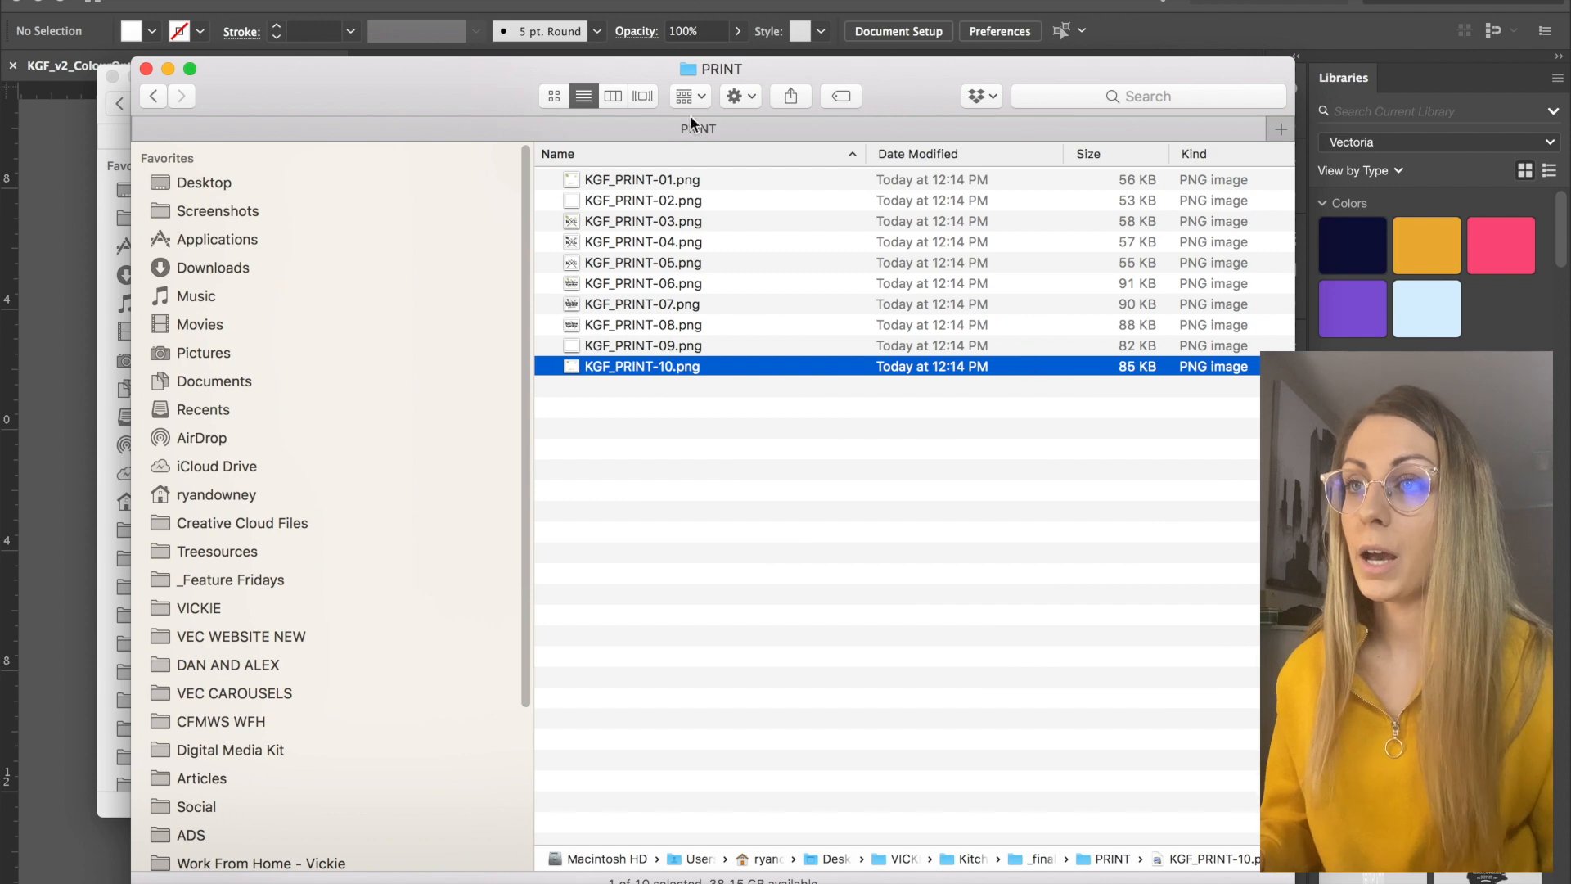
# Check the PRINT folder holds the ten KGF_PRINT PNGs, then return to the Illustrator document
pyautogui.click(152, 95)
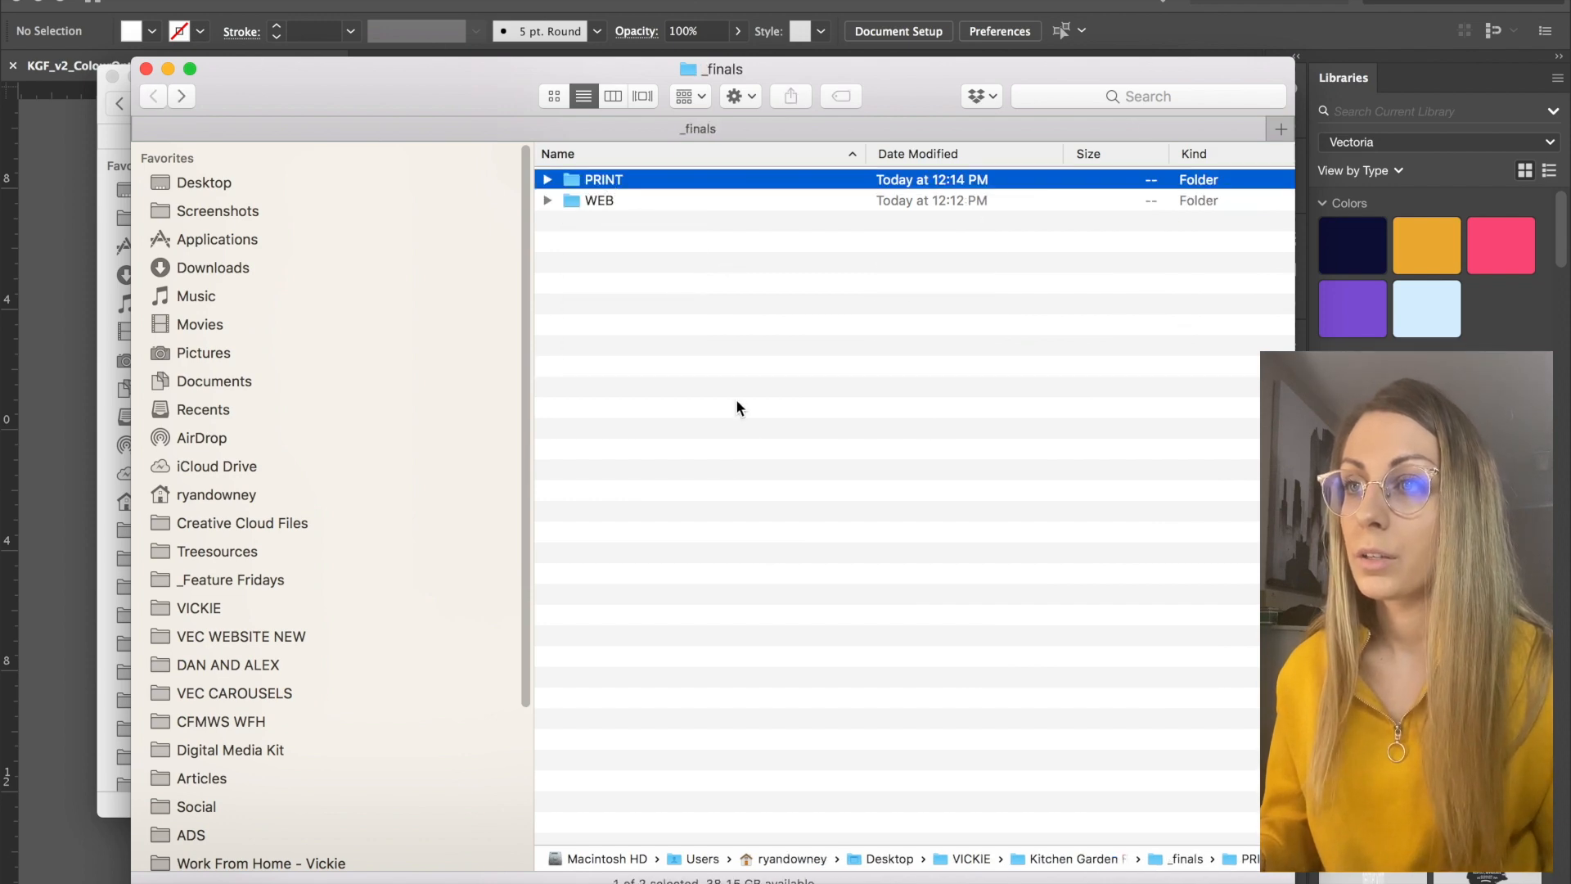
pyautogui.doubleClick(600, 180)
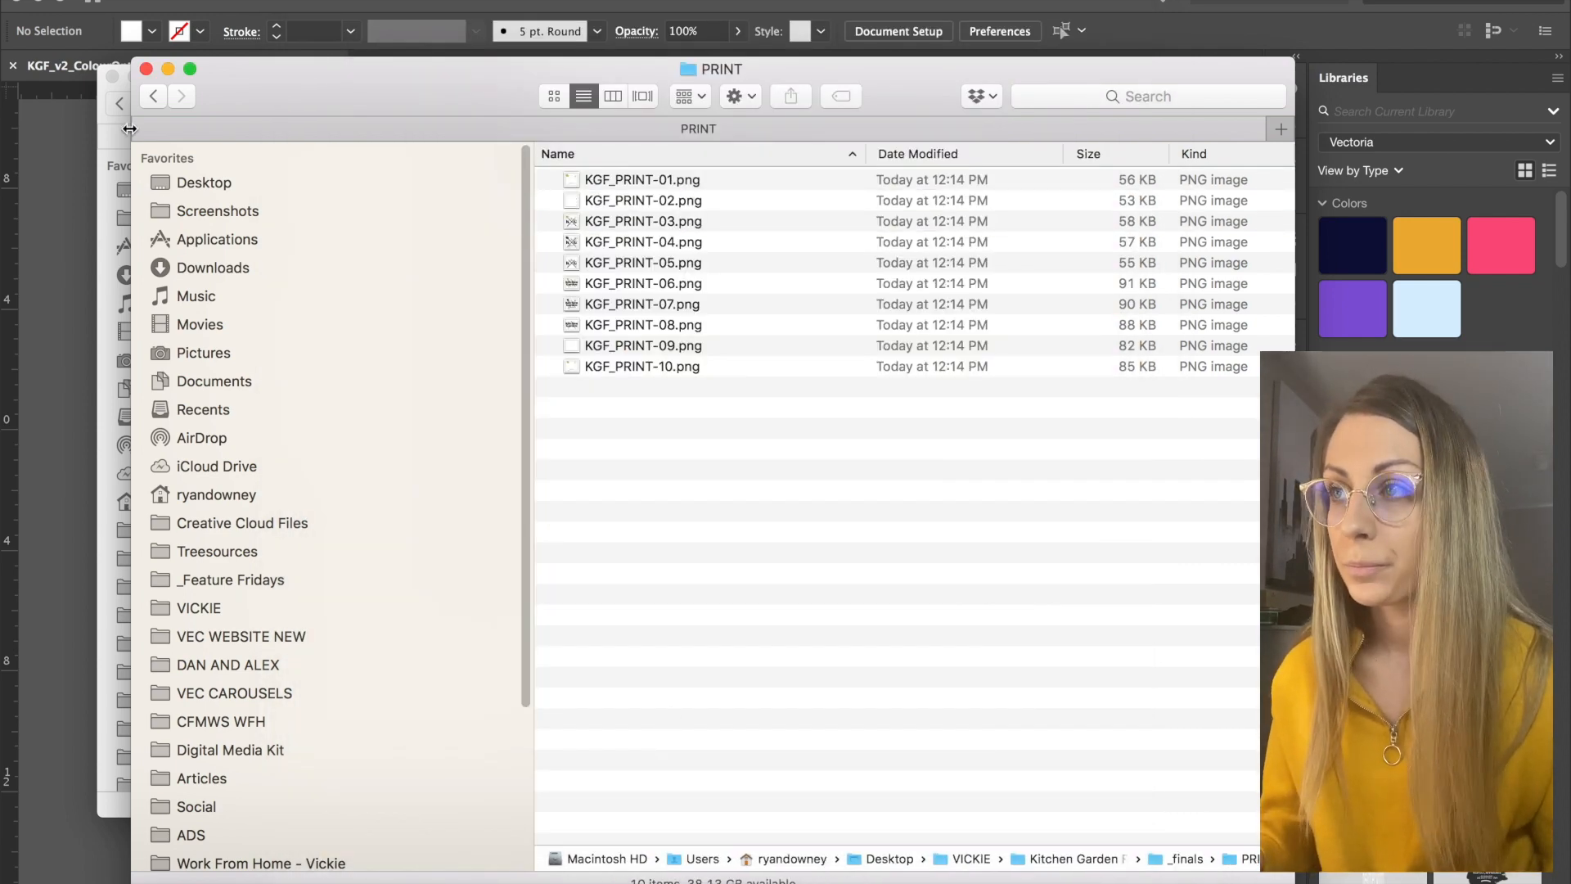
pyautogui.click(641, 180)
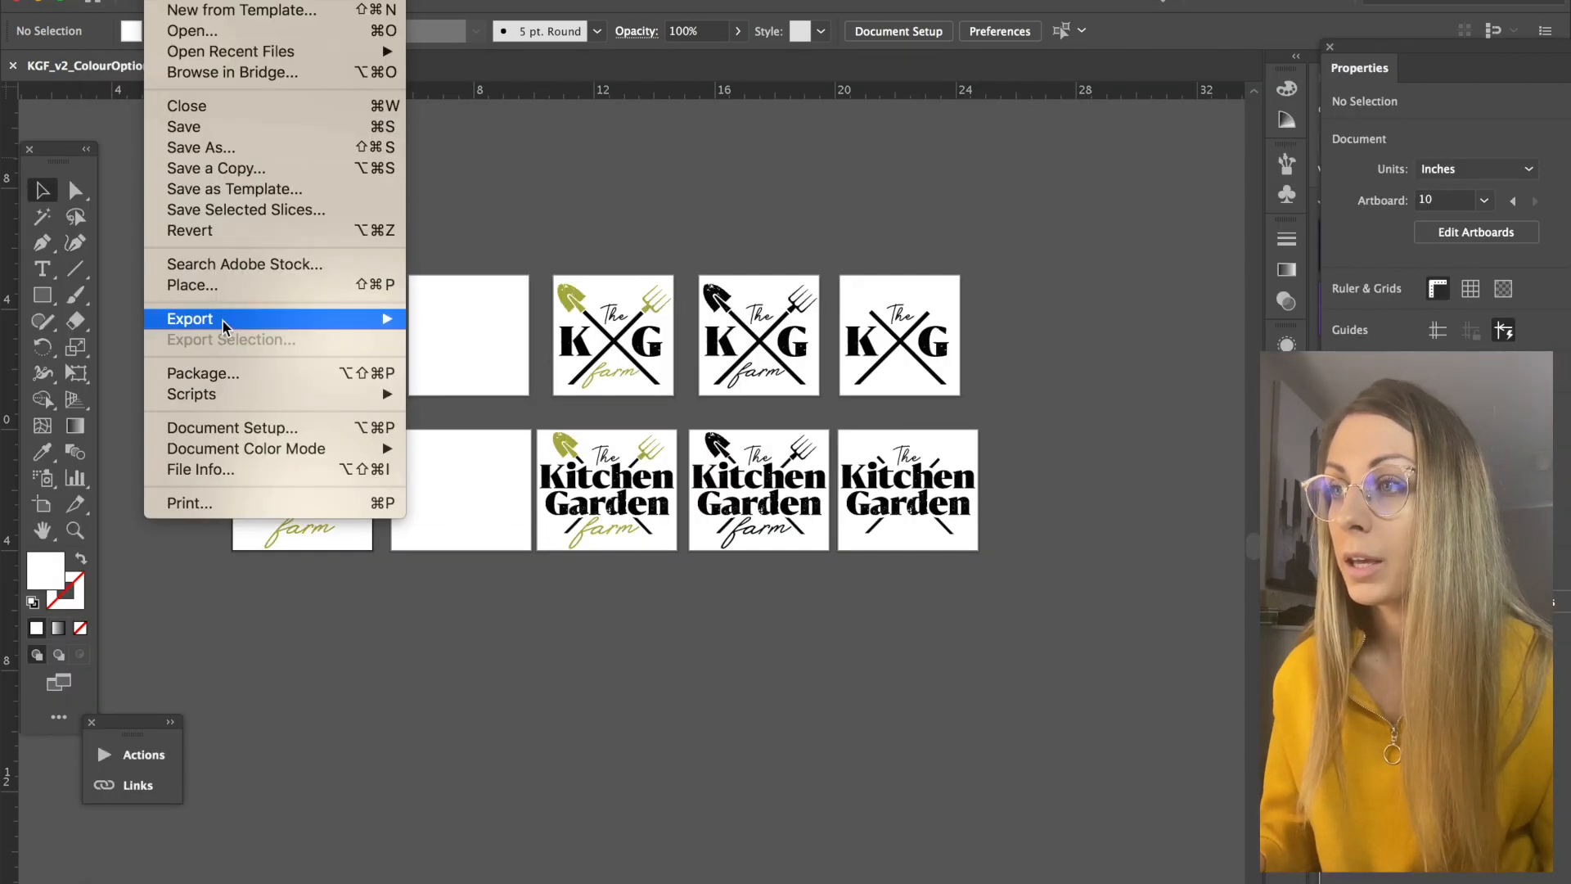
# Start Export As to JPEG using all artboards, named KGF_PRINT into the PRINT folder
pyautogui.click(190, 319)
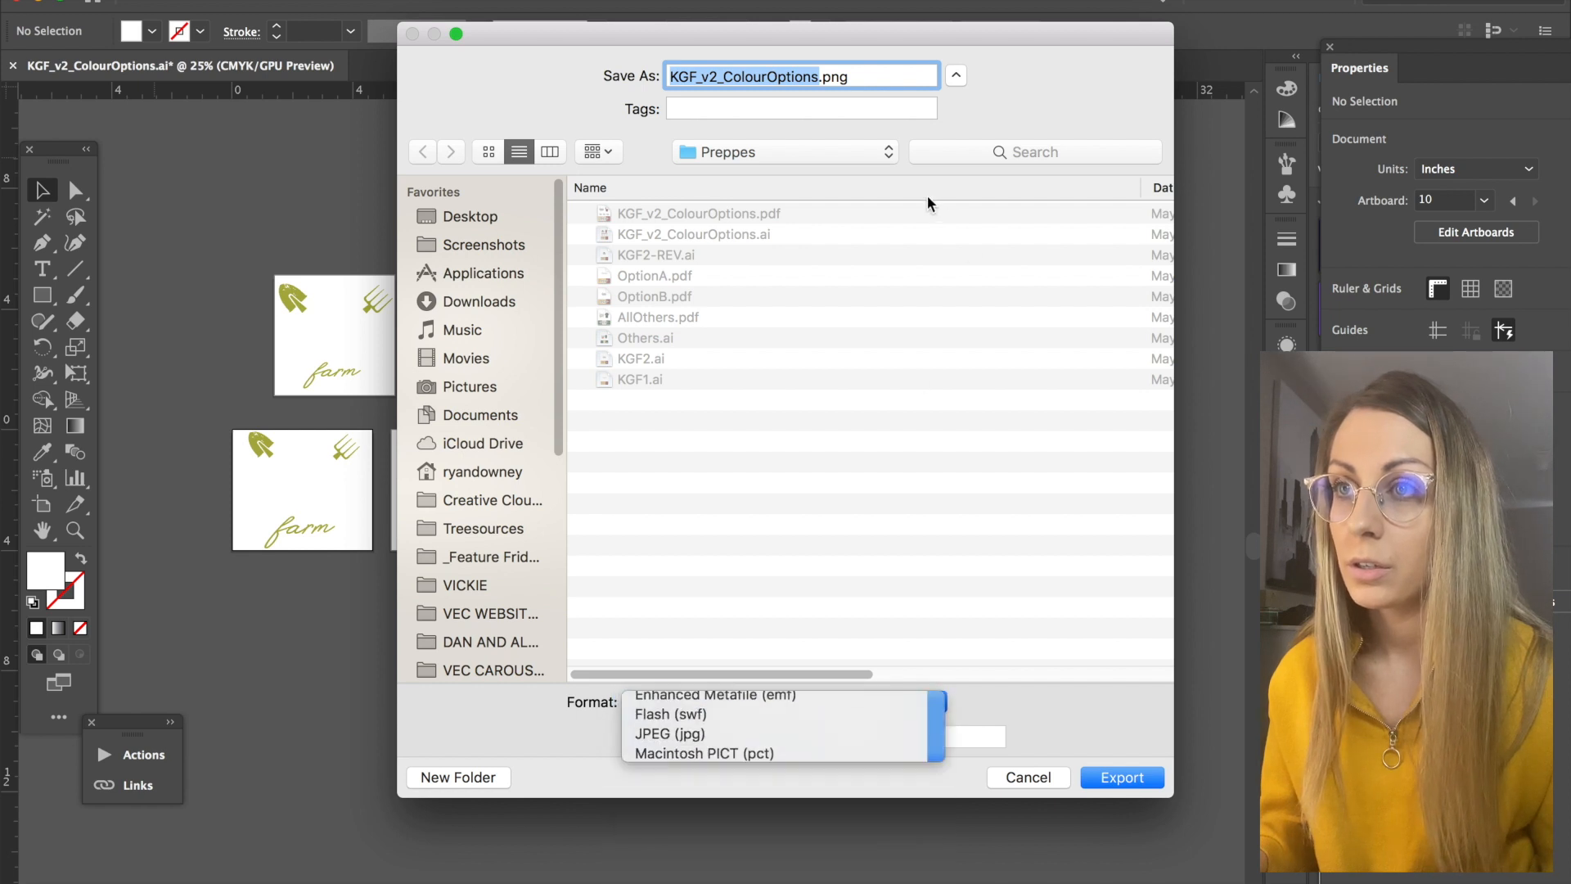
pyautogui.click(667, 733)
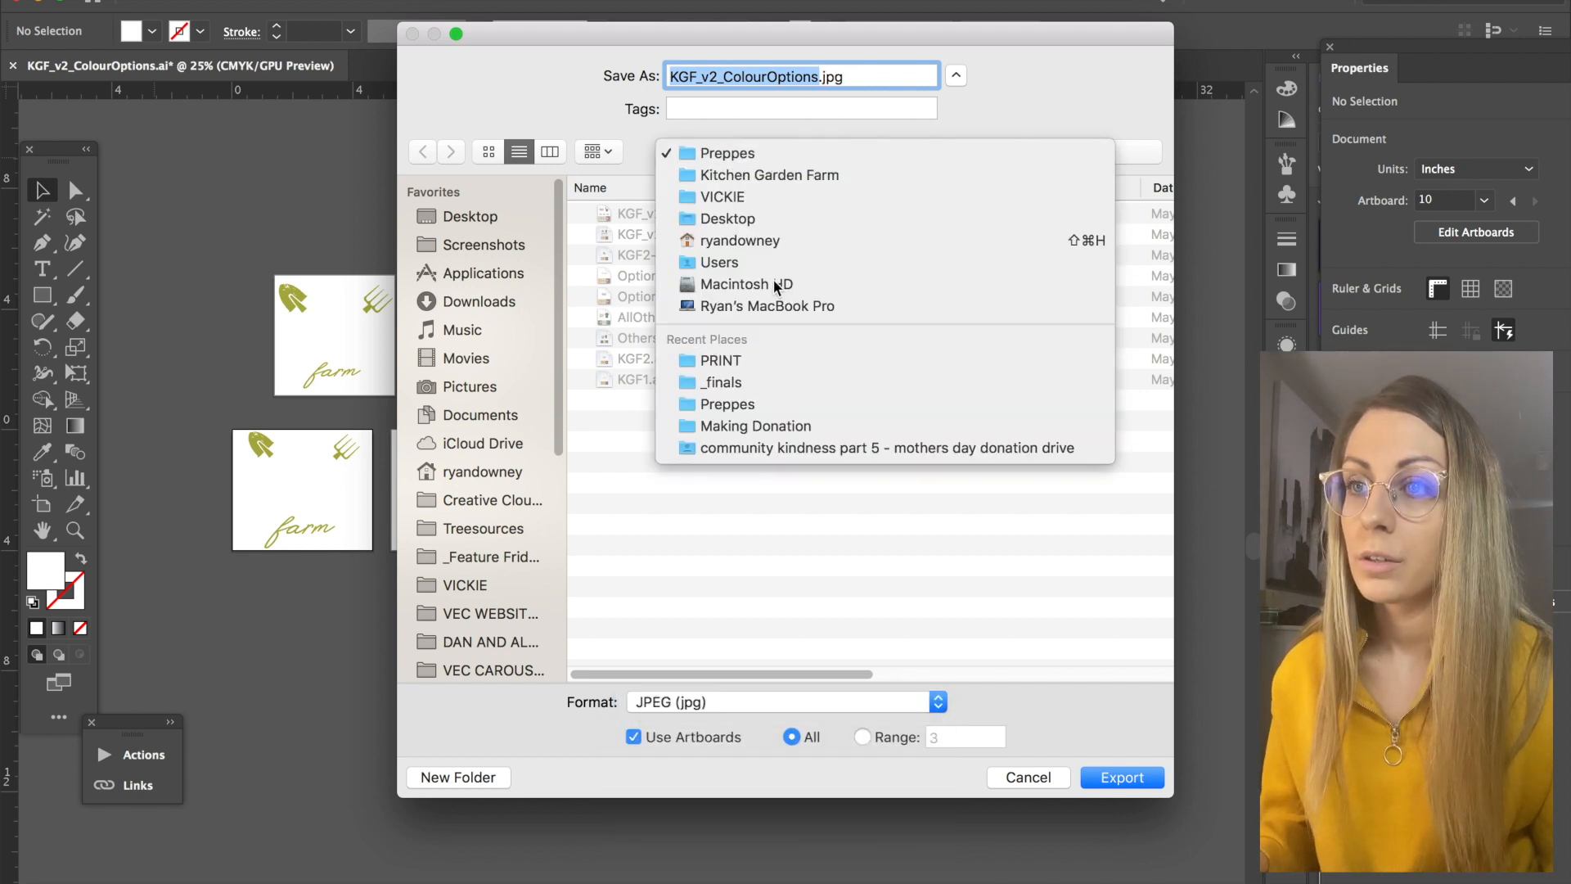
pyautogui.click(718, 360)
pyautogui.write('KGF_PRINT')
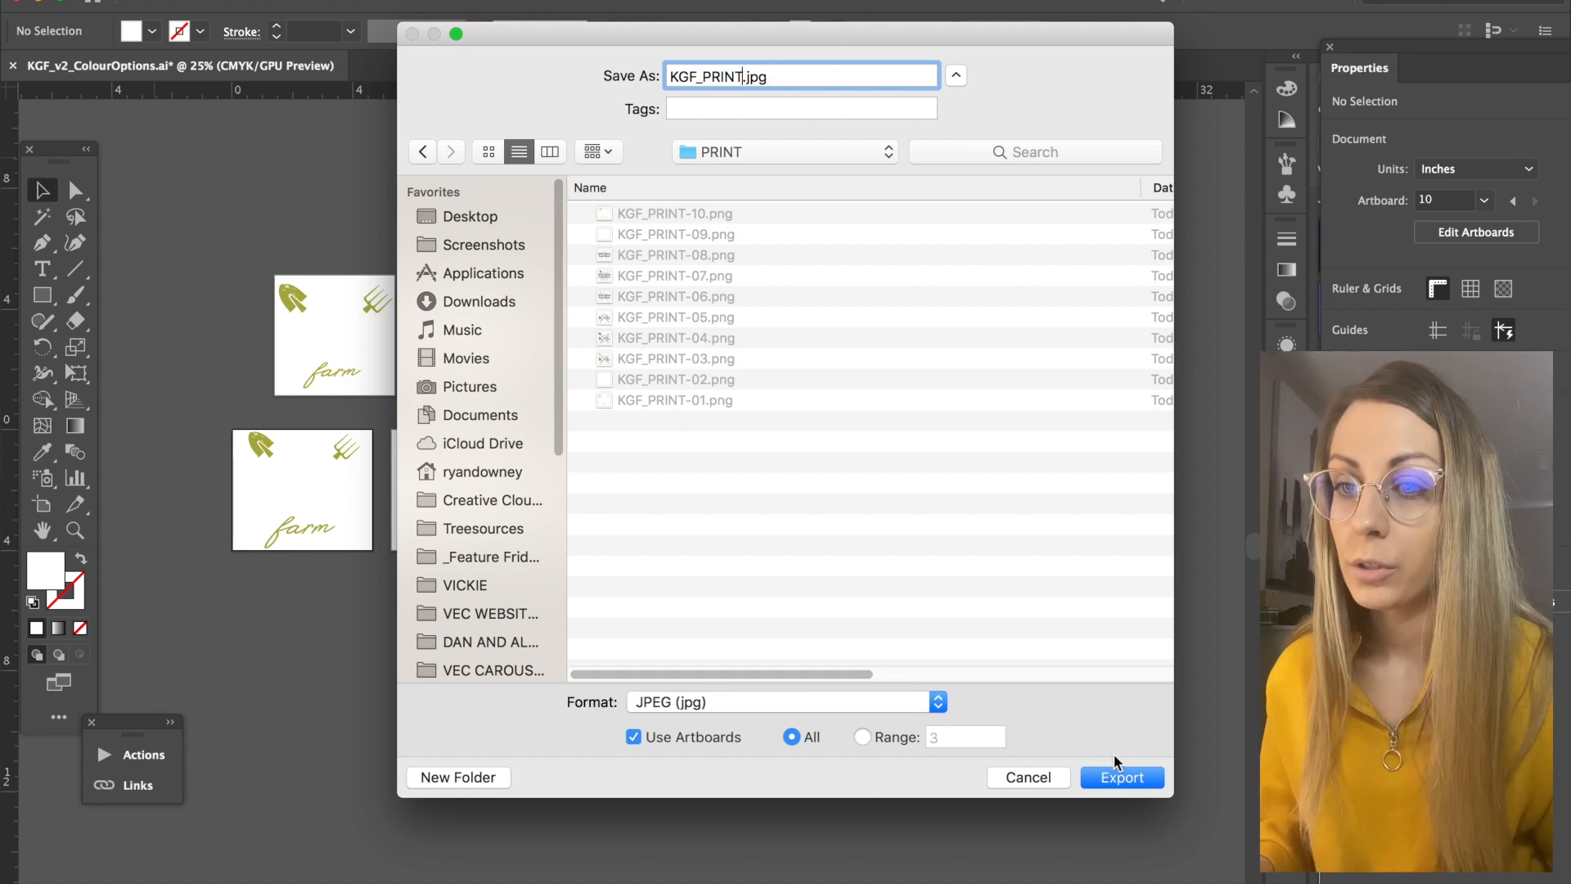
pyautogui.click(1121, 777)
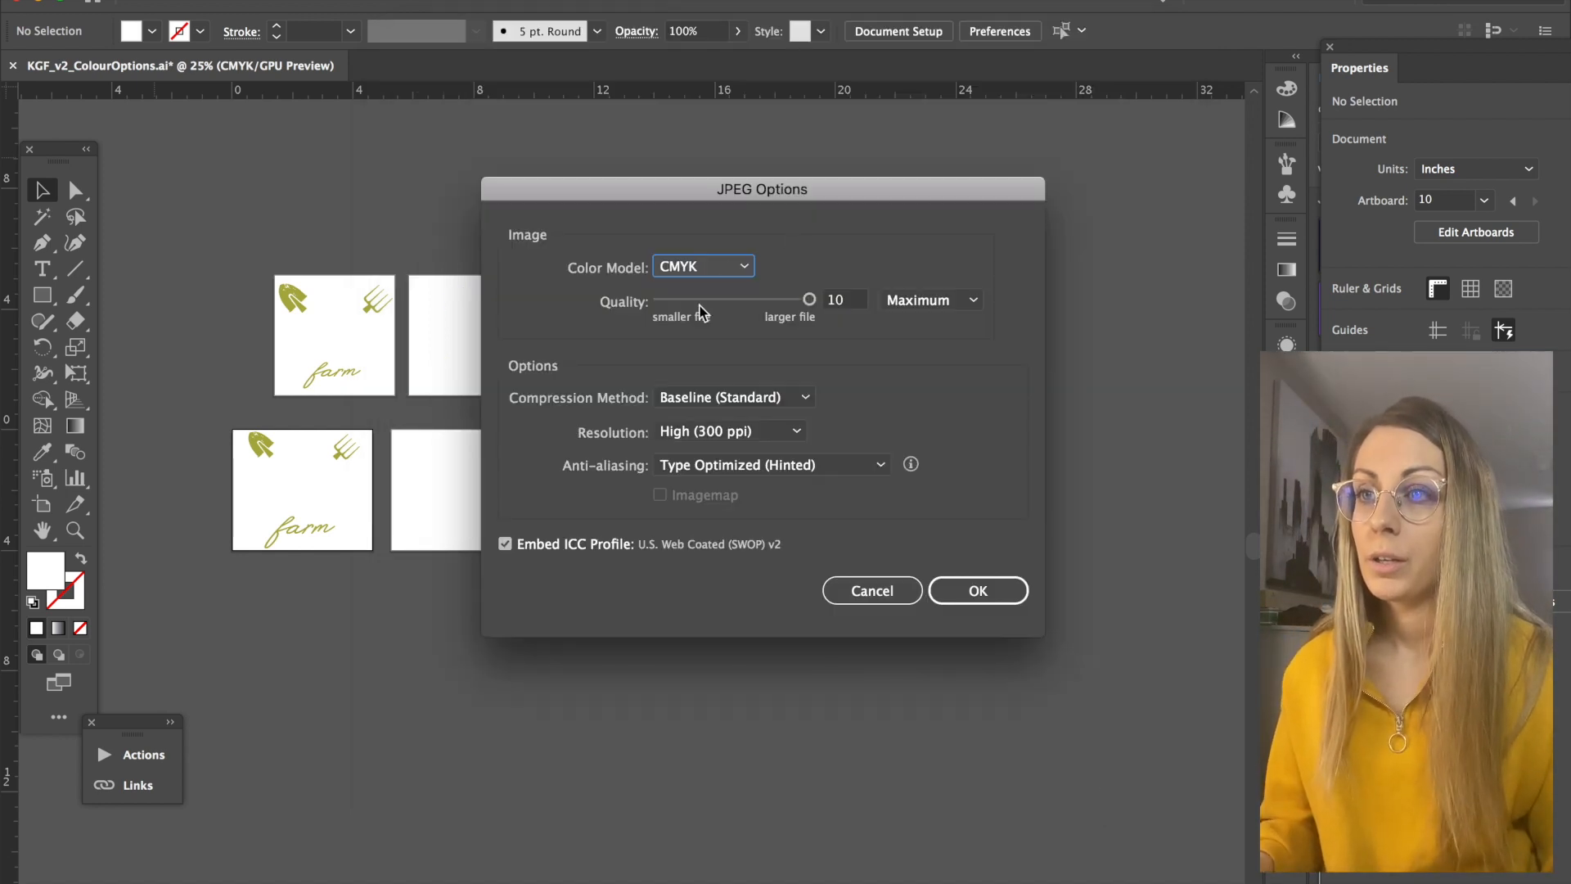
# Set JPEG options to CMYK, quality 10 (Maximum), 300 ppi, and export
pyautogui.click(704, 265)
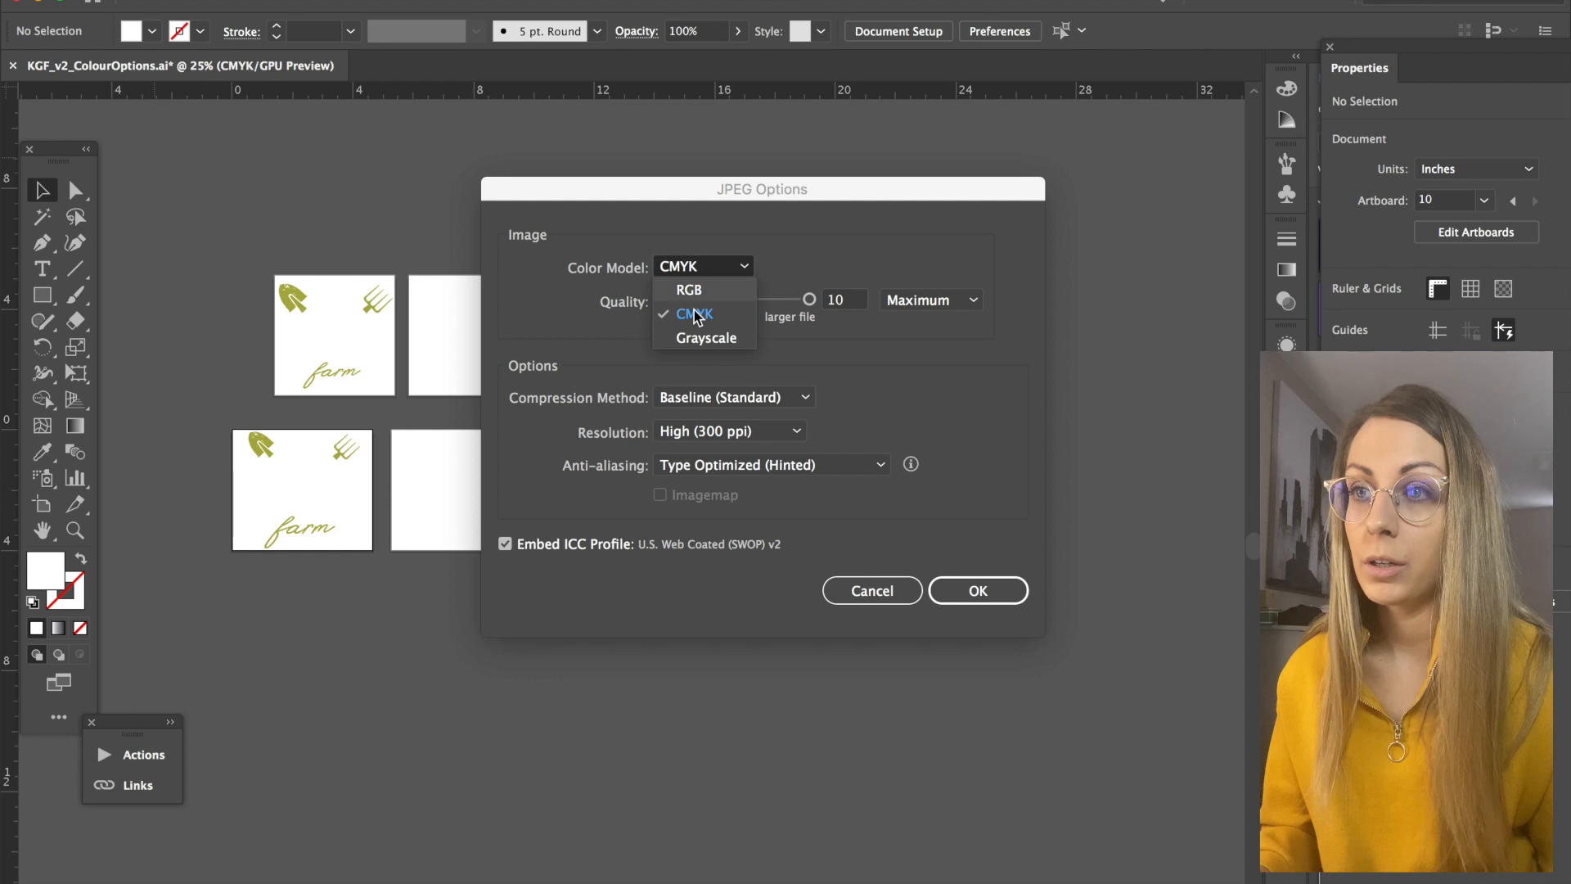
pyautogui.click(693, 314)
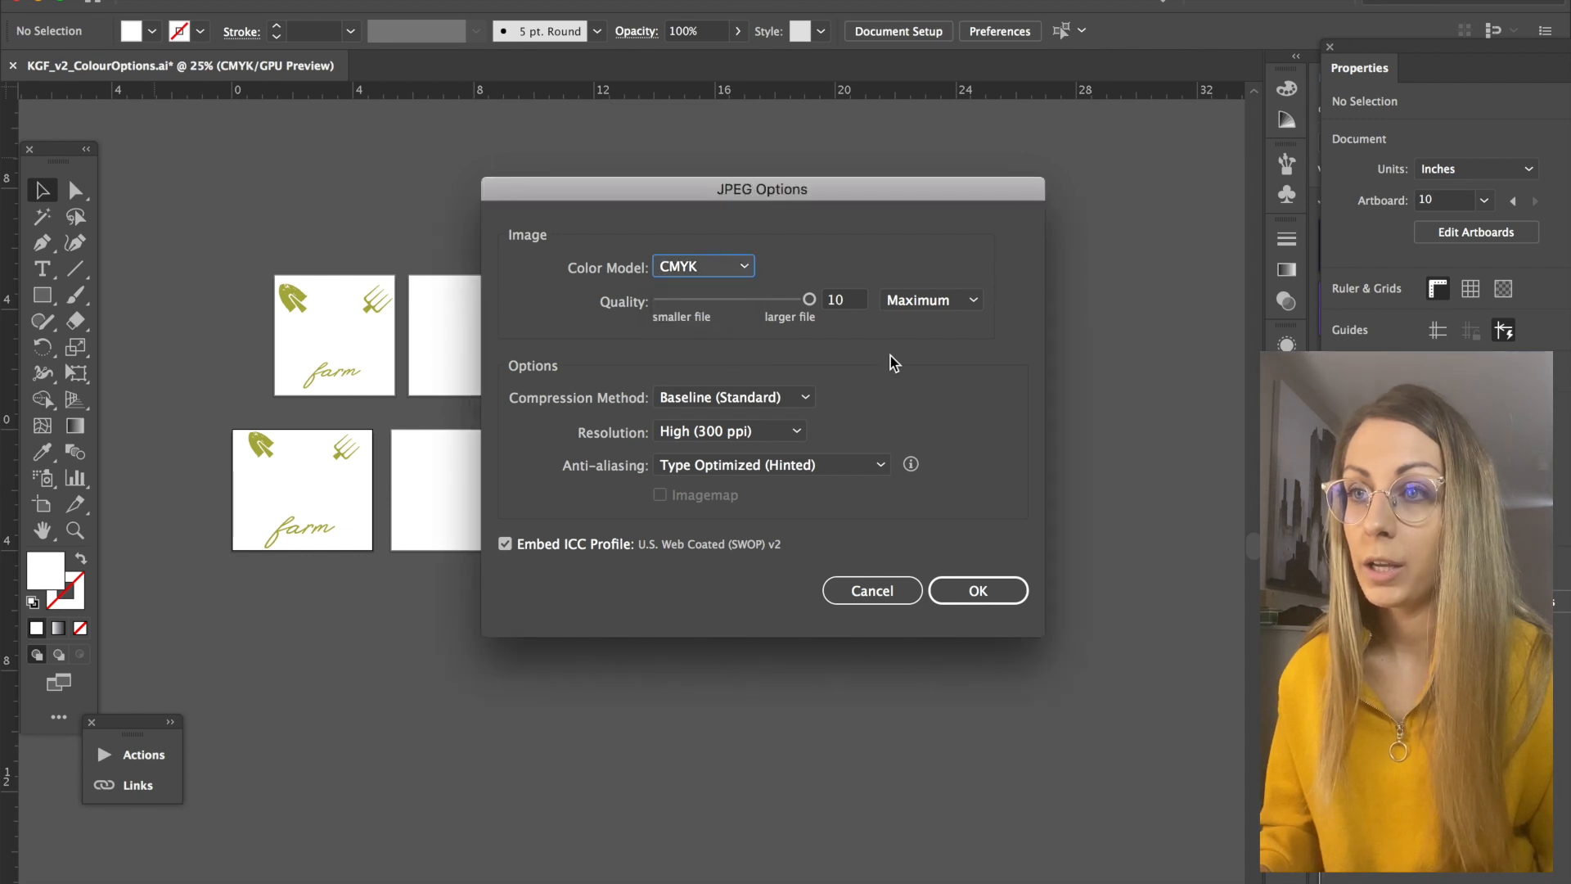
pyautogui.click(730, 431)
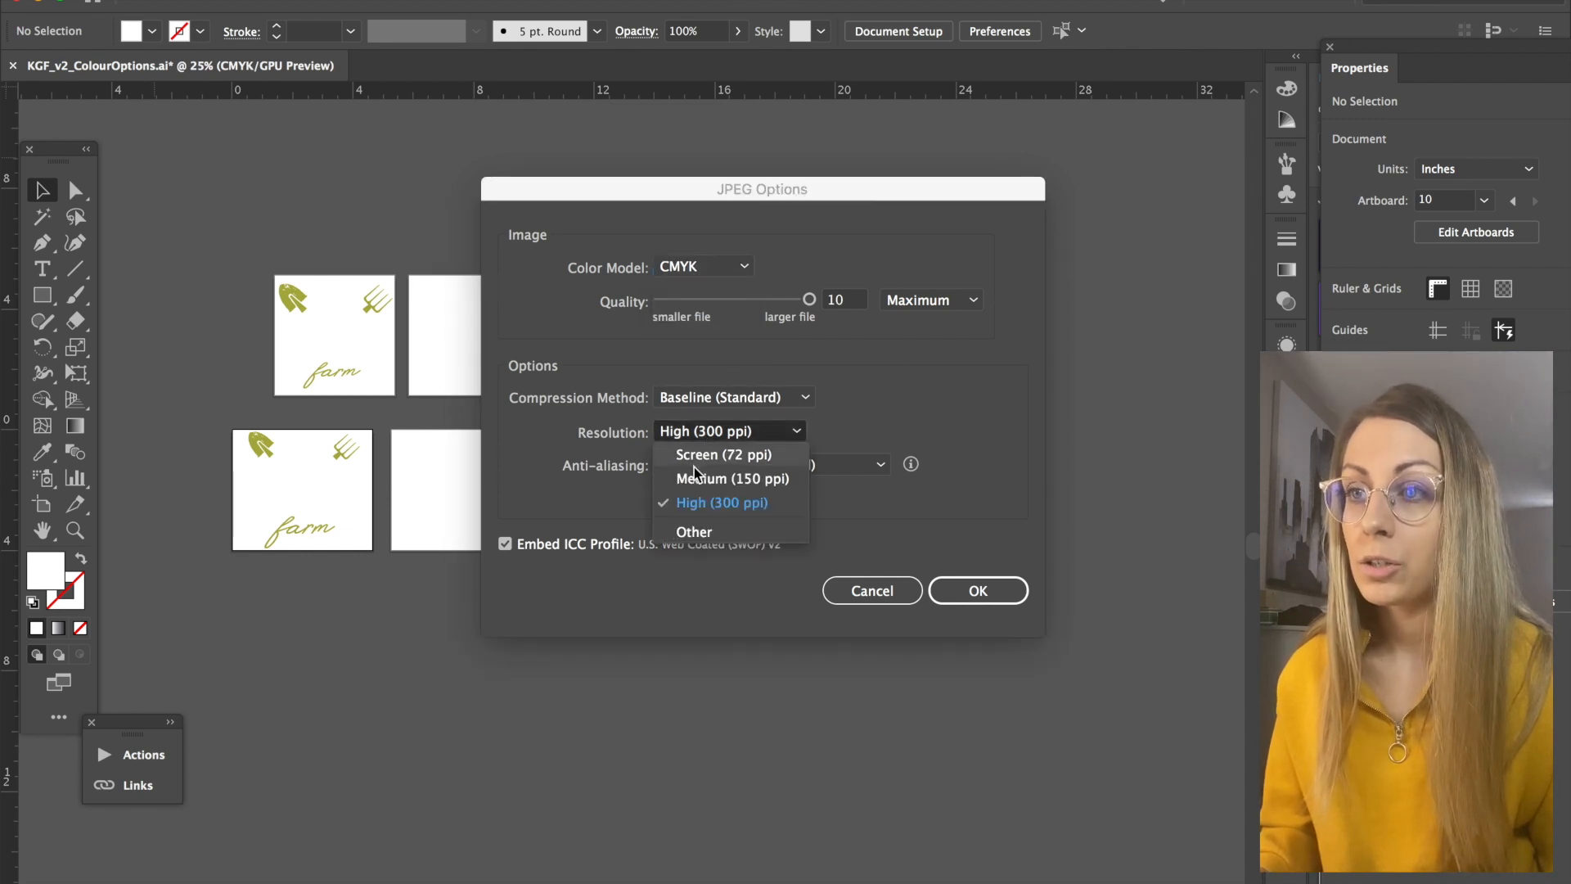
pyautogui.click(719, 502)
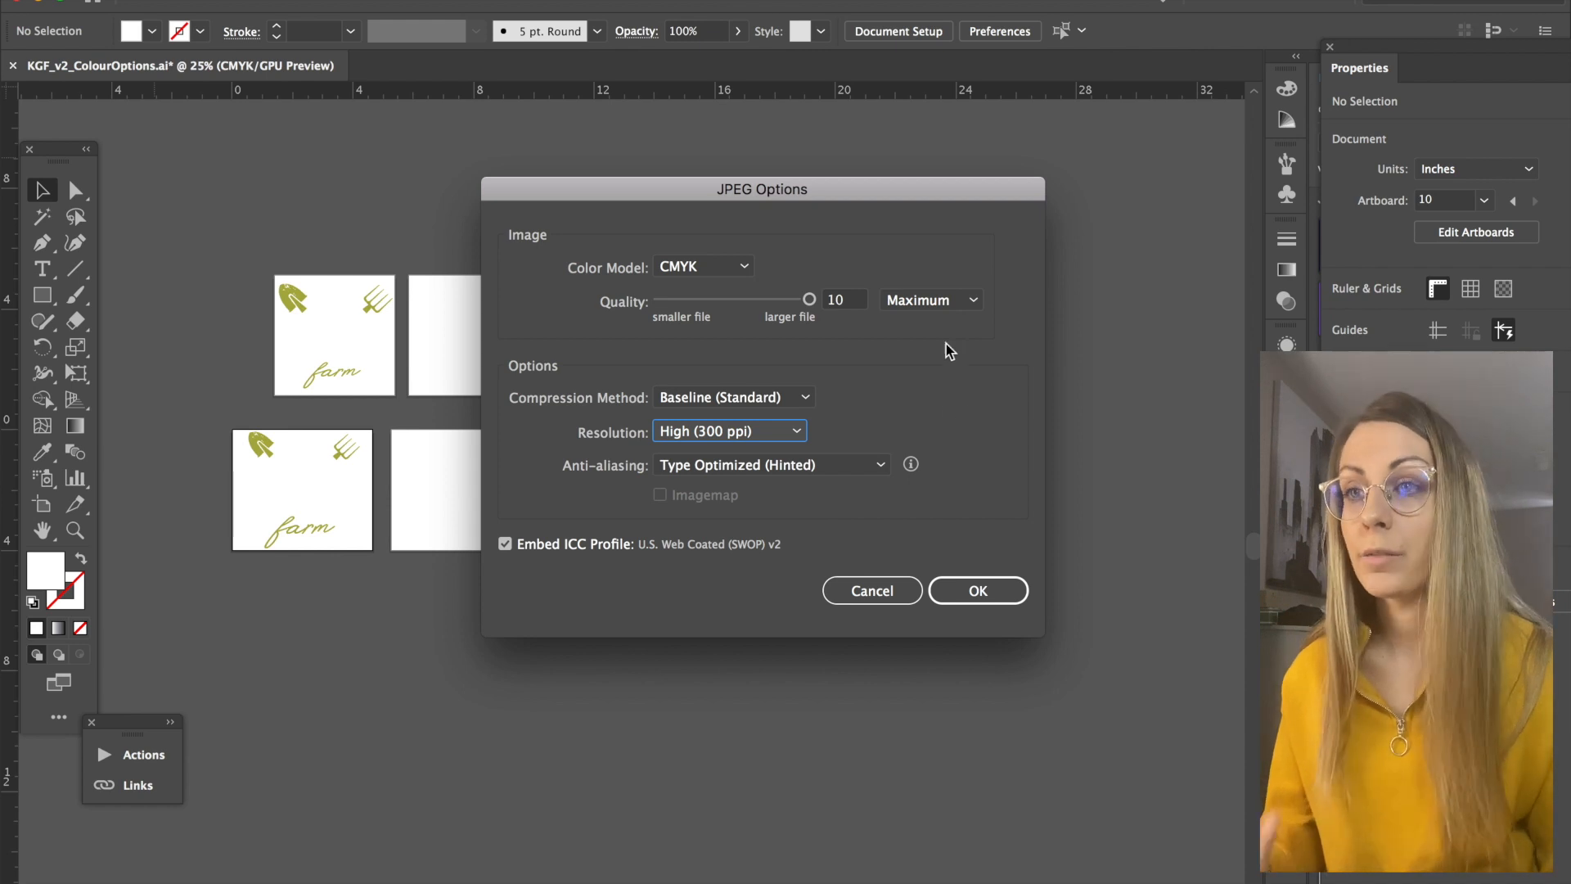
pyautogui.click(977, 591)
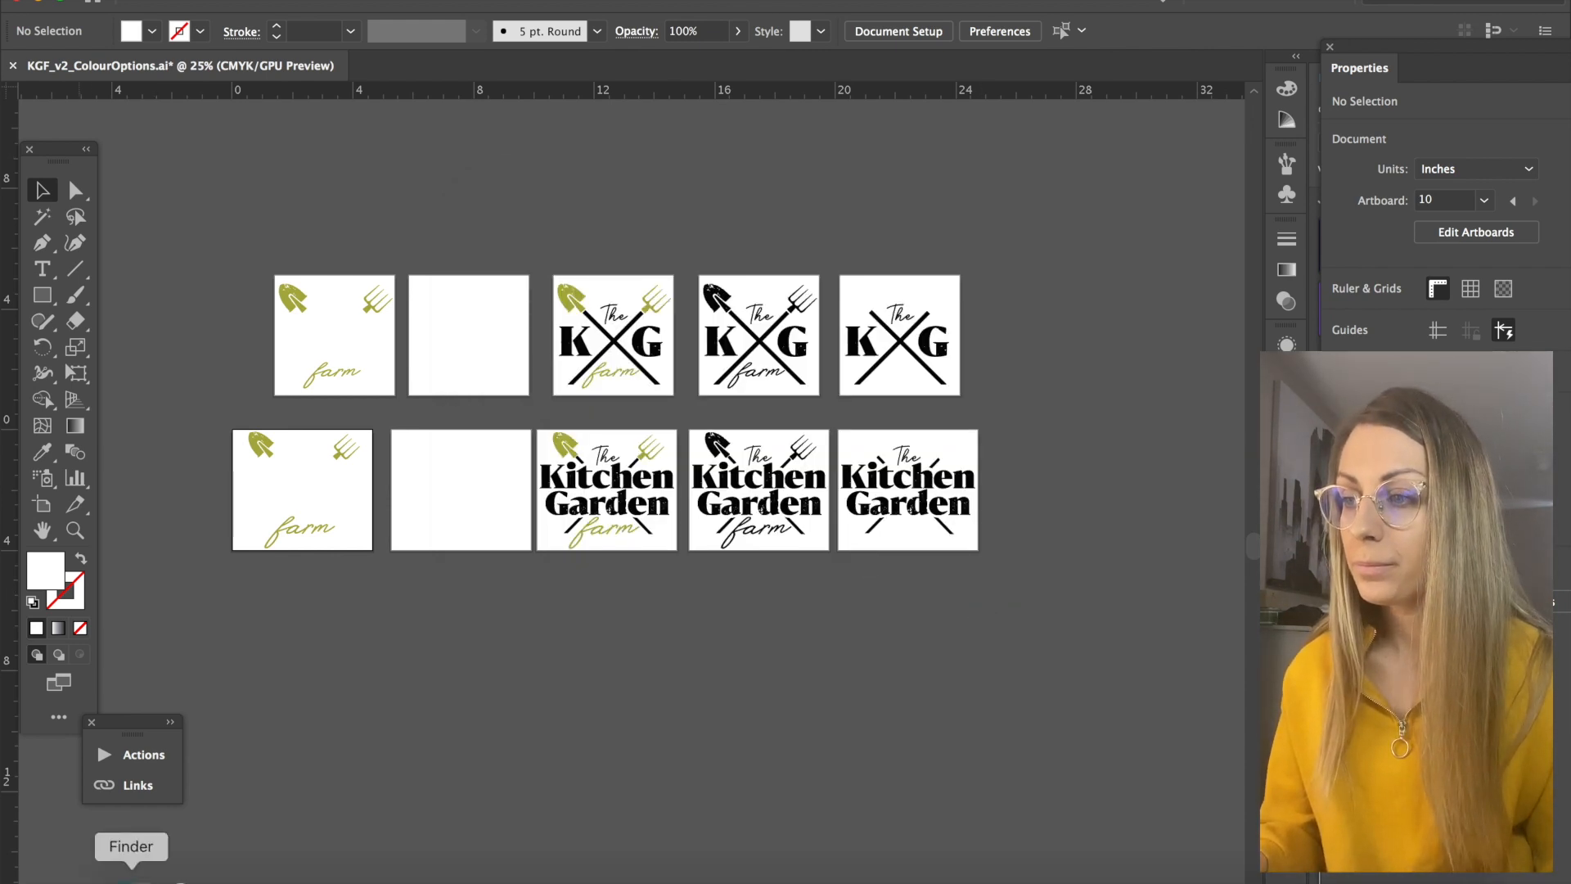
# Preview the PRINT JPGs and trash KGF_PRINT-08, -09 and -10 .jpg, keeping the PNGs
pyautogui.click(131, 846)
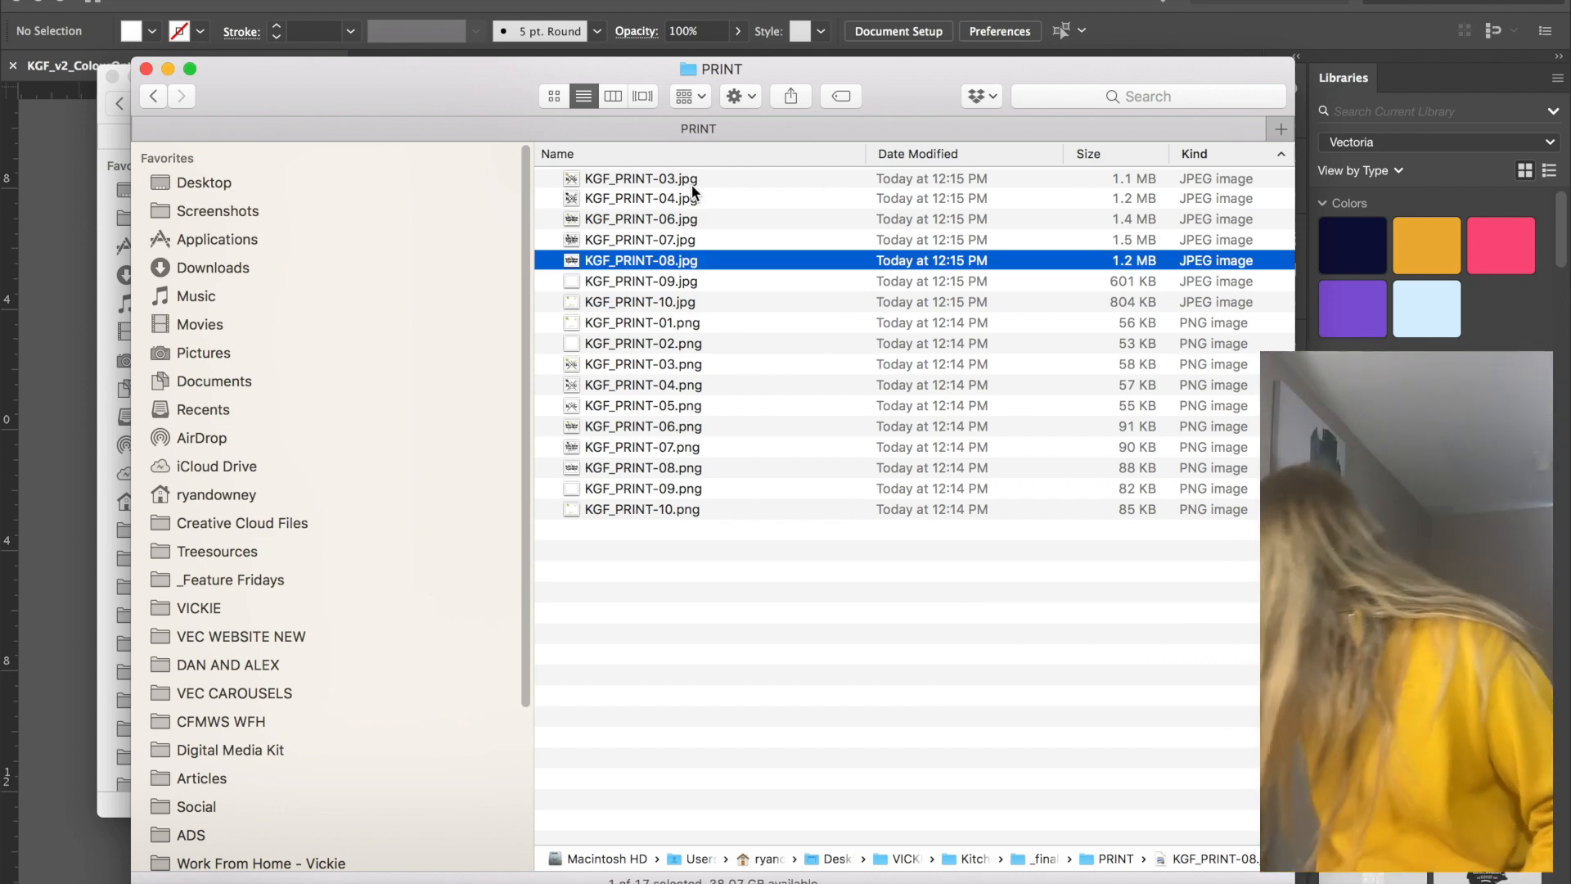
pyautogui.press('space')
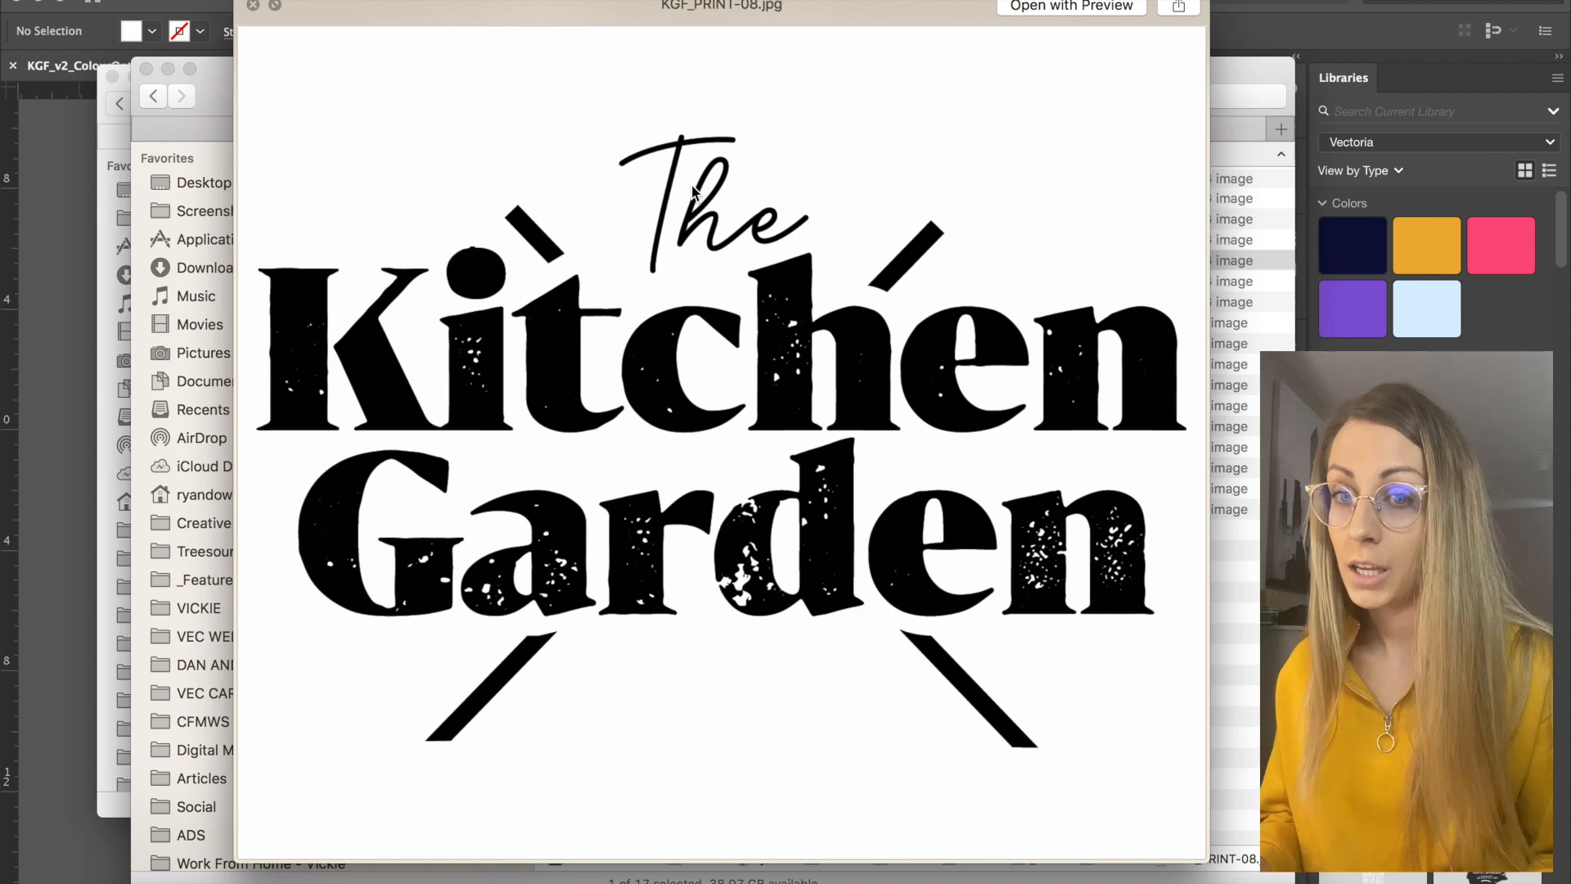
pyautogui.click(180, 95)
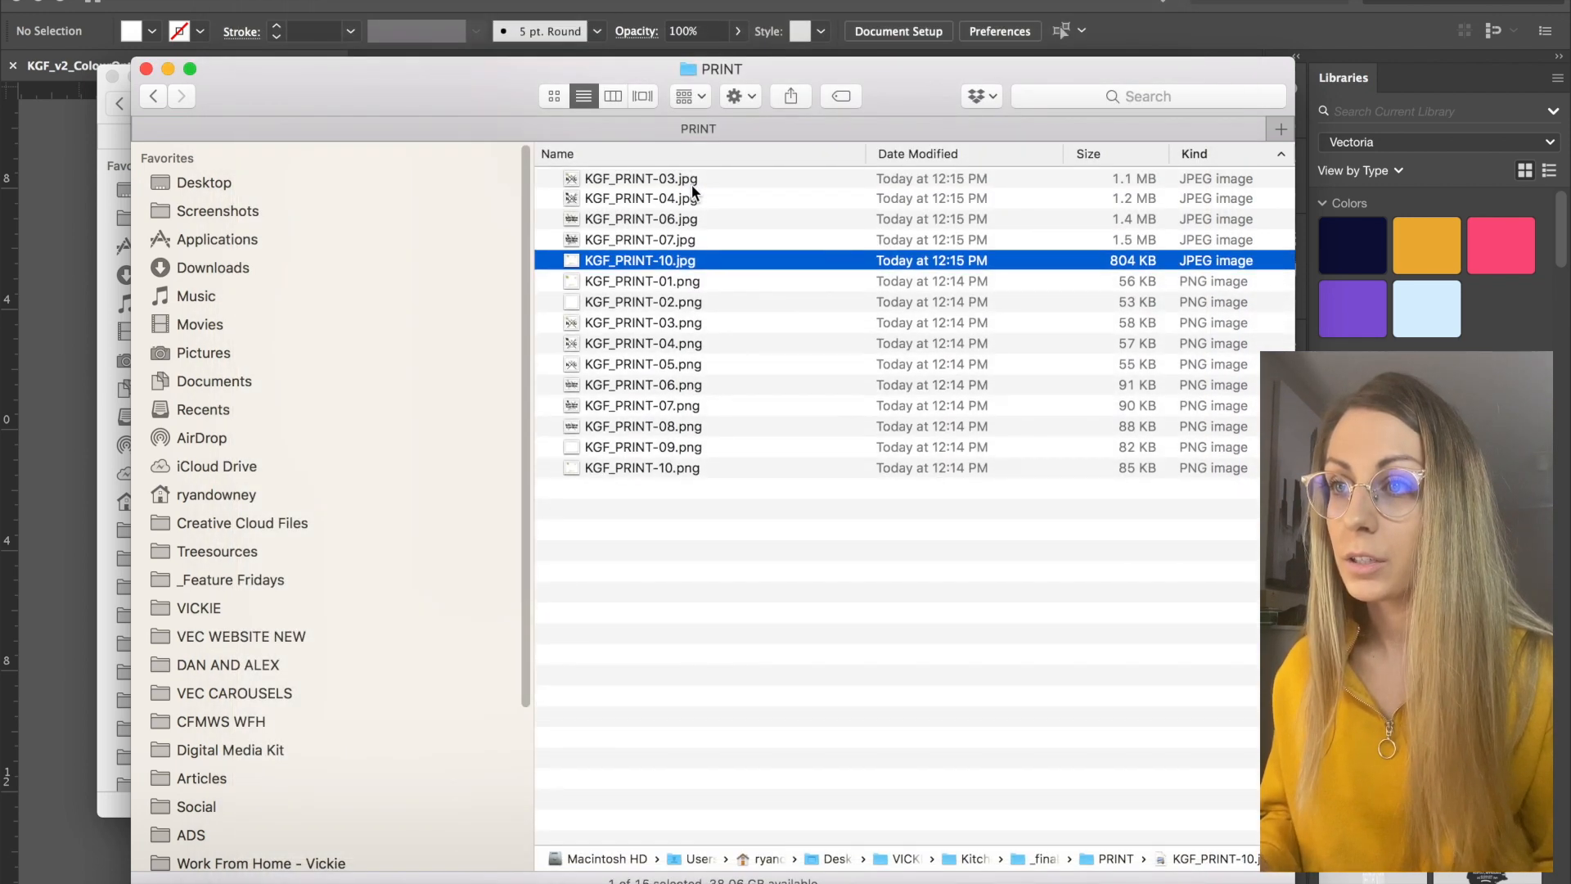
pyautogui.press('space')
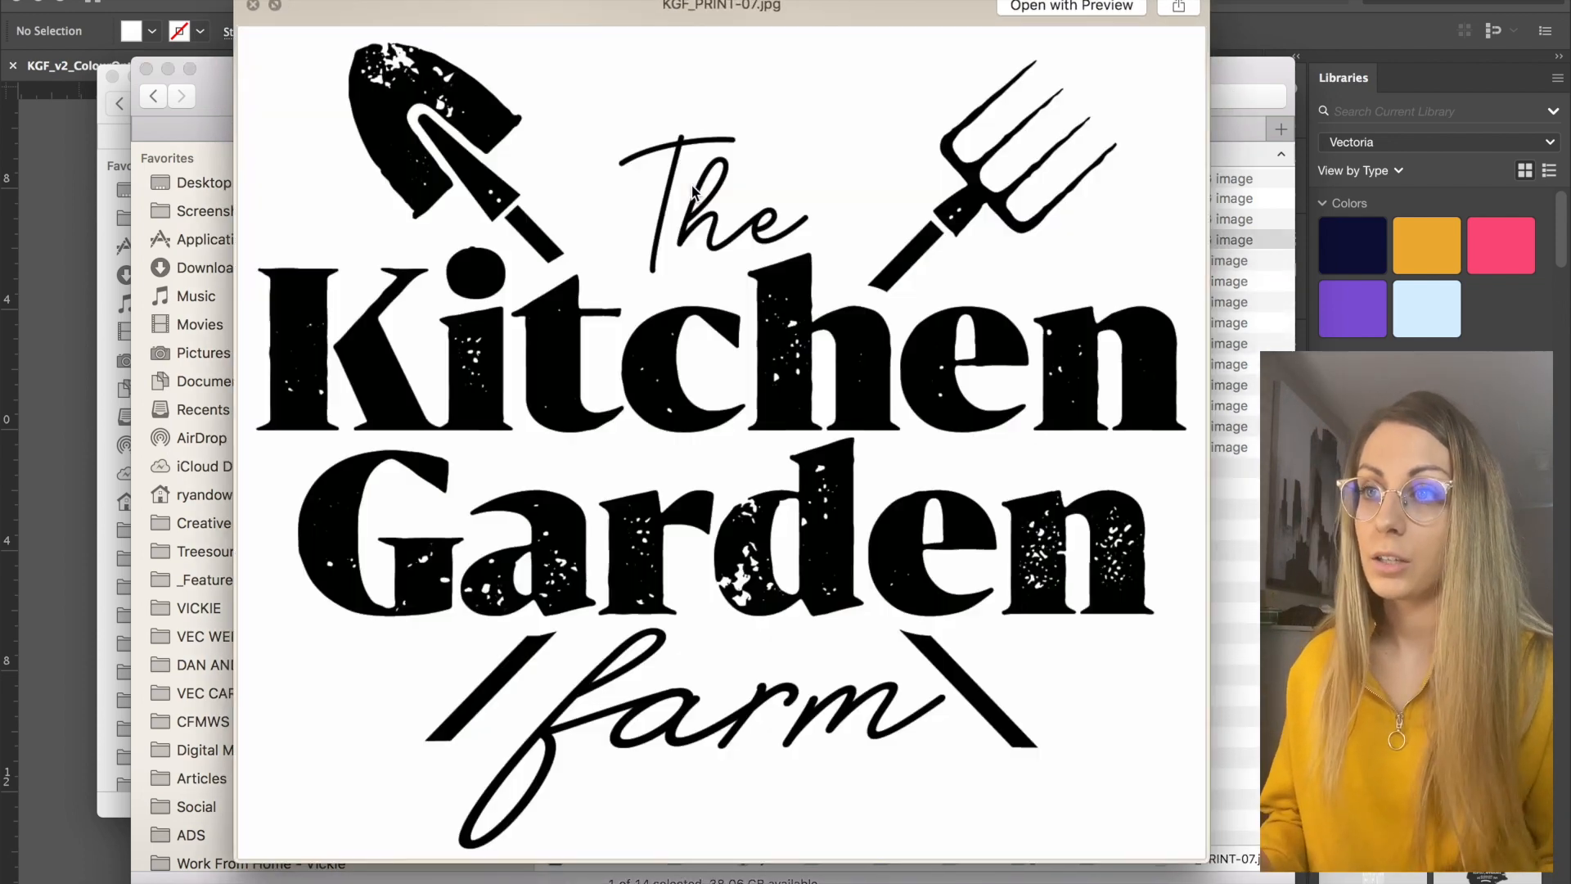
pyautogui.click(180, 95)
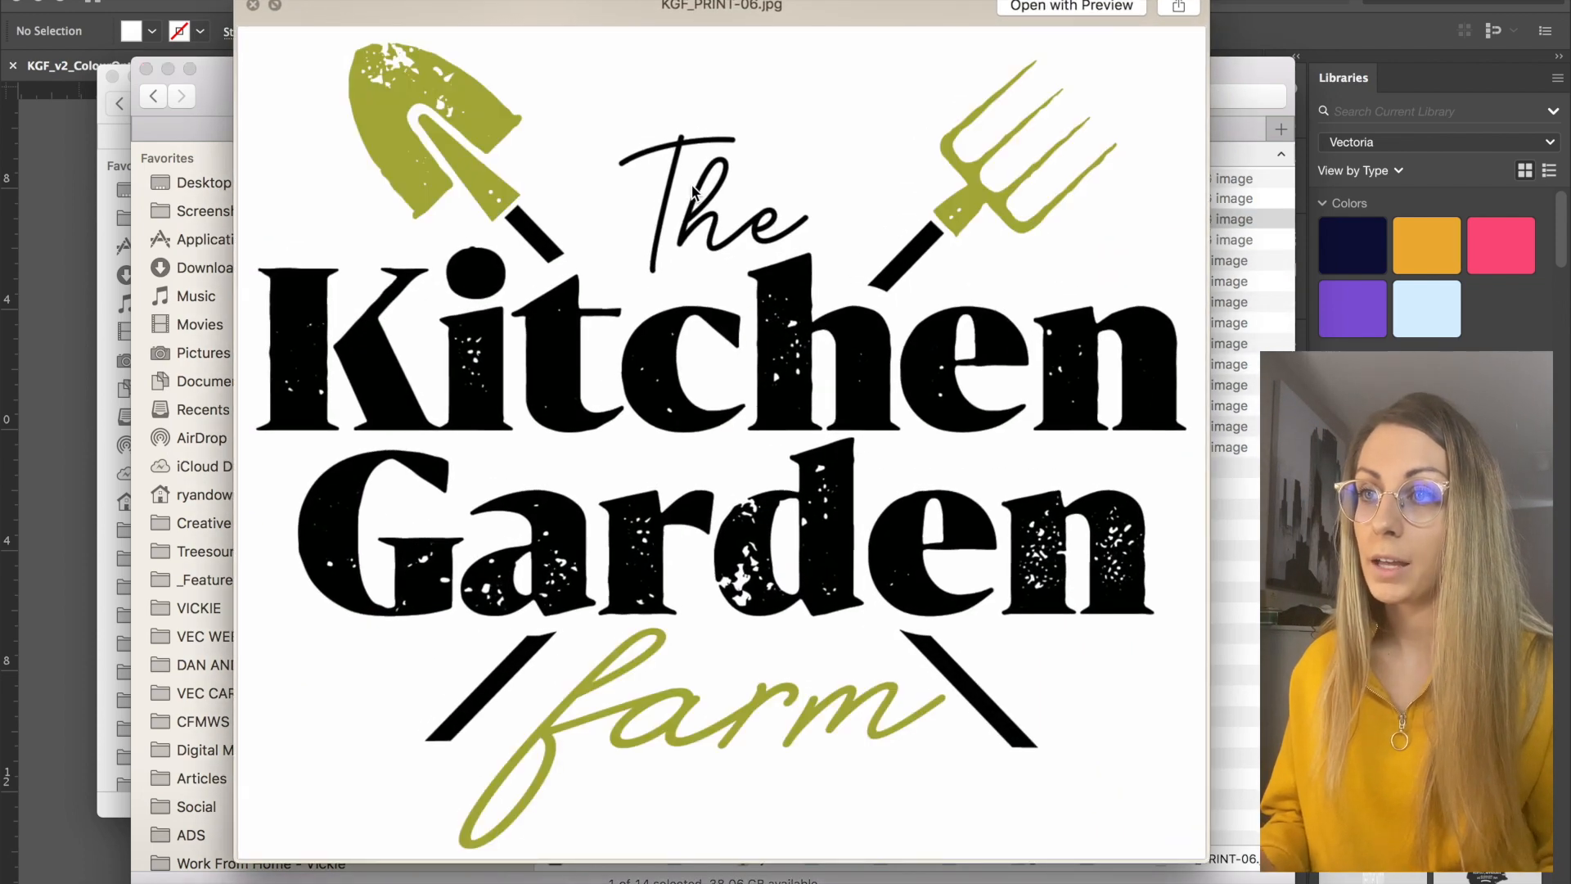
pyautogui.click(152, 95)
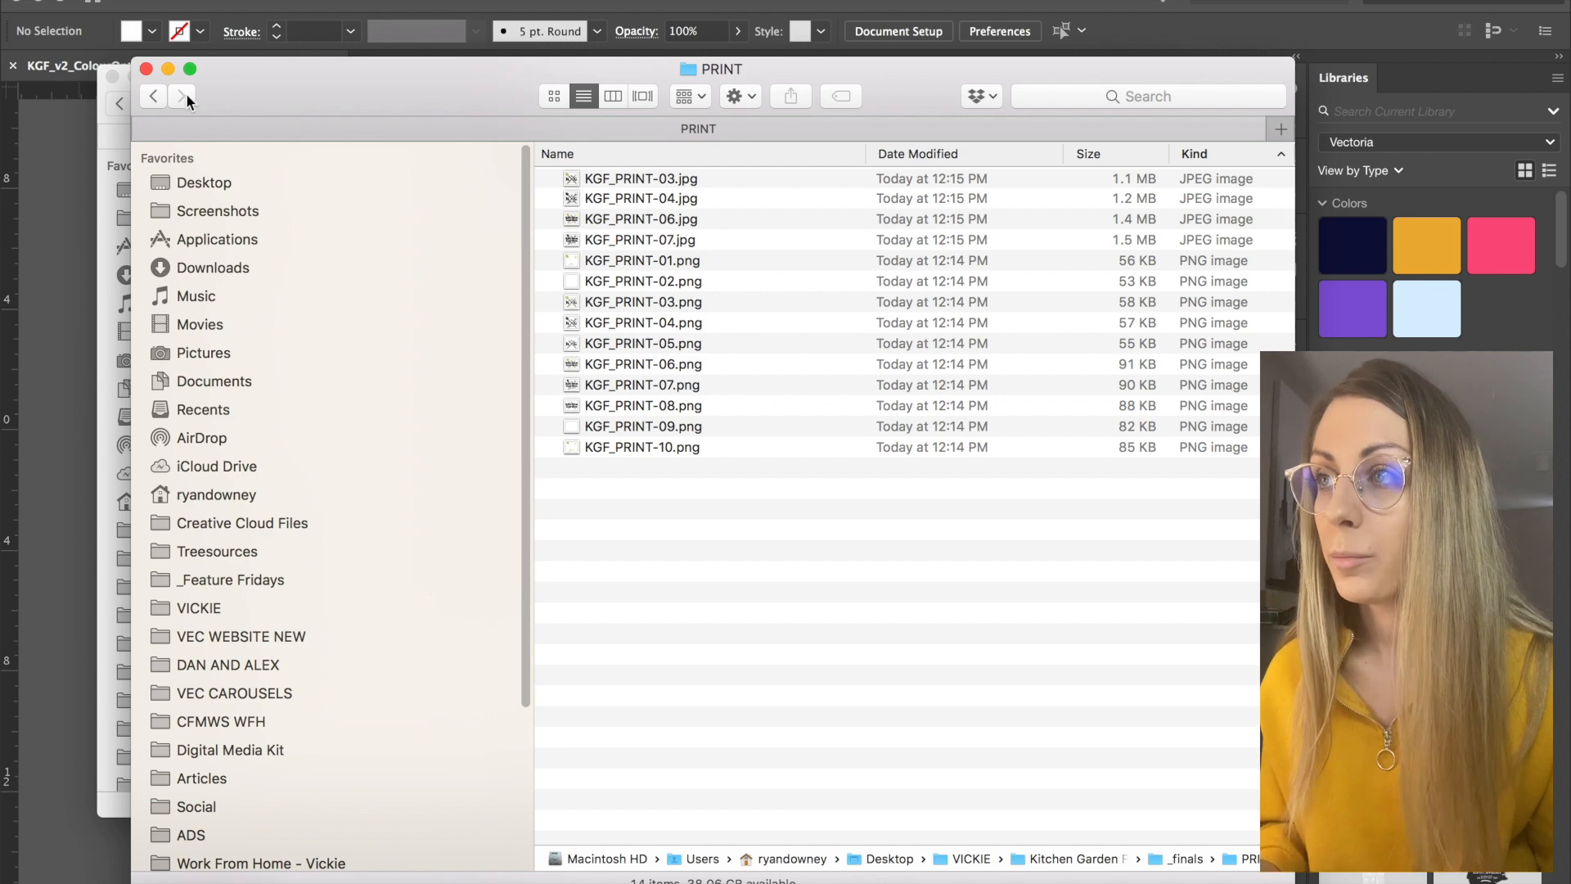
pyautogui.click(152, 97)
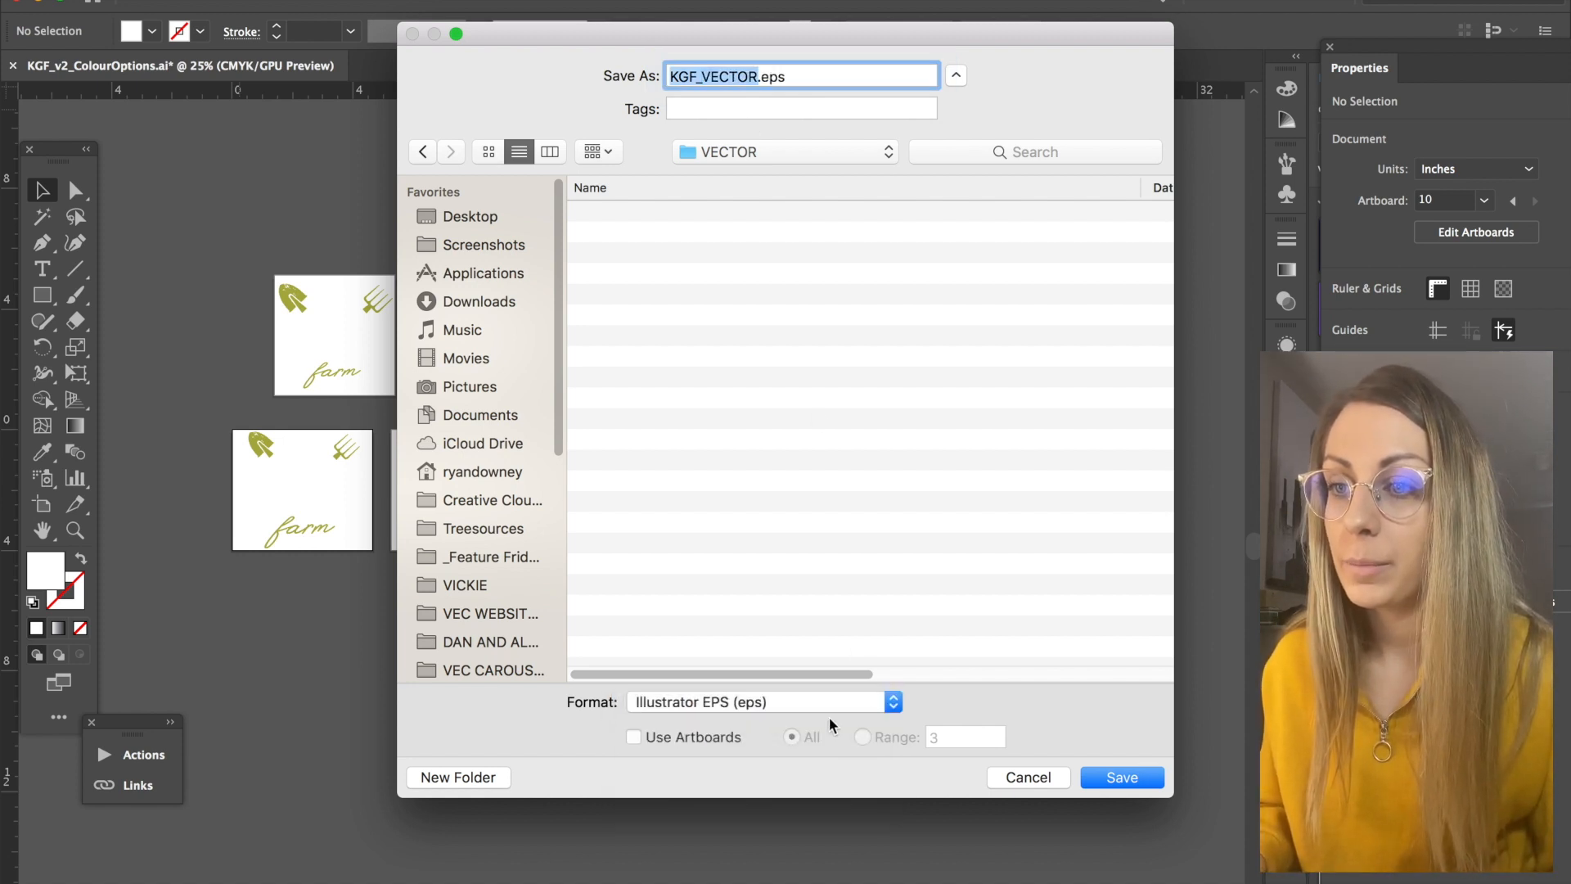
# Save all artboards as Illustrator 2020 EPS files named KGF_VECTOR in the VECTOR folder
pyautogui.click(634, 736)
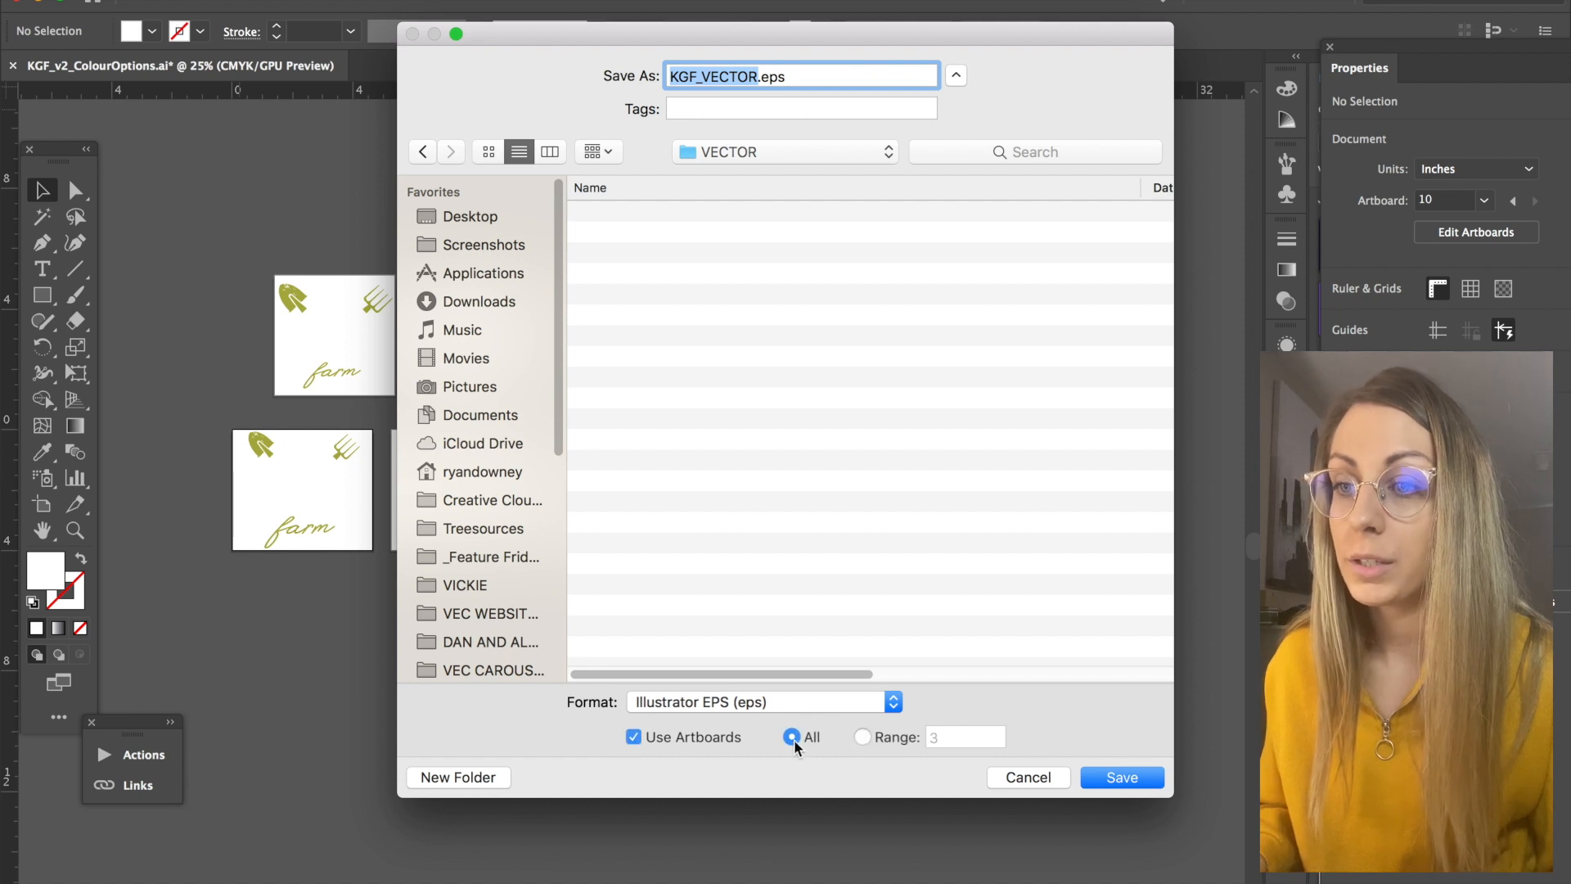
pyautogui.click(1121, 775)
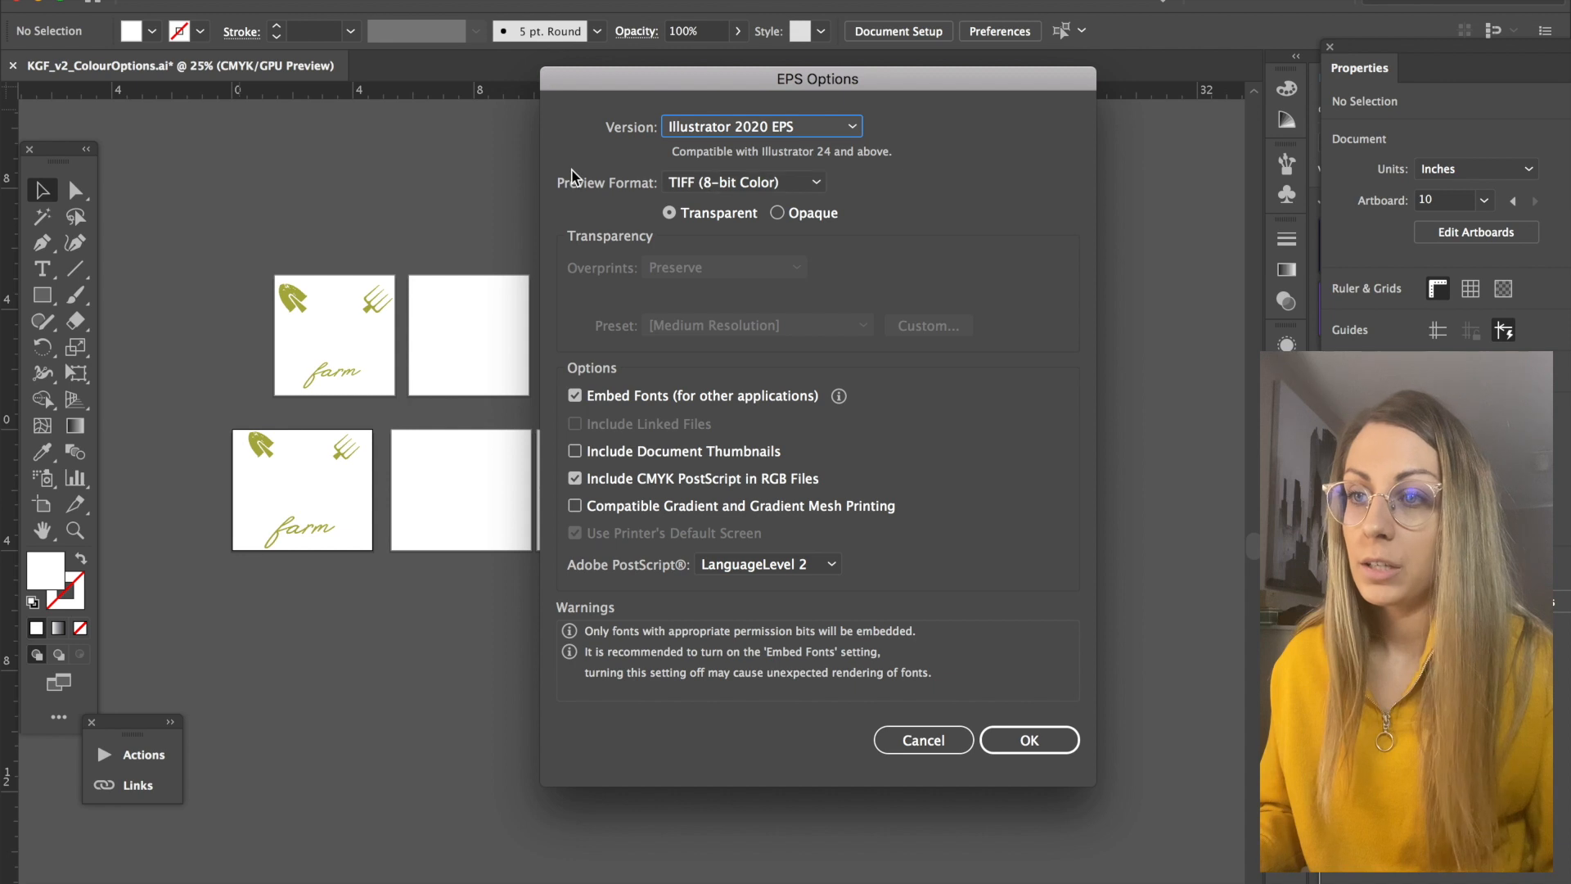
pyautogui.moveTo(782, 131)
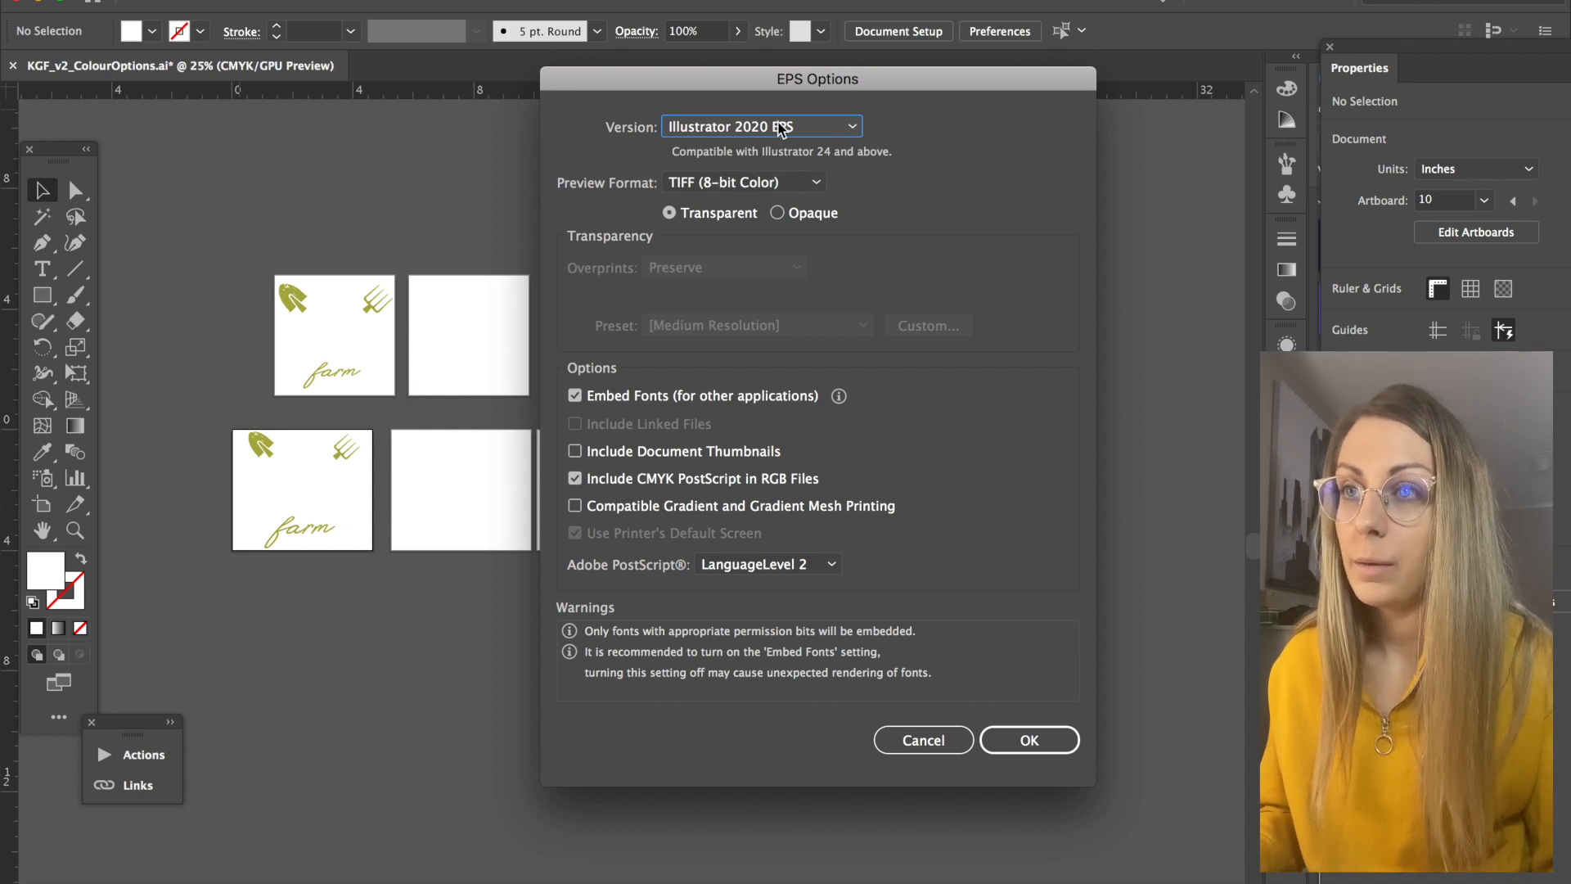
pyautogui.click(1027, 739)
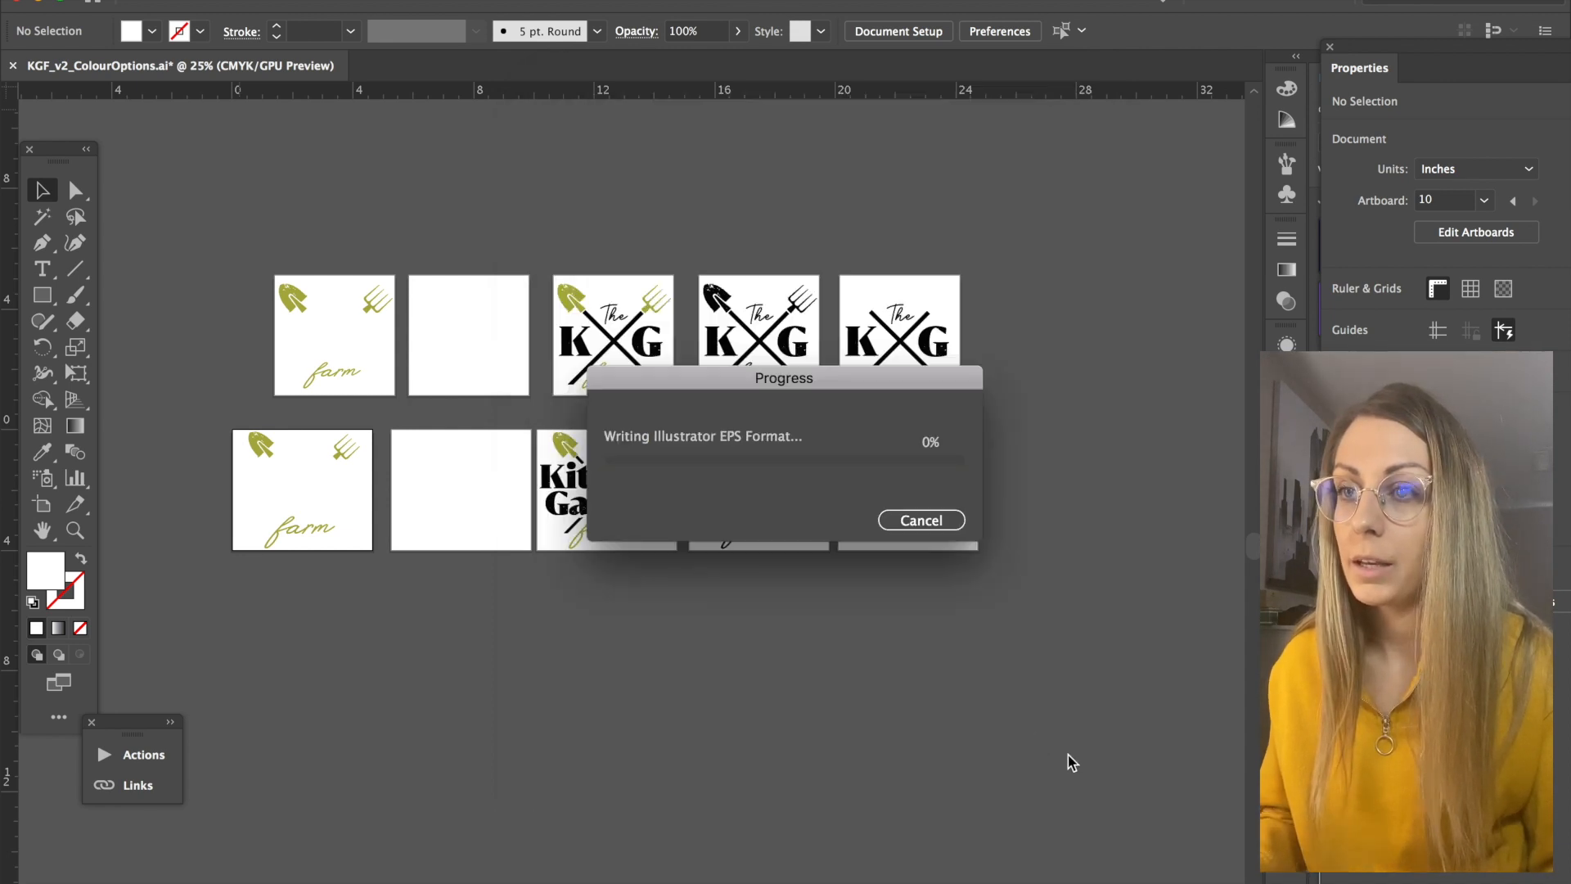
pyautogui.moveTo(931, 614)
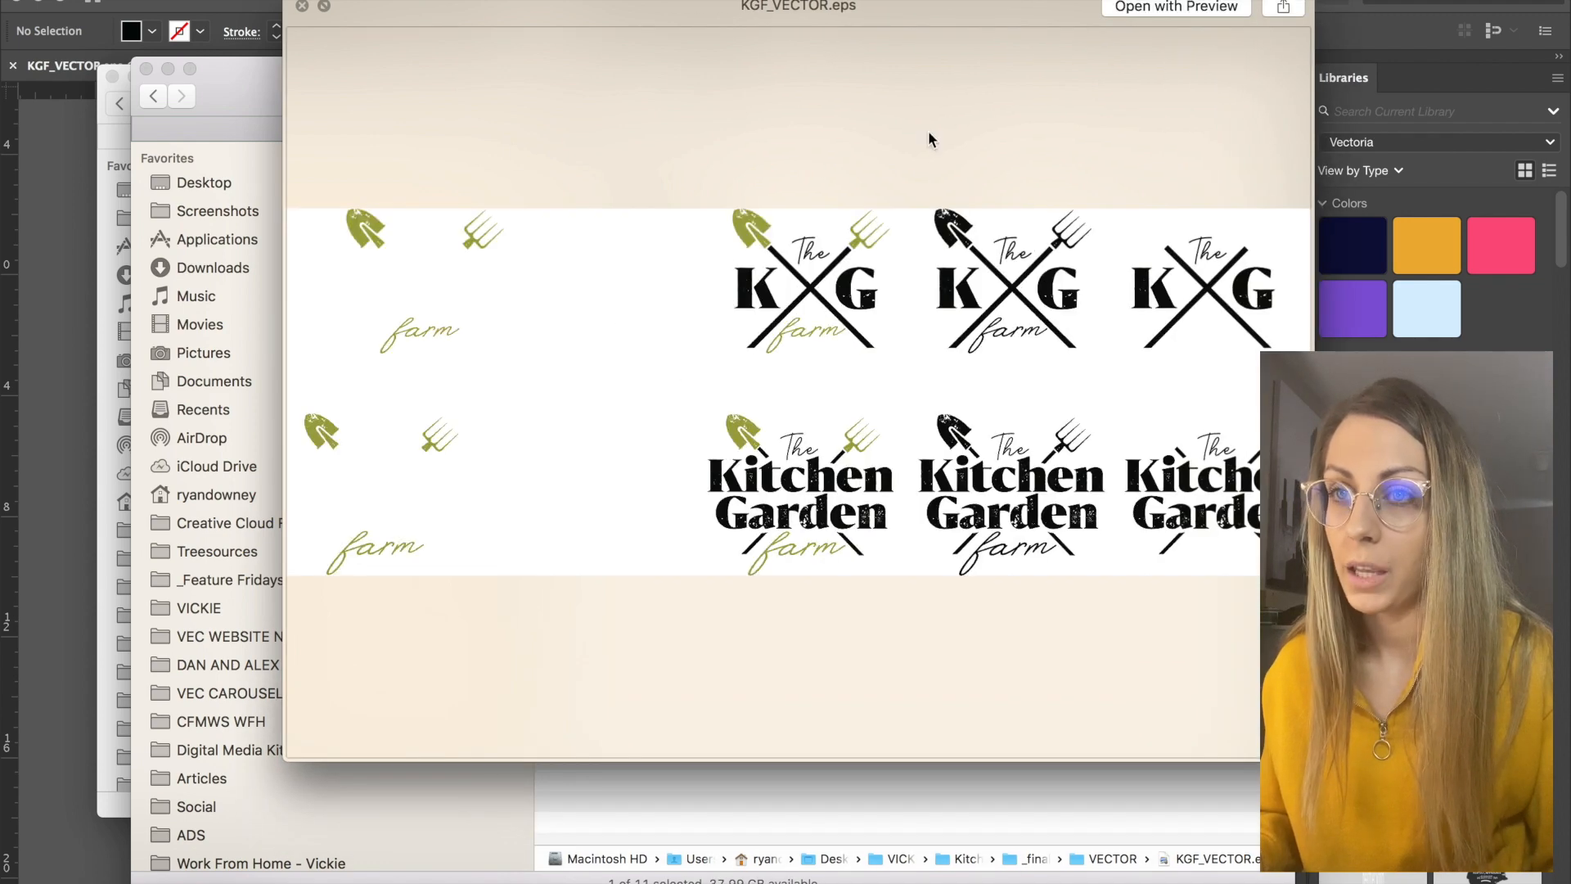
# Discard the combined KGF_VECTOR.eps from the VECTOR folder
pyautogui.click(583, 95)
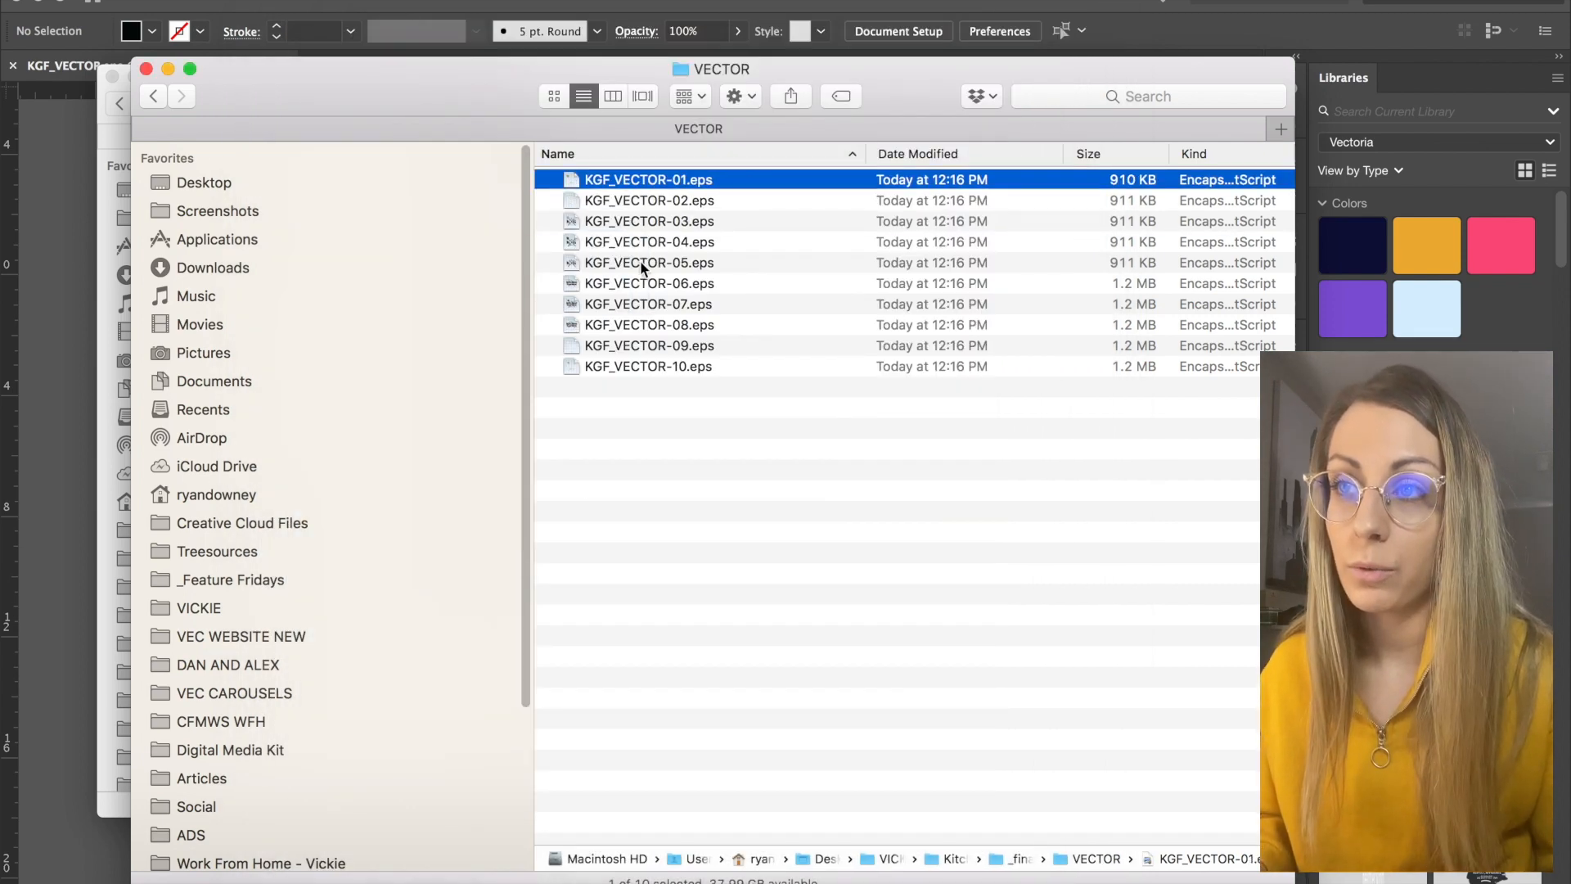
pyautogui.click(648, 365)
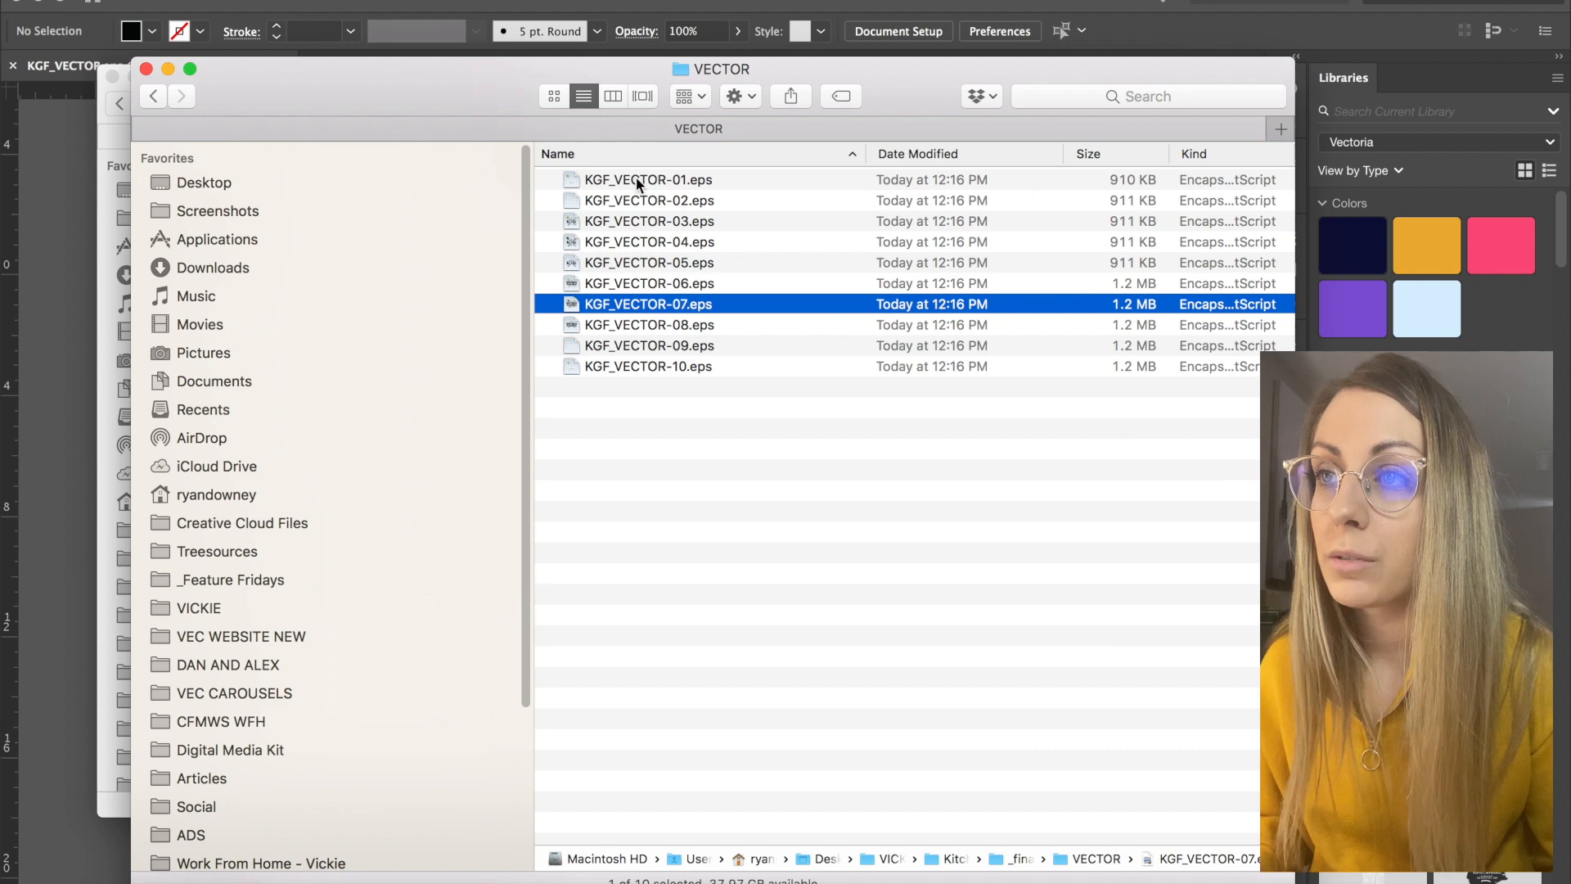
# Rename the first EPS files SubMark-GreenWhite and SubMarkWhite, then go back to _finals
pyautogui.click(648, 180)
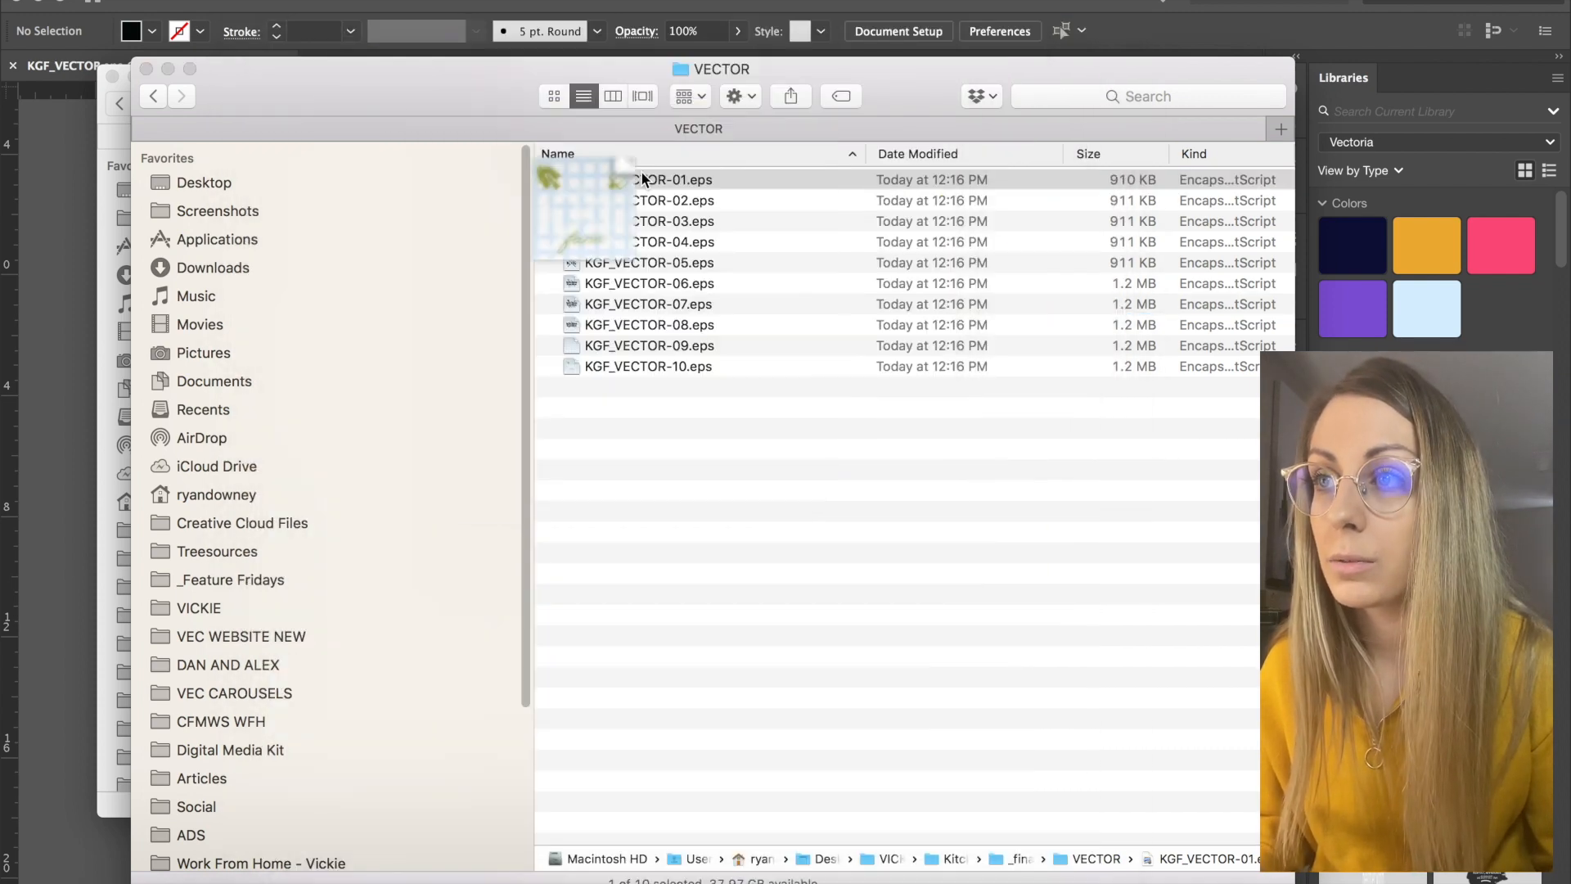
pyautogui.click(672, 180)
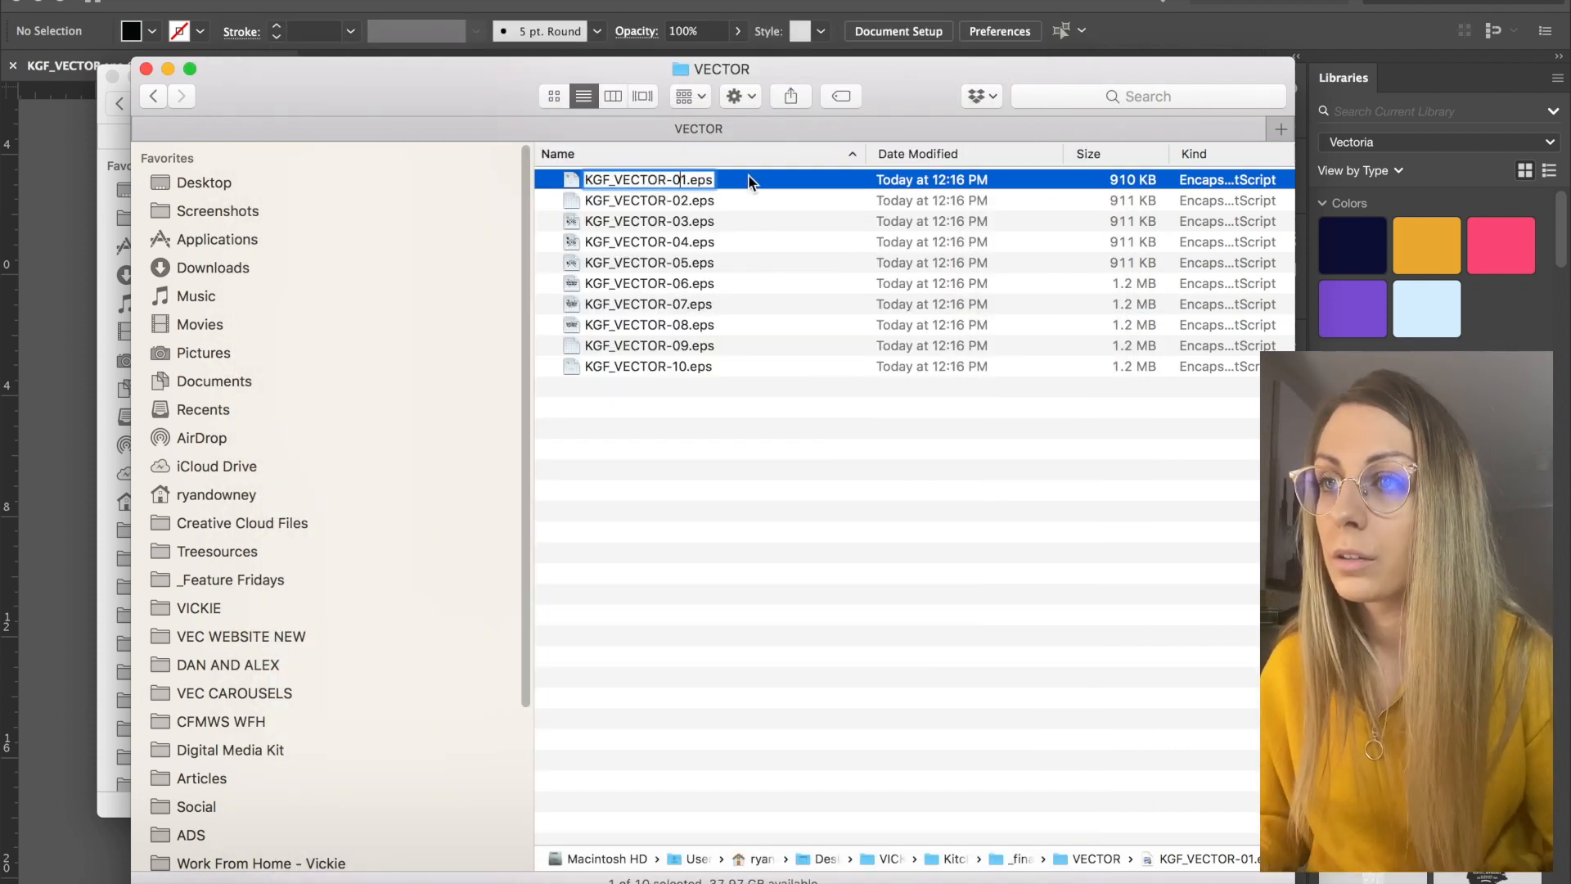
pyautogui.write('KGF_VECTOR-SubMark-GreenWhite')
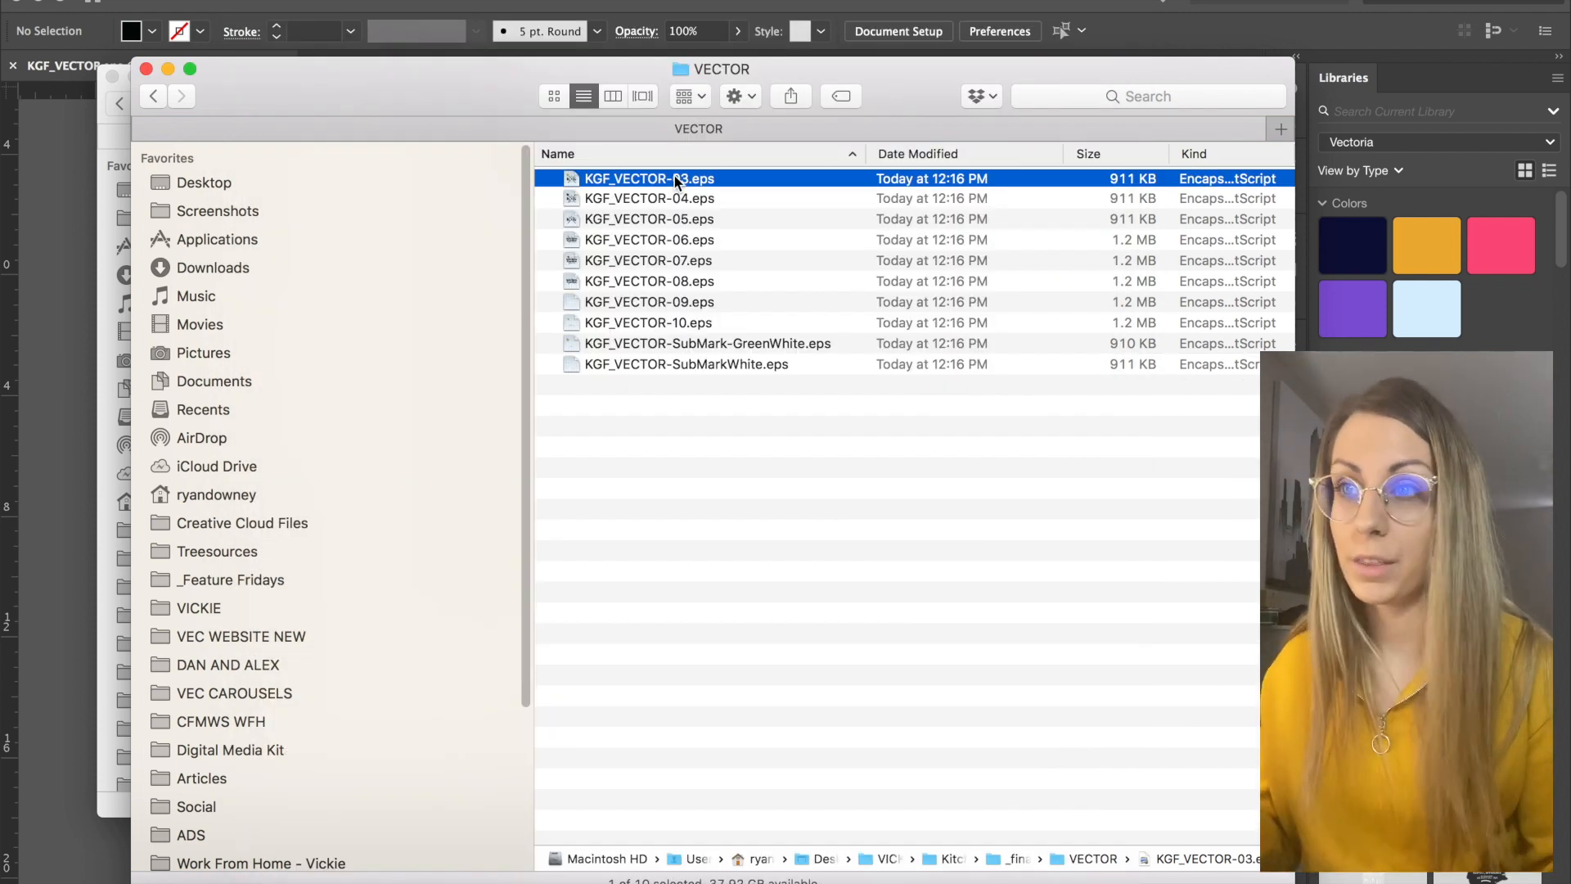
pyautogui.click(152, 95)
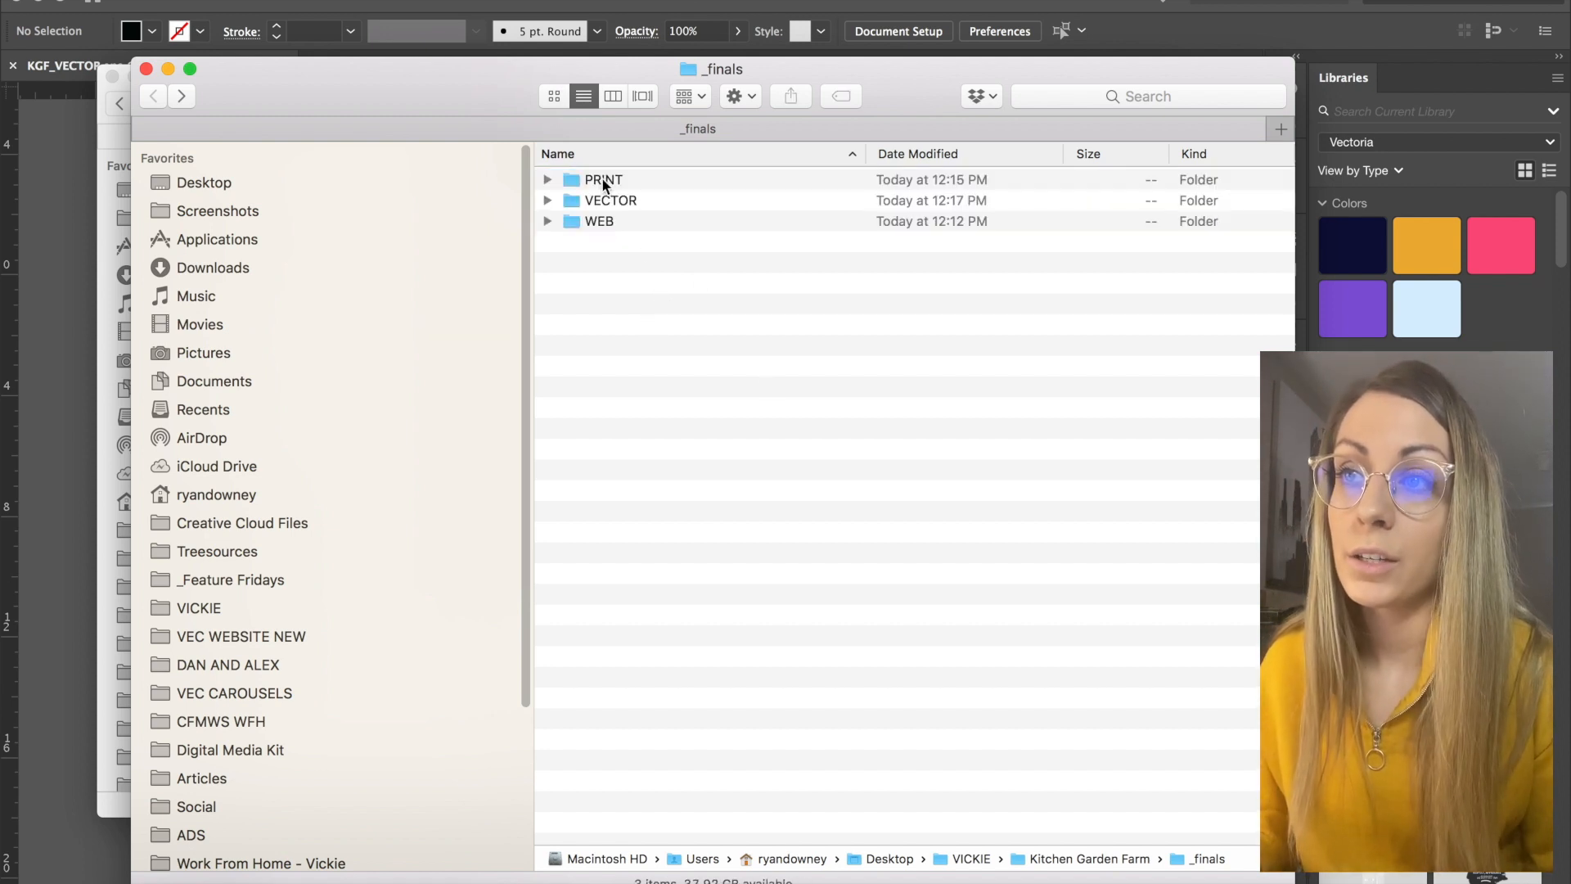
# Compress PRINT, VECTOR and WEB into one archive named KGF_Finals_ALL.zip
pyautogui.rightClick(604, 199)
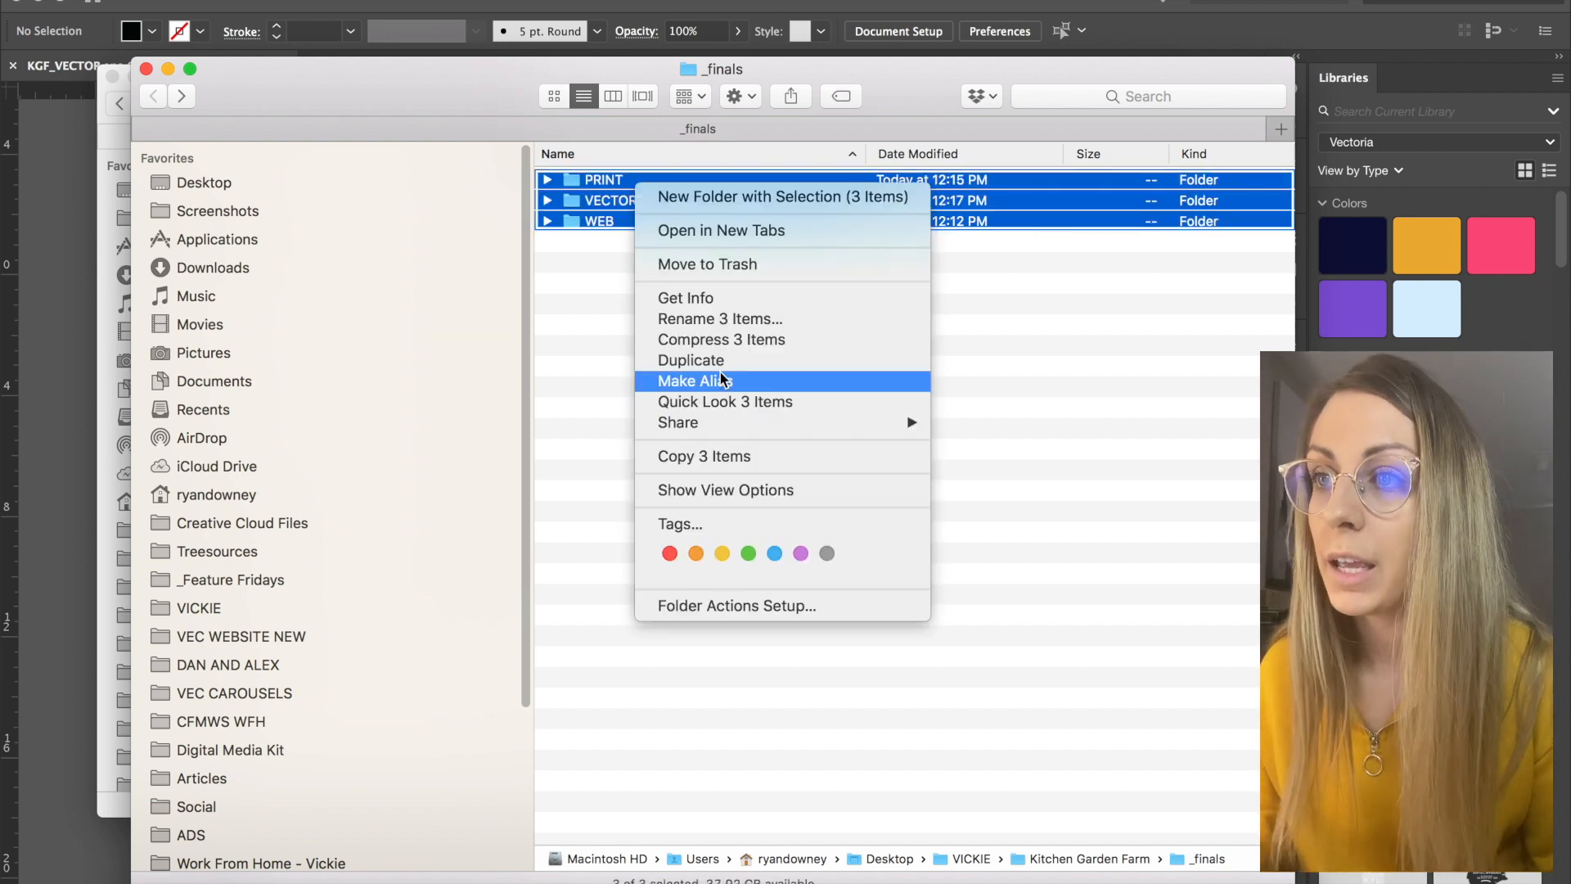
pyautogui.moveTo(699, 489)
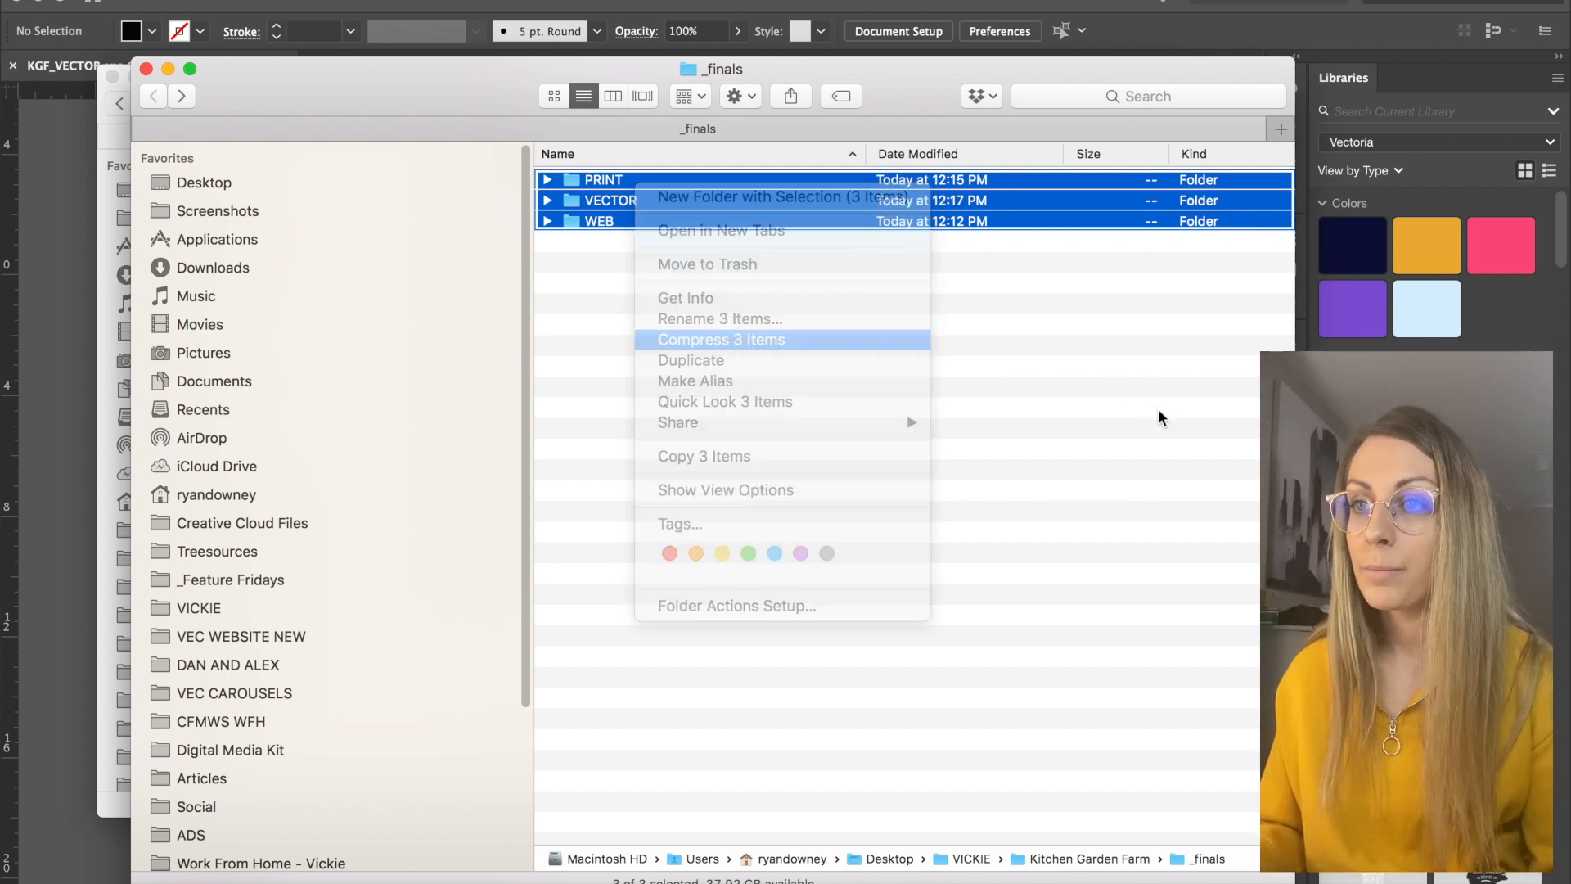
pyautogui.click(719, 339)
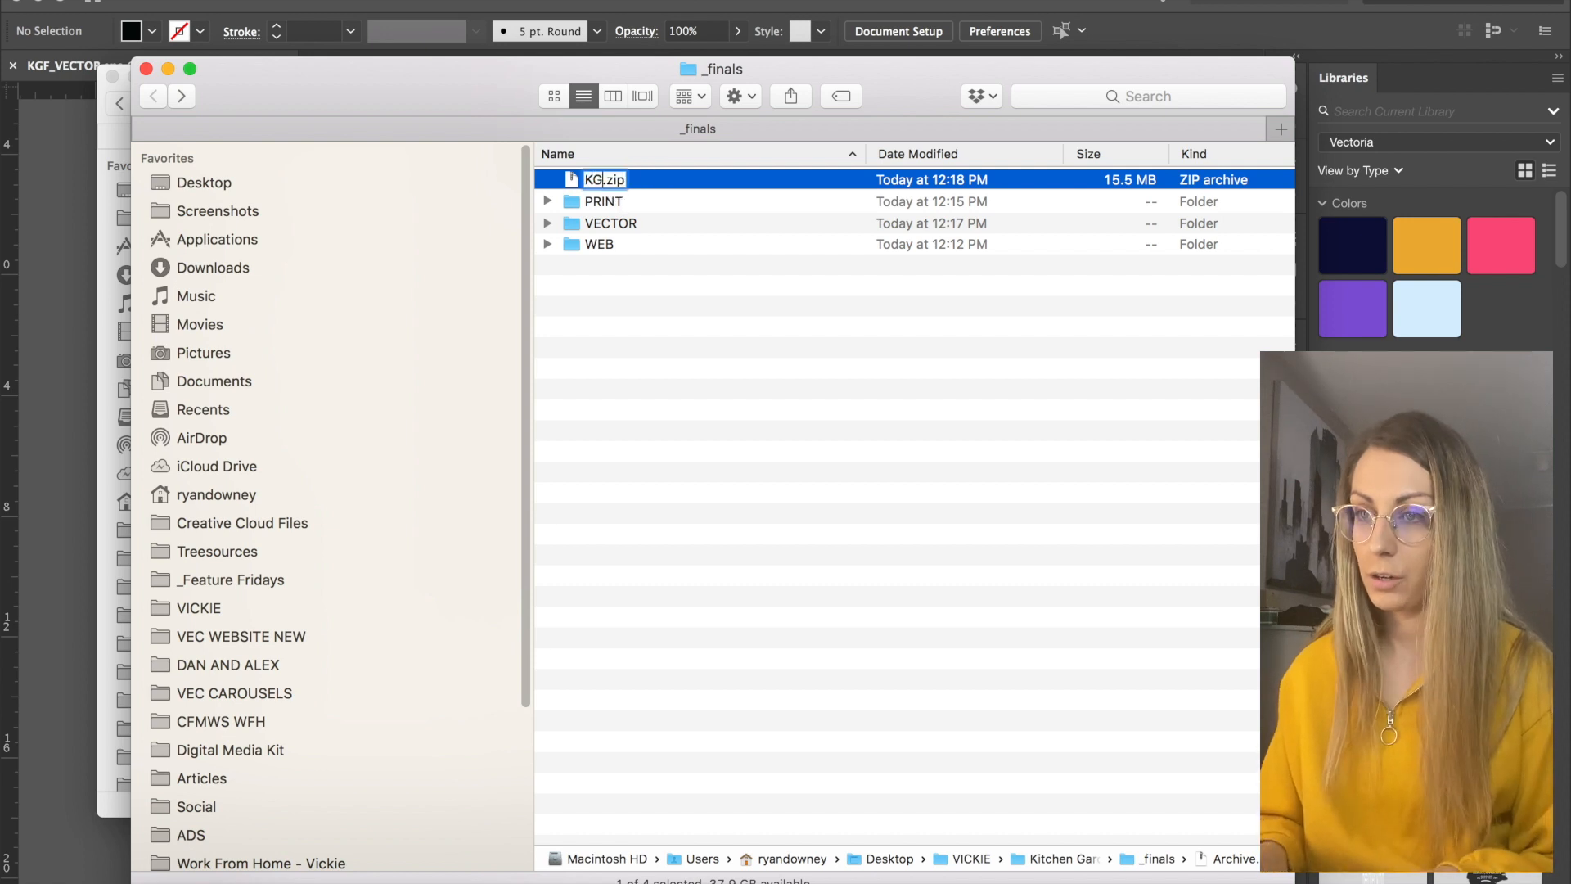
pyautogui.write('KGF_Finals_ALL')
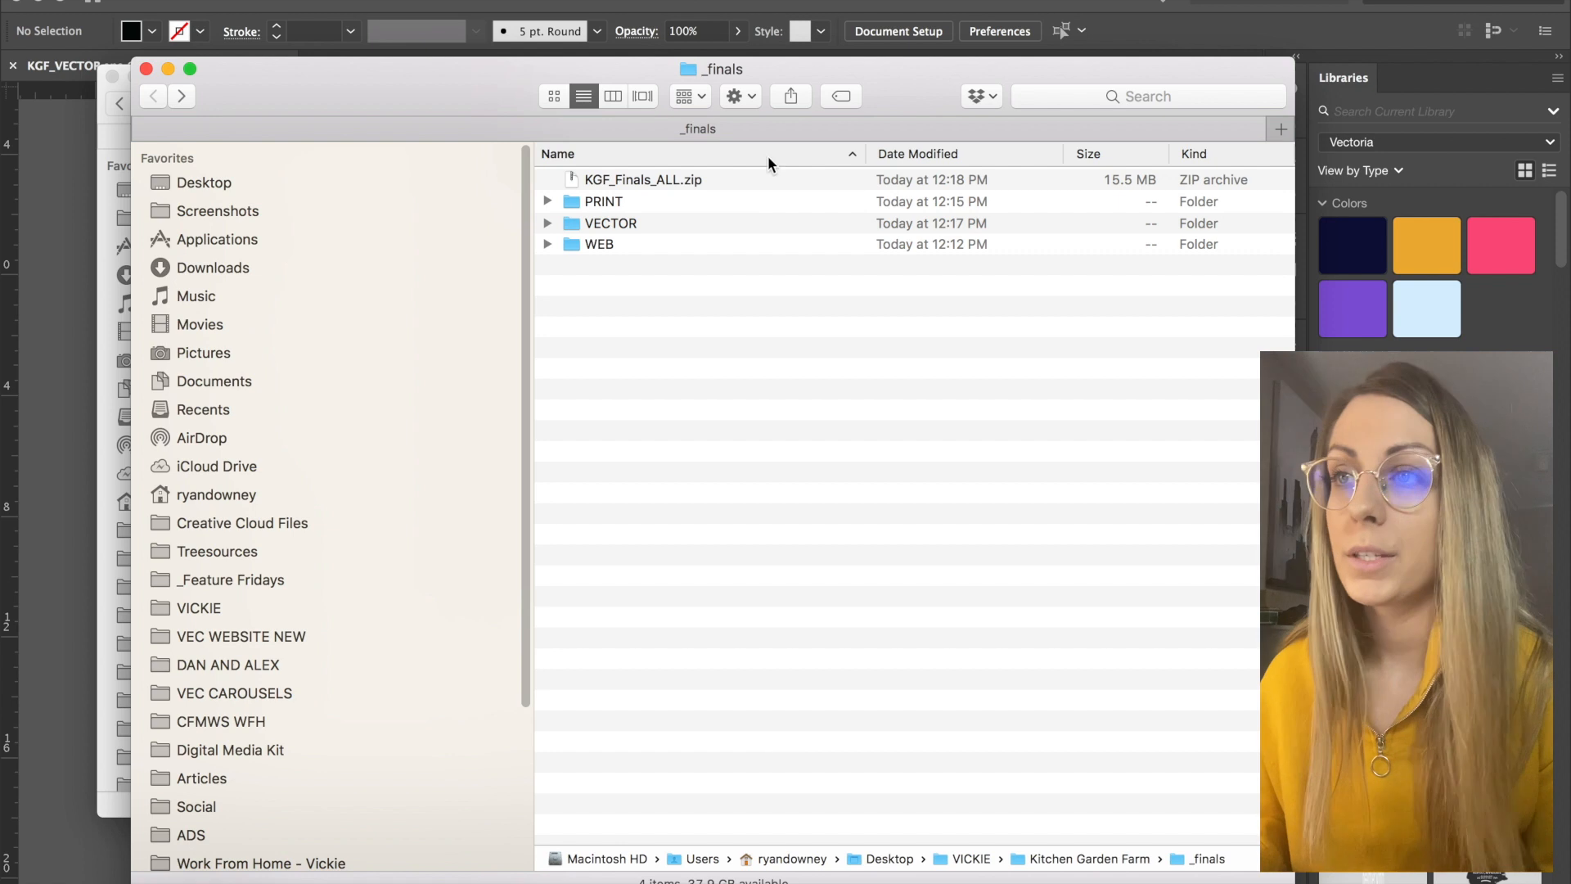
pyautogui.click(641, 180)
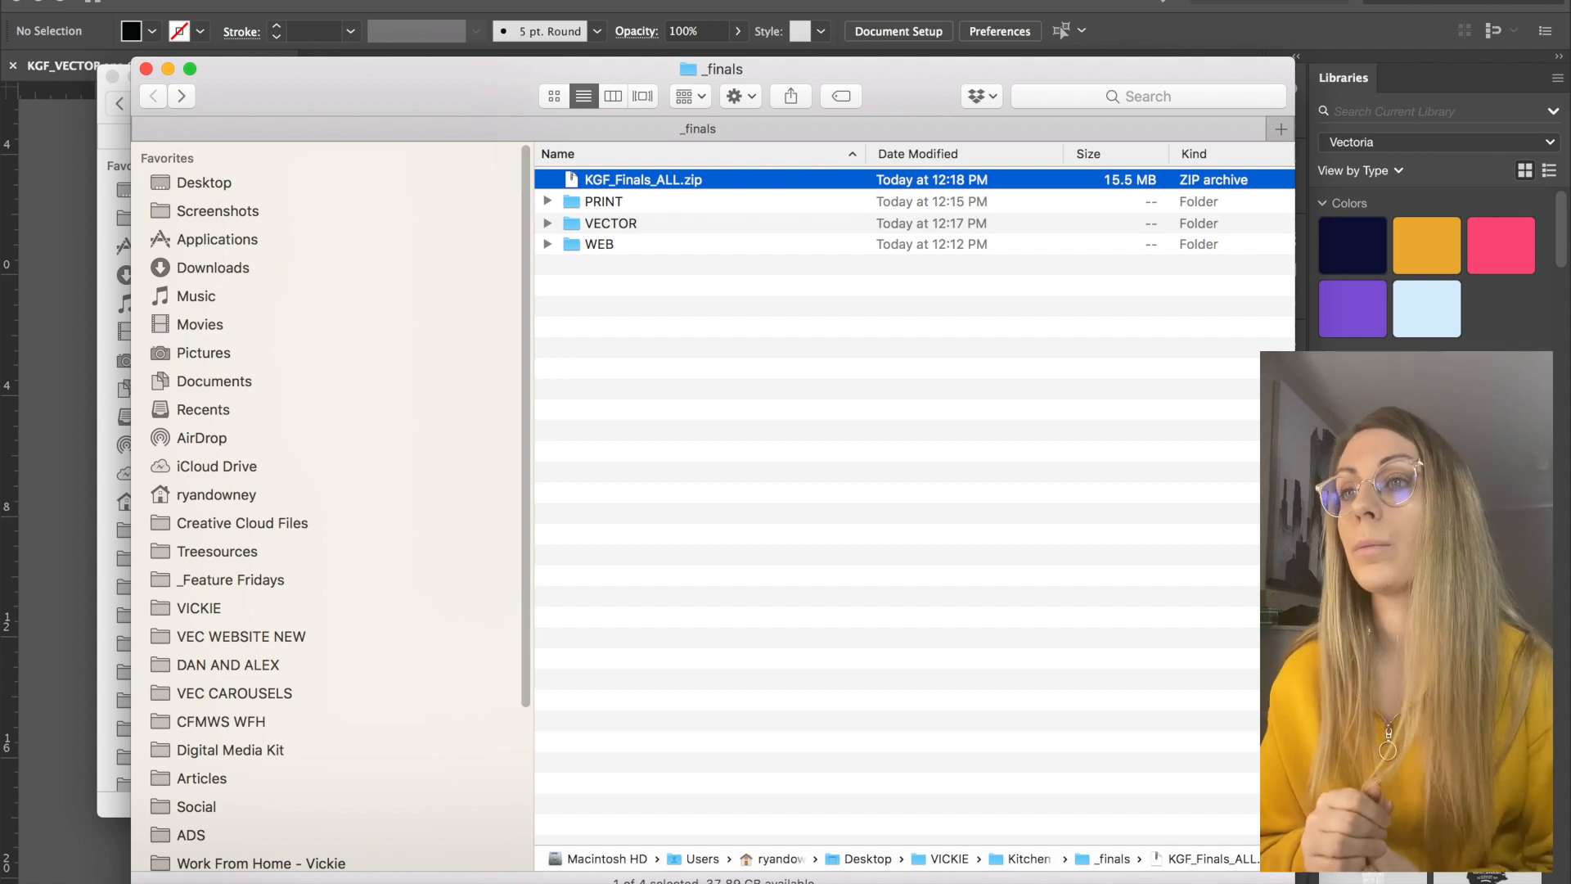
pyautogui.moveTo(438, 823)
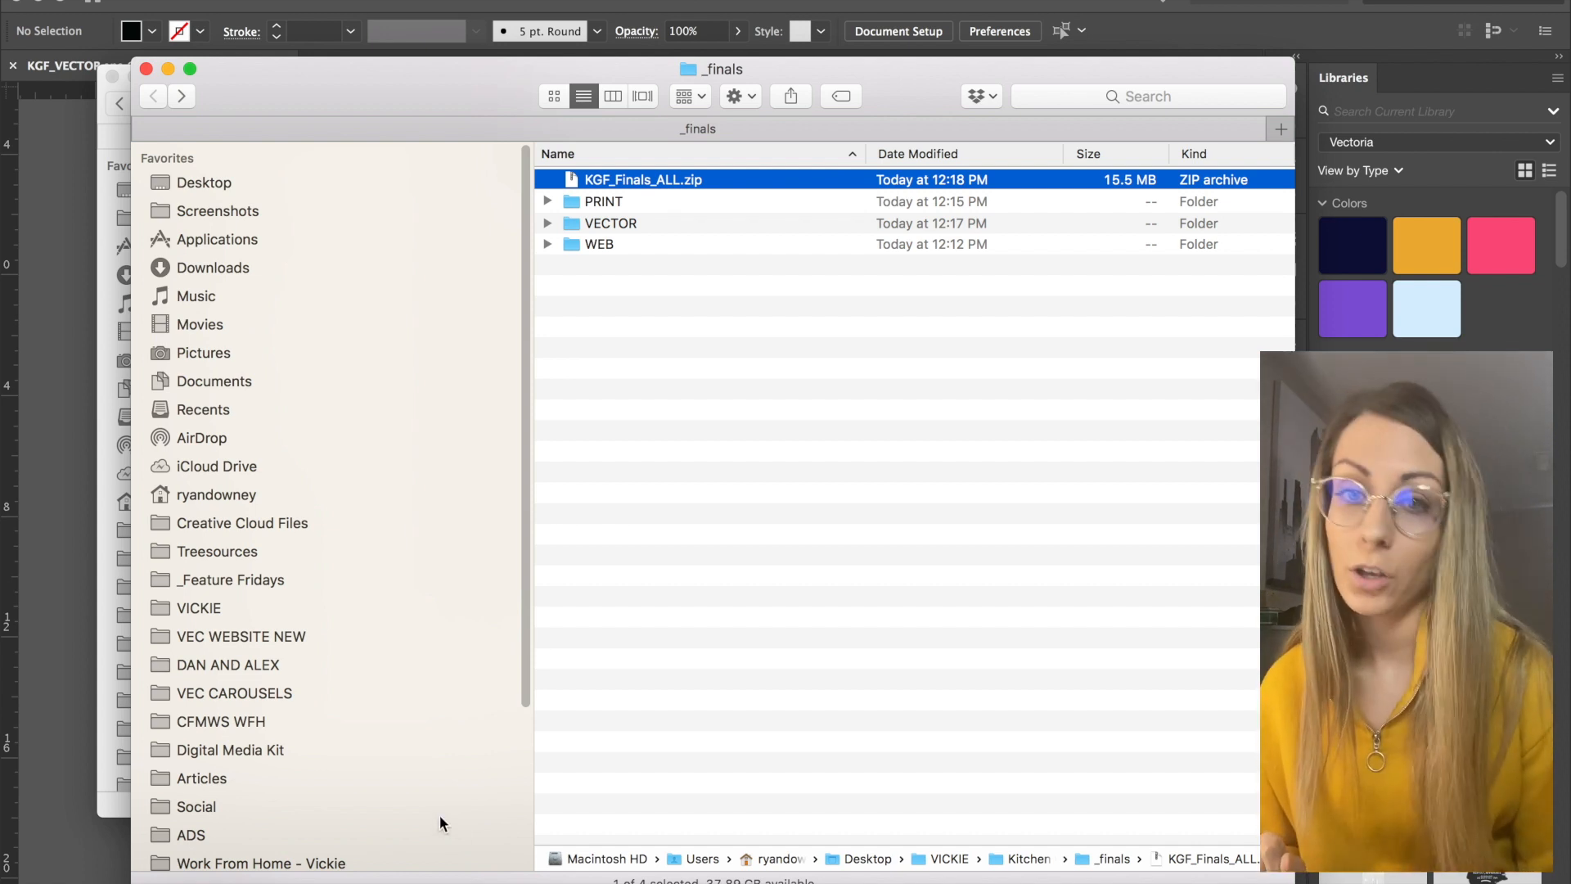